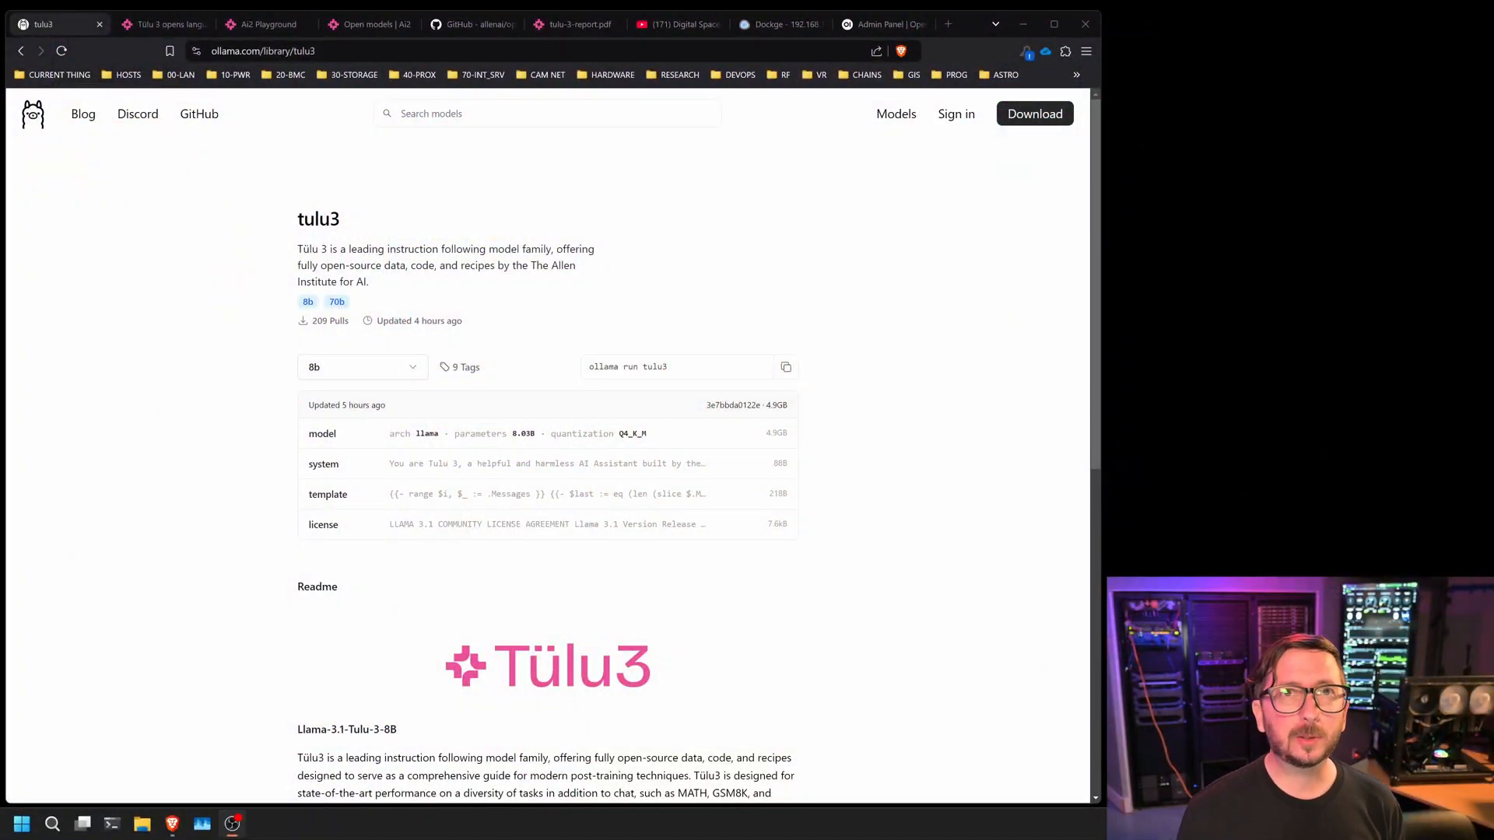
# Scroll down the Ollama tulu3 page through the readme to the performance charts
pyautogui.click(571, 23)
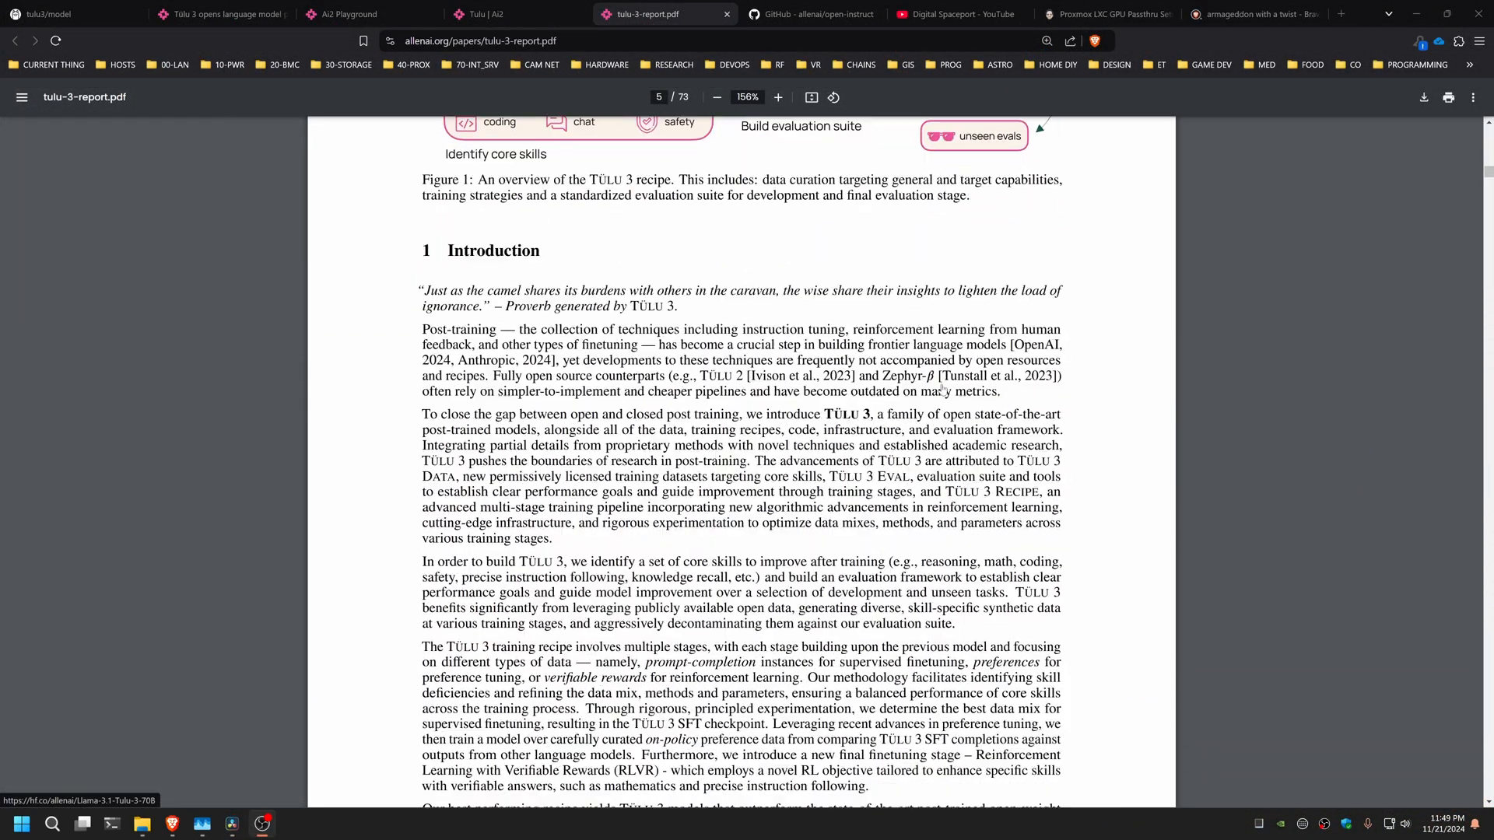
pyautogui.scroll(-3)
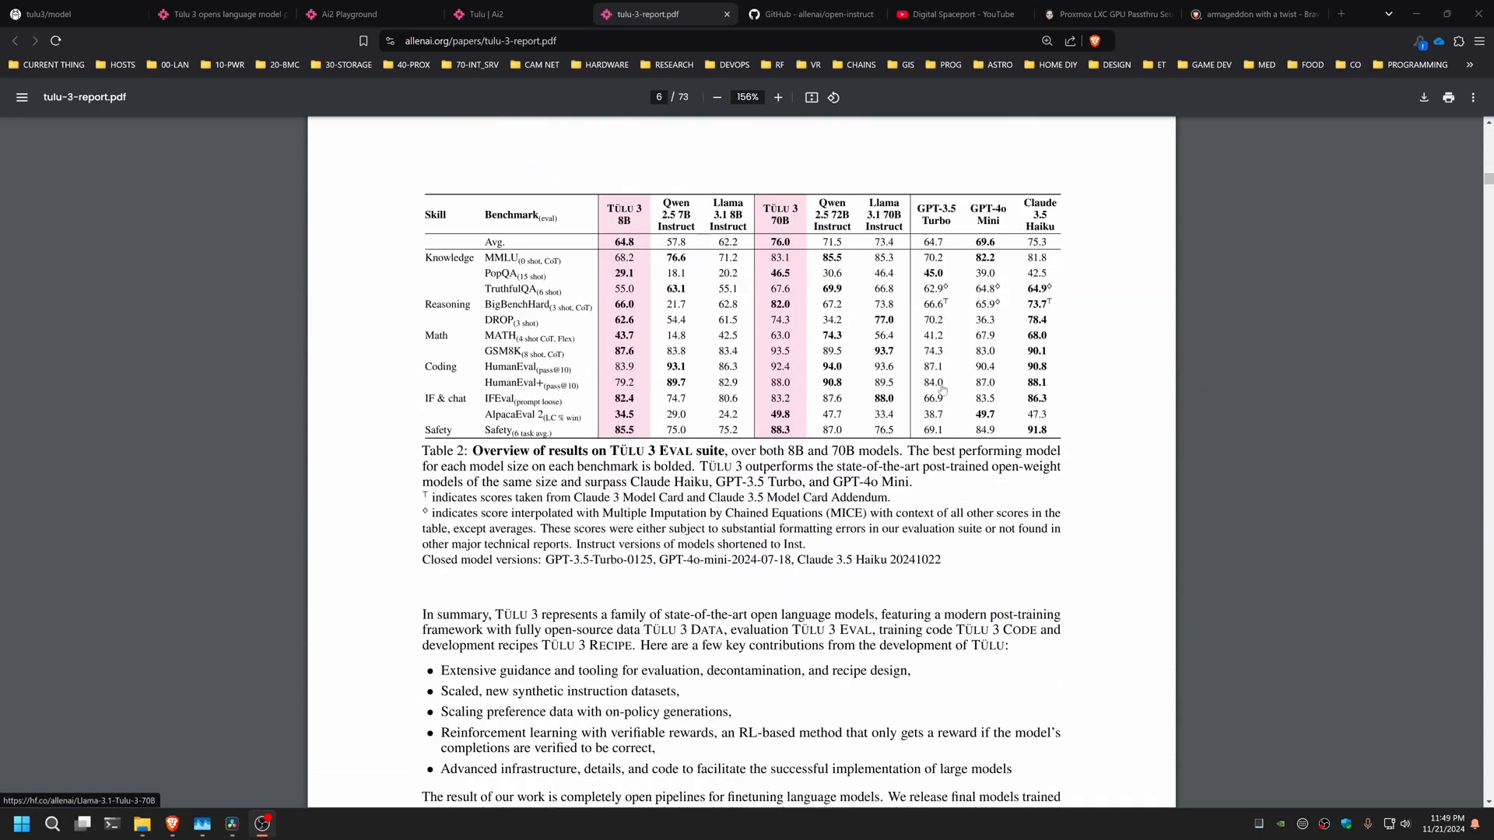
pyautogui.scroll(-3)
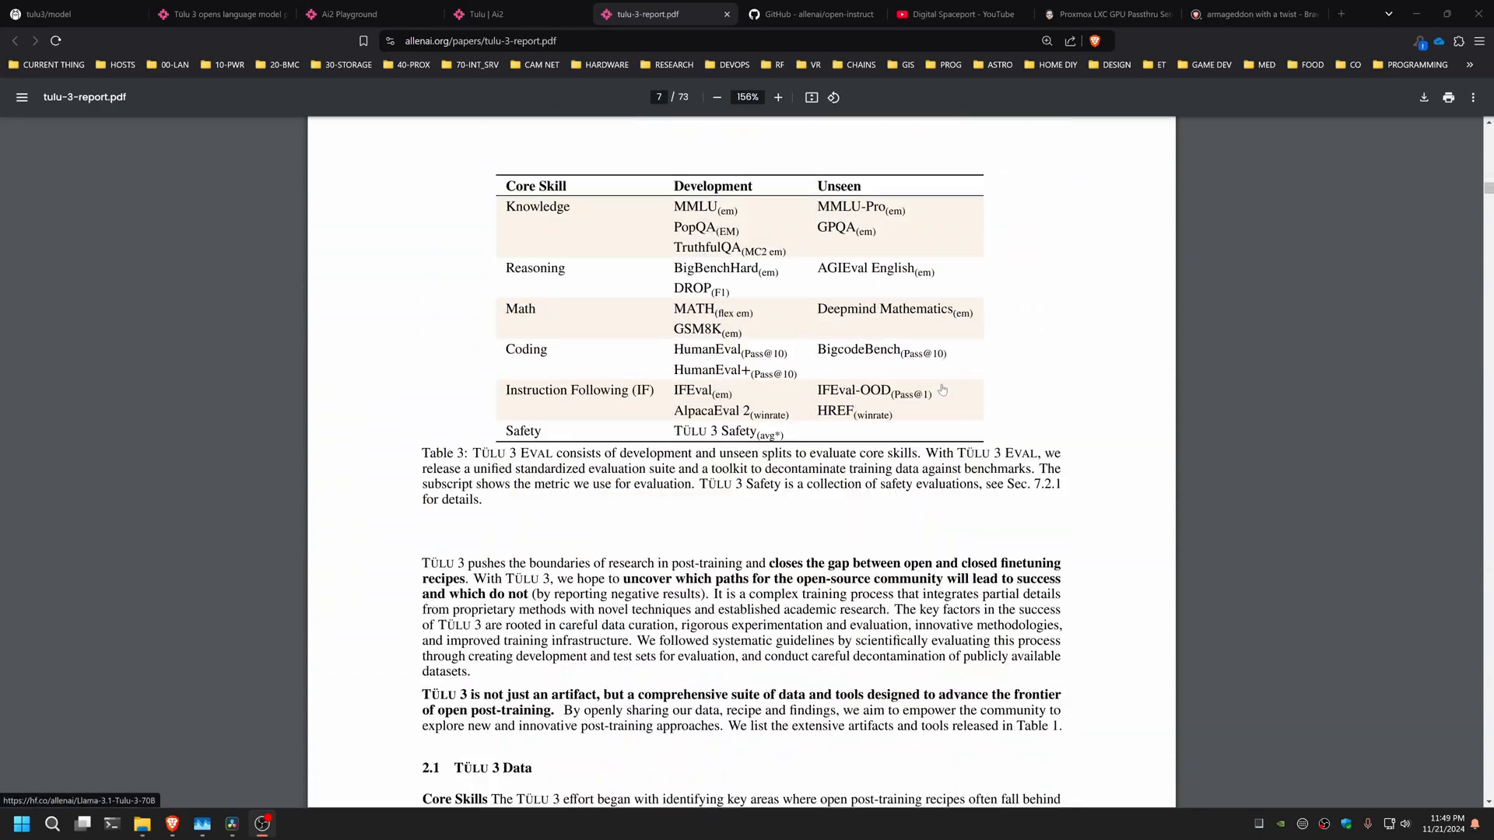
pyautogui.scroll(-3)
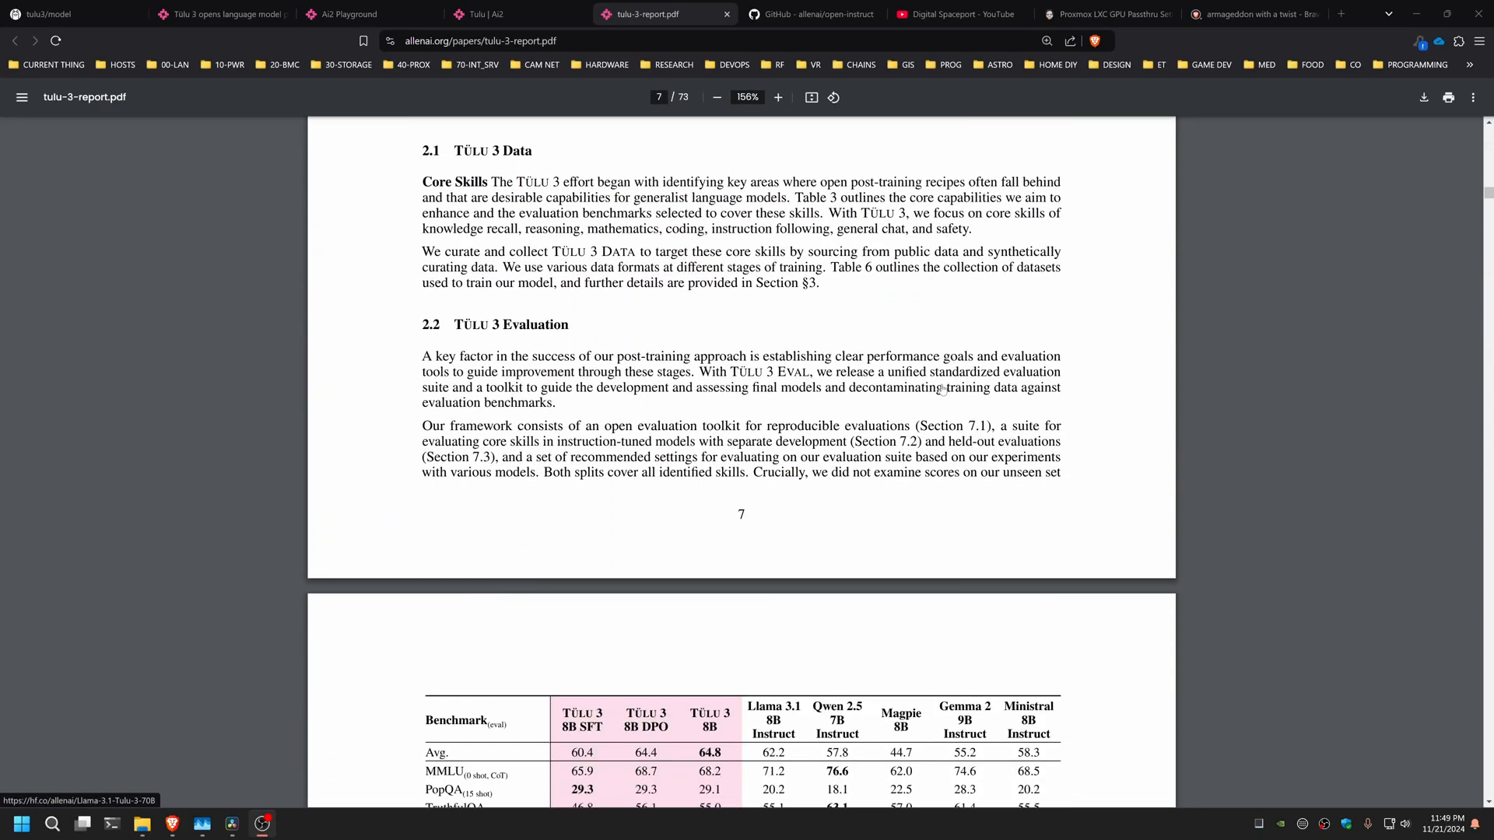
pyautogui.scroll(-3)
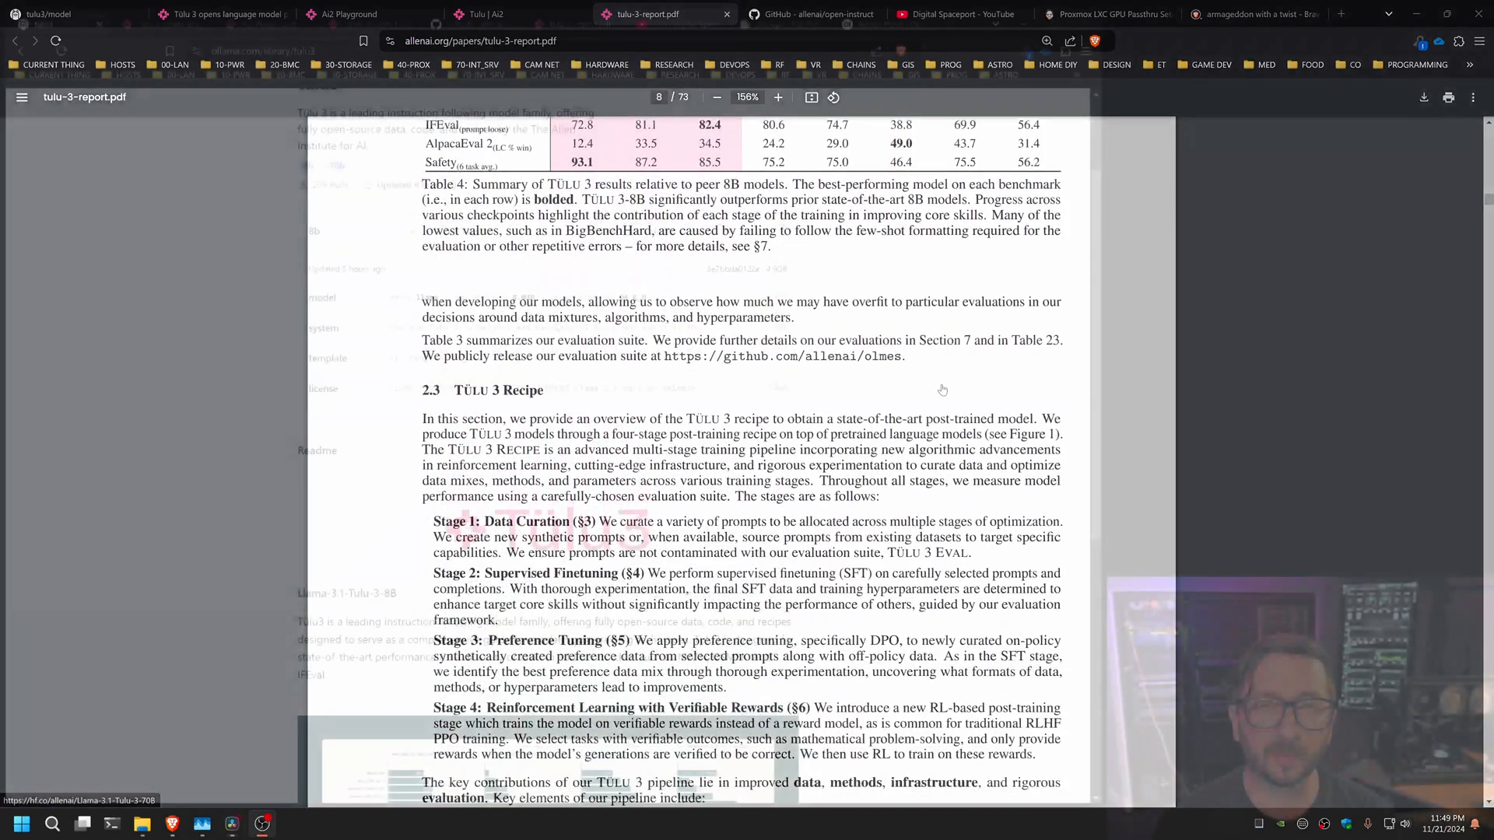
# Return to the tulu3 readme briefly, then move over to the Digital Spaceport YouTube videos page
pyautogui.click(53, 14)
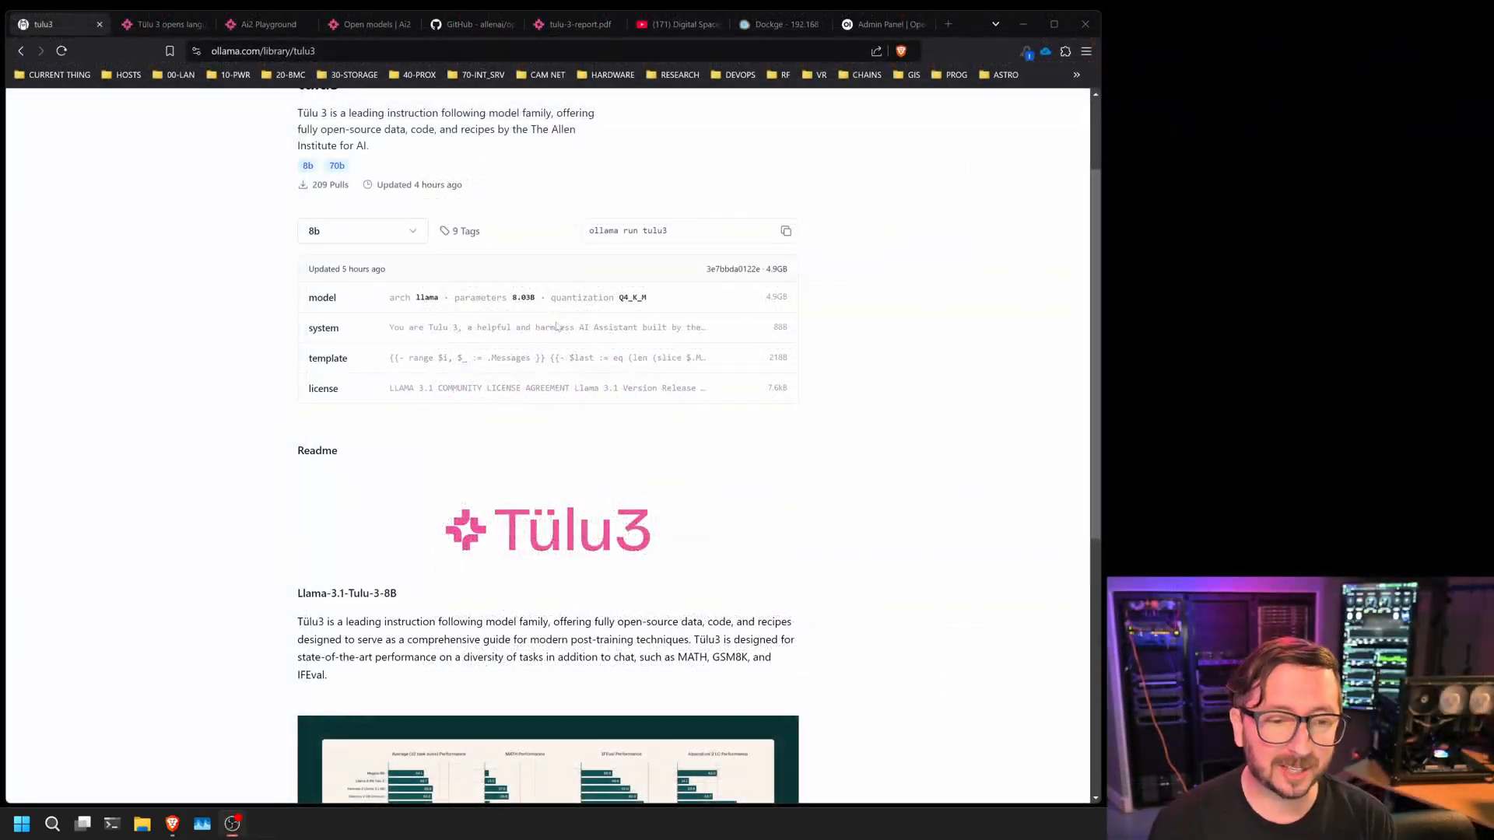
pyautogui.moveTo(324, 326)
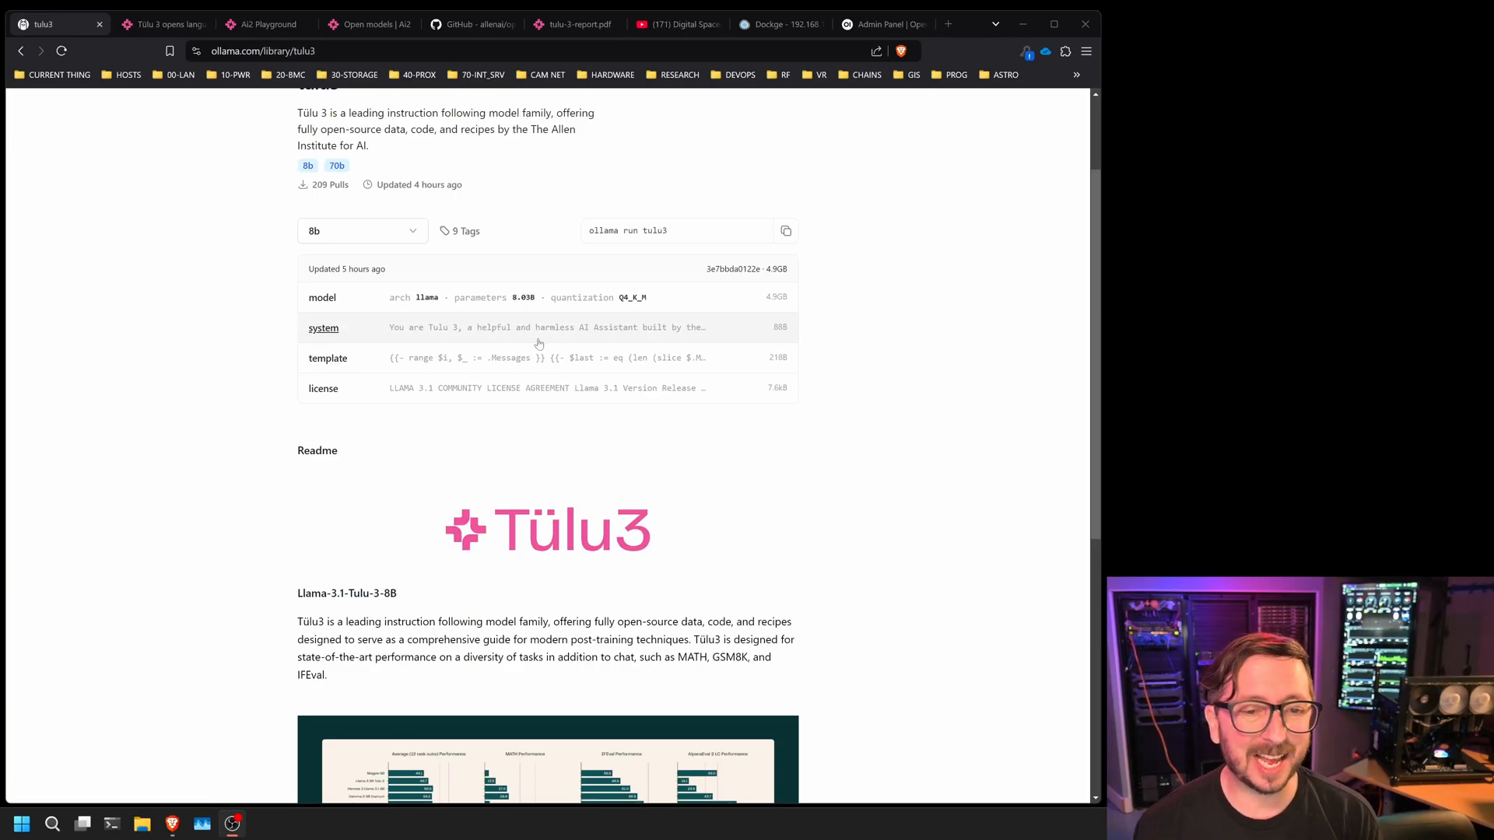
pyautogui.scroll(-3)
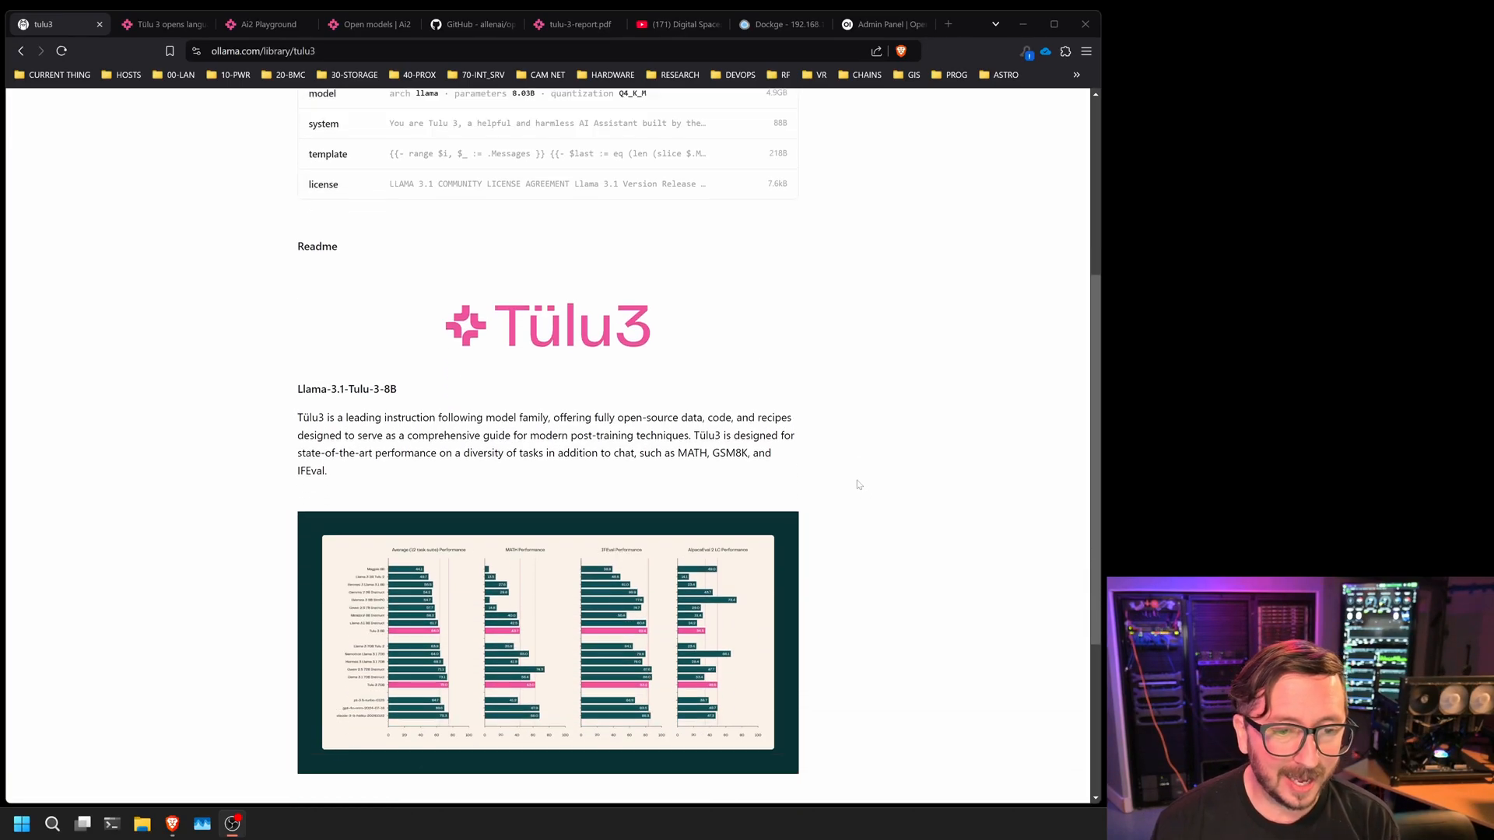
pyautogui.click(677, 23)
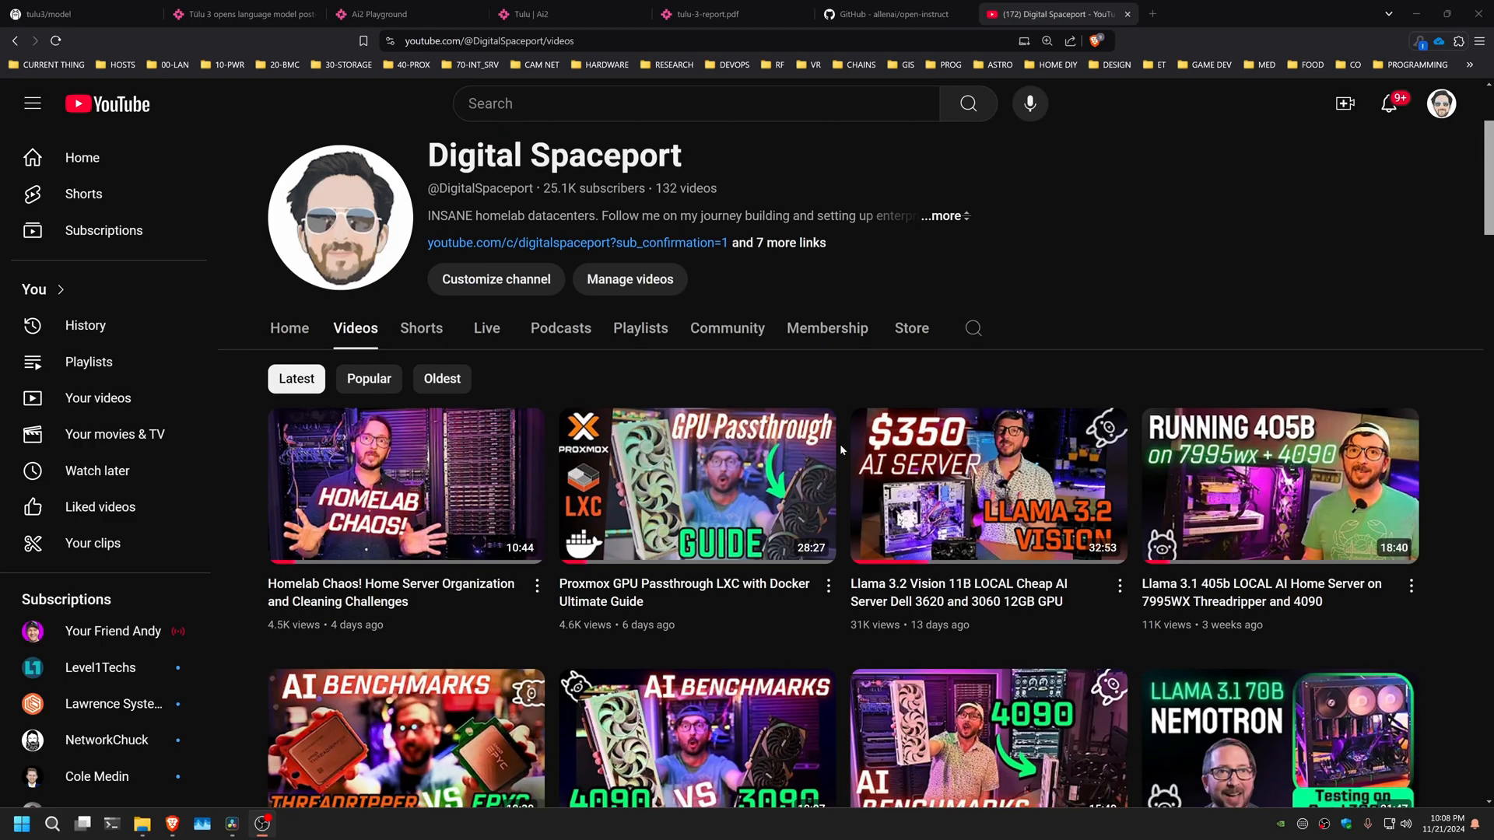
pyautogui.moveTo(696, 486)
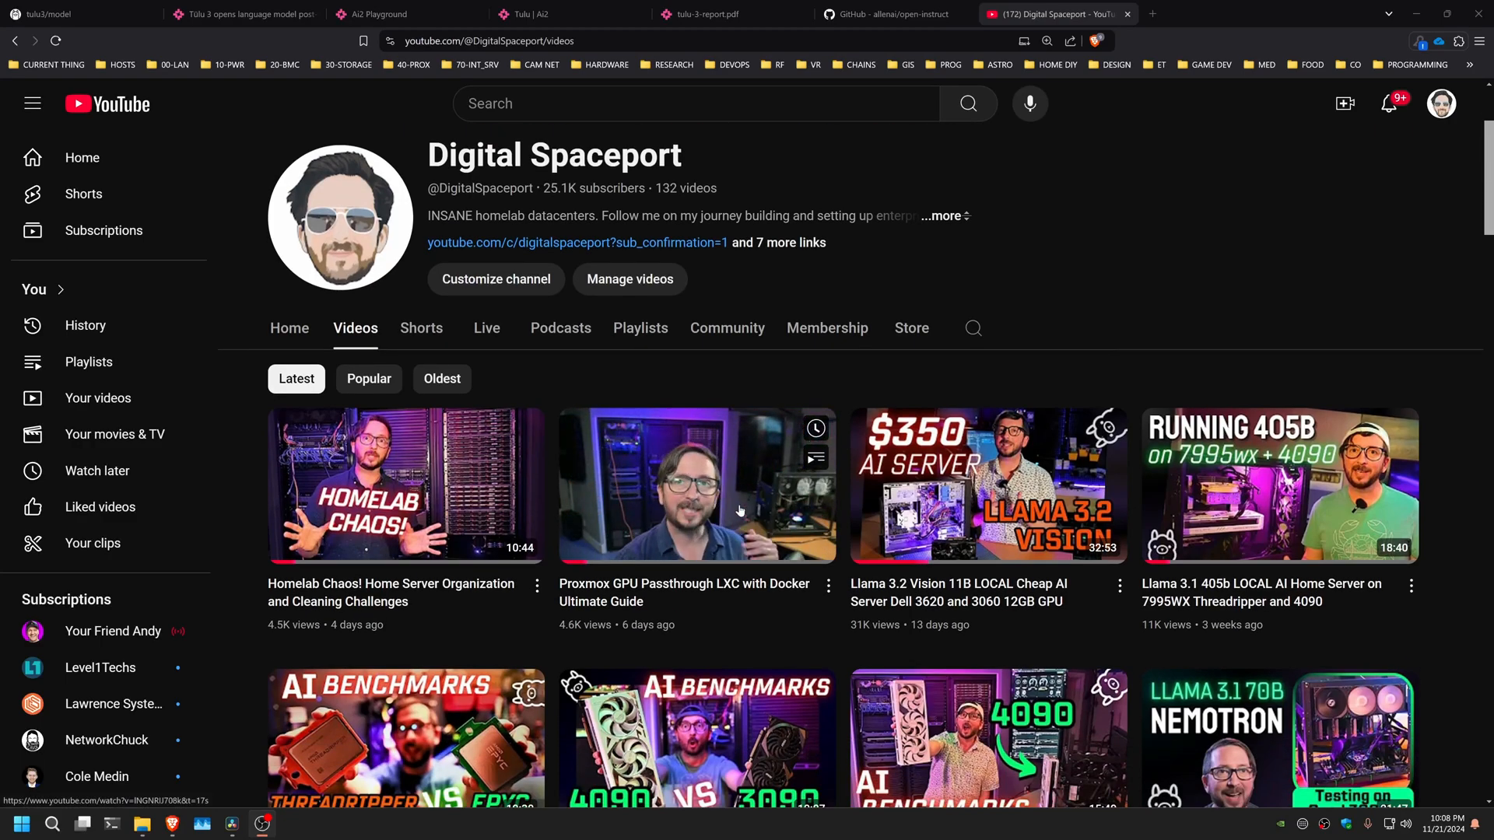
pyautogui.moveTo(1033, 338)
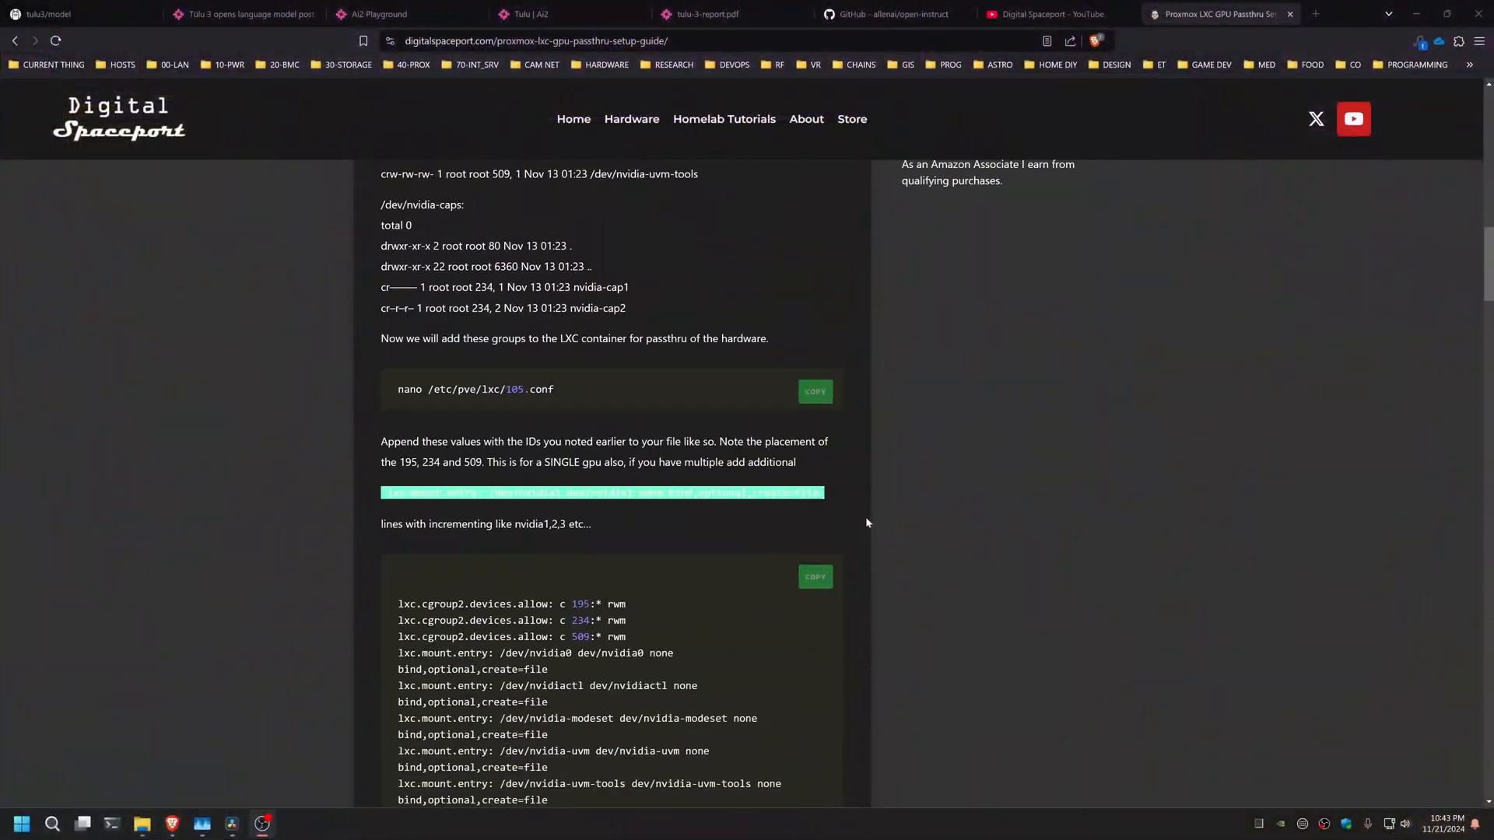
# Scroll down the Proxmox LXC GPU passthrough guide on digitalspaceport.com
pyautogui.scroll(-3)
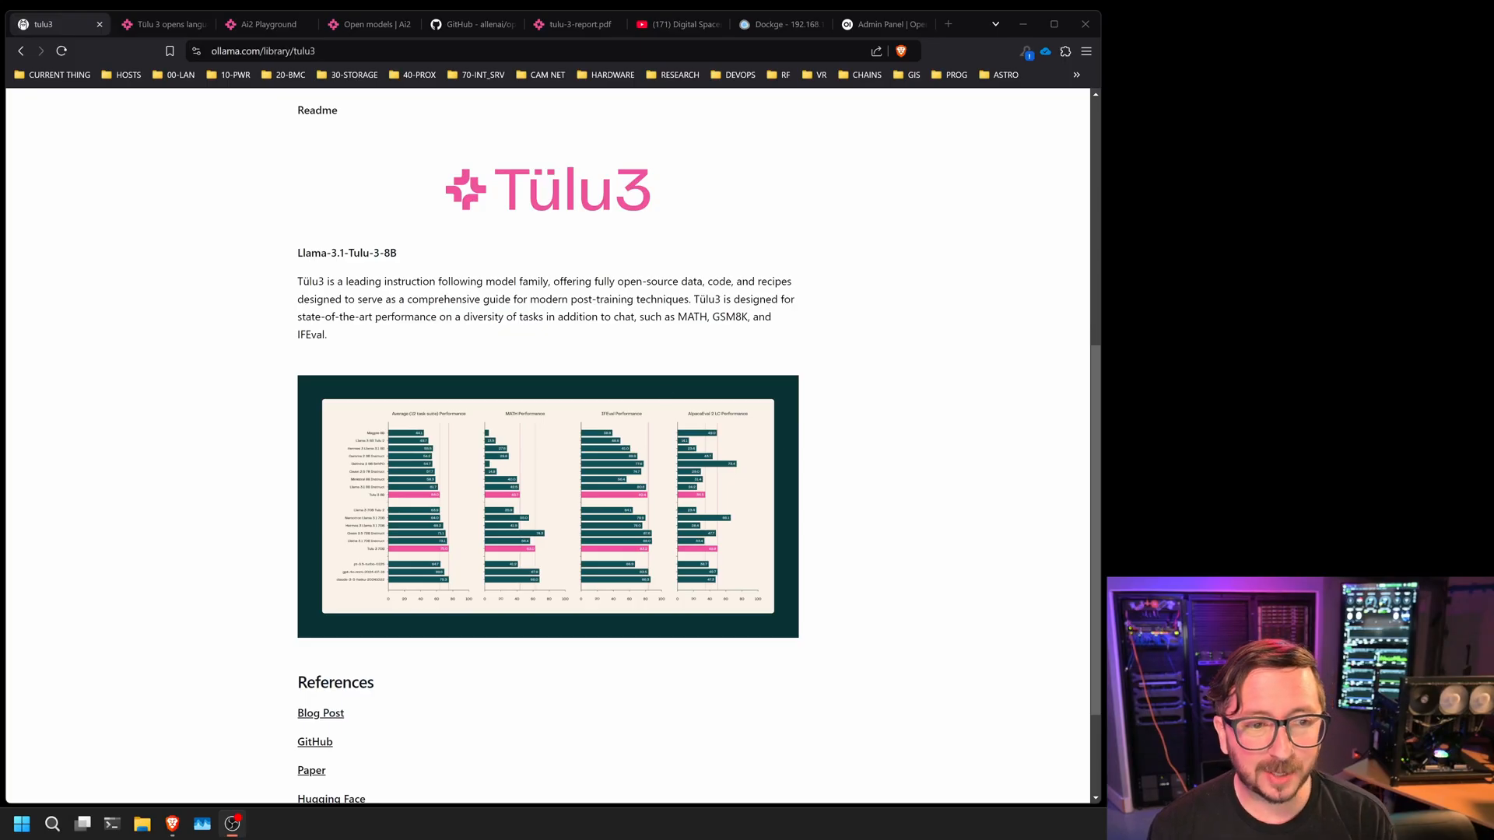
# Review the tulu3 page from its top model details down to the References list
pyautogui.scroll(3)
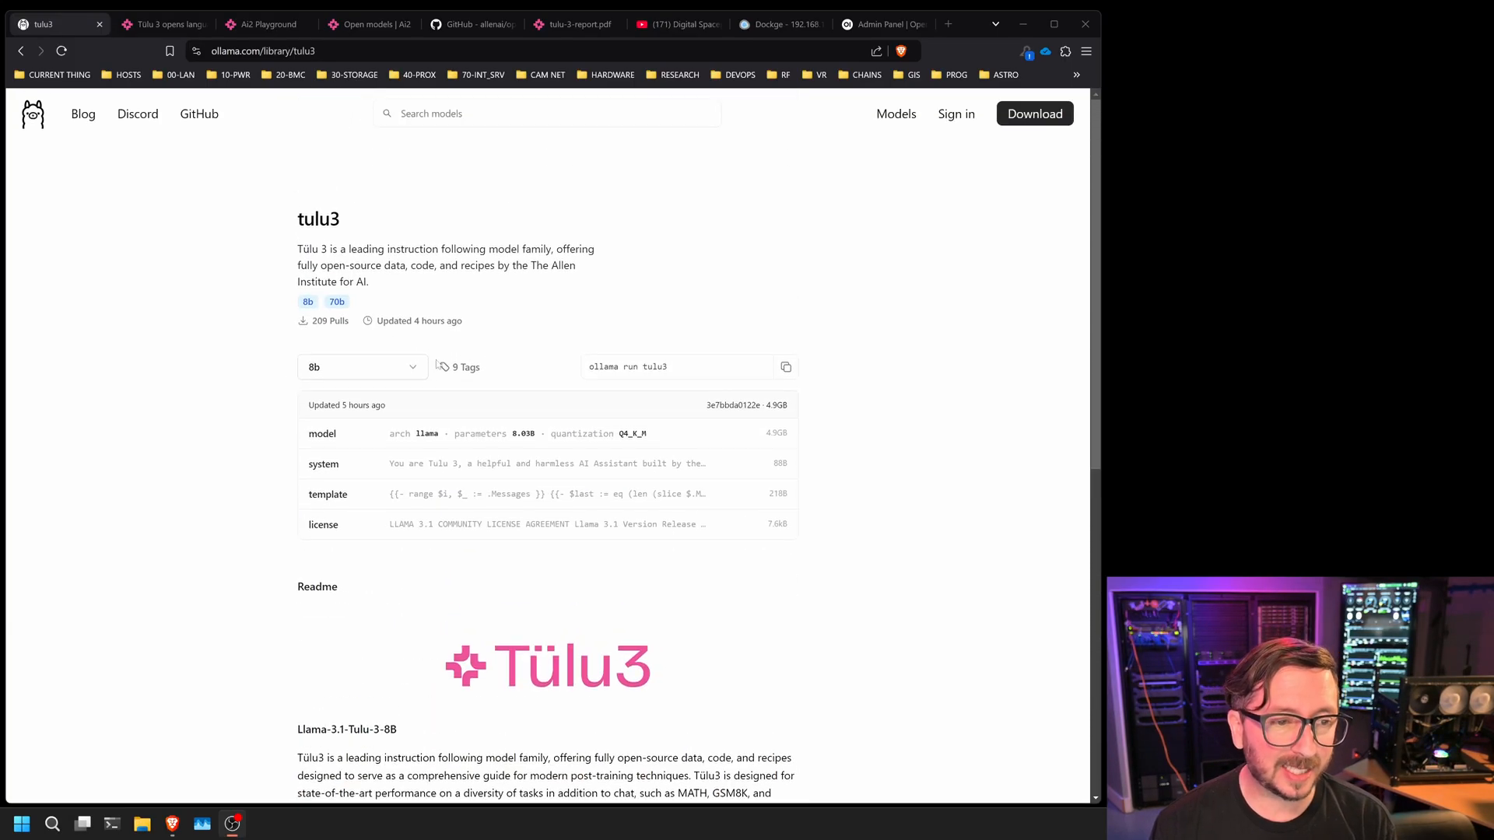
pyautogui.moveTo(240, 388)
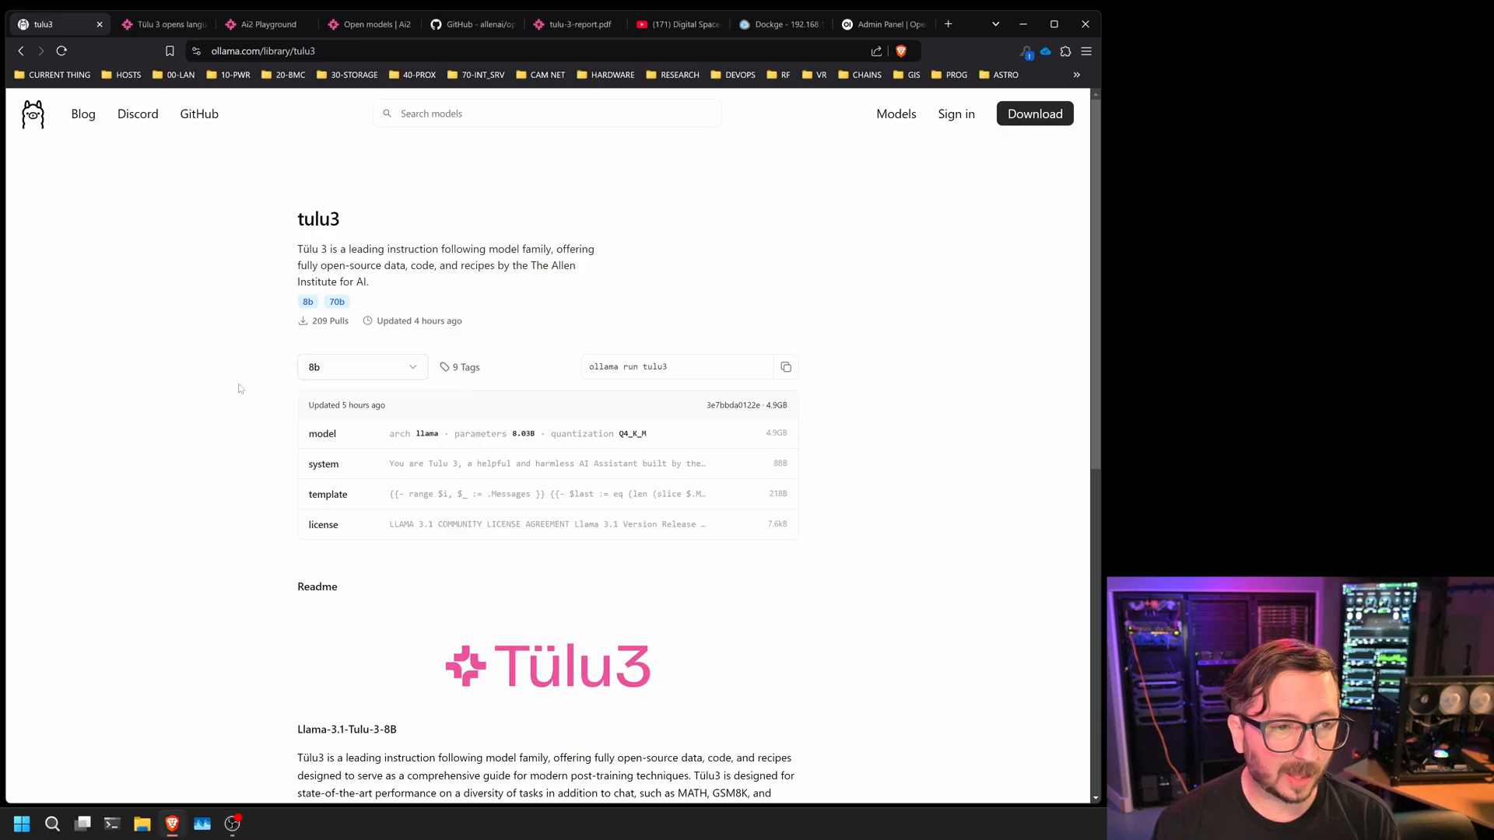
pyautogui.scroll(-3)
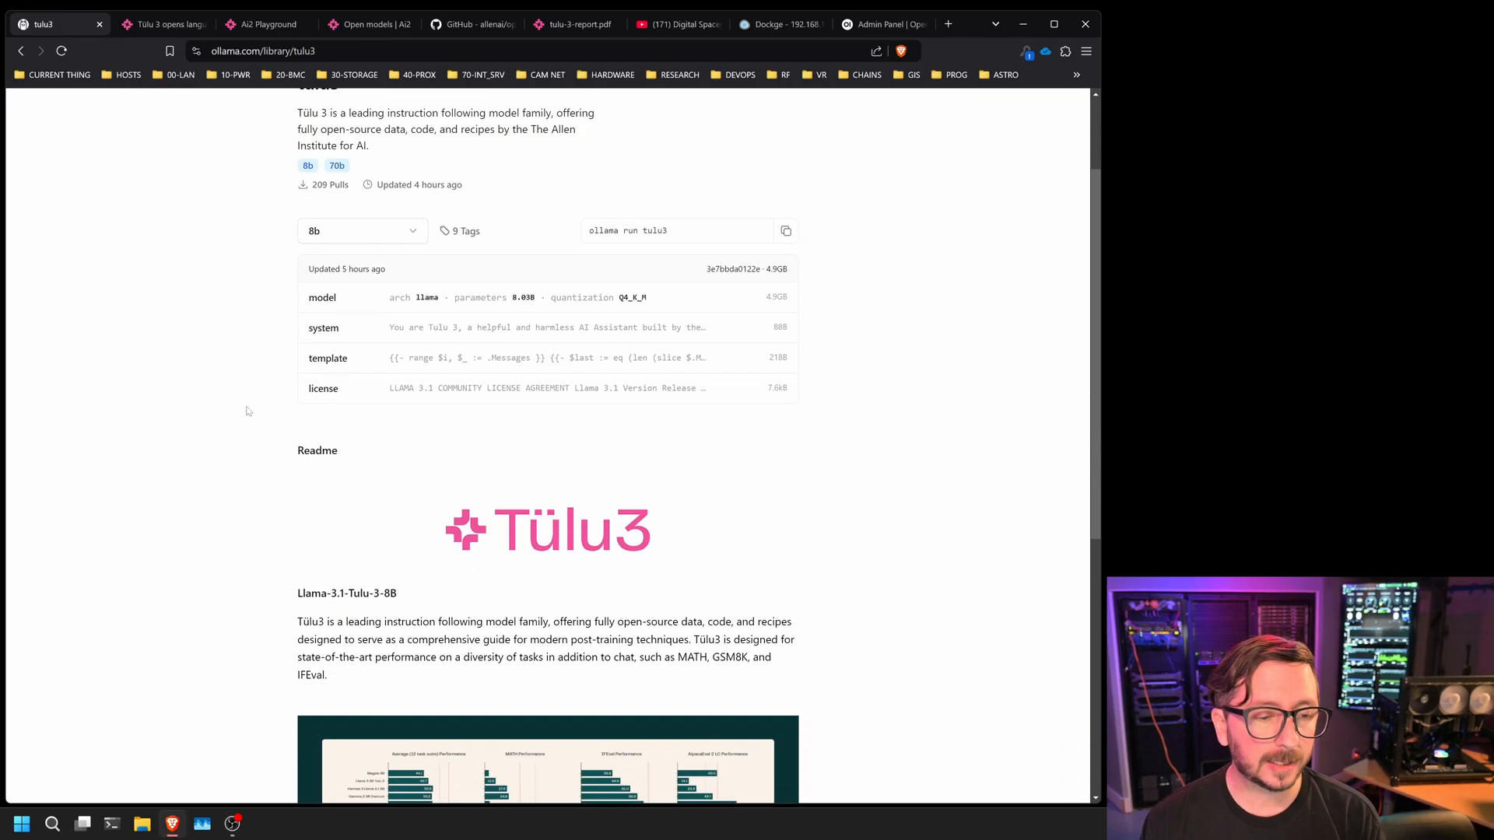
pyautogui.scroll(-3)
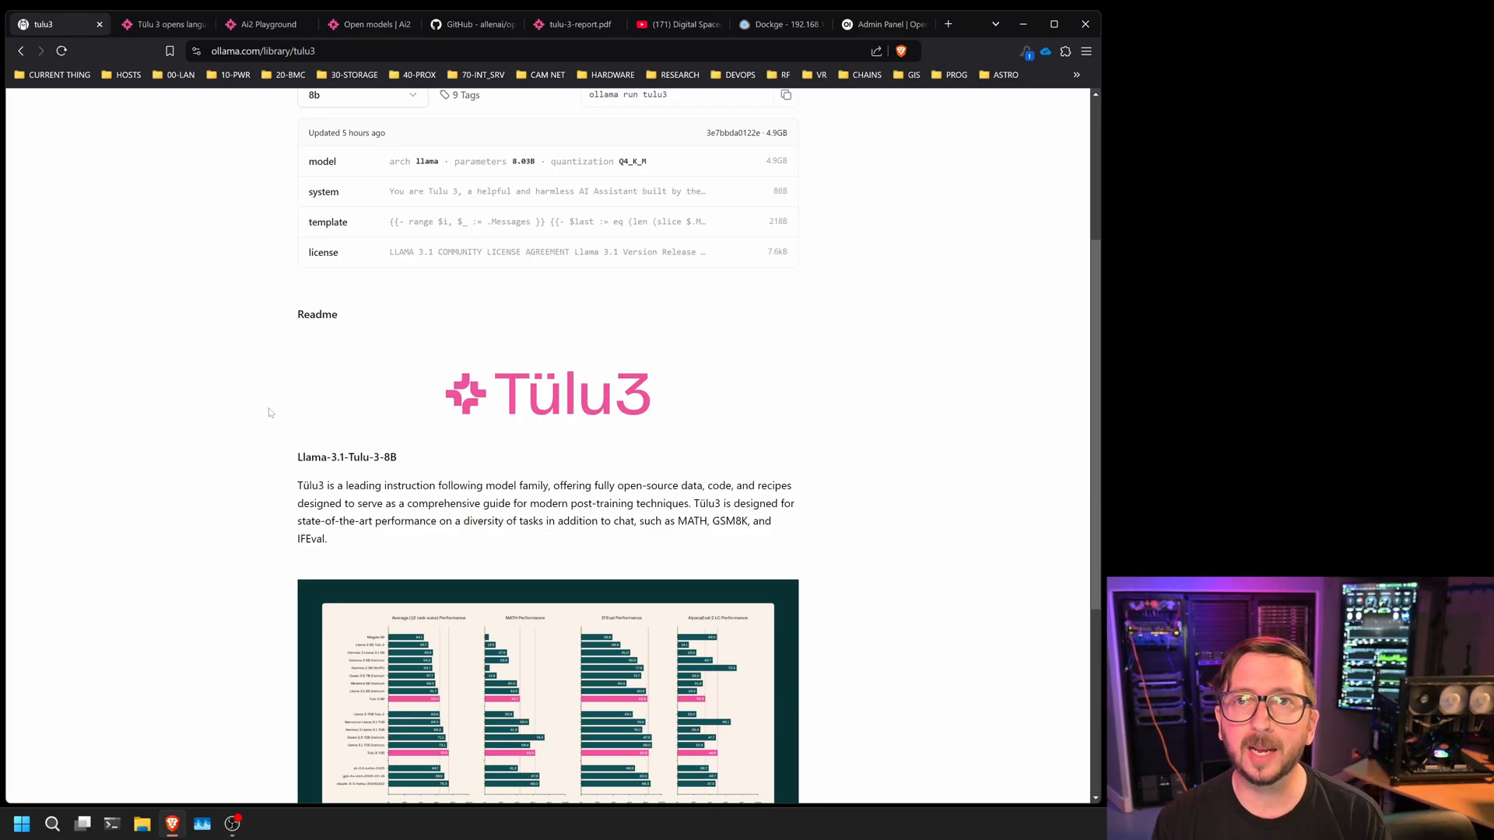
pyautogui.moveTo(244, 404)
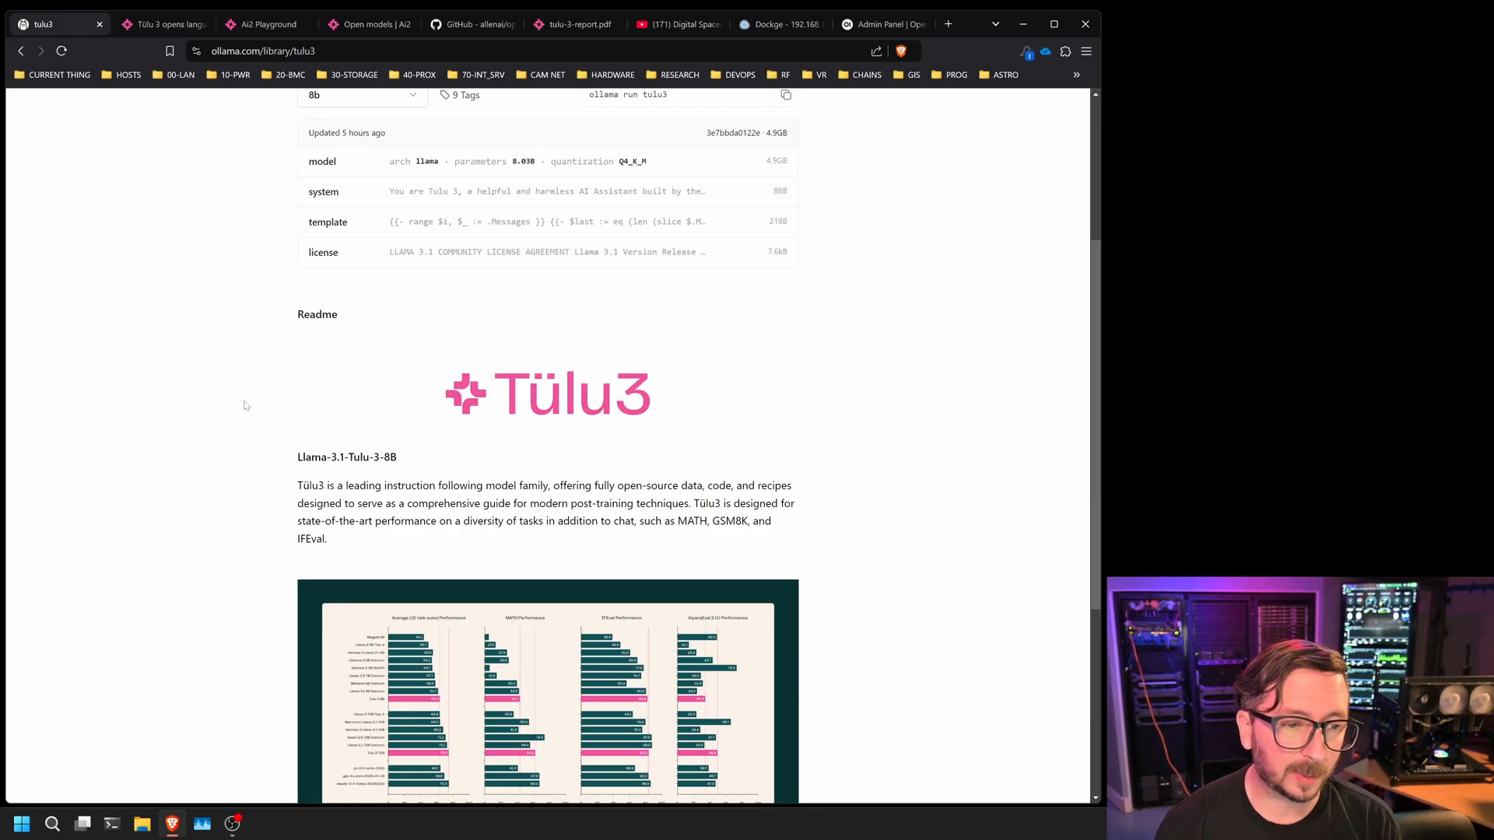
pyautogui.scroll(-3)
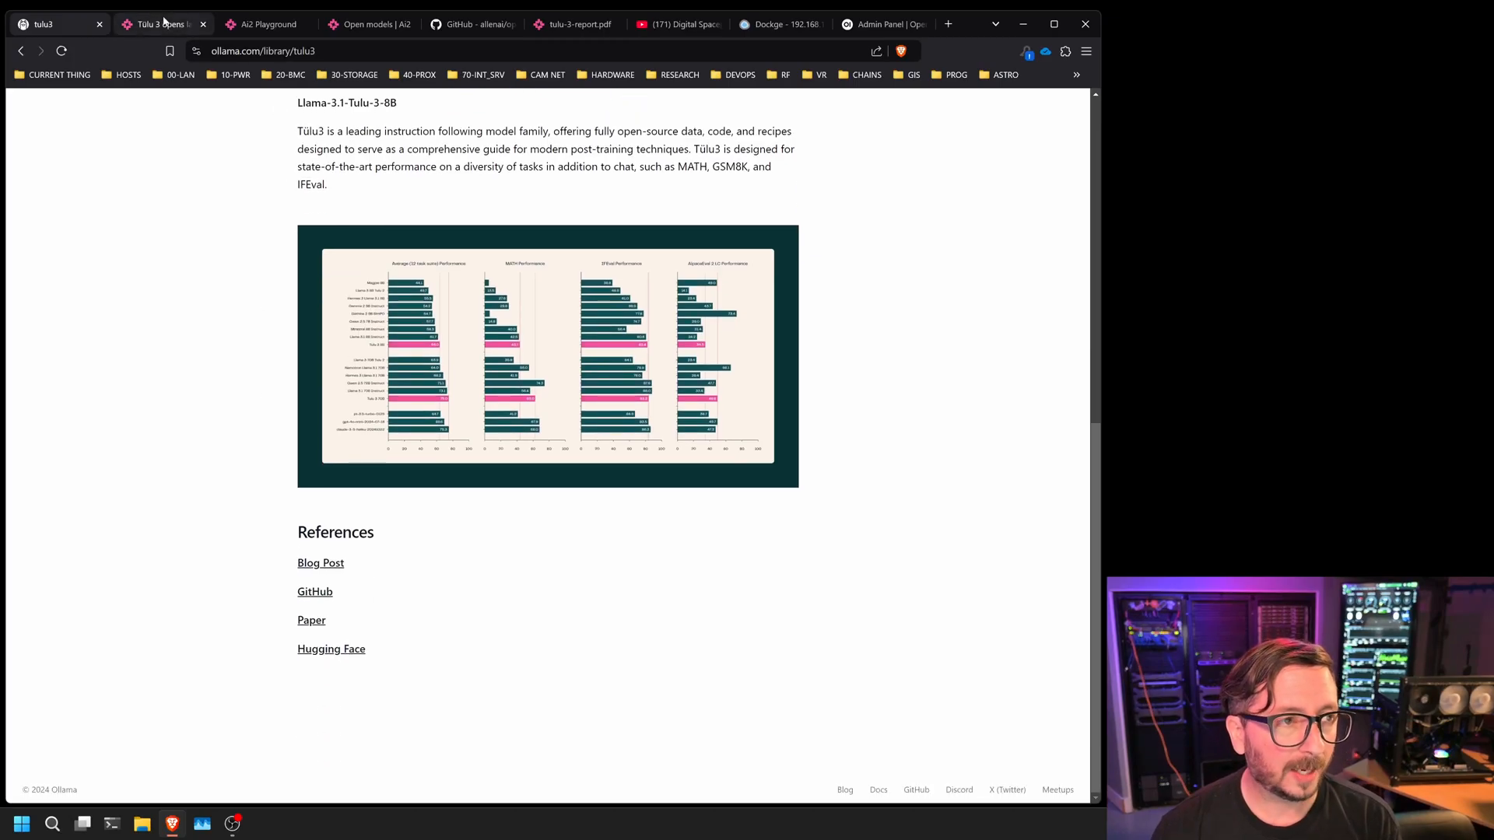
# Visit Ai2's Tulu 3 blog post, the Tulu 3 70B Playground, the Open models page, then Ollama's tulu3 70b page
pyautogui.click(320, 561)
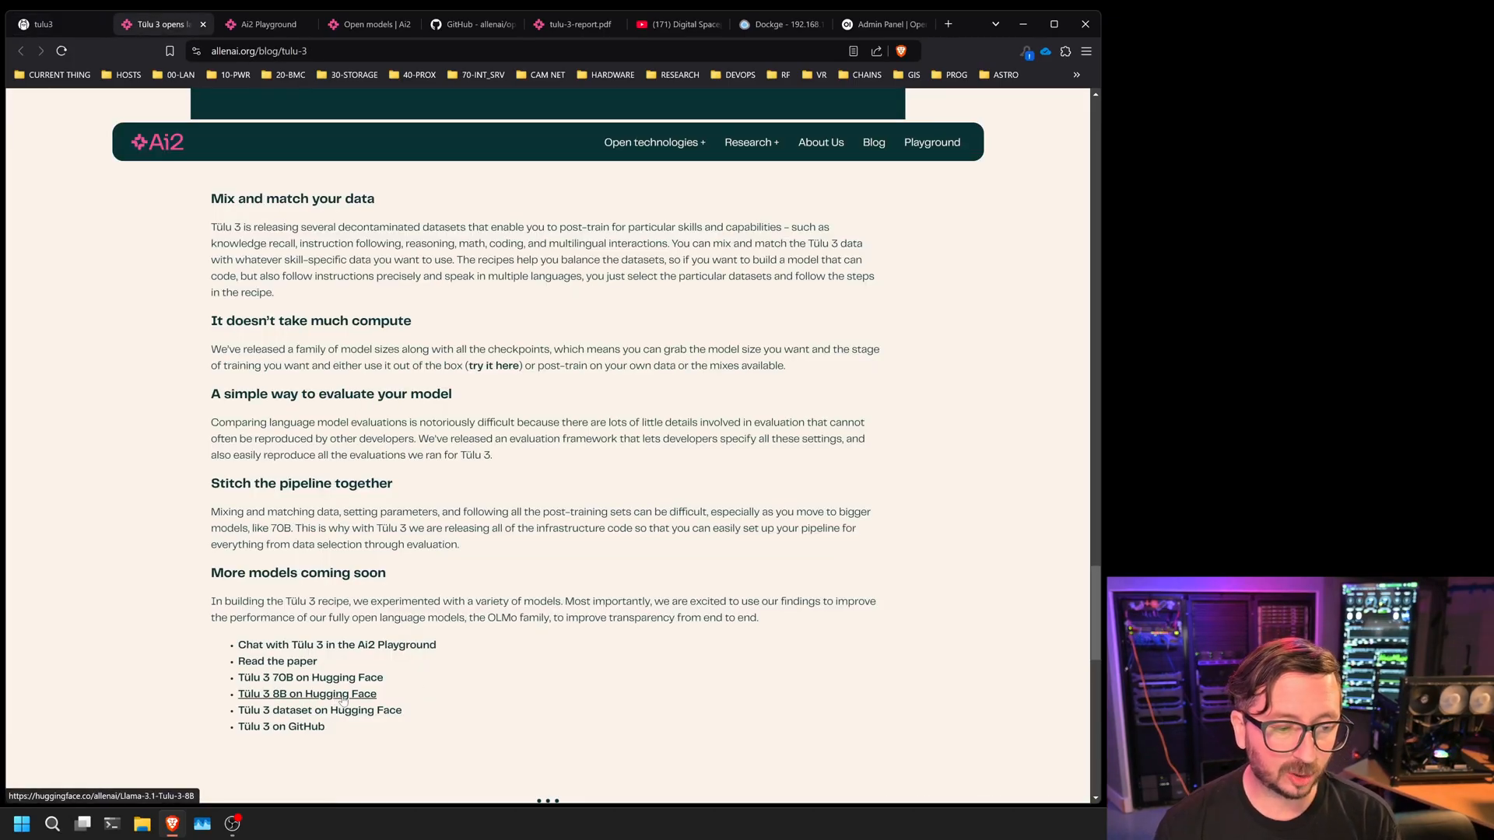
pyautogui.moveTo(309, 677)
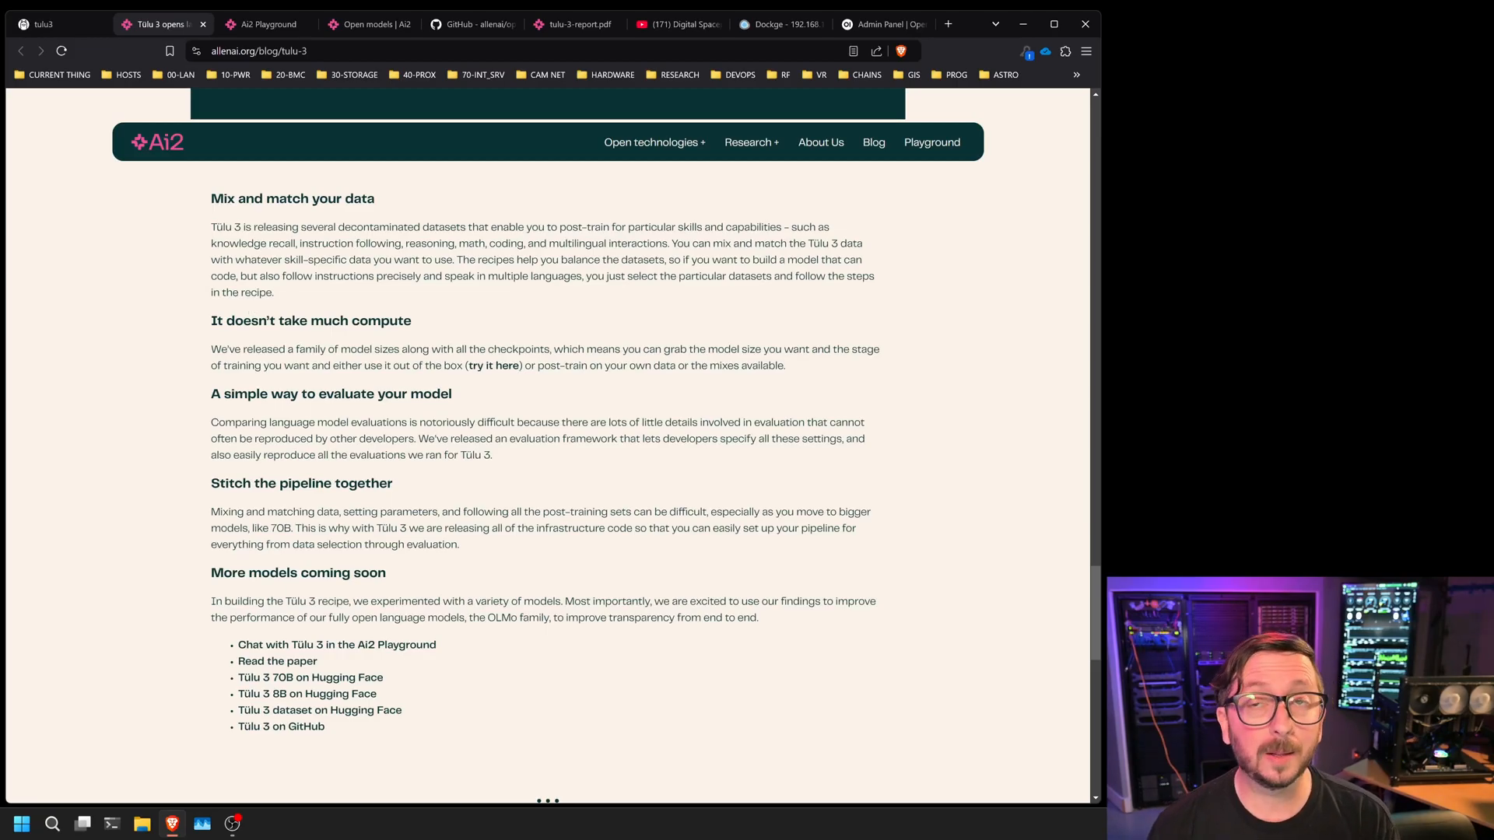
pyautogui.click(266, 23)
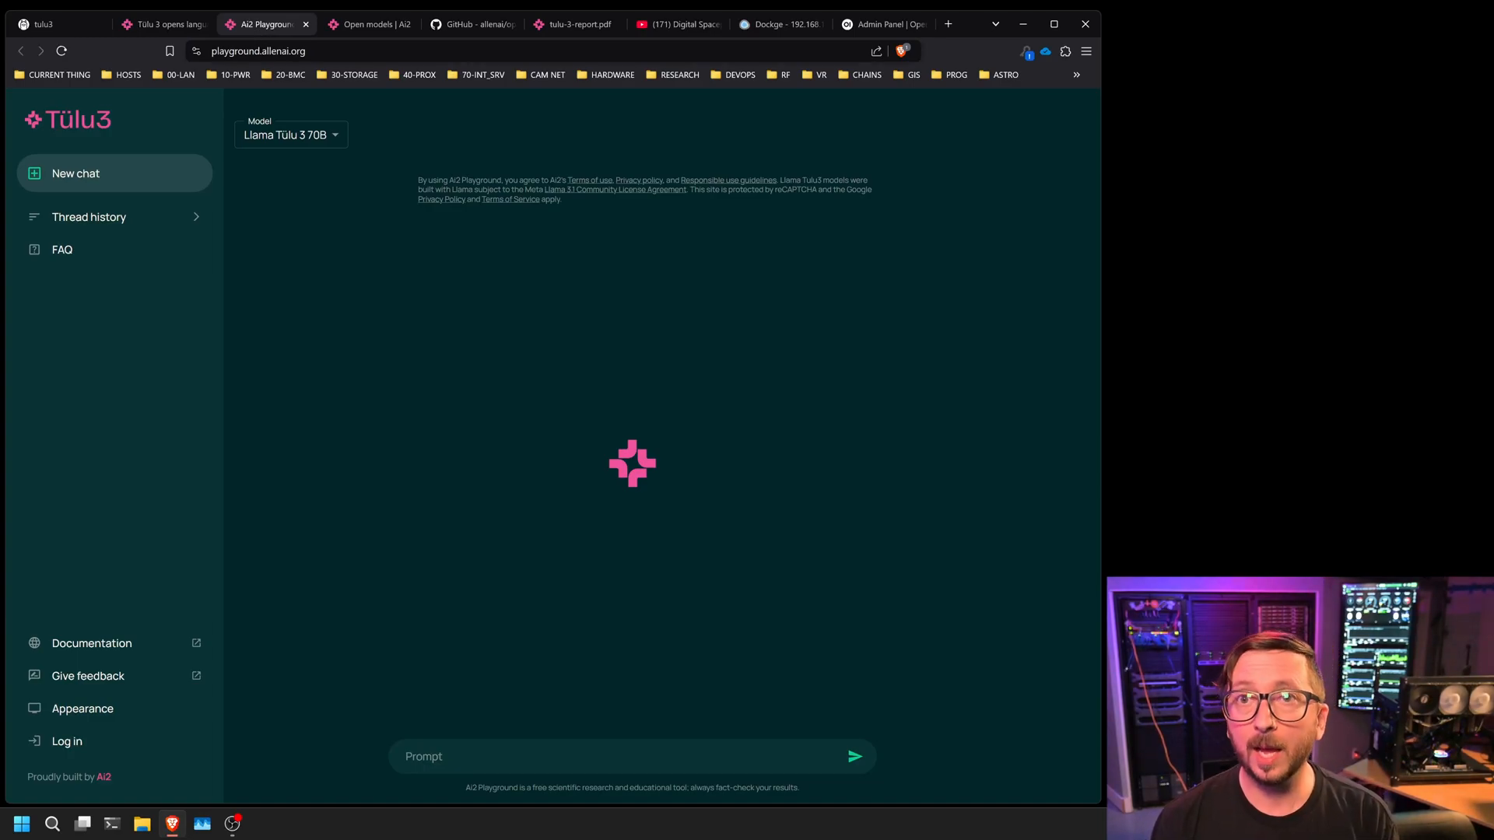
pyautogui.click(367, 23)
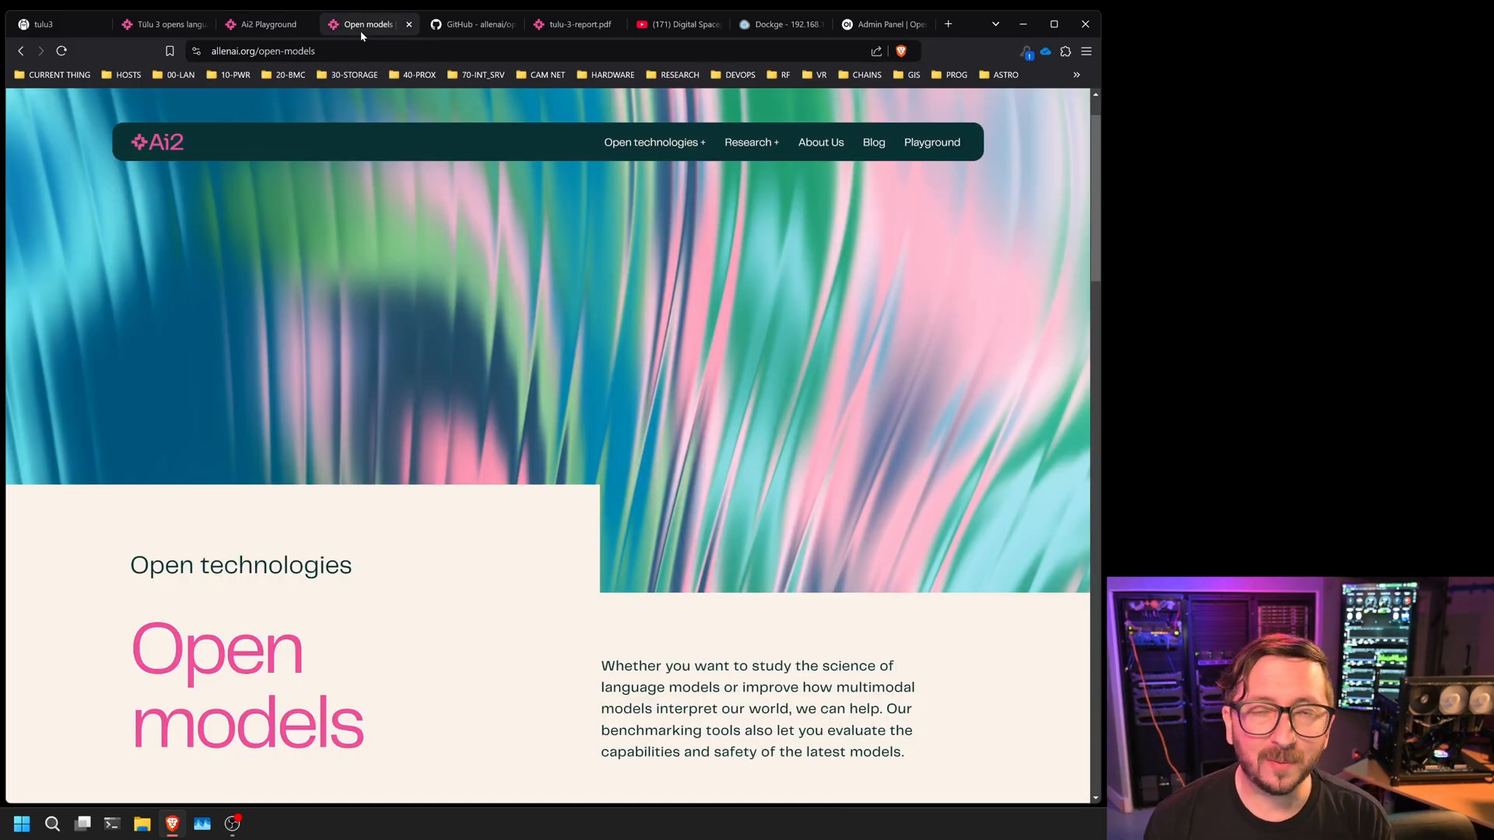
pyautogui.click(49, 23)
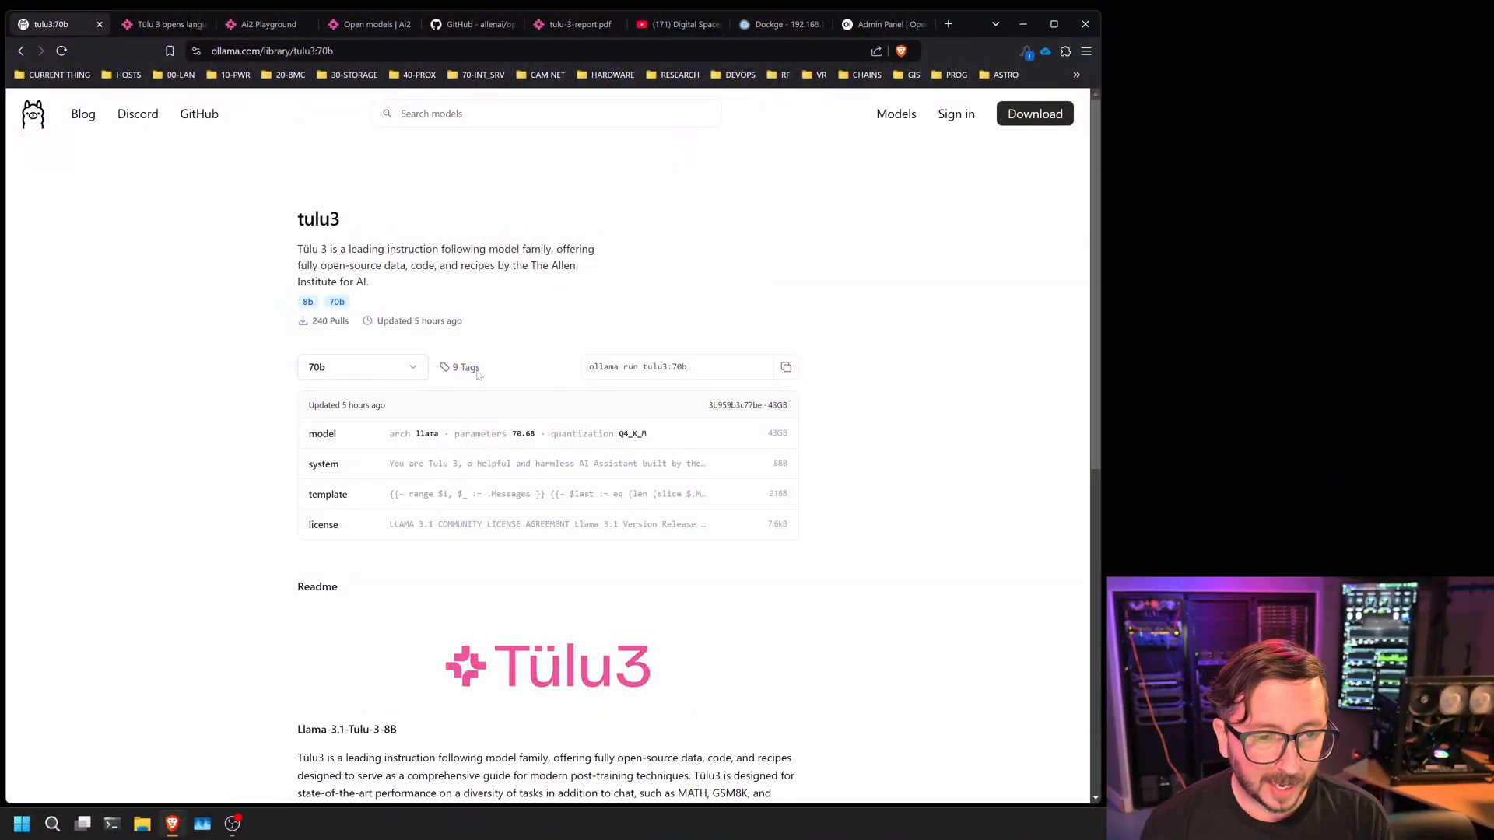
# List all nine tulu3 tags with sizes, then switch to Open WebUI admin settings
pyautogui.click(466, 367)
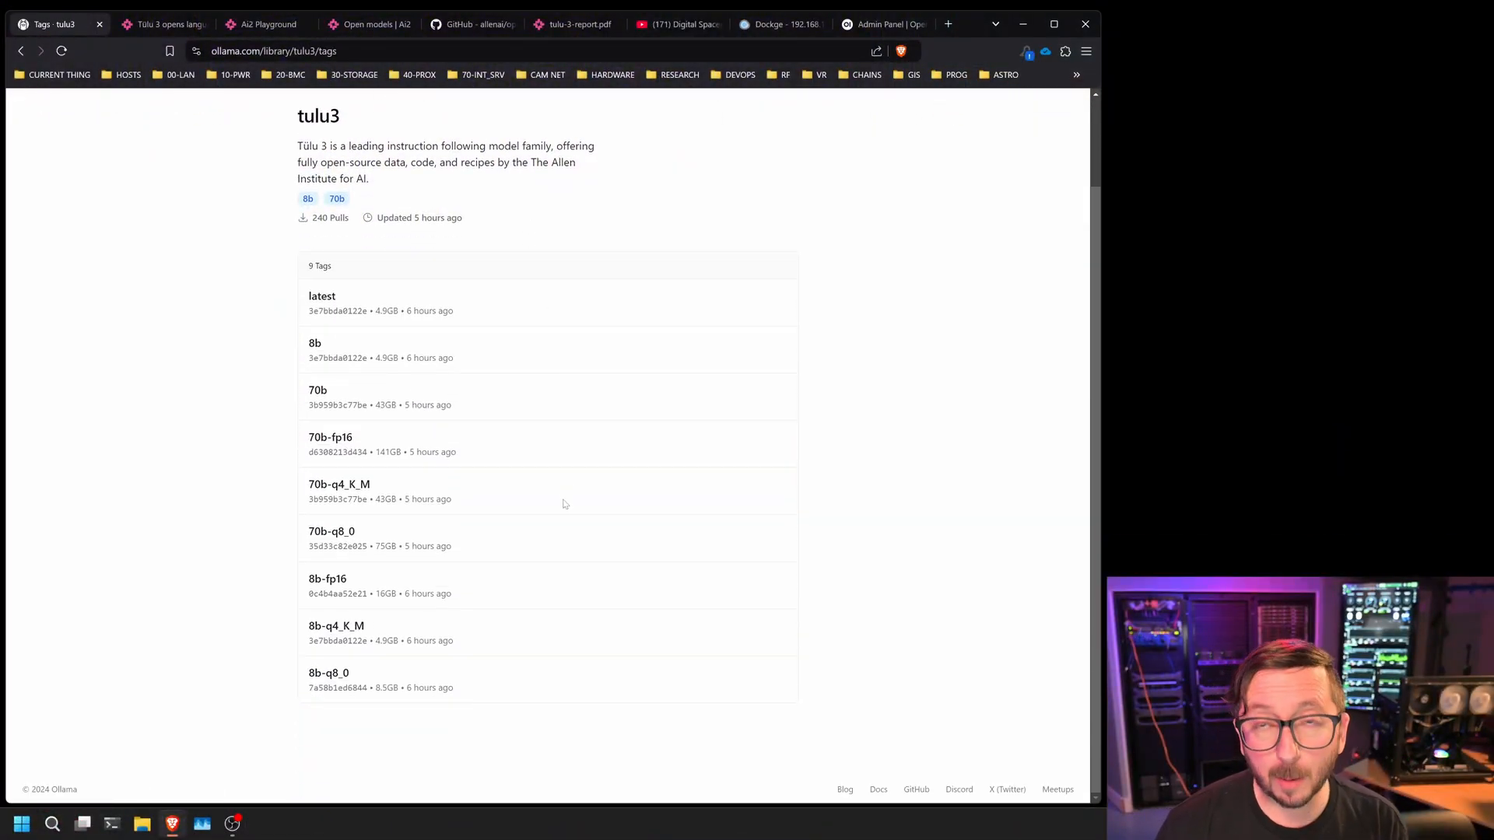
pyautogui.moveTo(330, 530)
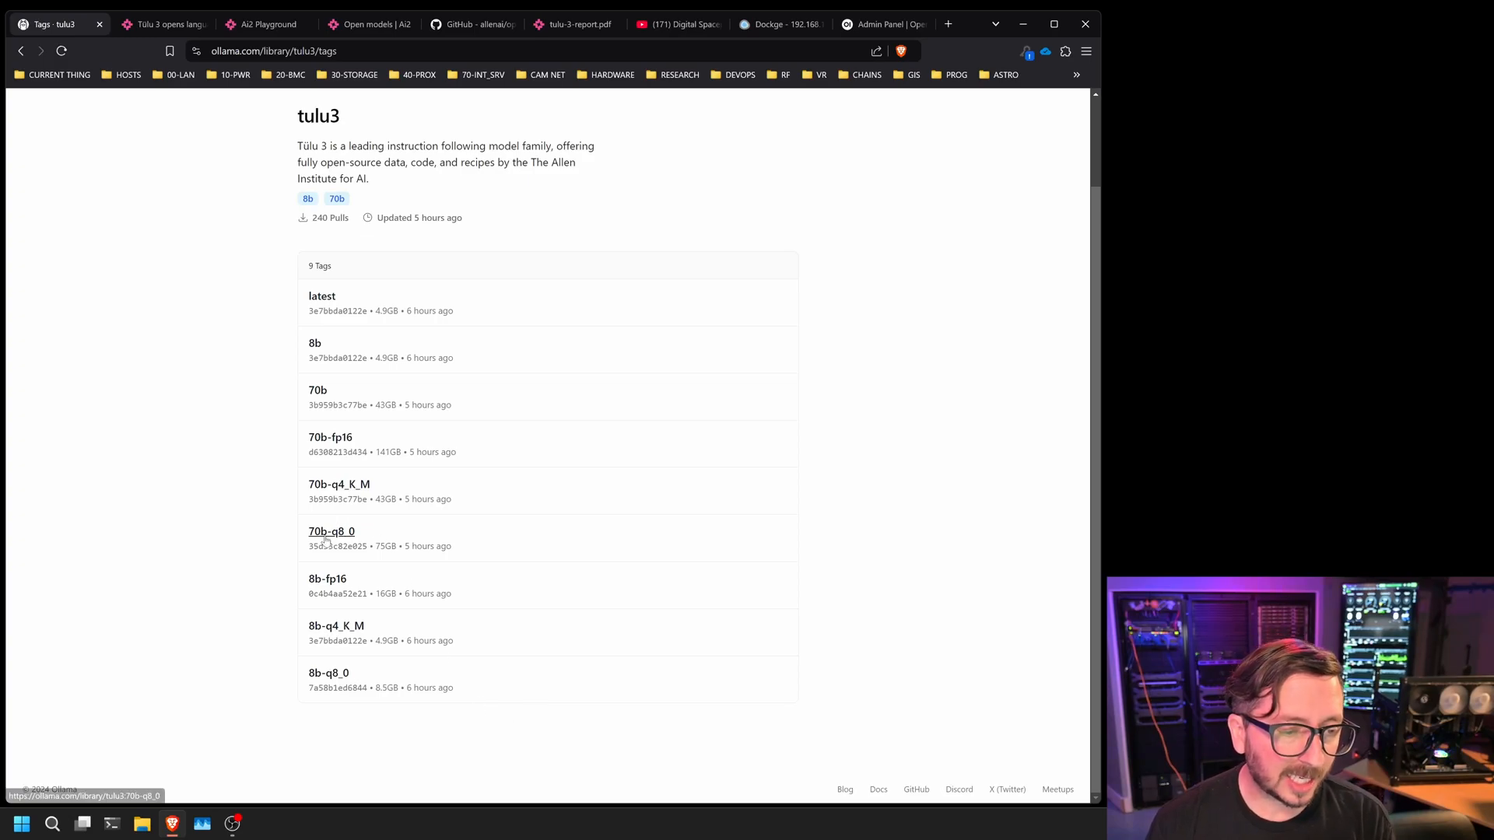
pyautogui.moveTo(330, 437)
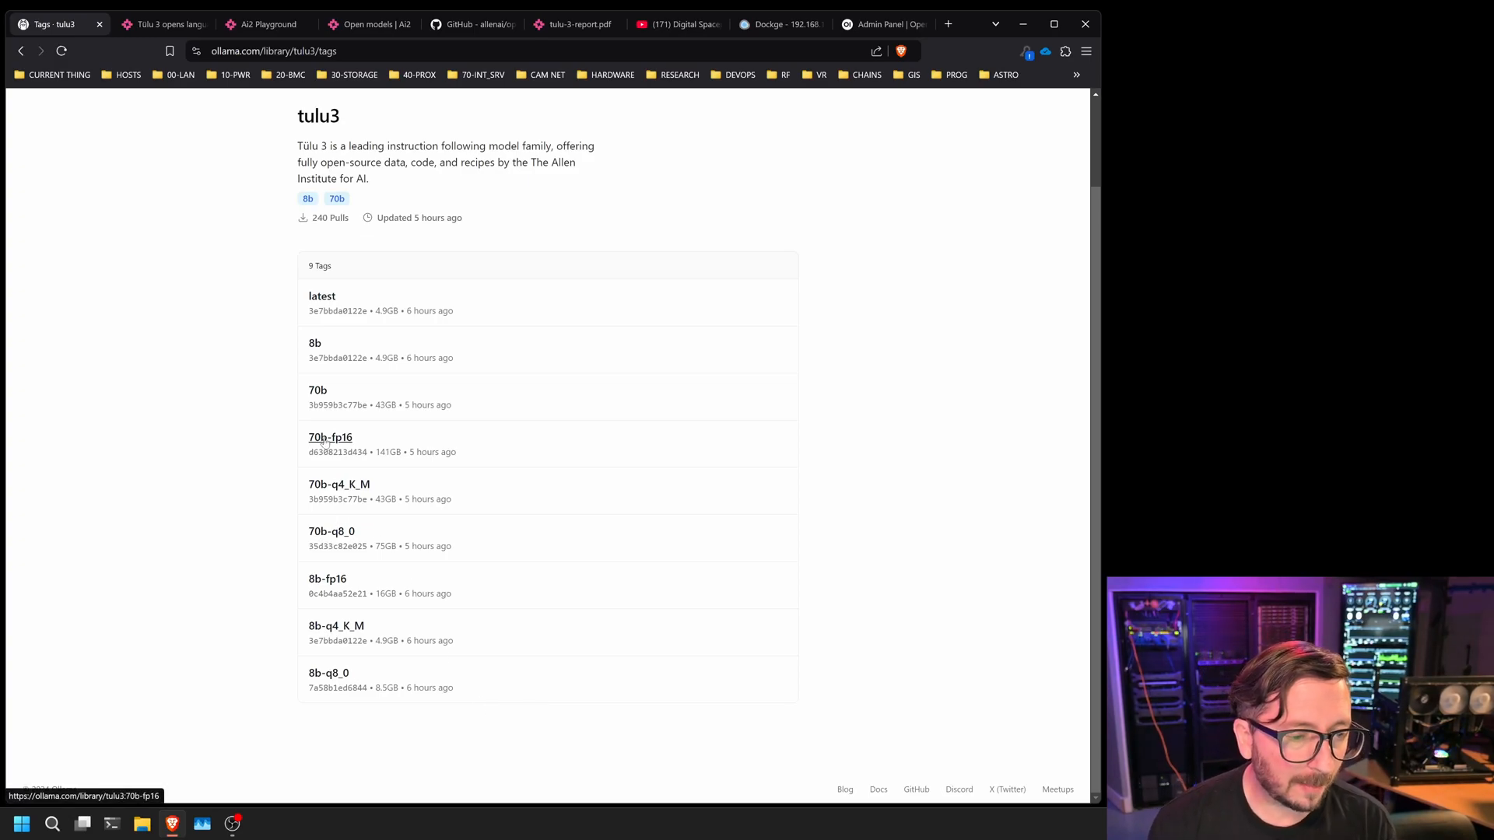
pyautogui.moveTo(391, 469)
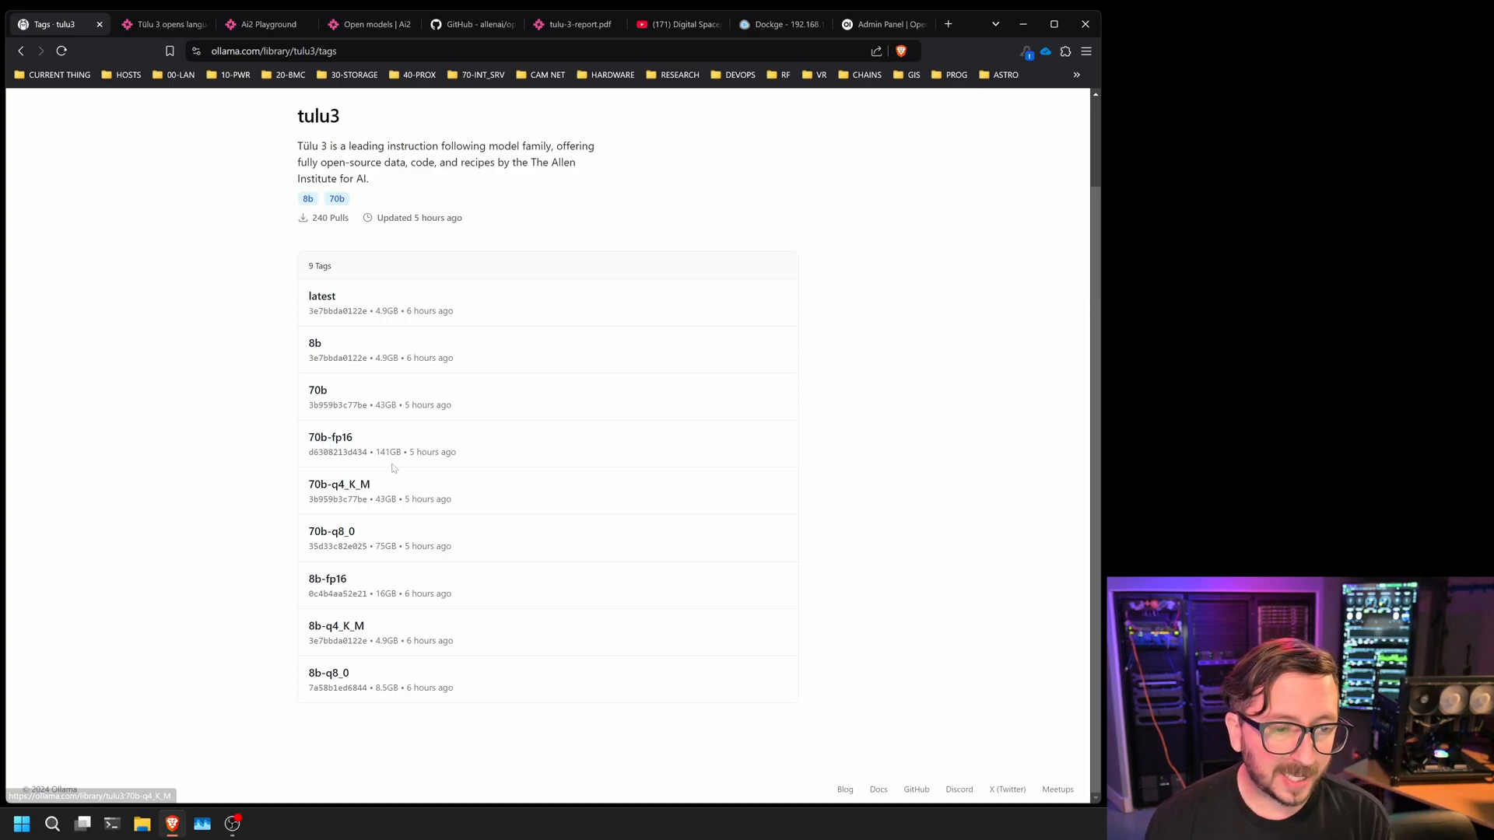
pyautogui.moveTo(851, 534)
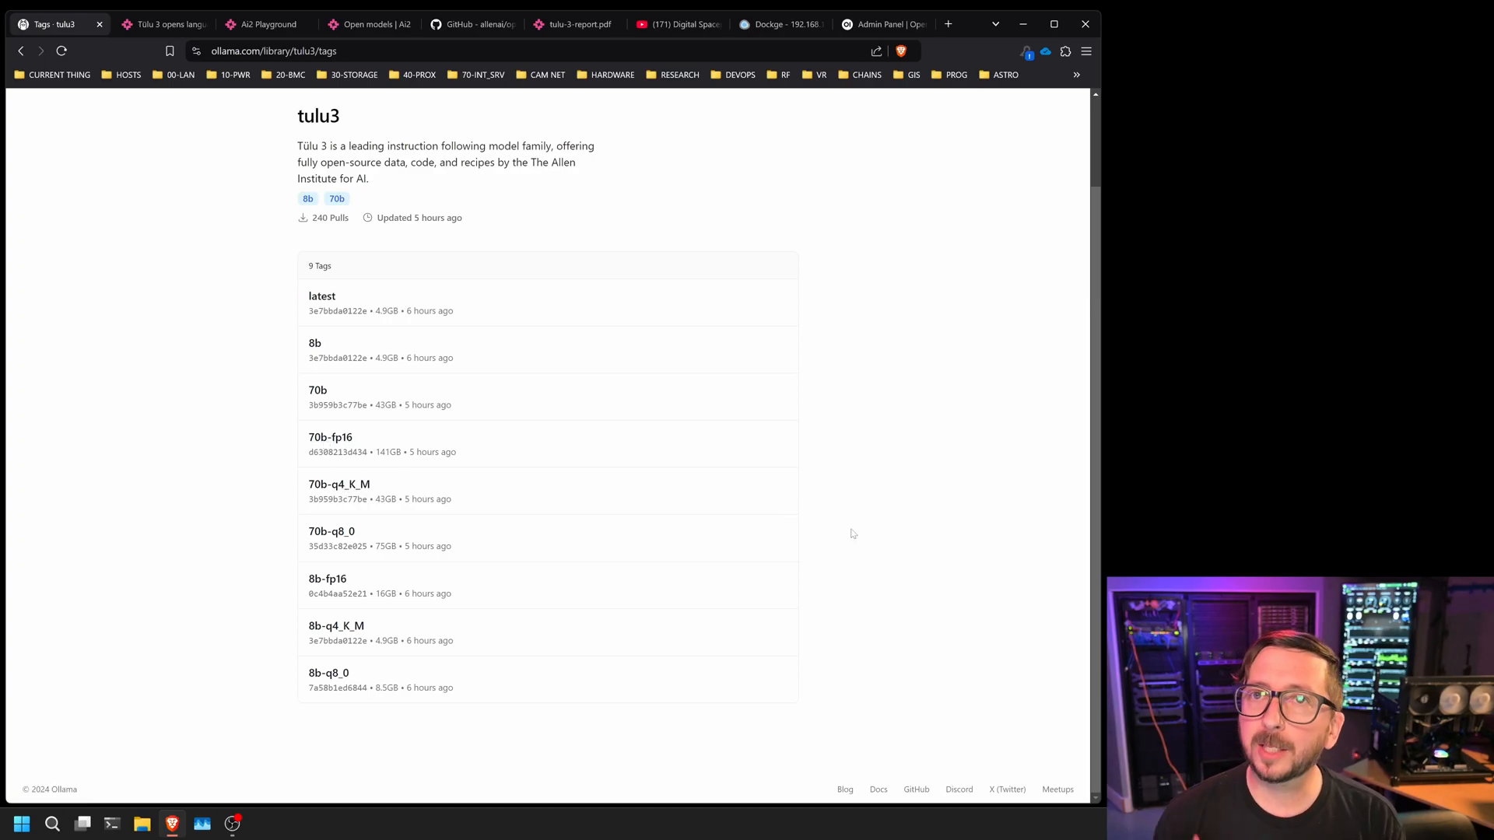
pyautogui.moveTo(238, 372)
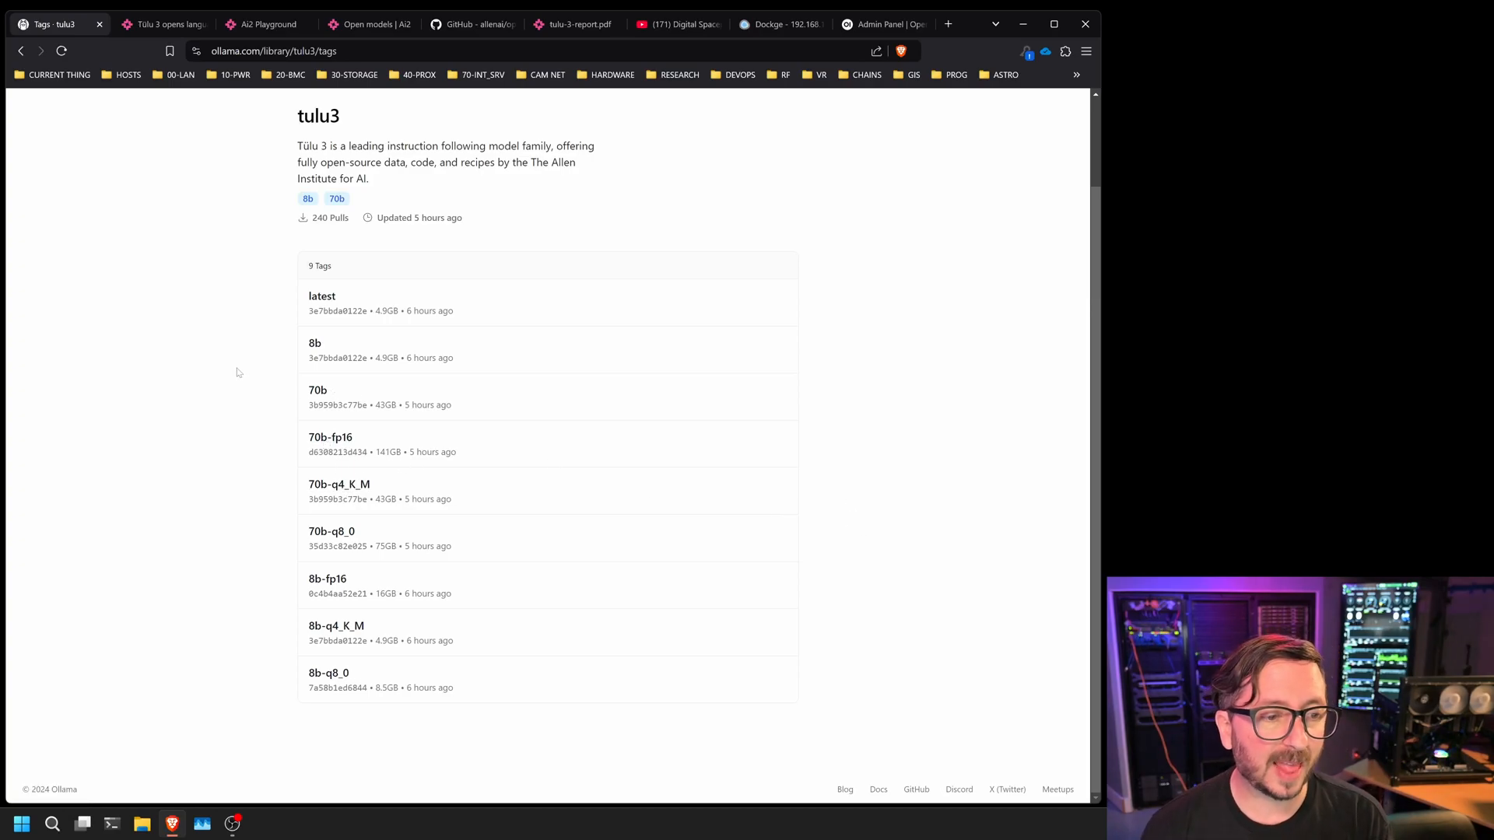
pyautogui.click(876, 24)
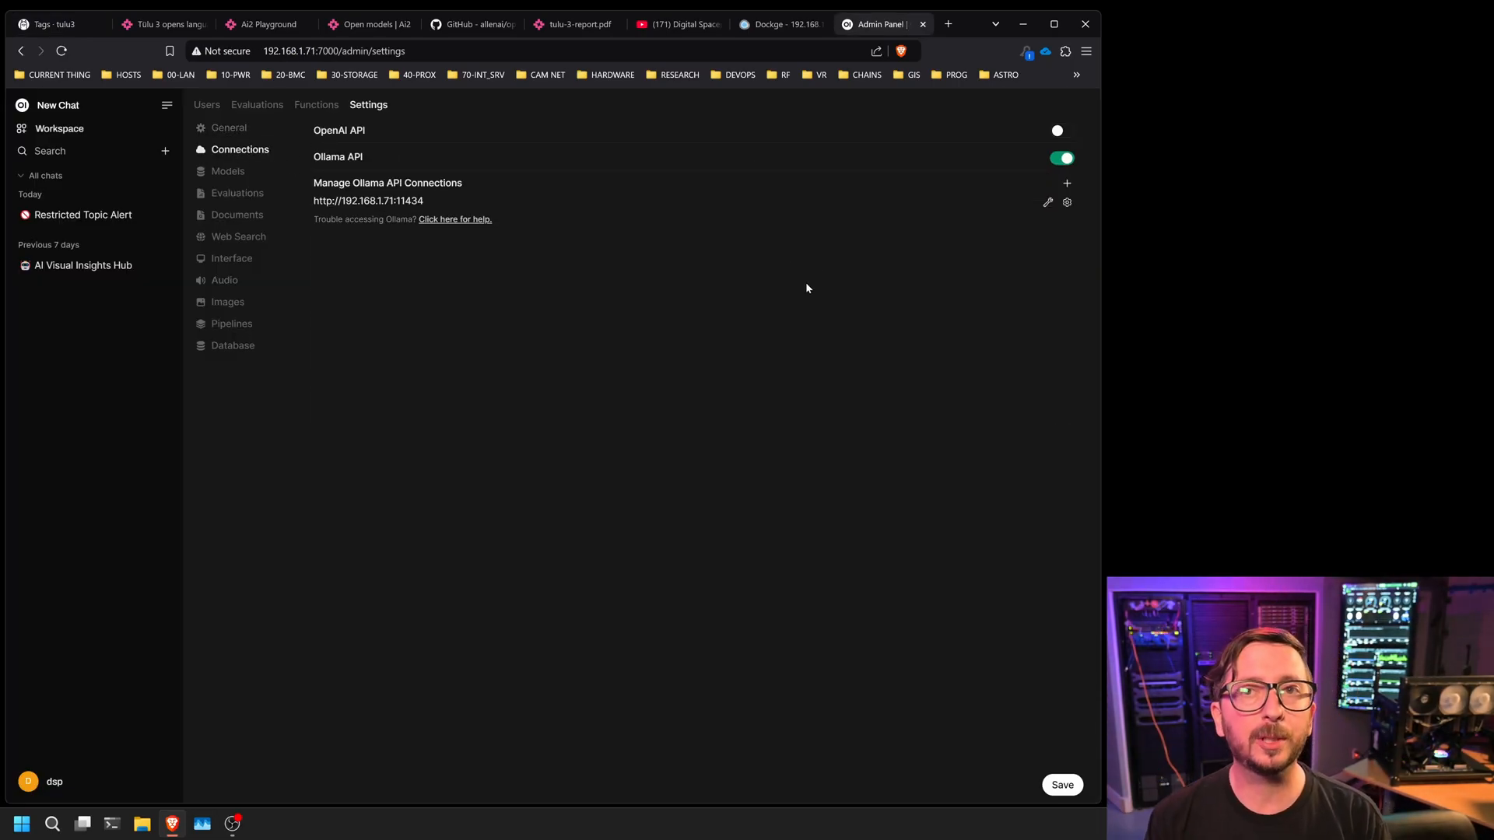
pyautogui.click(780, 24)
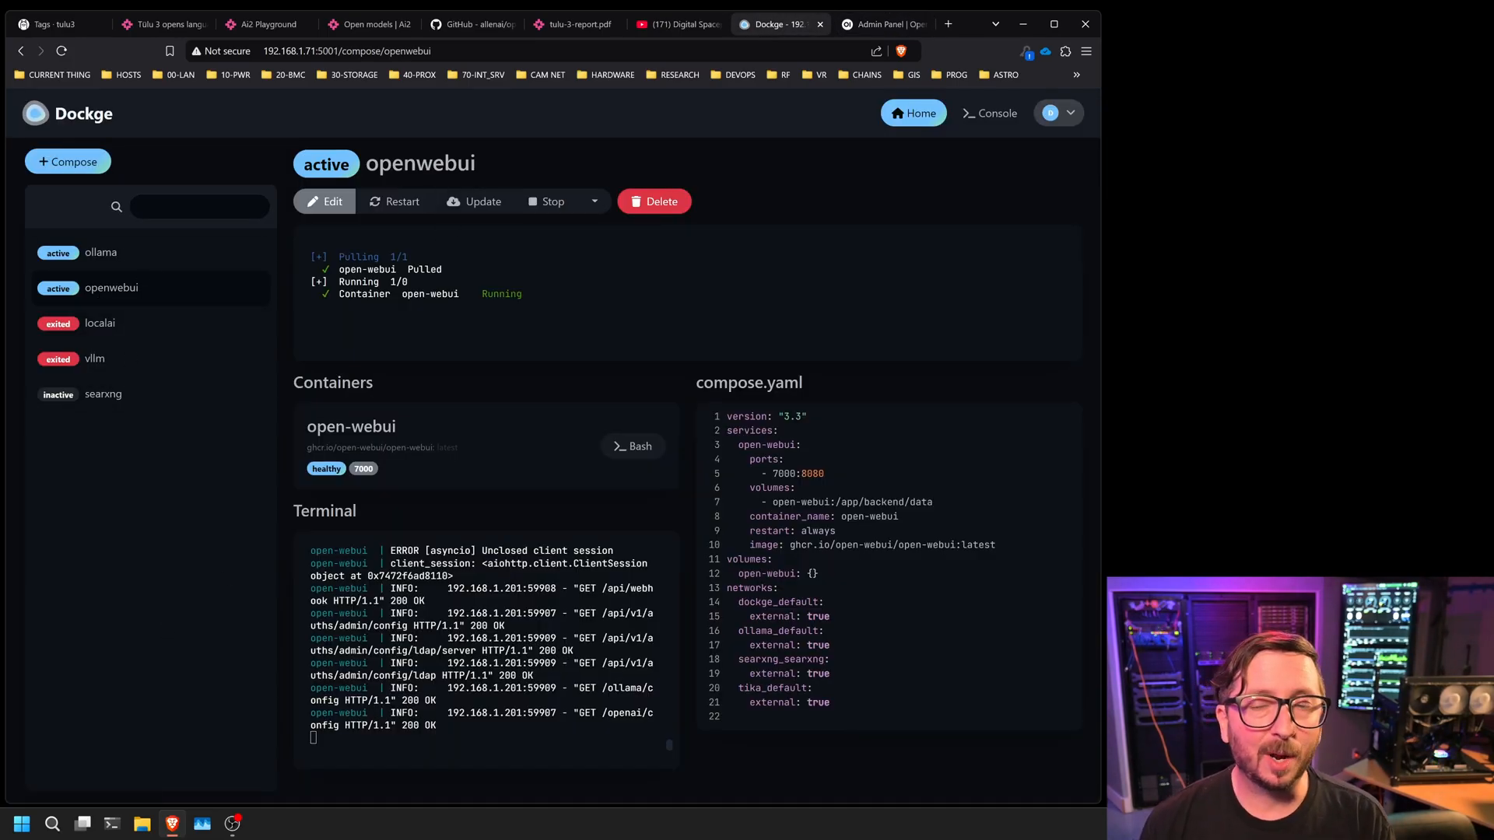
pyautogui.click(878, 23)
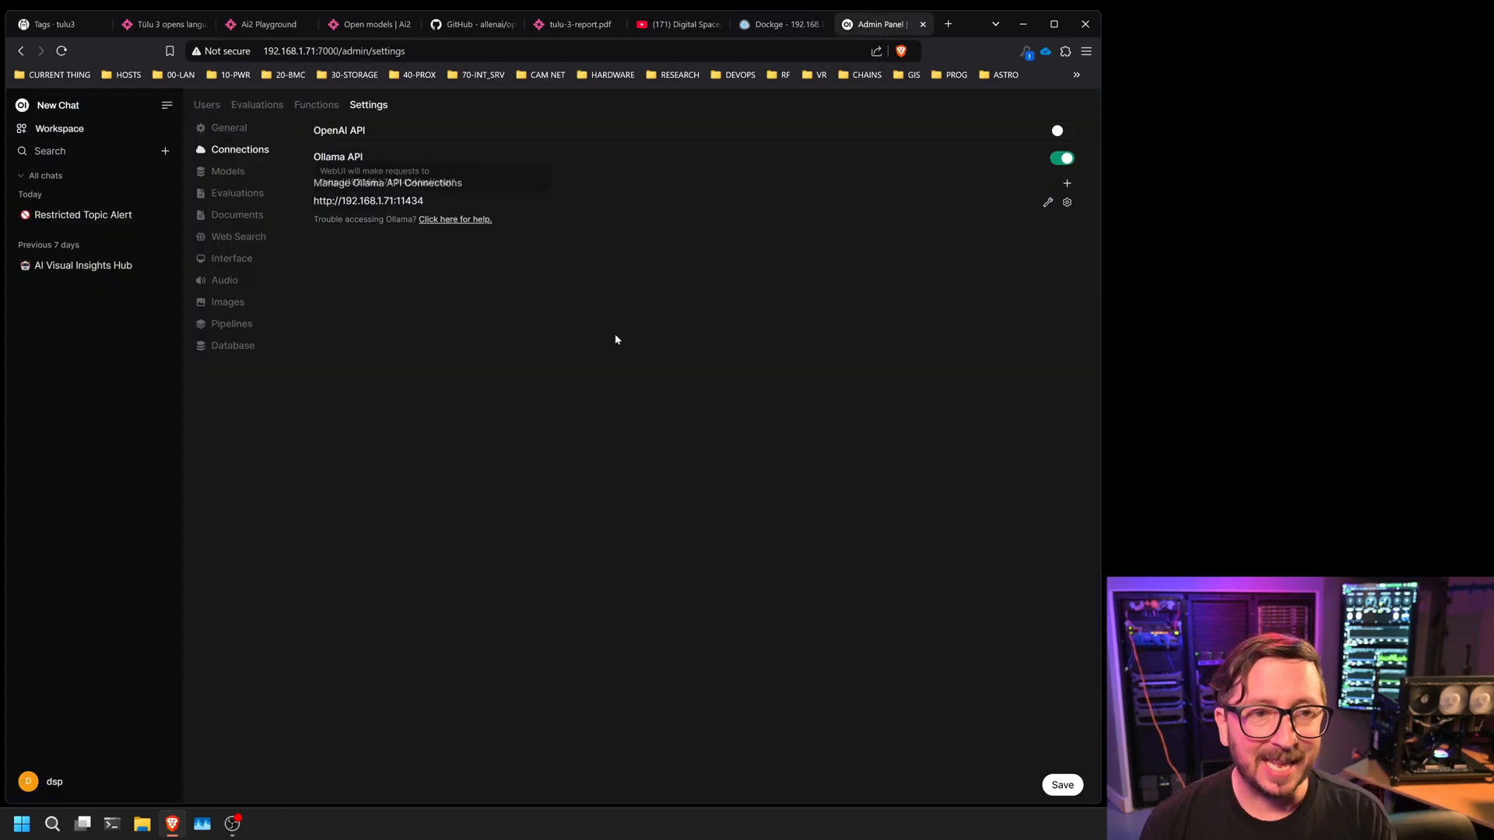
pyautogui.moveTo(603, 409)
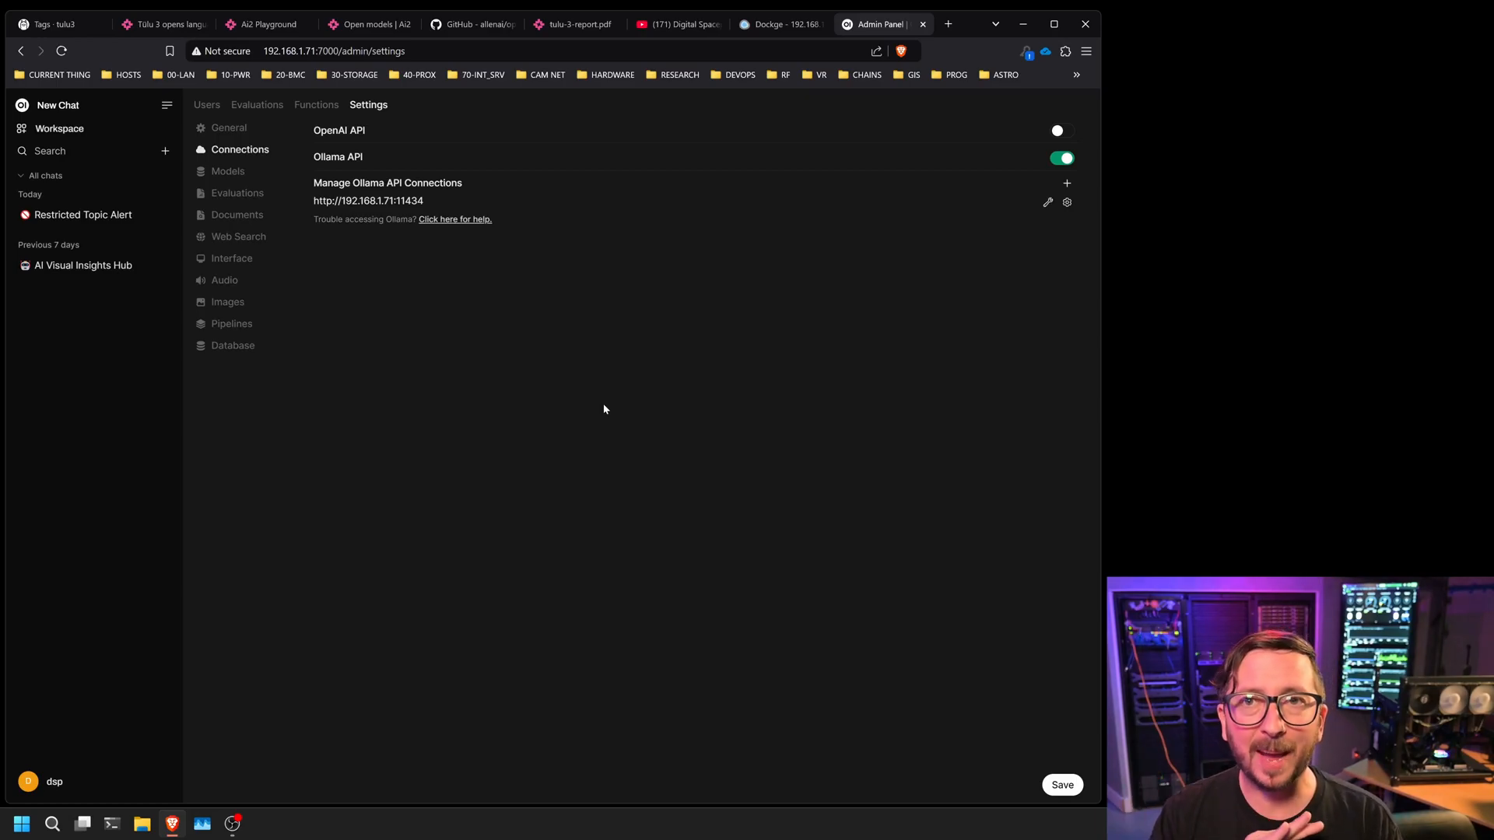
pyautogui.moveTo(618, 397)
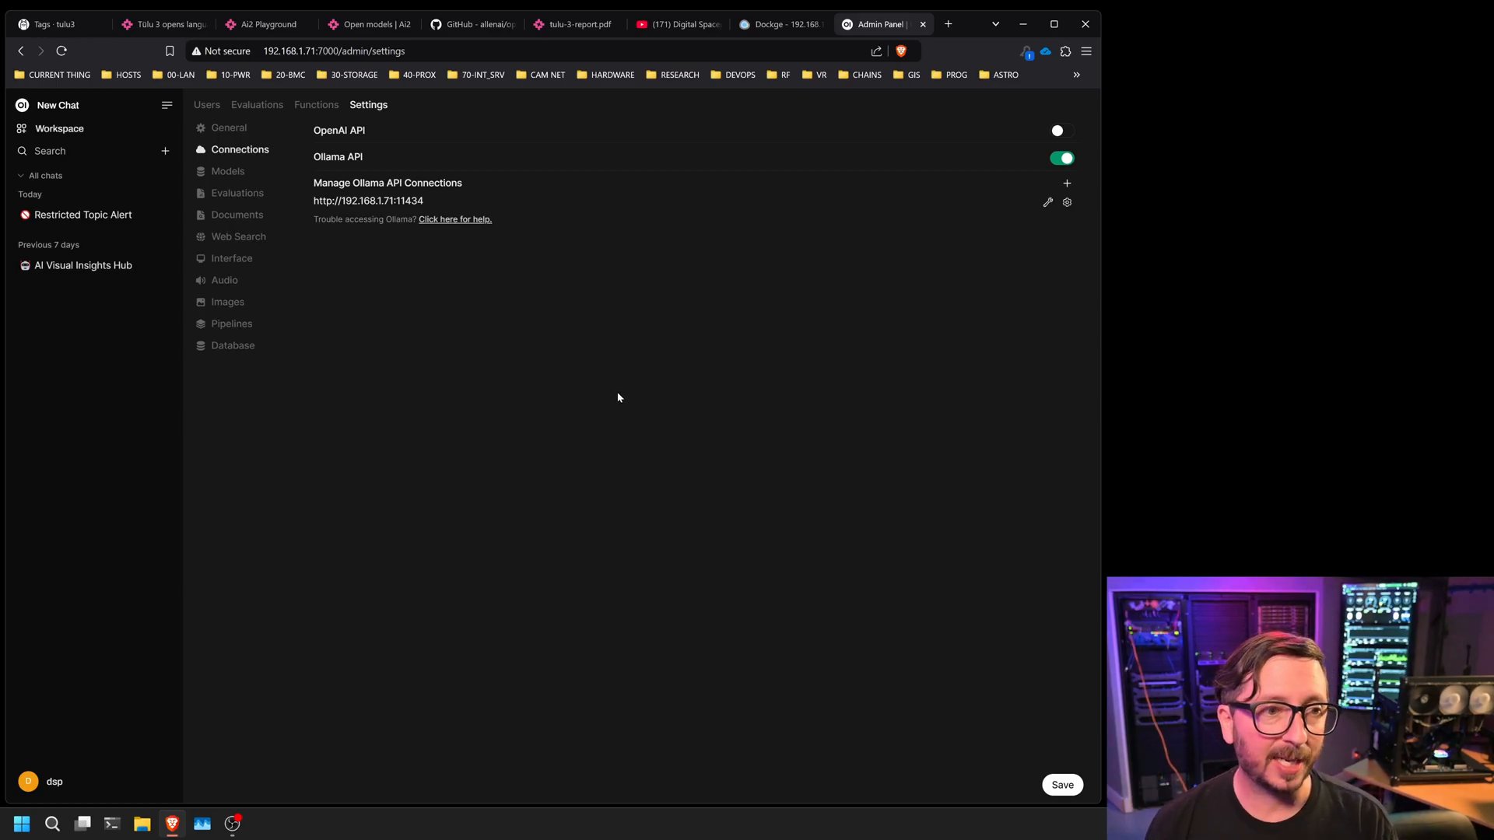
pyautogui.moveTo(1025, 264)
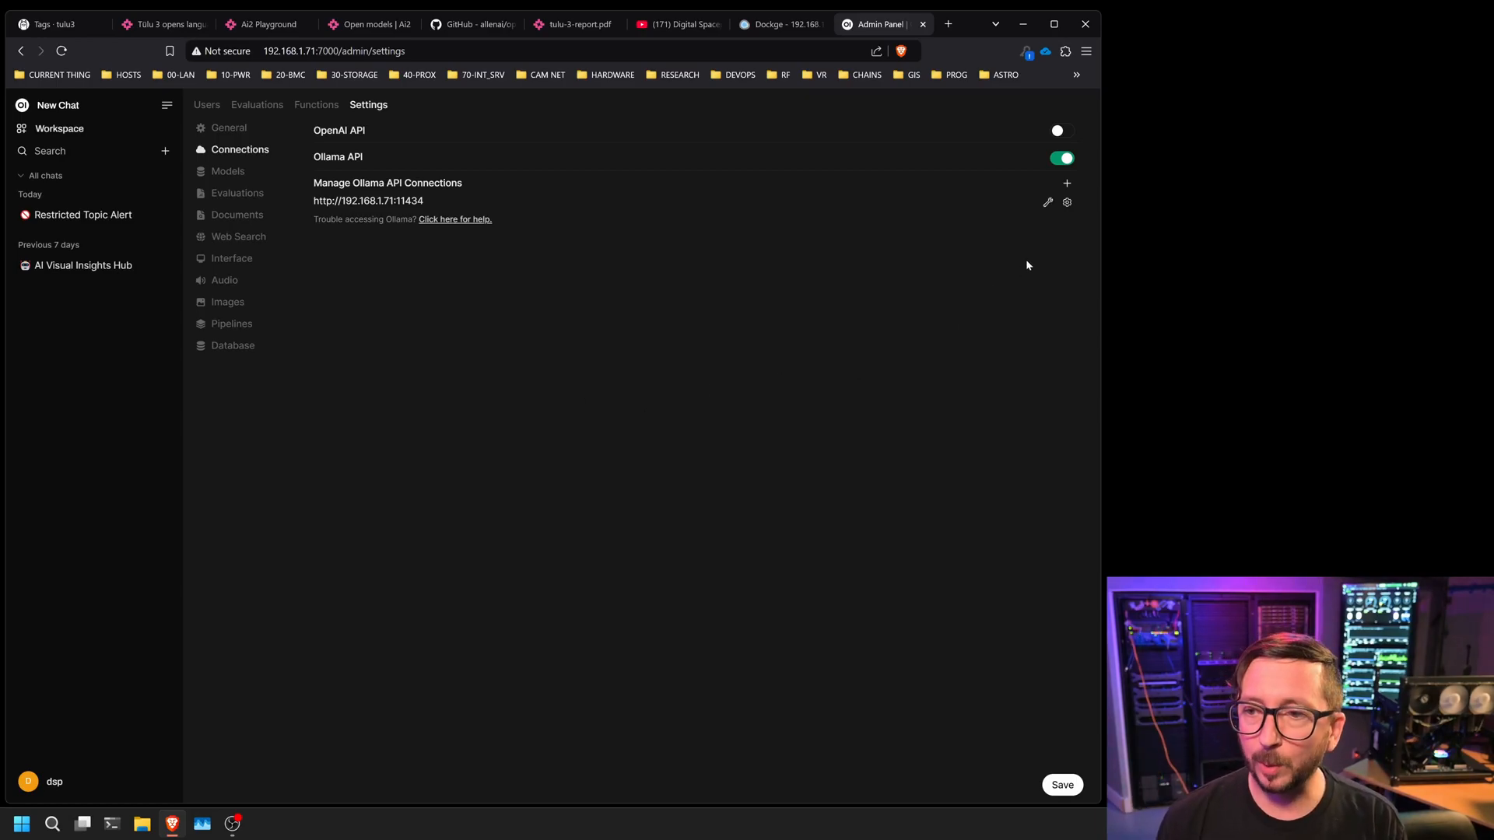
pyautogui.moveTo(369, 107)
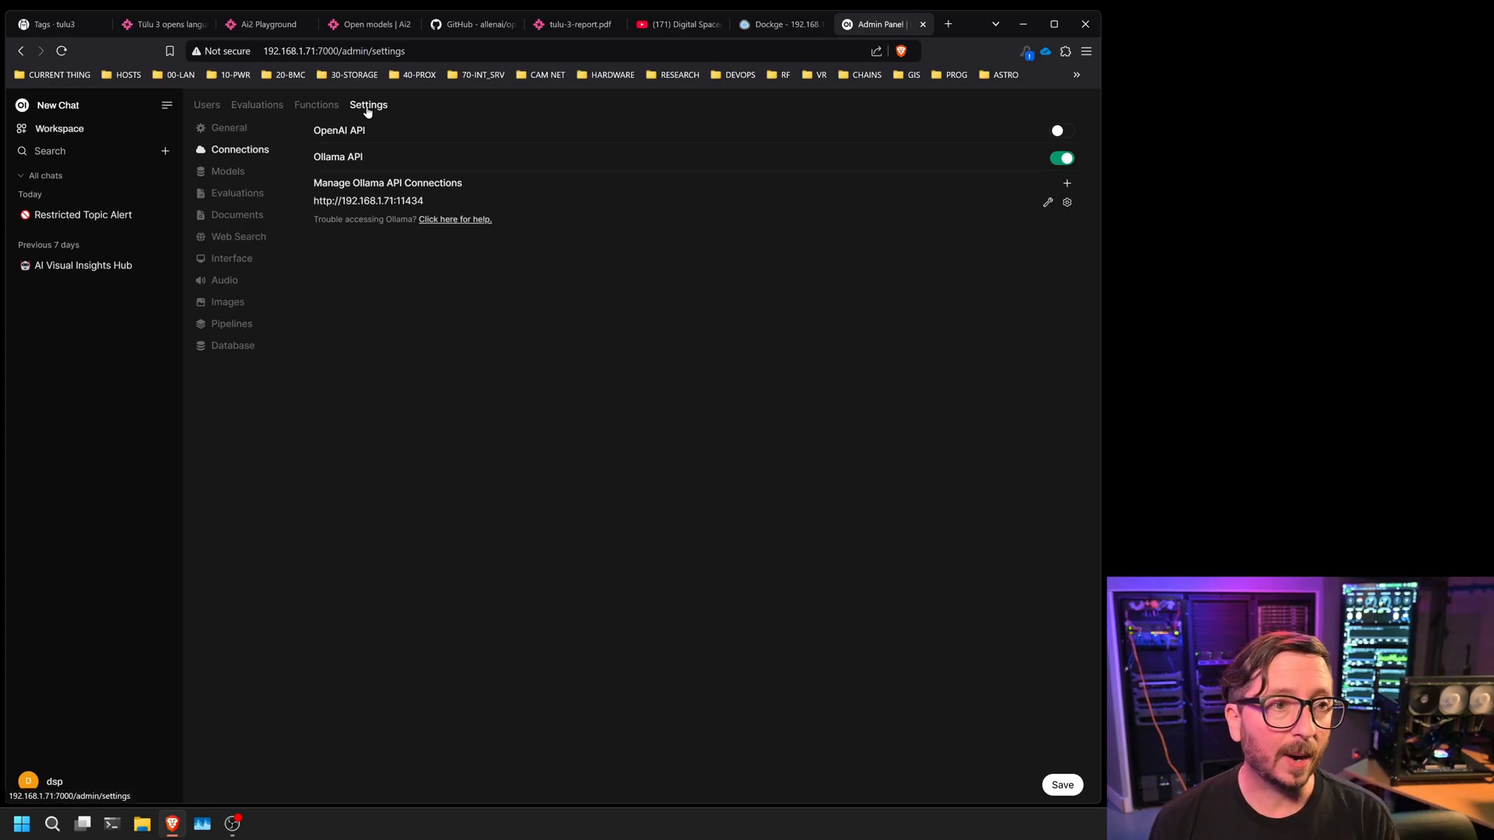
pyautogui.click(227, 172)
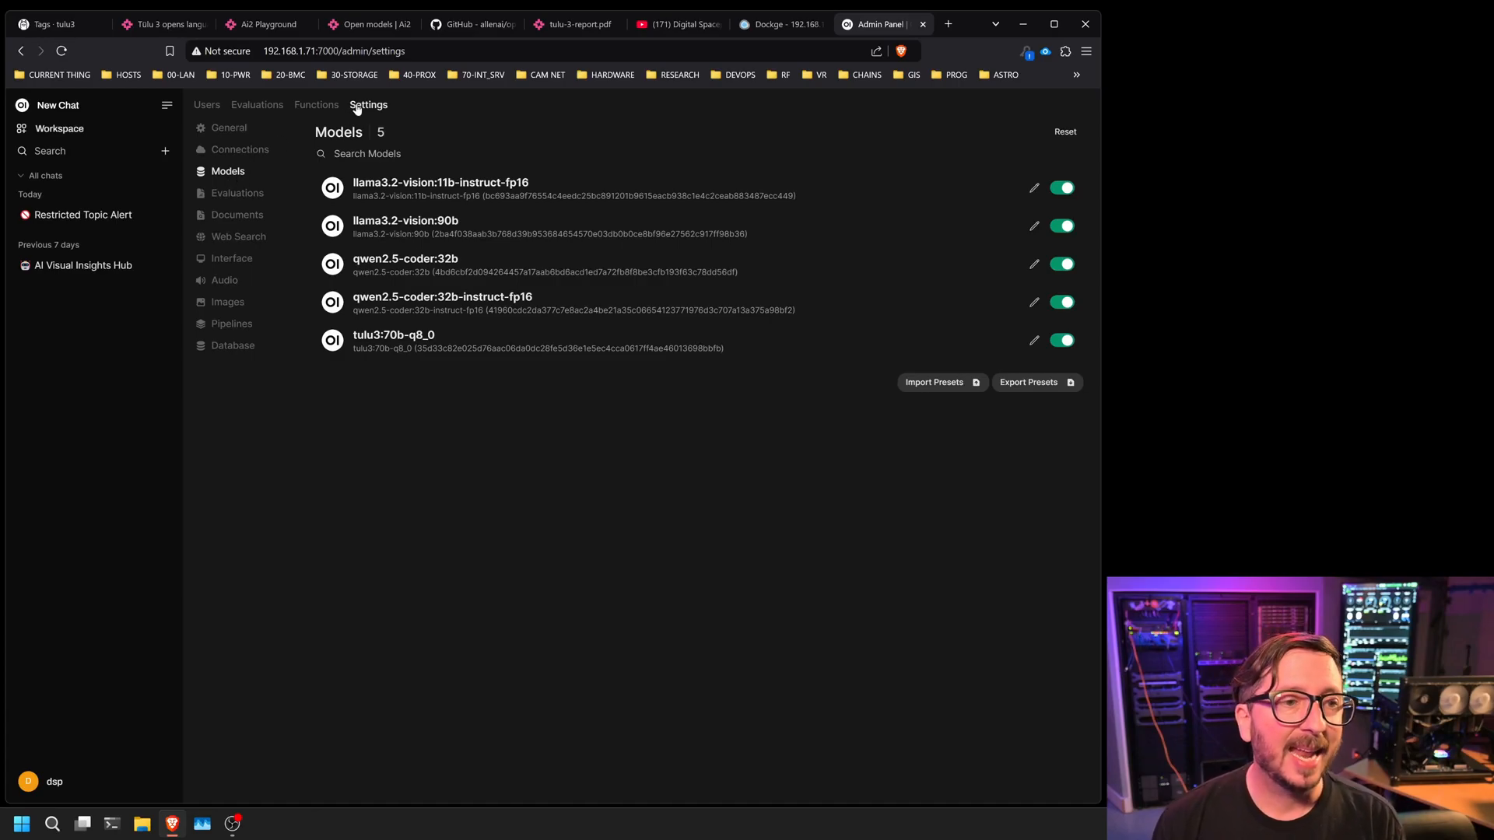
pyautogui.click(240, 149)
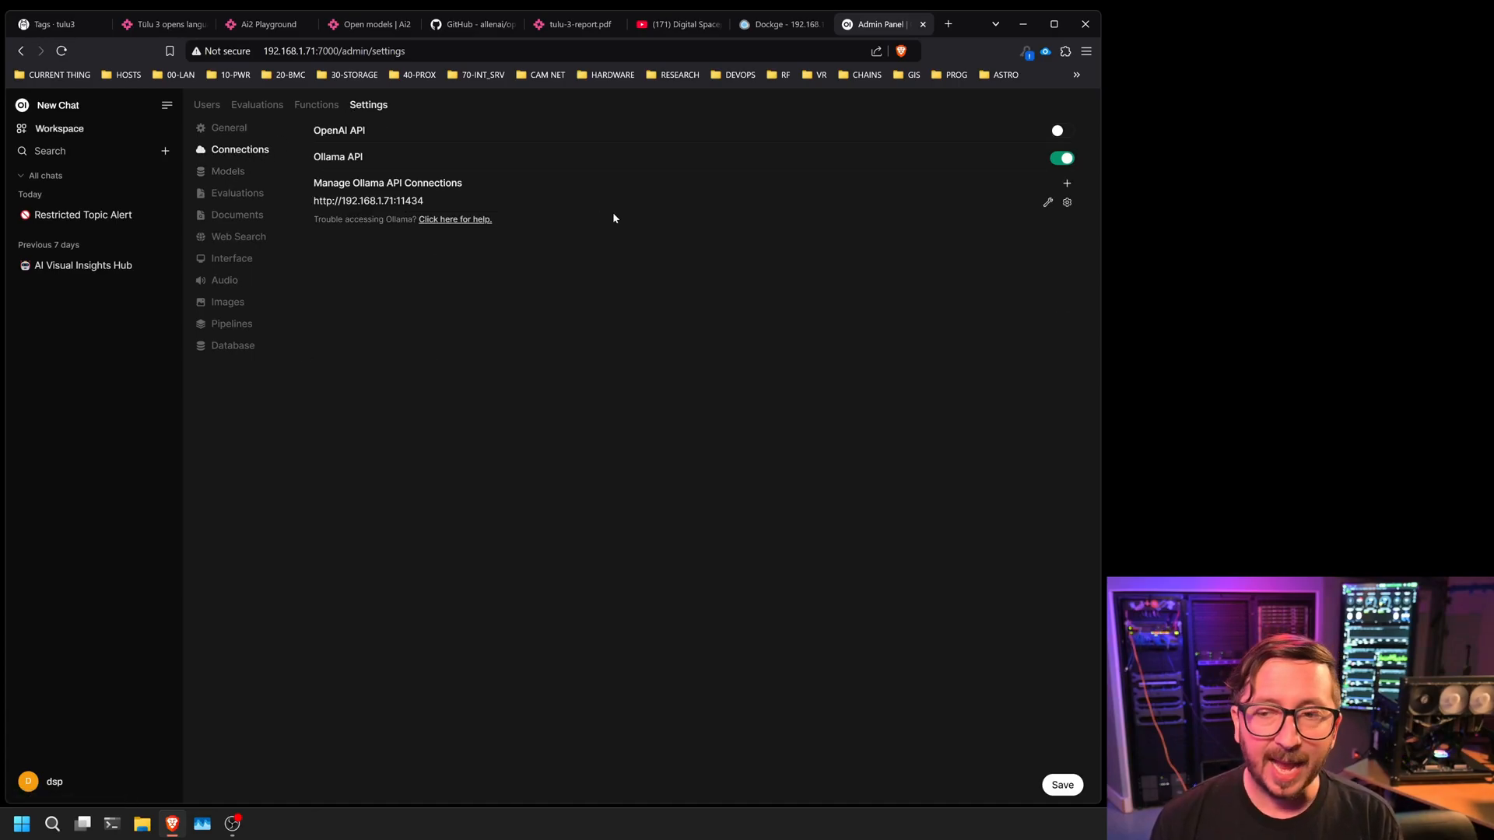
pyautogui.moveTo(334, 193)
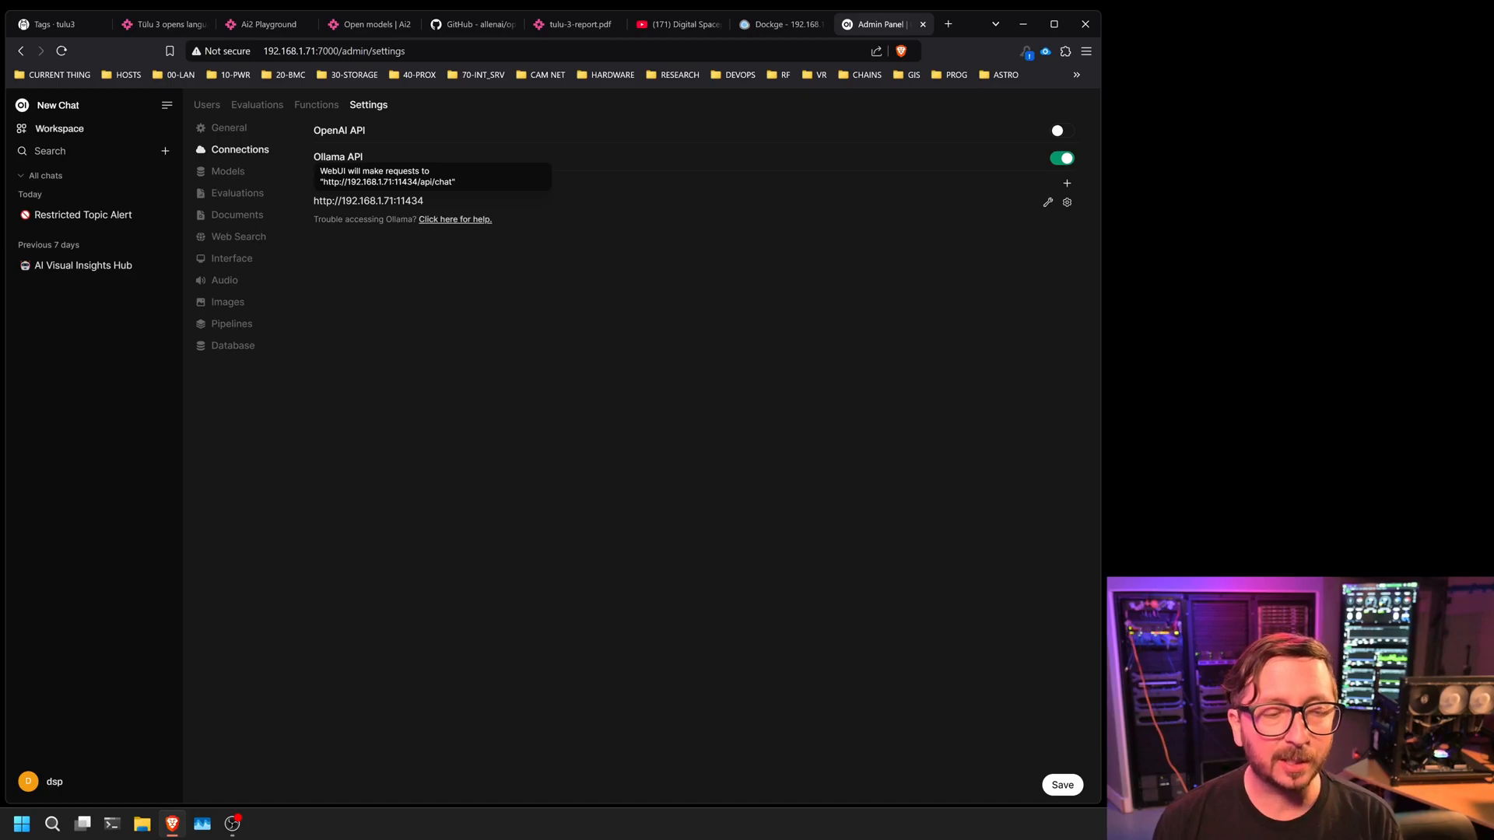
pyautogui.moveTo(1067, 253)
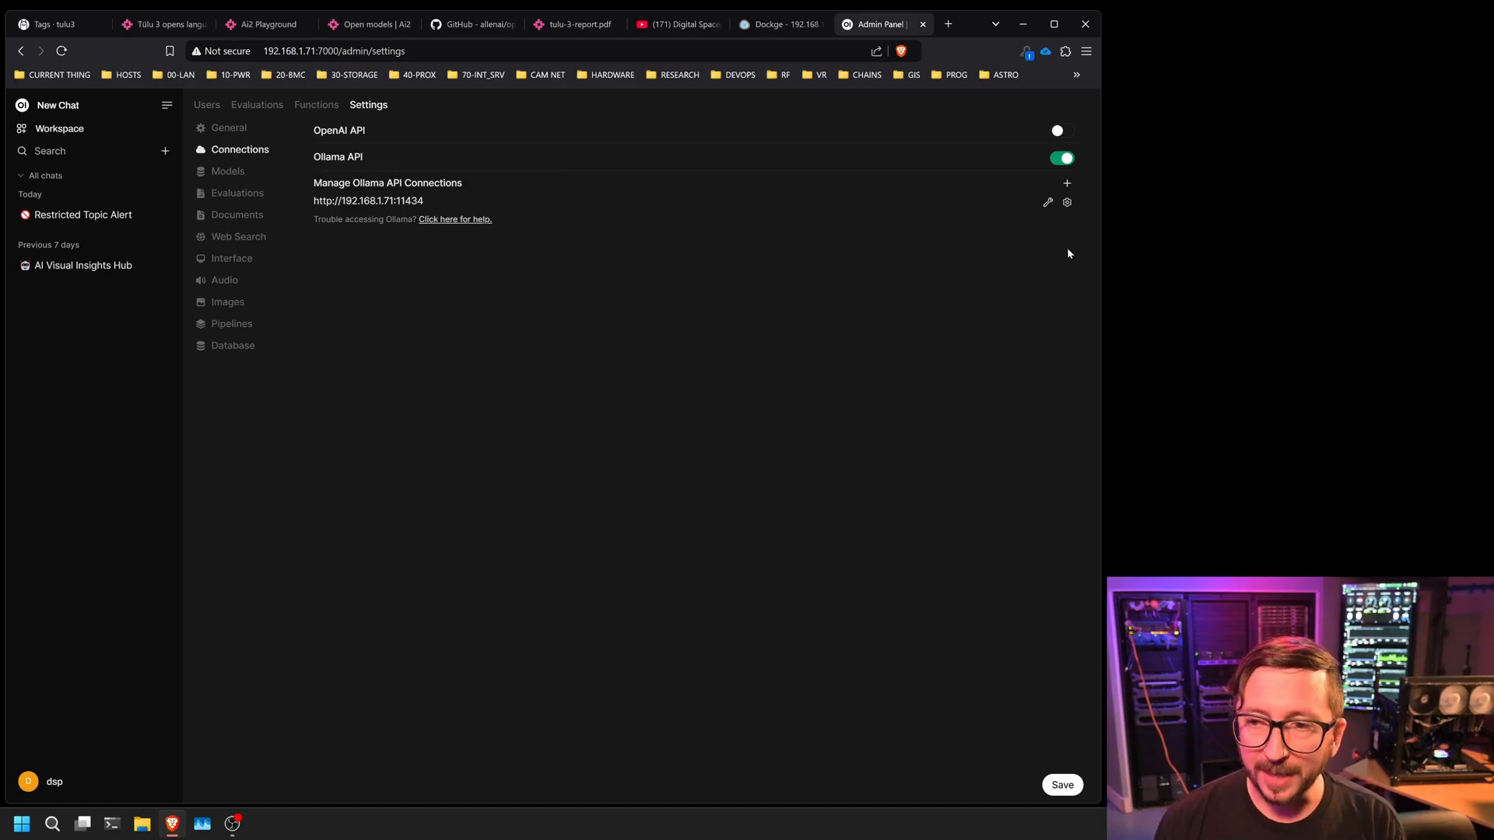
# Verify the Ollama connection and check tulu3:70b-q8_0 appears among installed models
pyautogui.click(1066, 201)
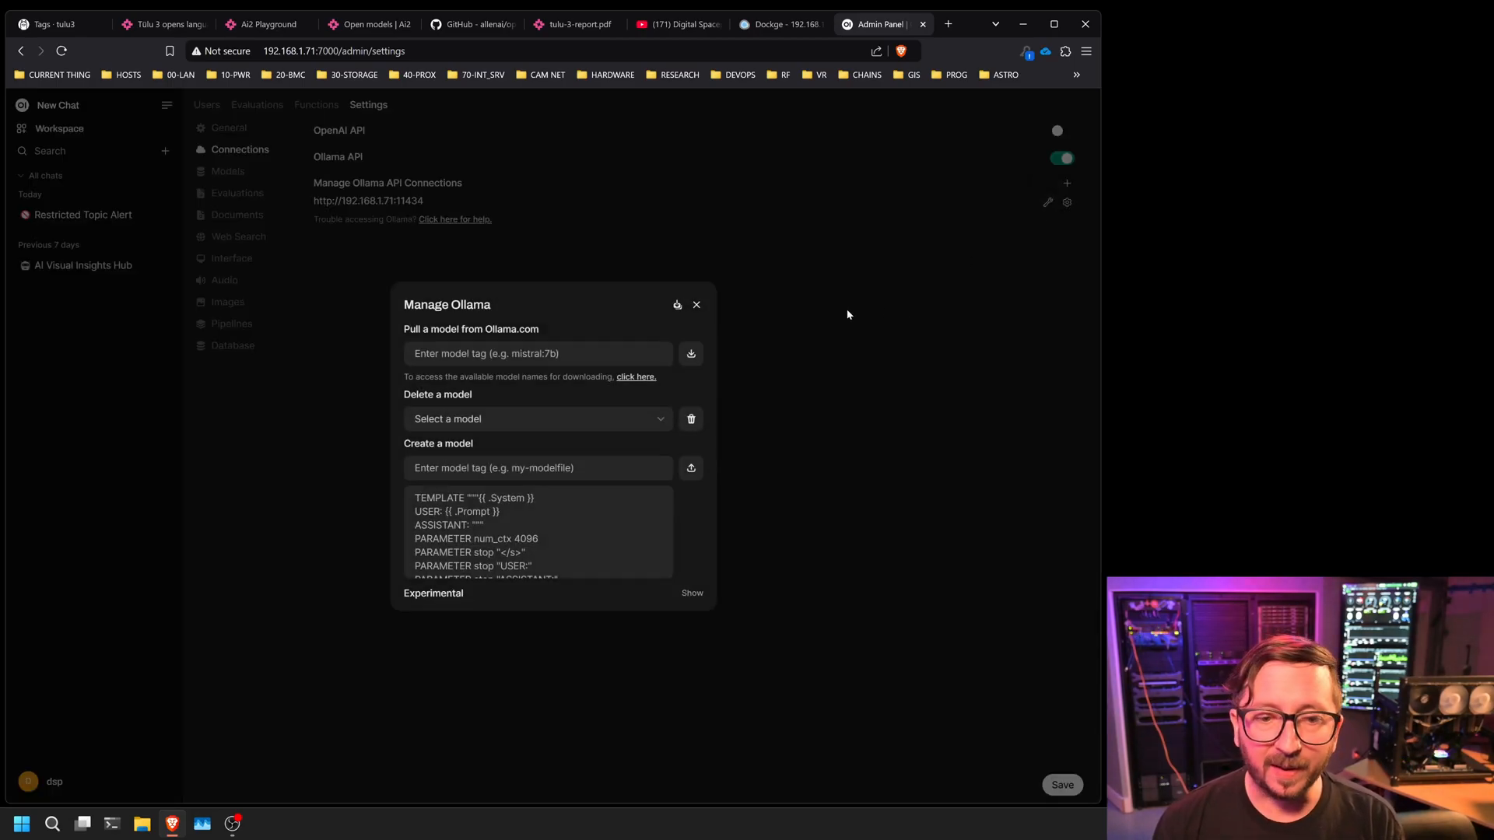
pyautogui.moveTo(655, 314)
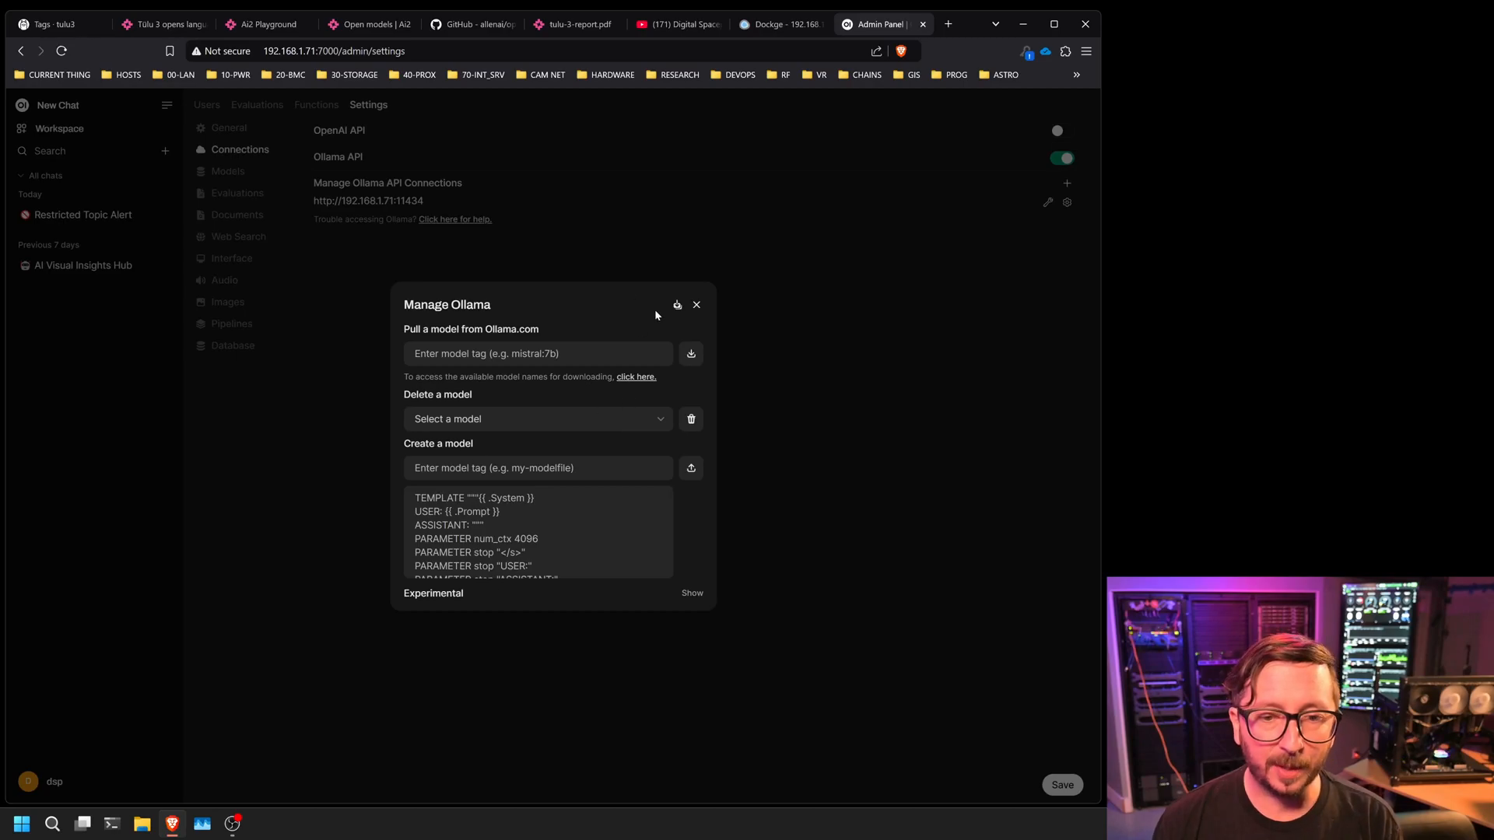
pyautogui.click(690, 353)
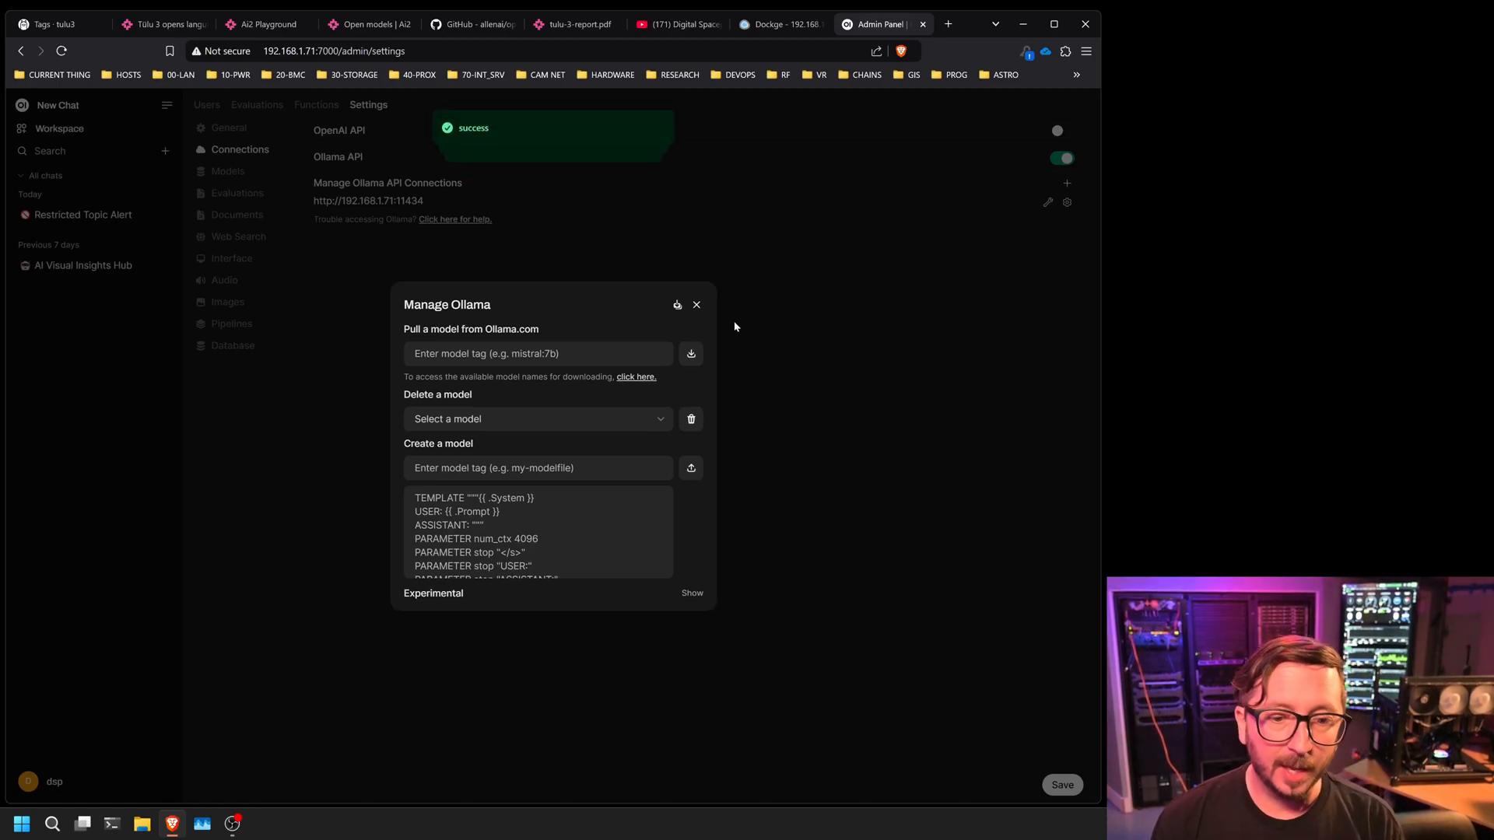
pyautogui.moveTo(627, 445)
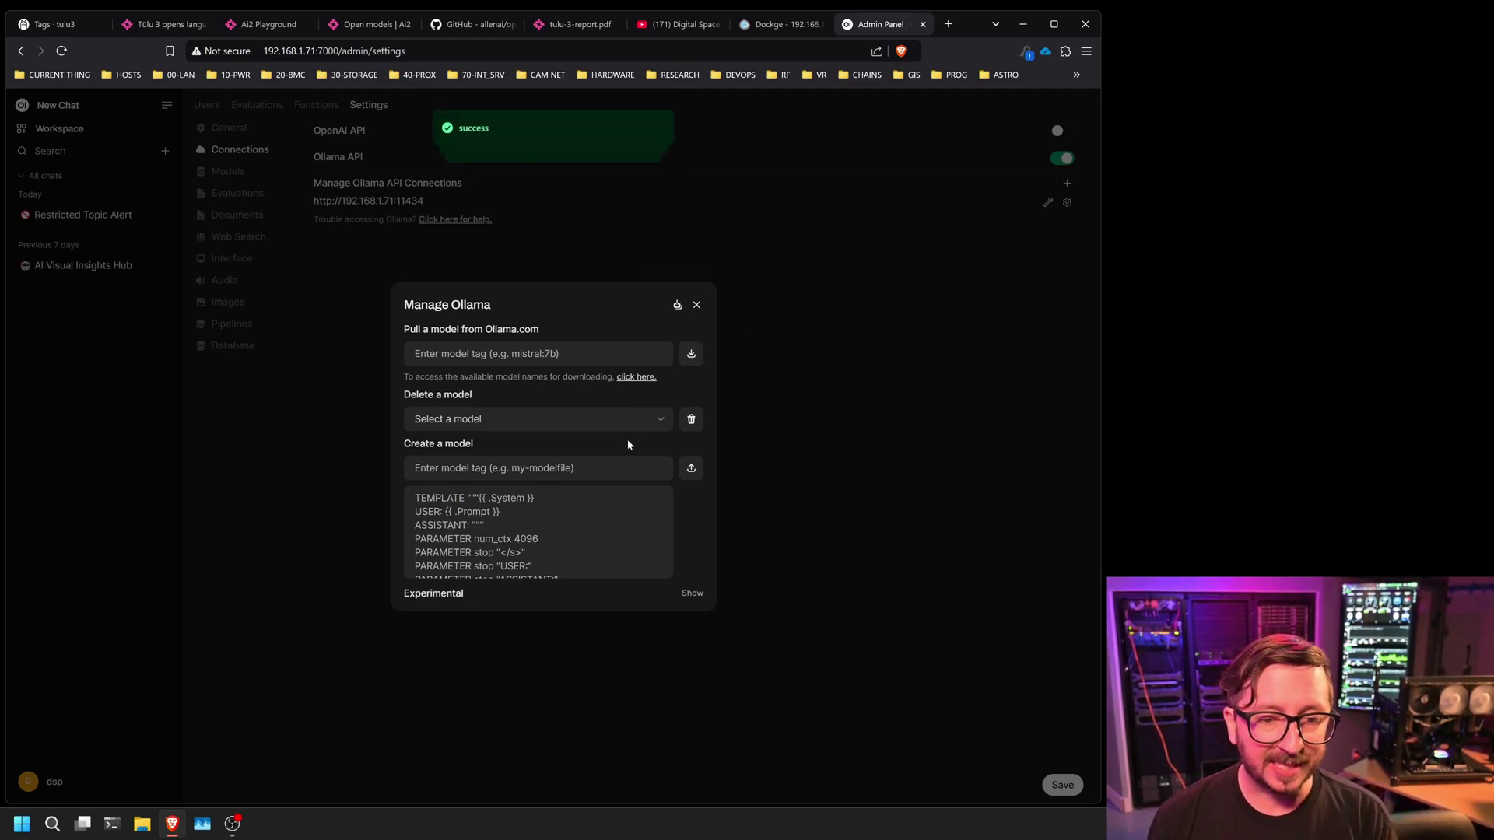
pyautogui.click(534, 419)
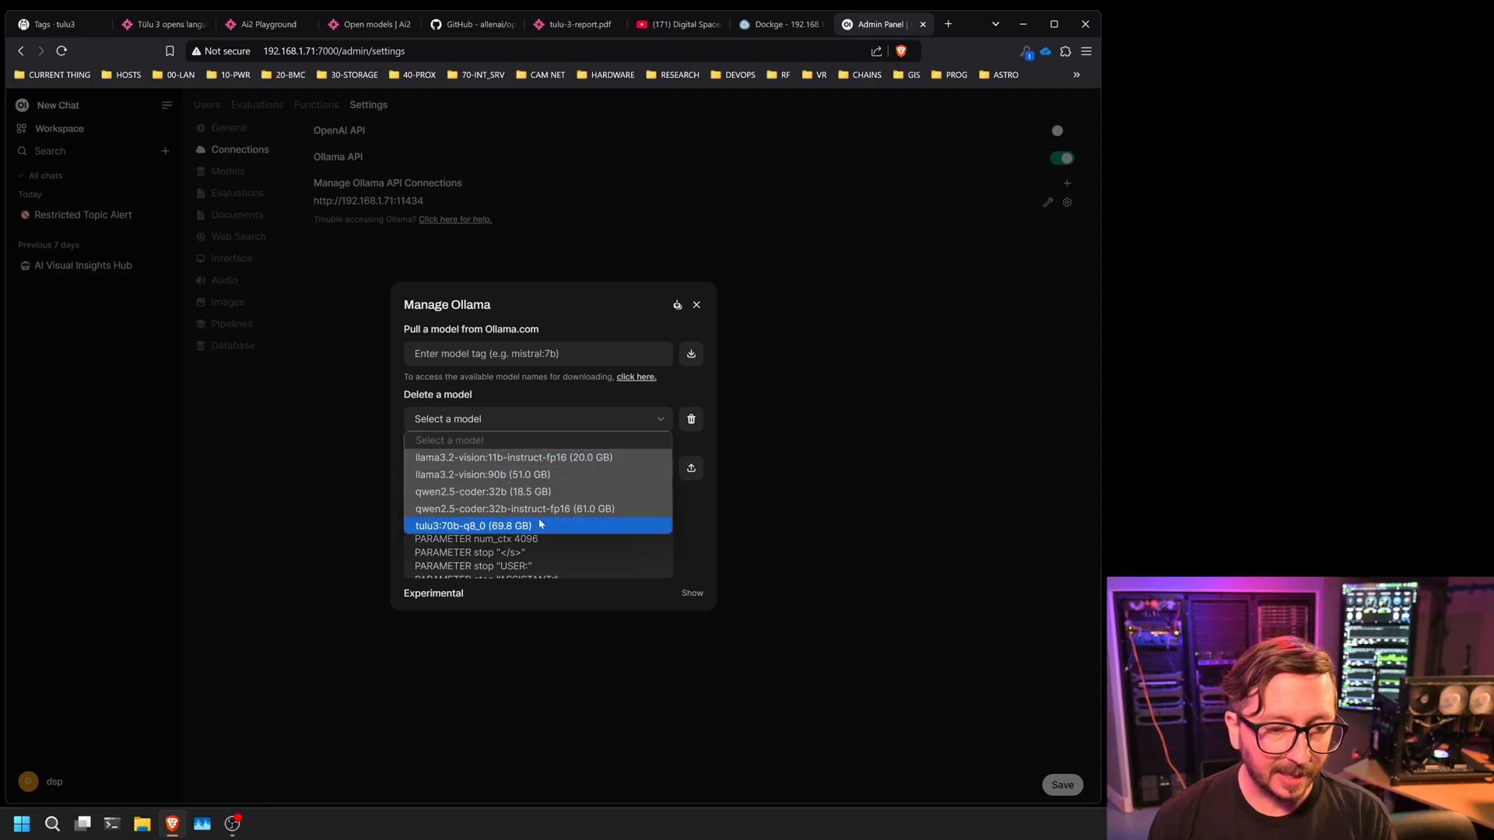
pyautogui.moveTo(484, 532)
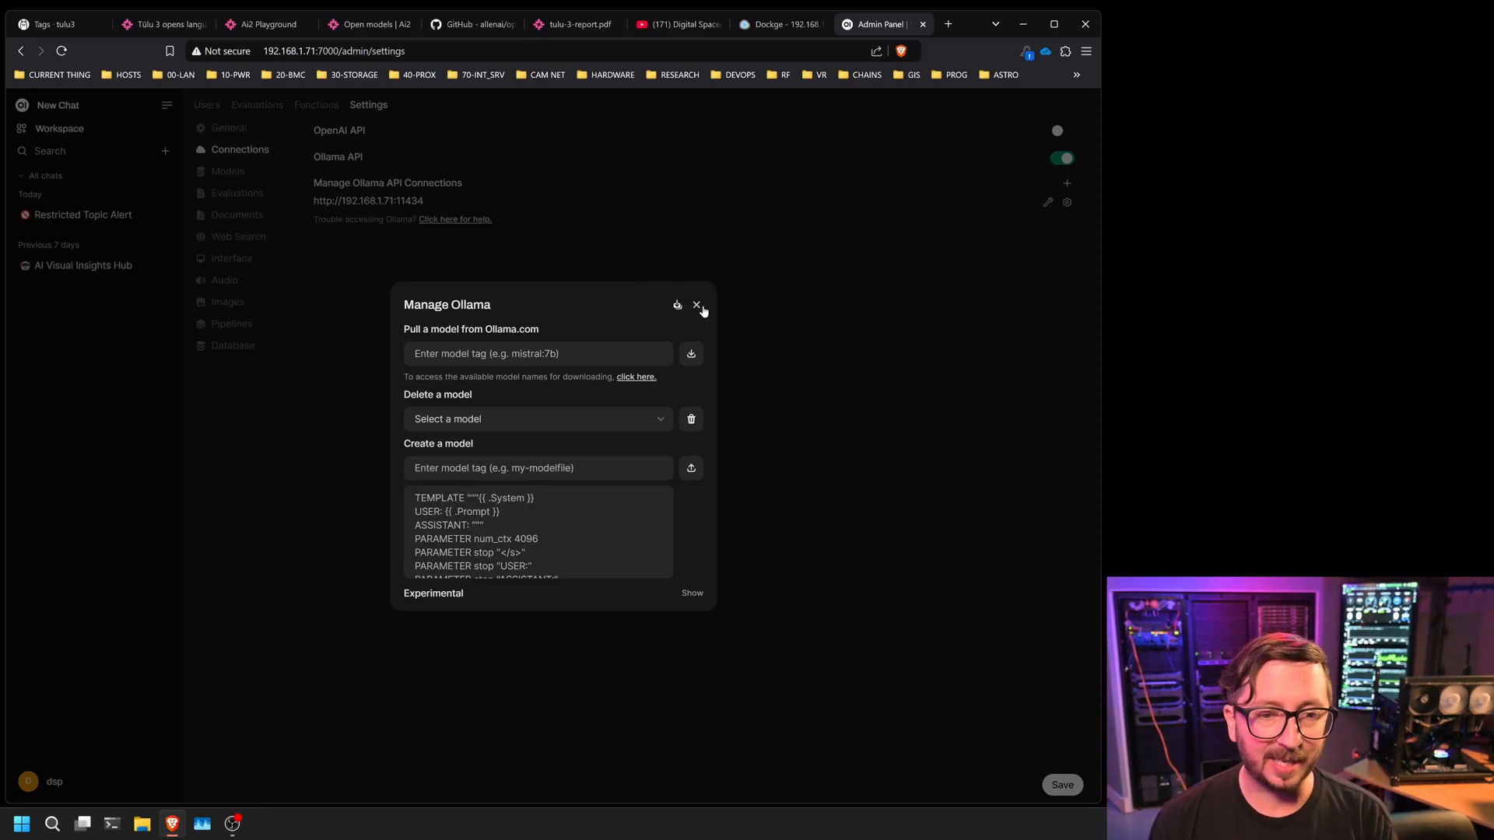
pyautogui.click(697, 305)
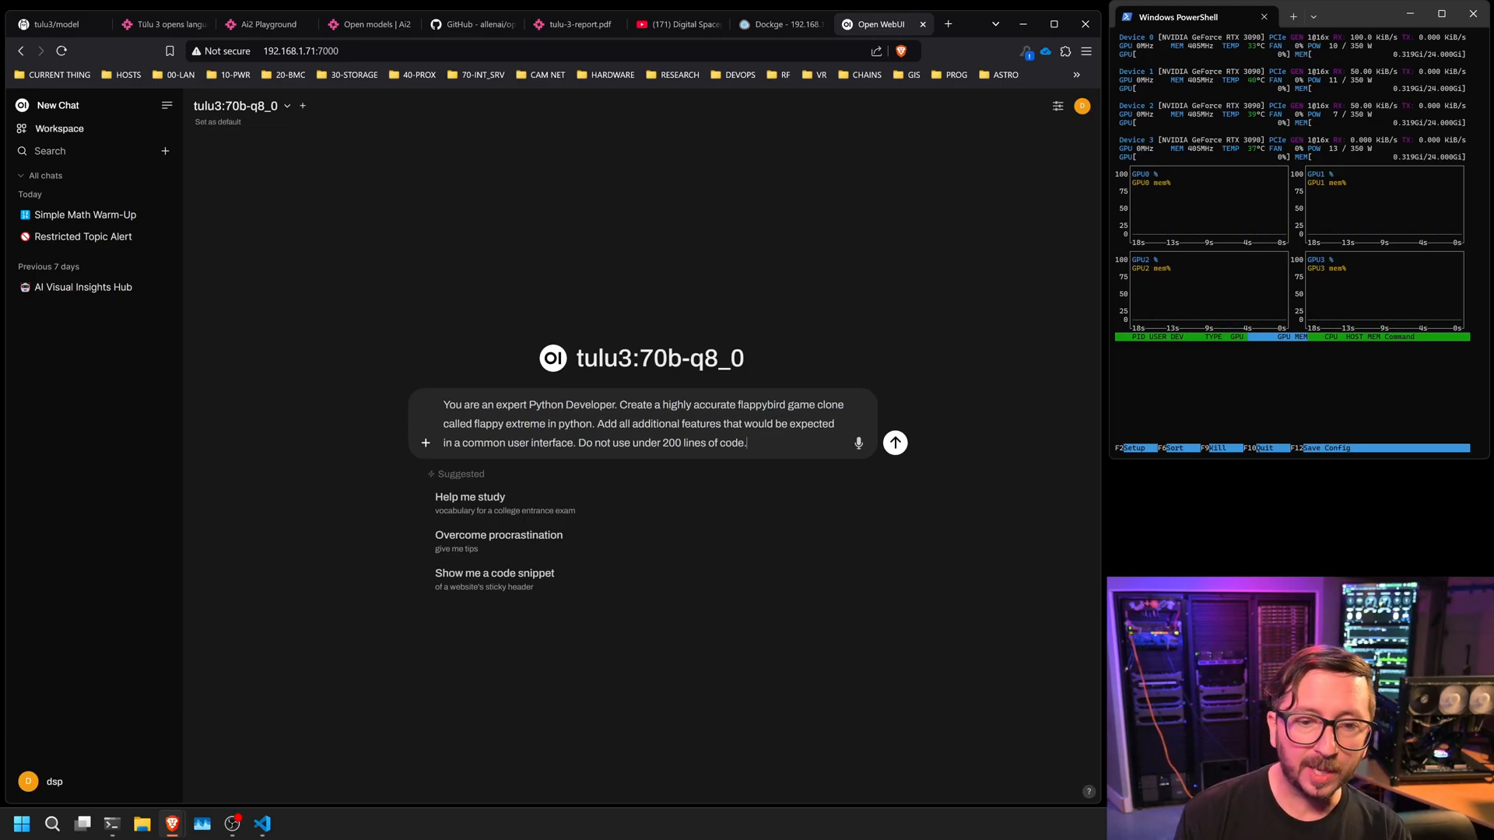
# Send the Flappy Extreme Pygame prompt to tulu3:70b-q8_0 and review the generated script
pyautogui.click(894, 442)
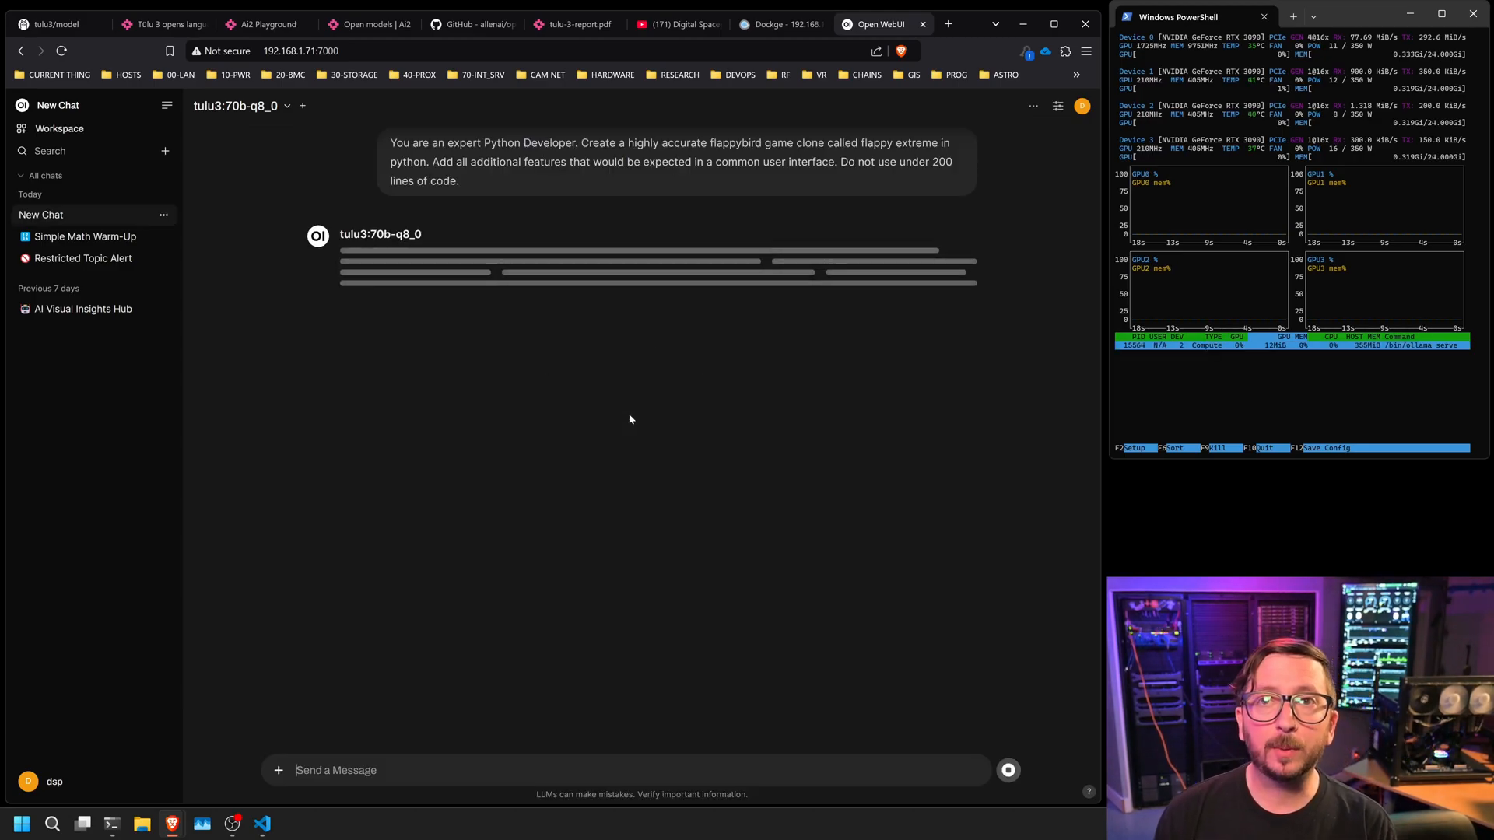
pyautogui.moveTo(532, 371)
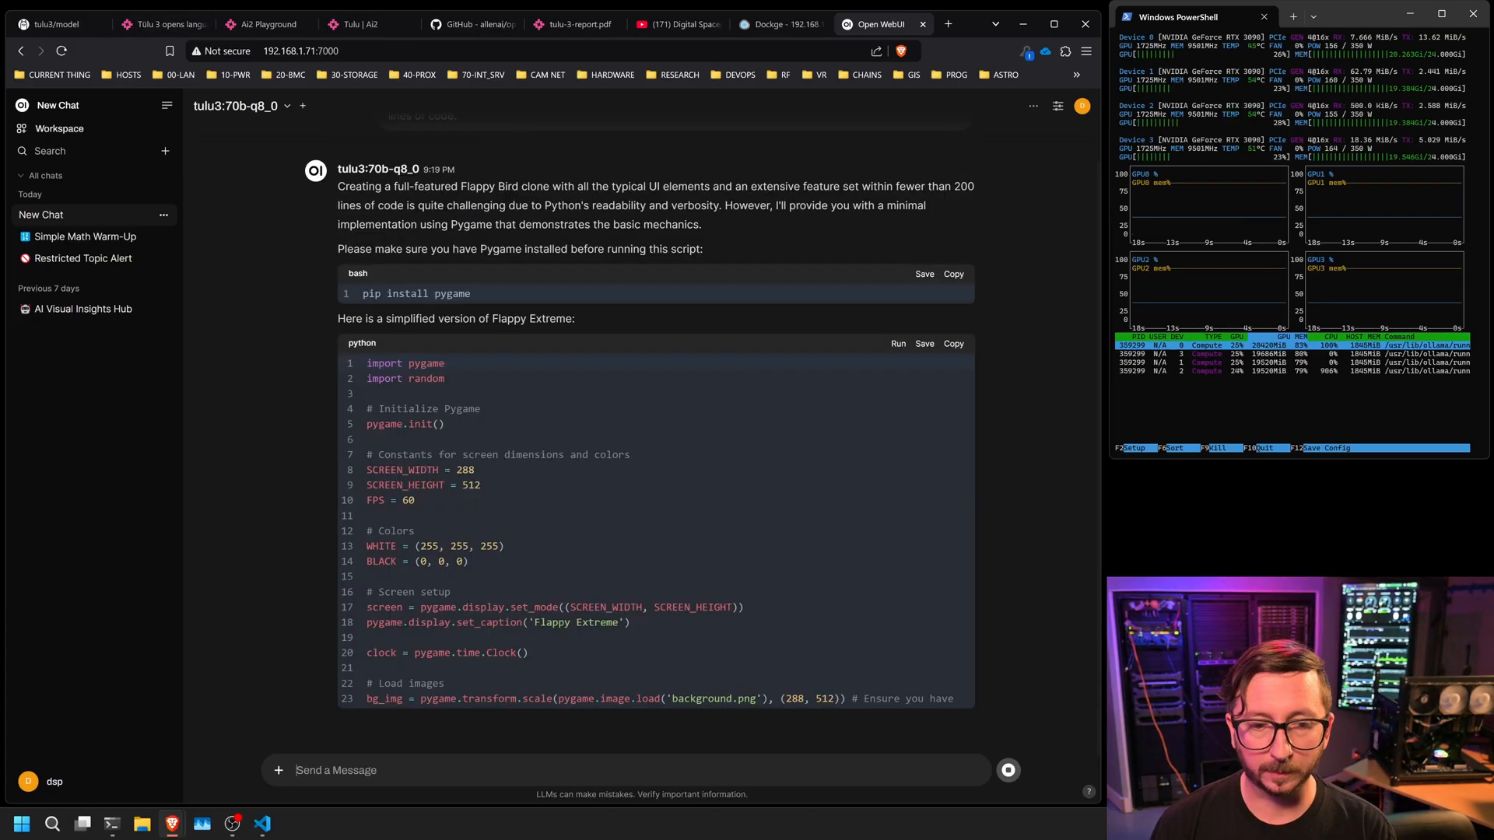
pyautogui.scroll(3)
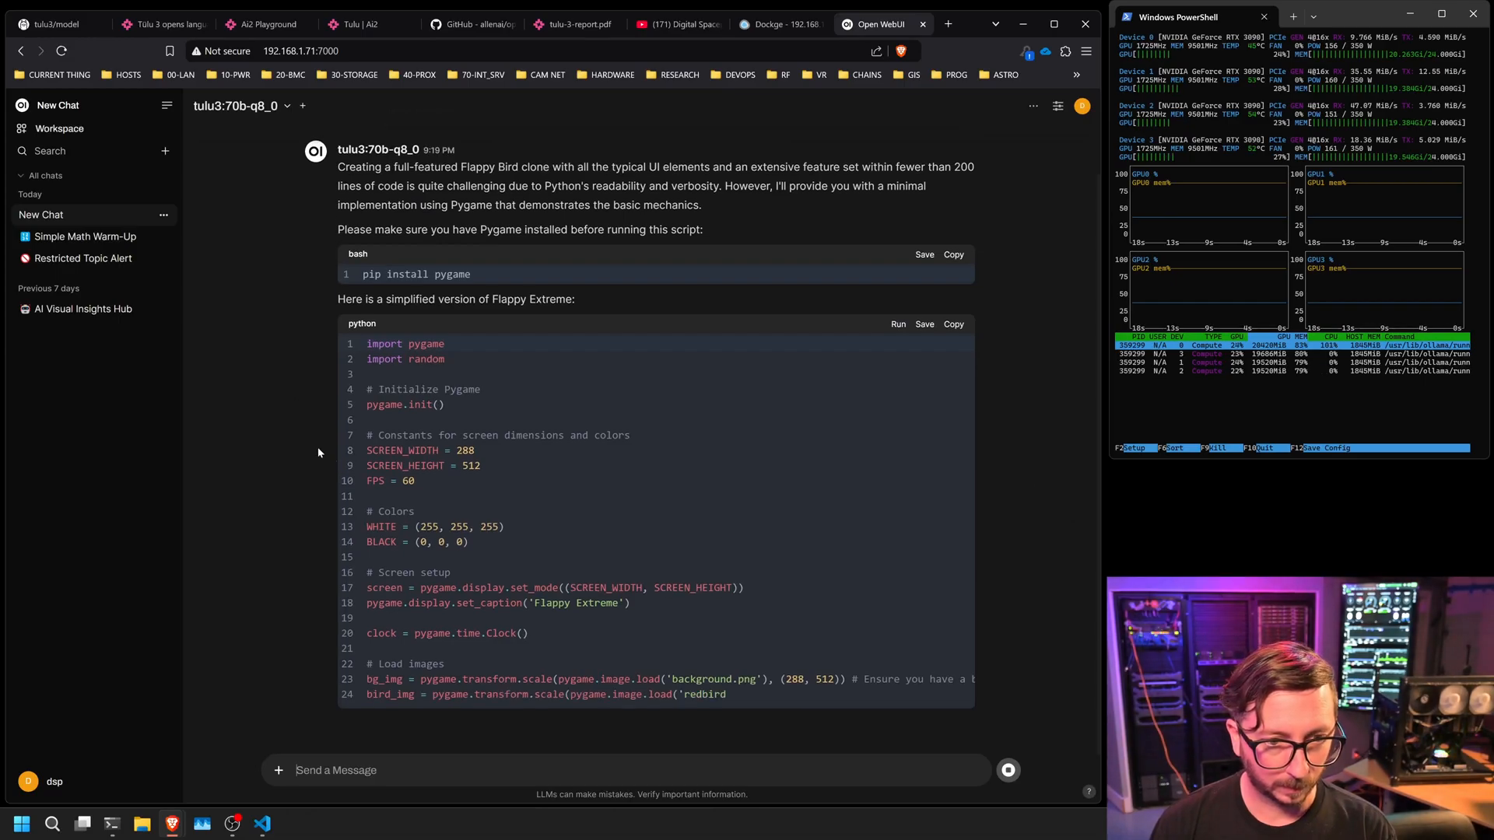
pyautogui.scroll(-3)
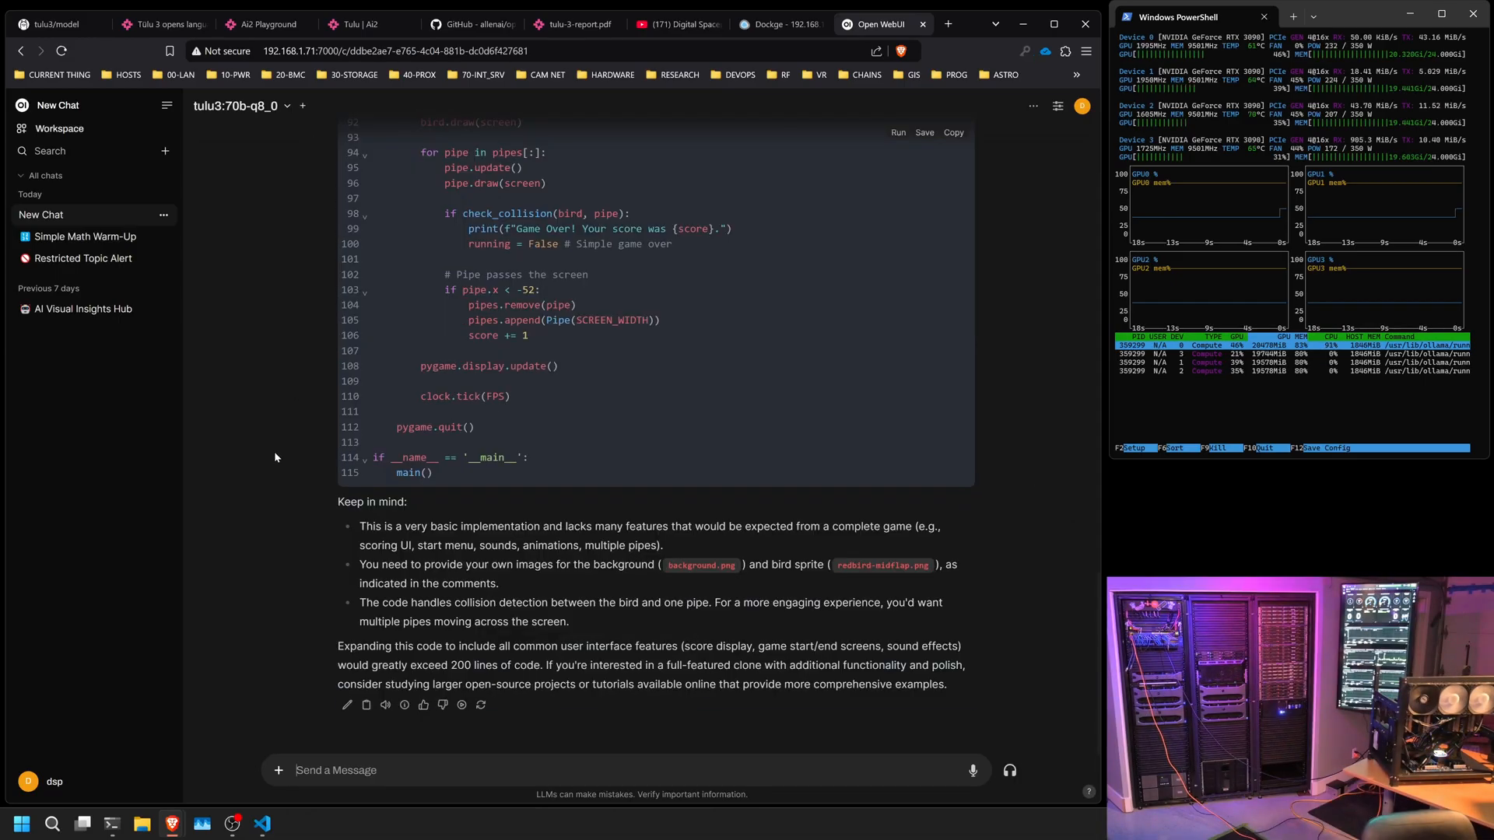
pyautogui.moveTo(404, 705)
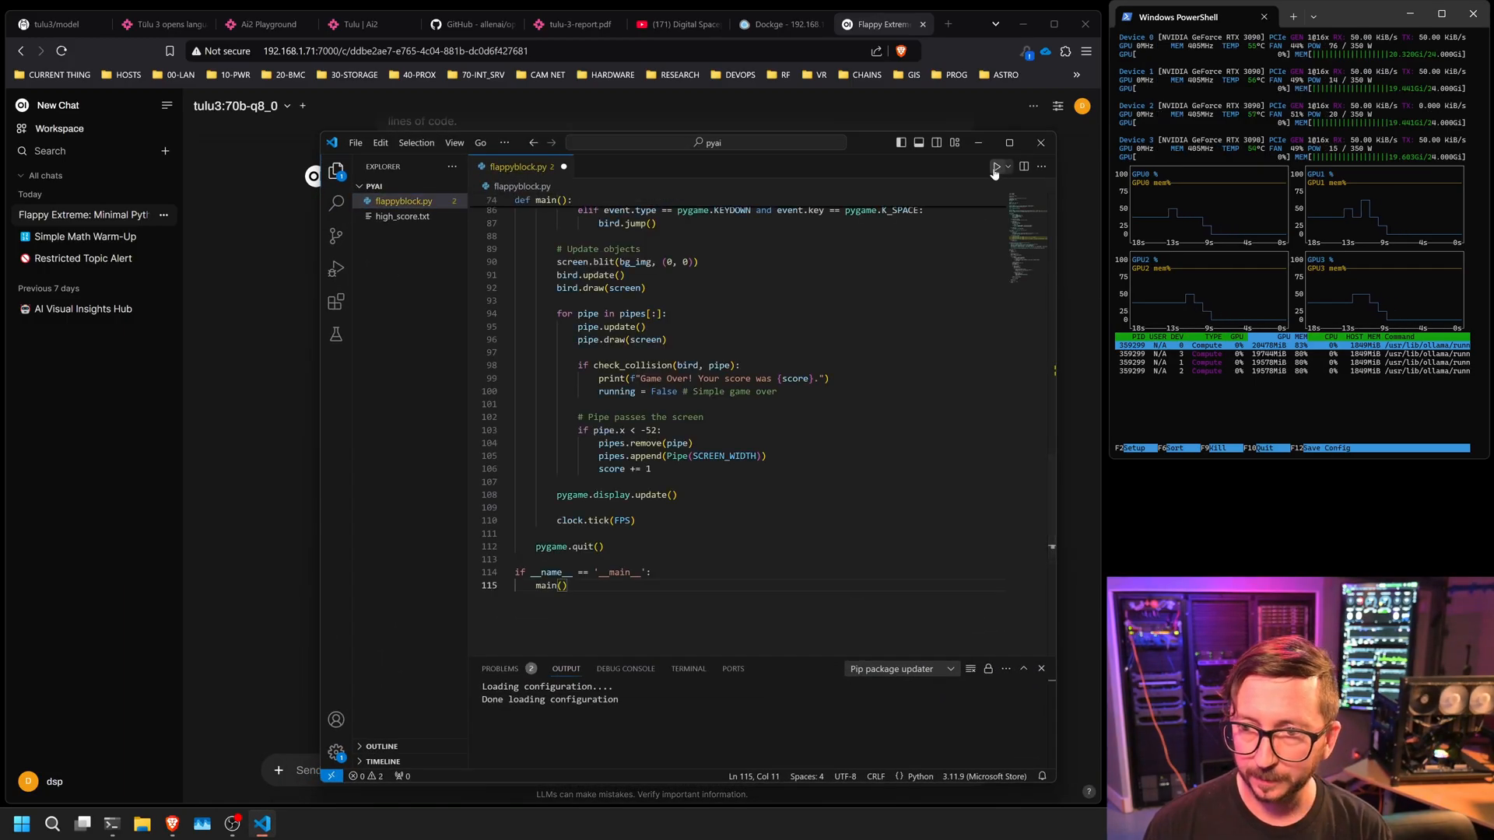
# Run flappyblock.py in Visual Studio Code and play the Flappy Extreme game by clicking to flap
pyautogui.click(994, 166)
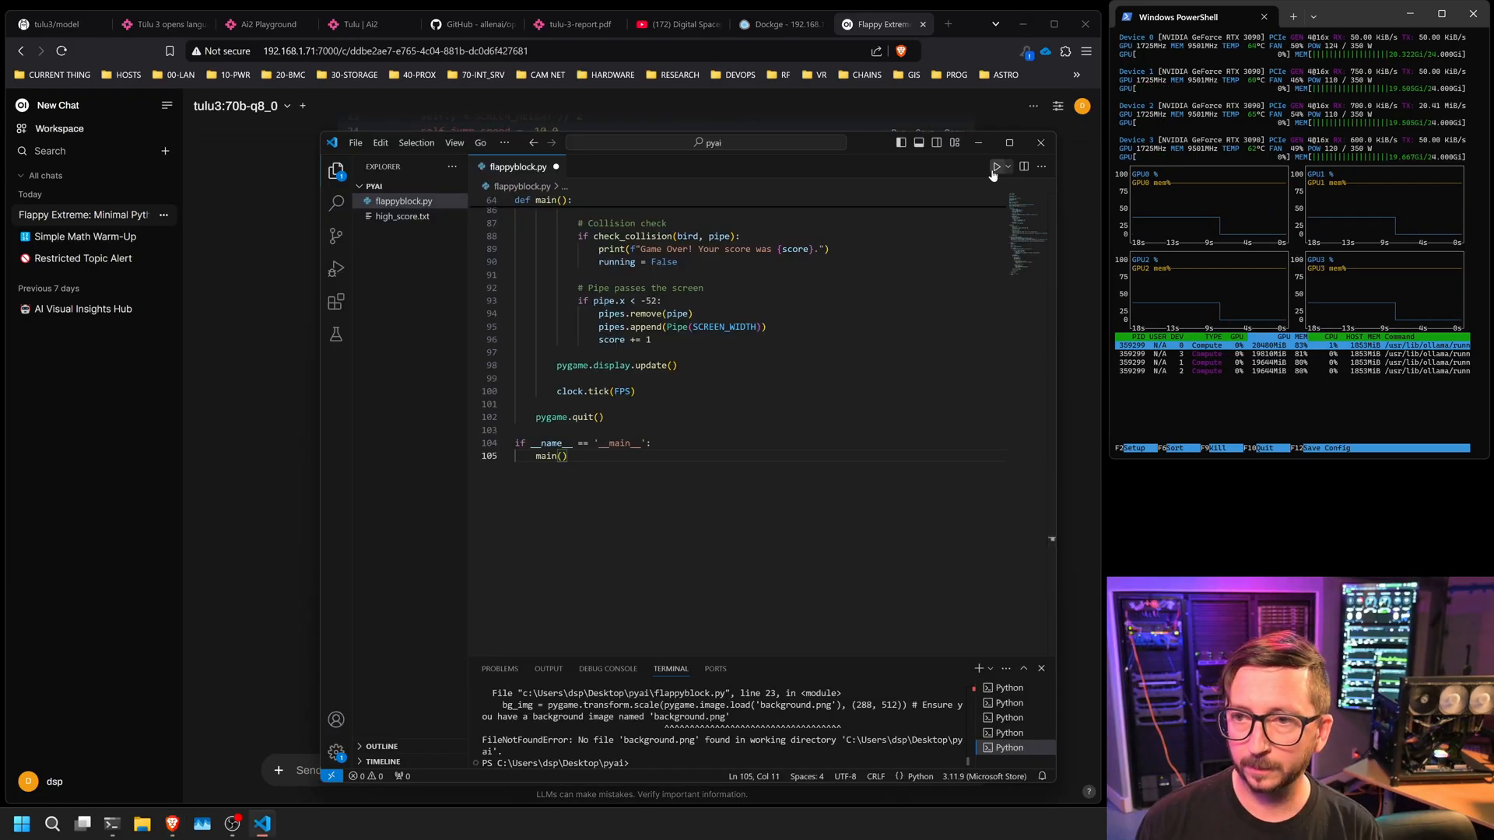
pyautogui.click(996, 166)
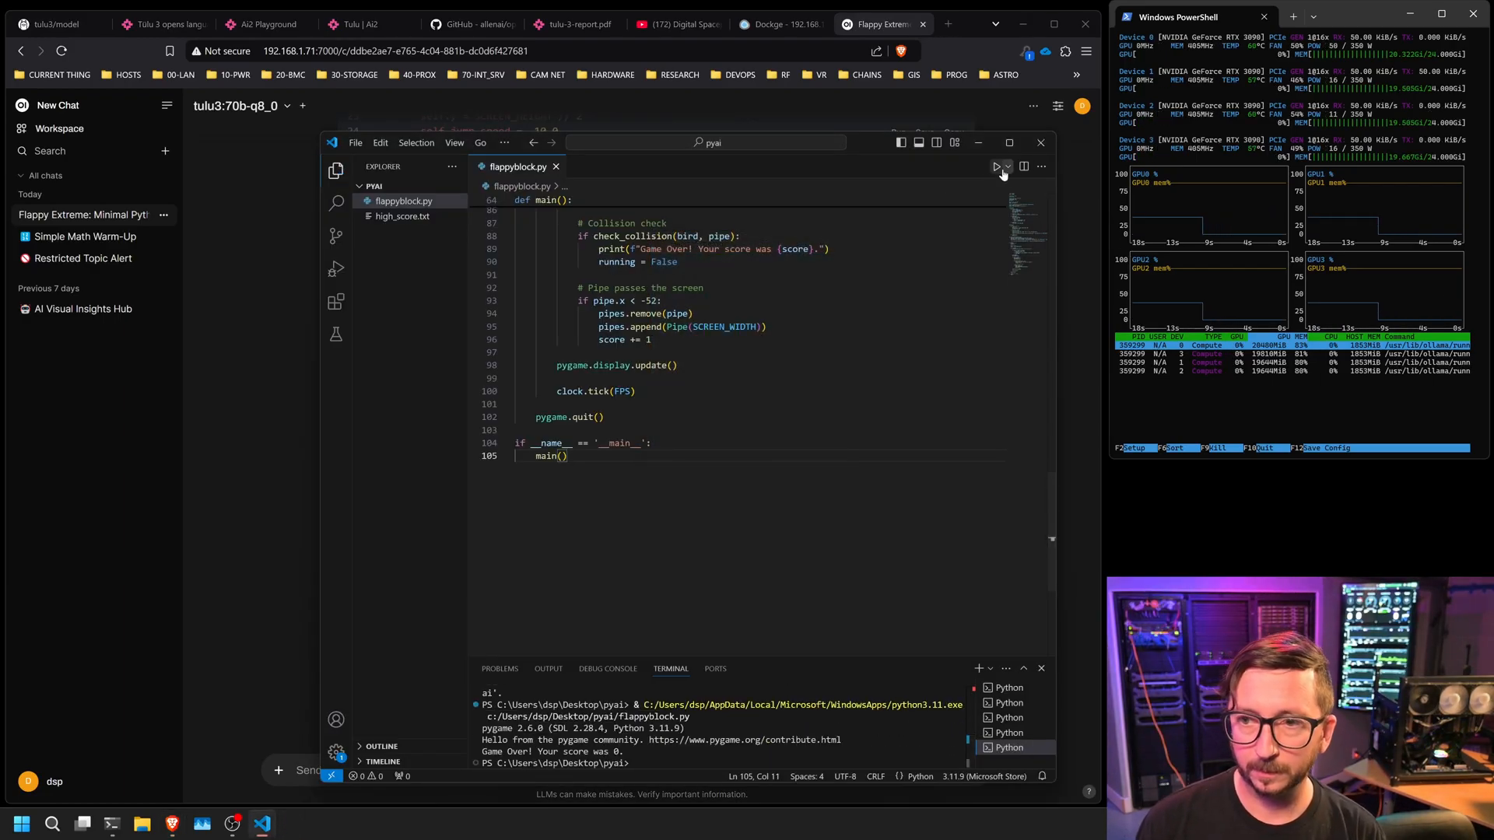
pyautogui.click(996, 166)
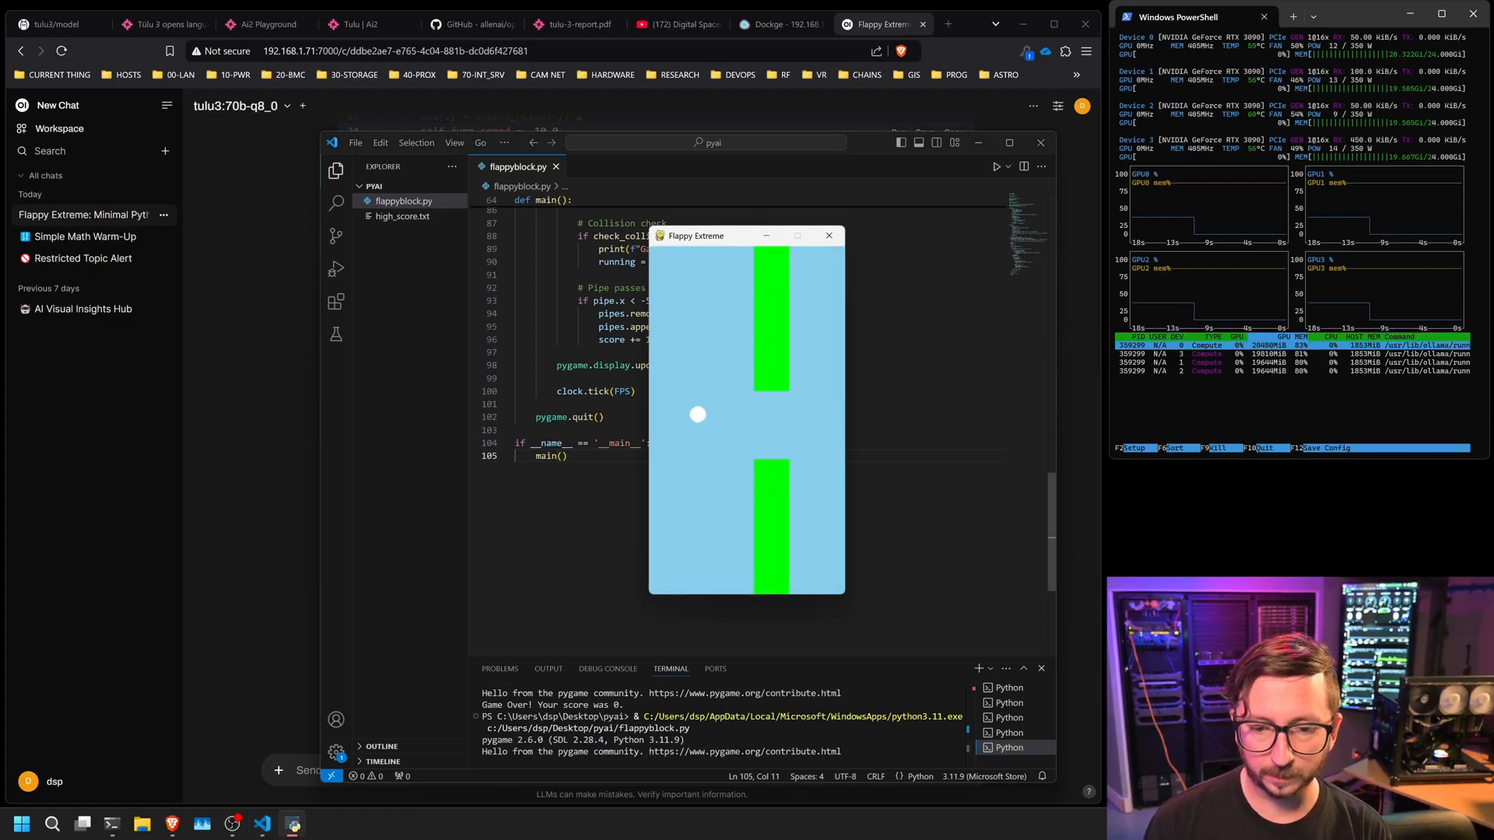
pyautogui.click(828, 235)
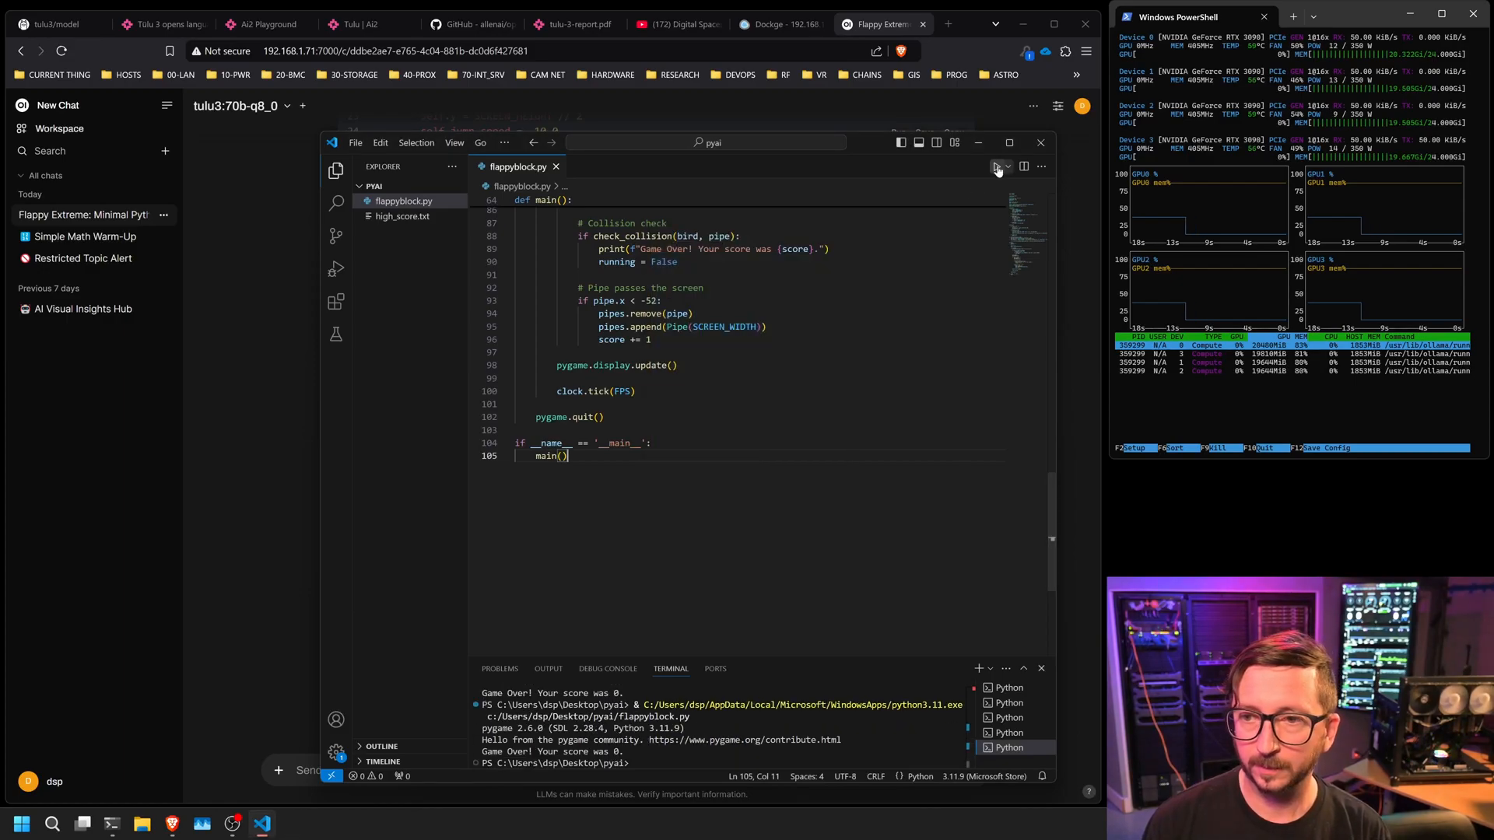
pyautogui.click(996, 167)
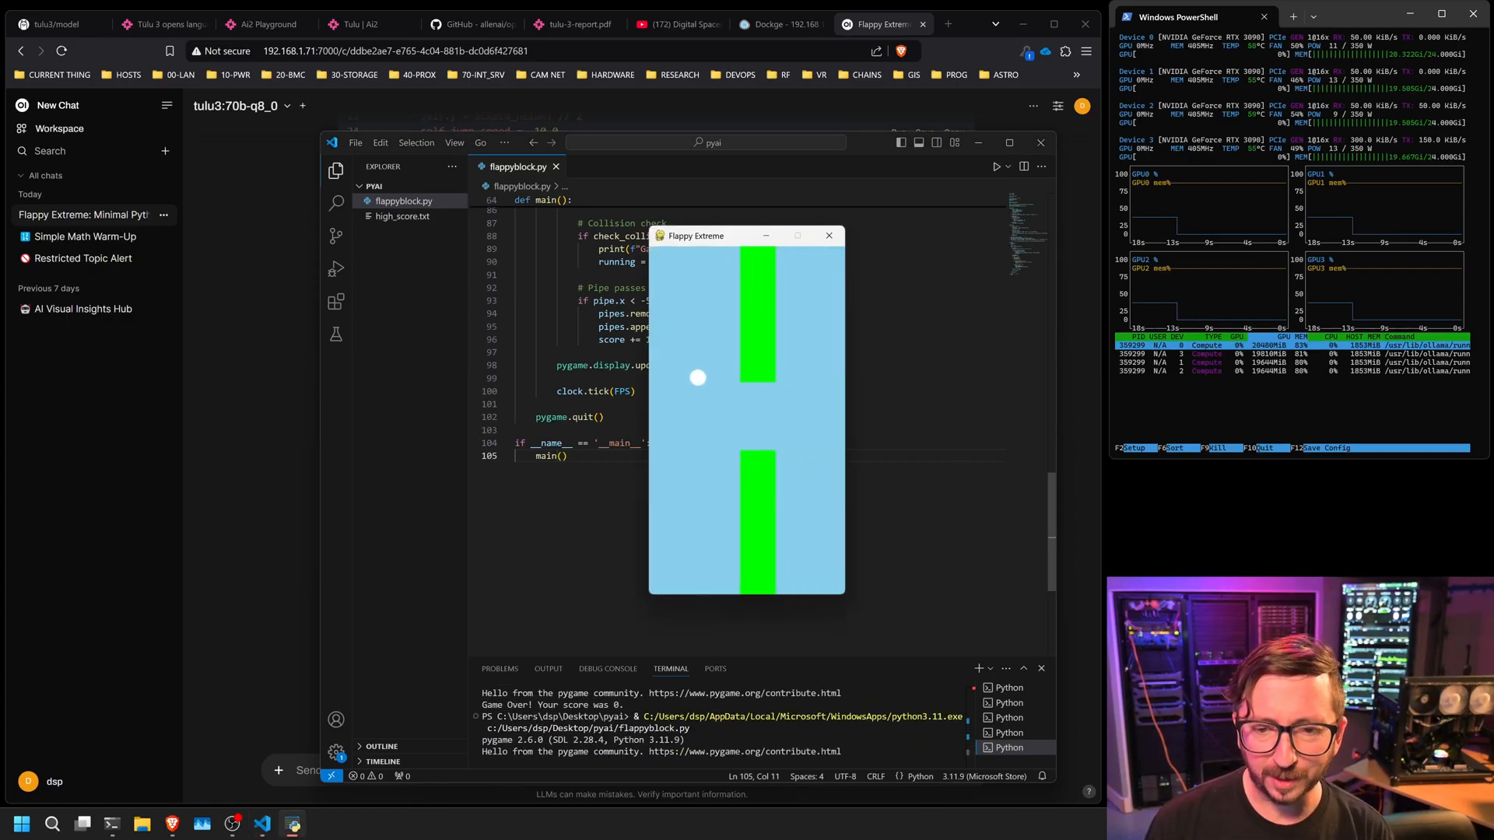
pyautogui.click(827, 235)
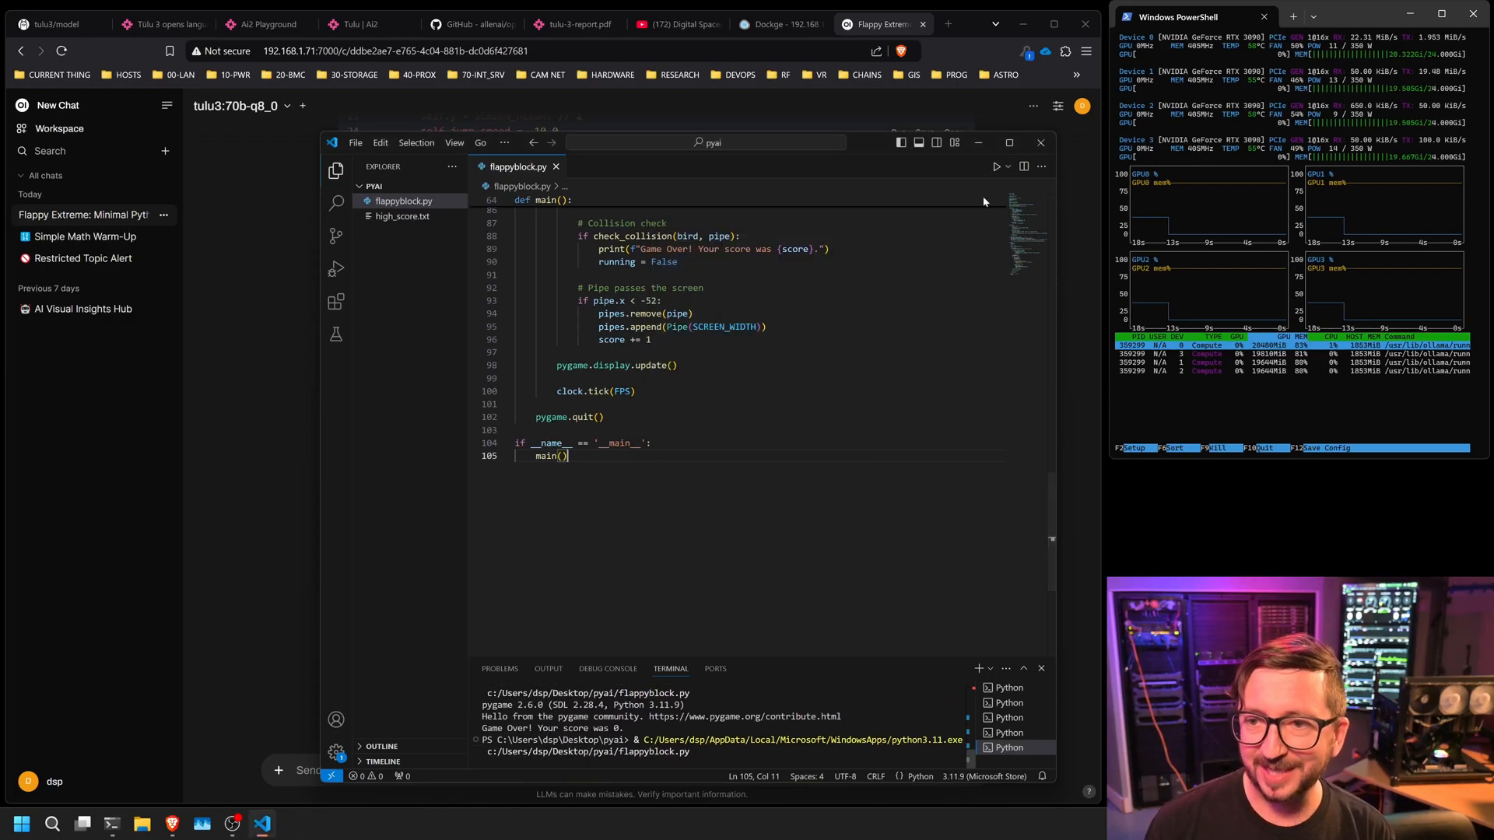
# Relaunch the game after each game over with score 0, then close the editor window
pyautogui.click(996, 166)
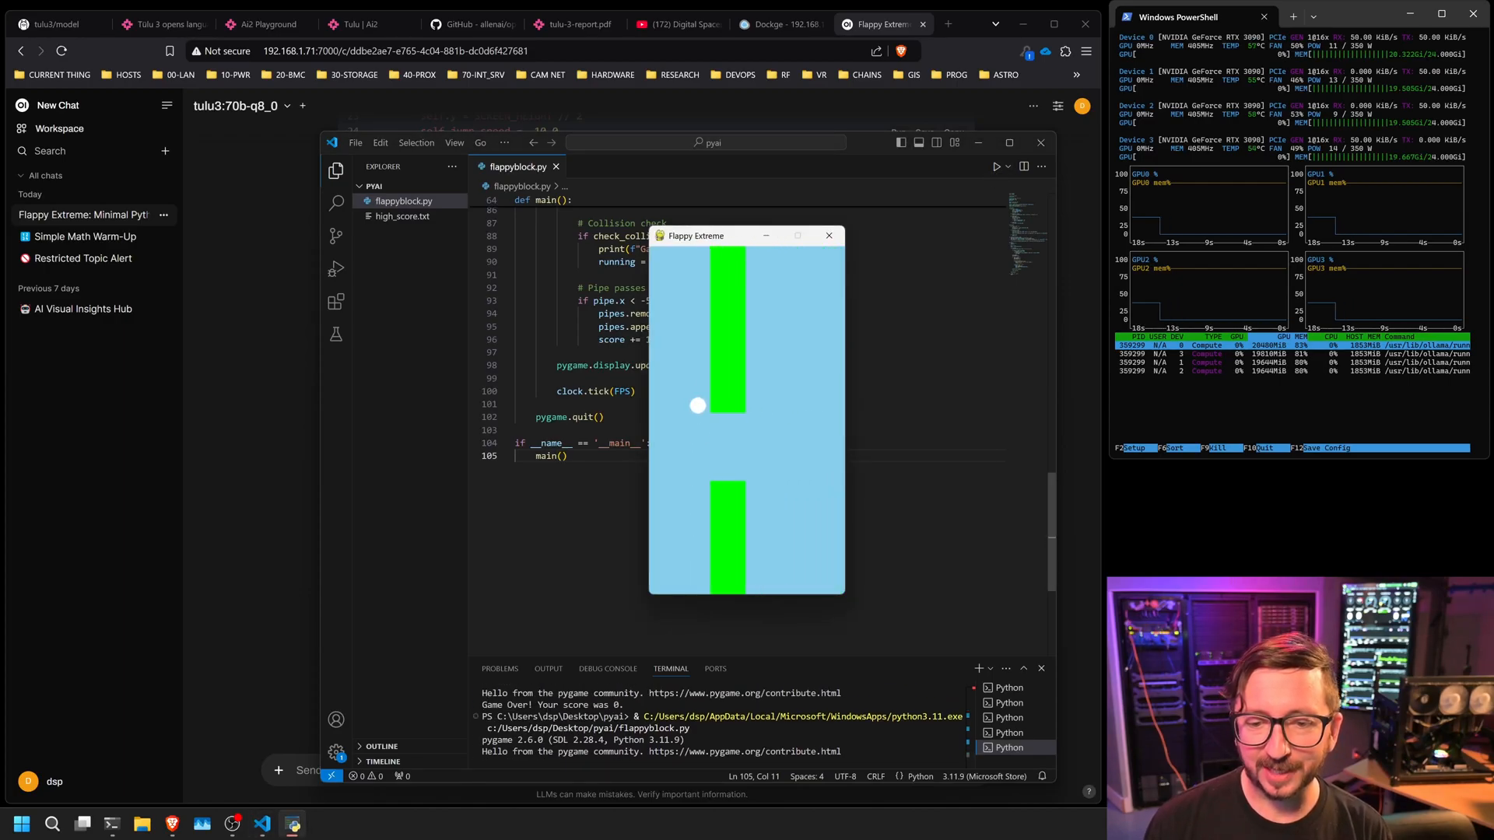
pyautogui.click(828, 235)
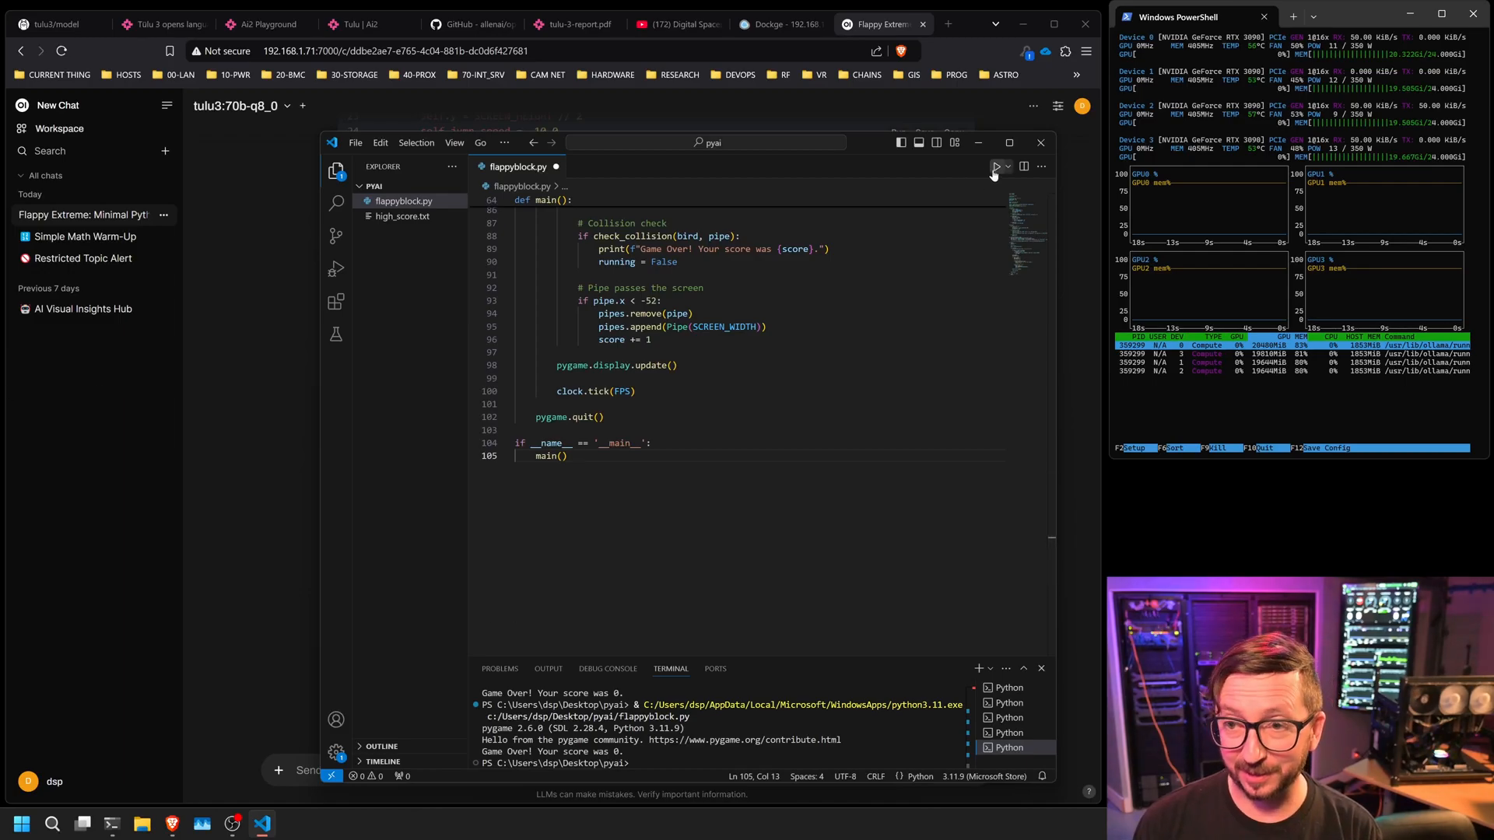
pyautogui.click(996, 166)
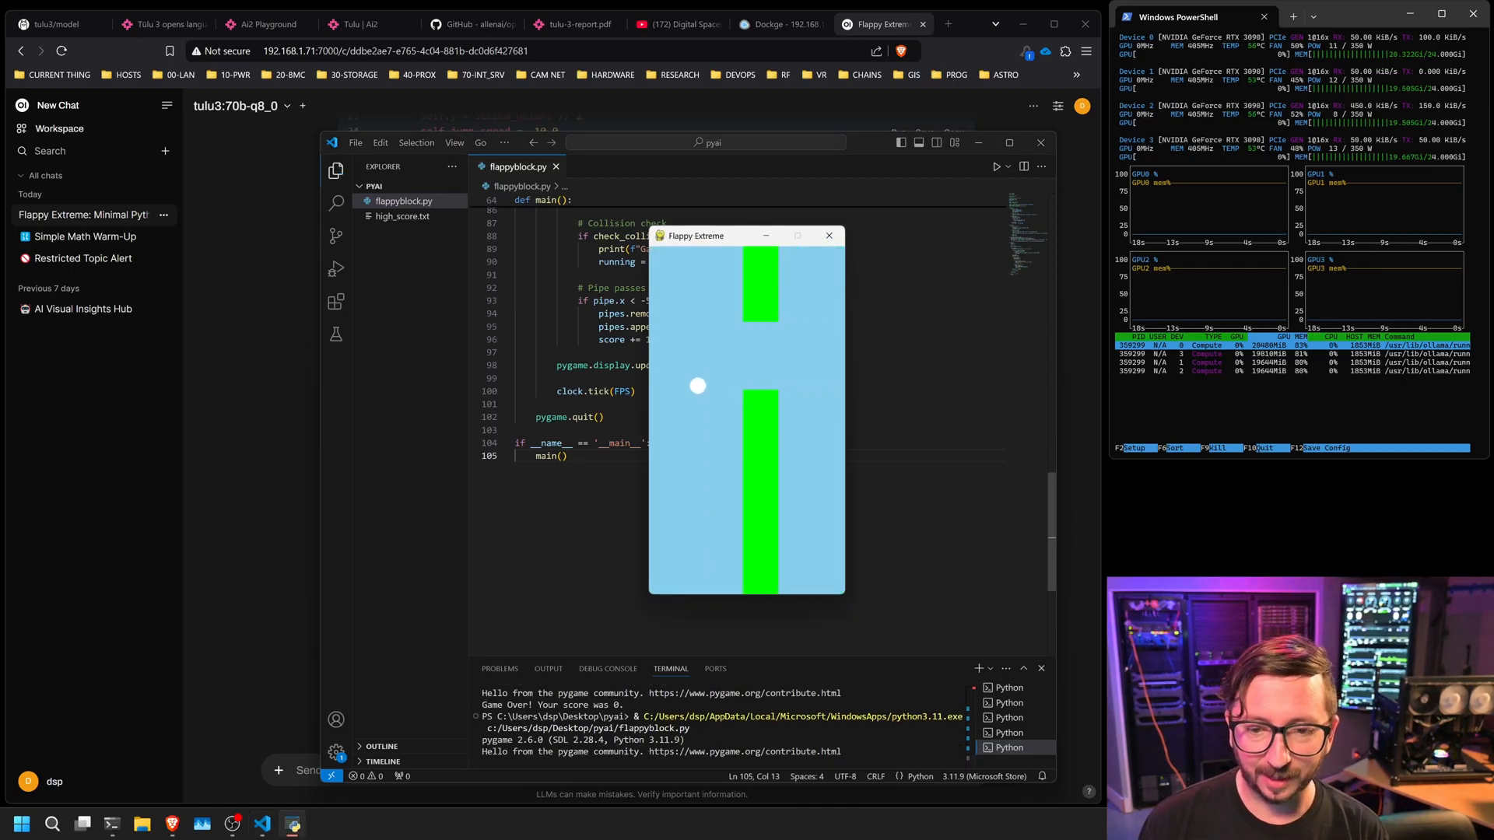
pyautogui.click(827, 235)
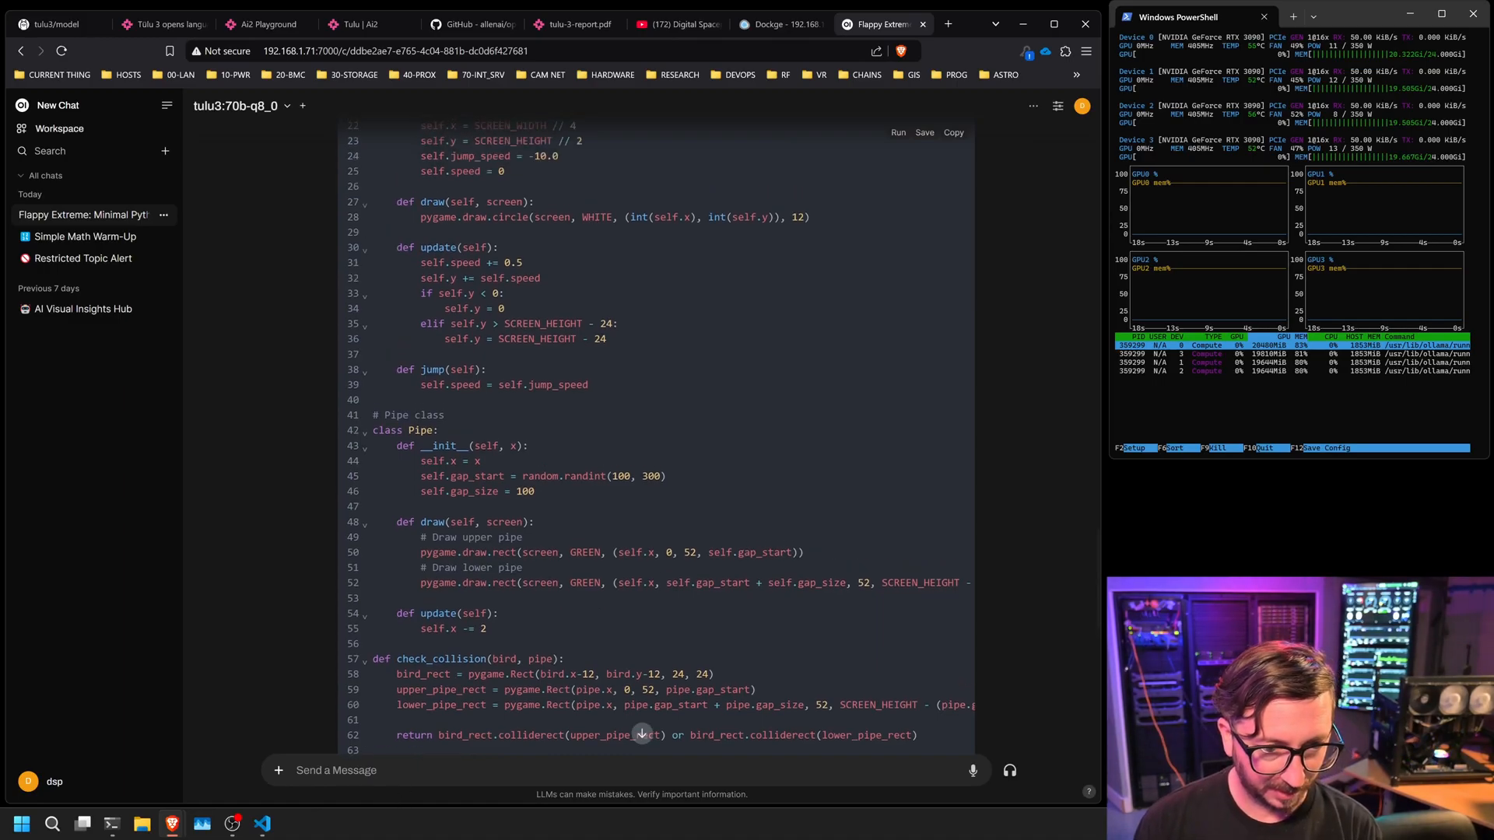
pyautogui.scroll(3)
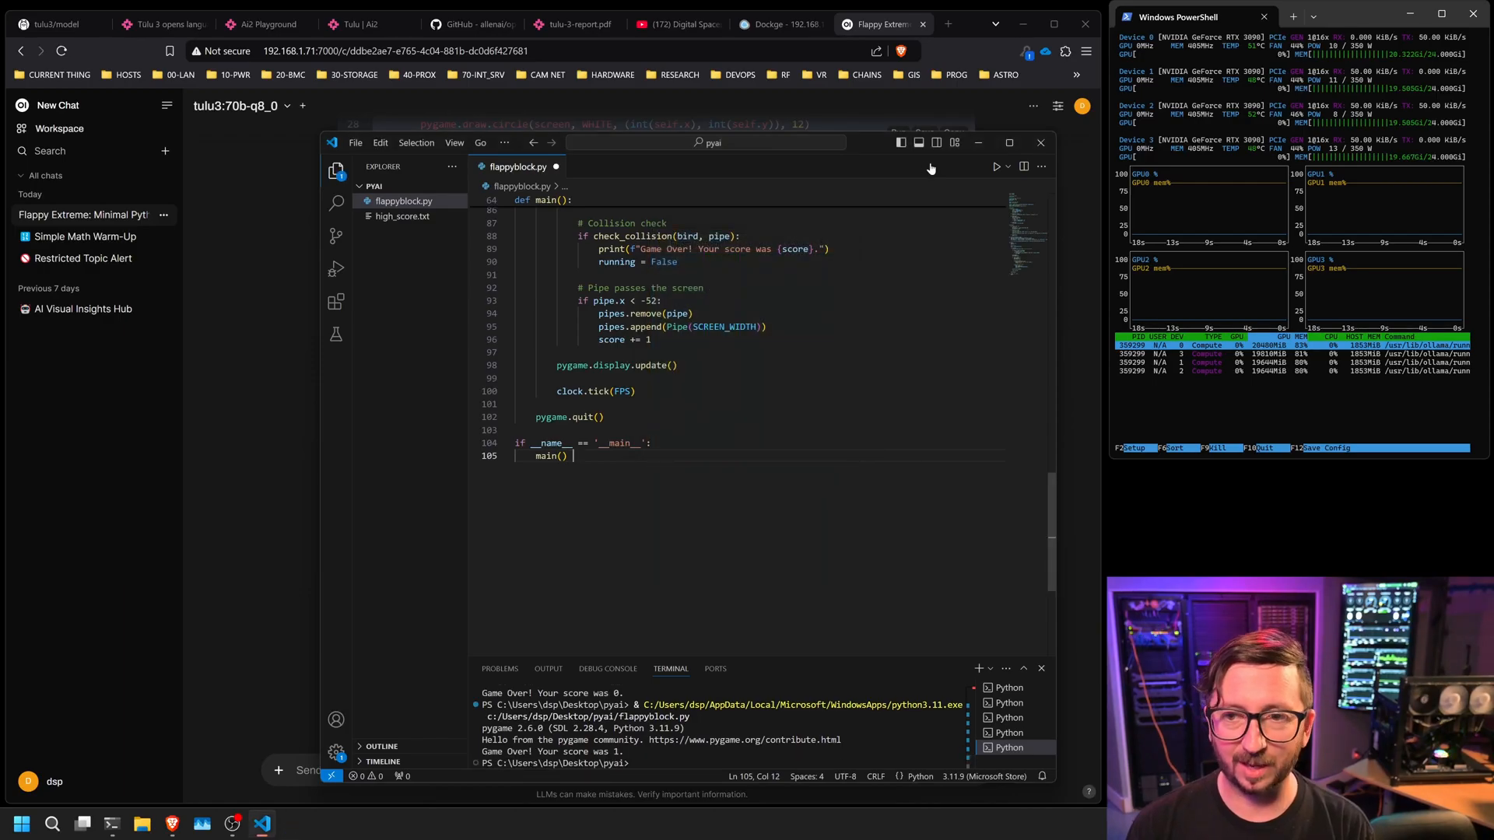
pyautogui.click(996, 167)
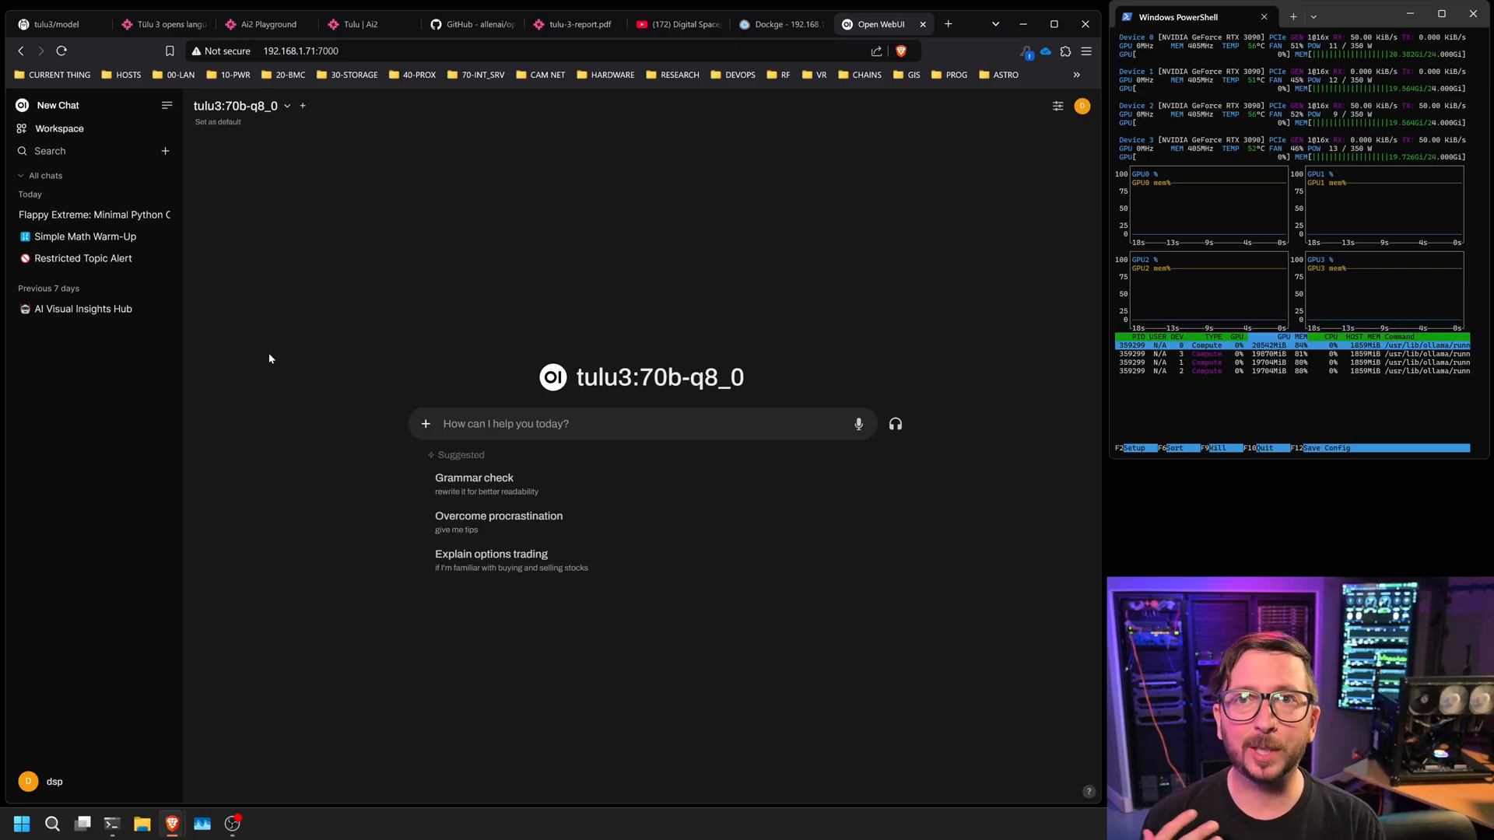
pyautogui.moveTo(386, 262)
pyautogui.write('Produce the first hundred decimals of pi')
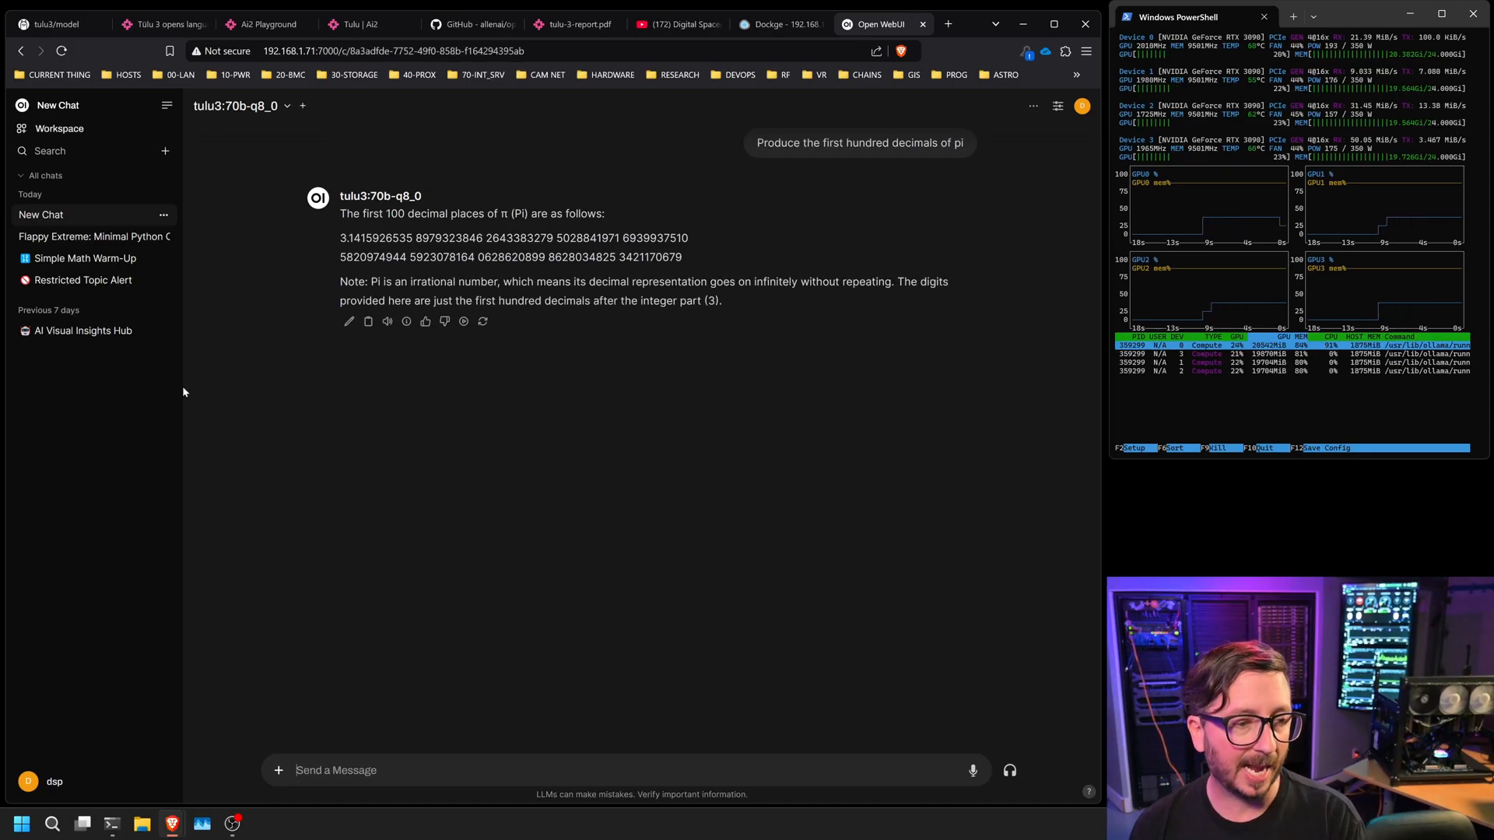
# Begin a fresh chat after reading the hundred decimals of pi reply
pyautogui.click(58, 105)
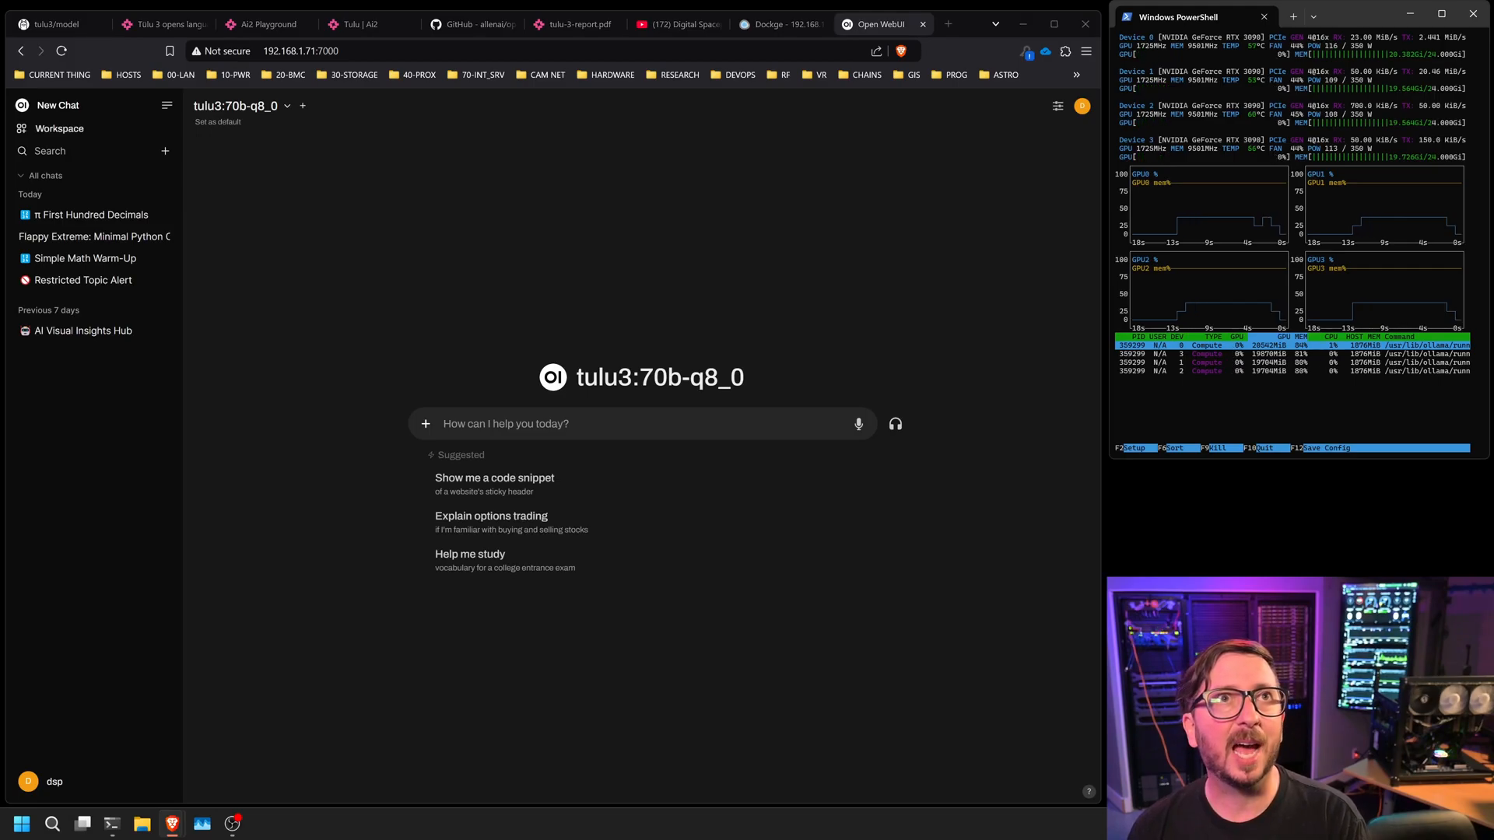
pyautogui.moveTo(381, 238)
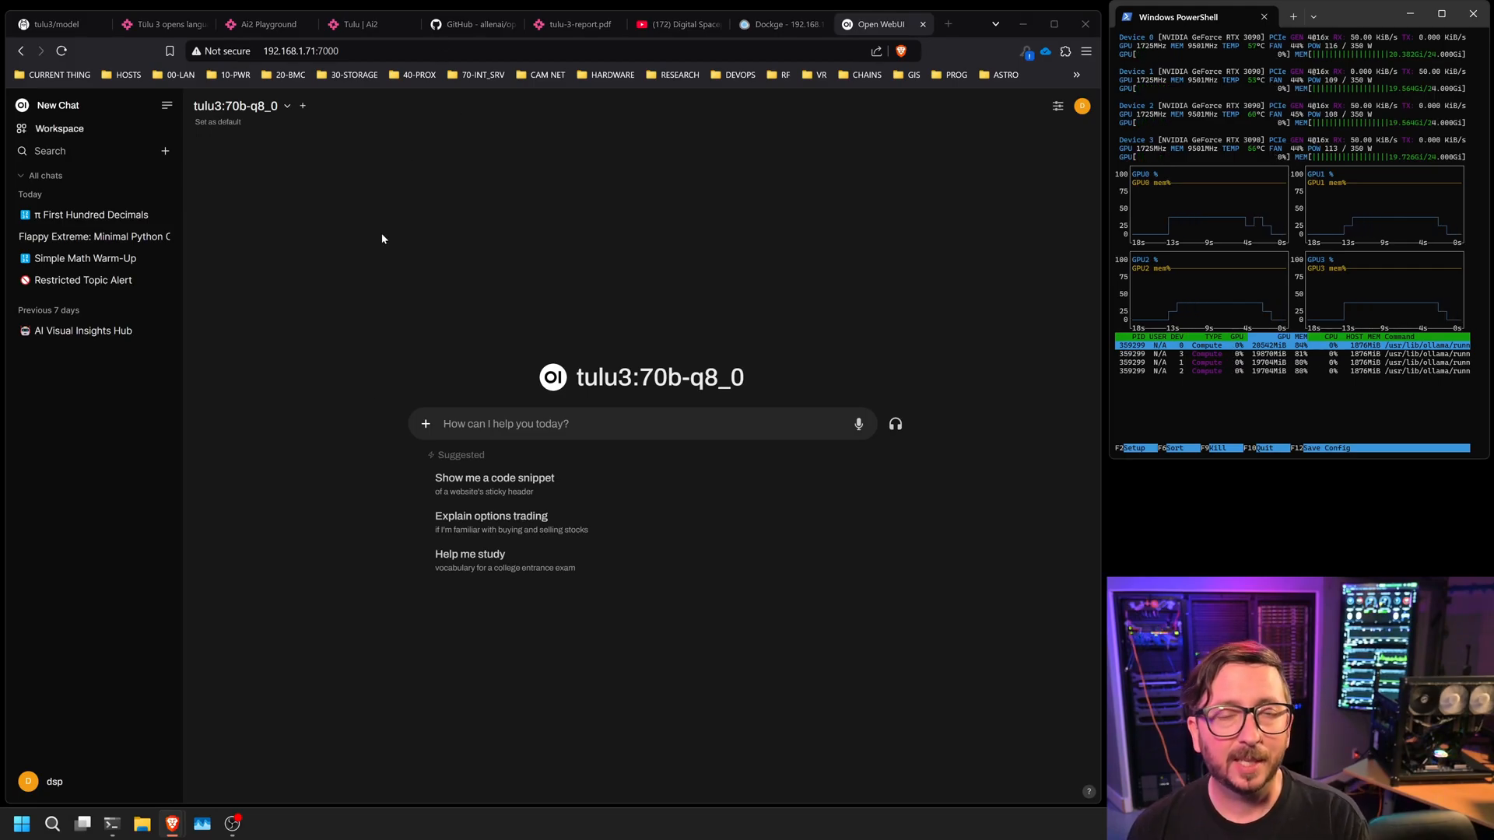
pyautogui.moveTo(449, 356)
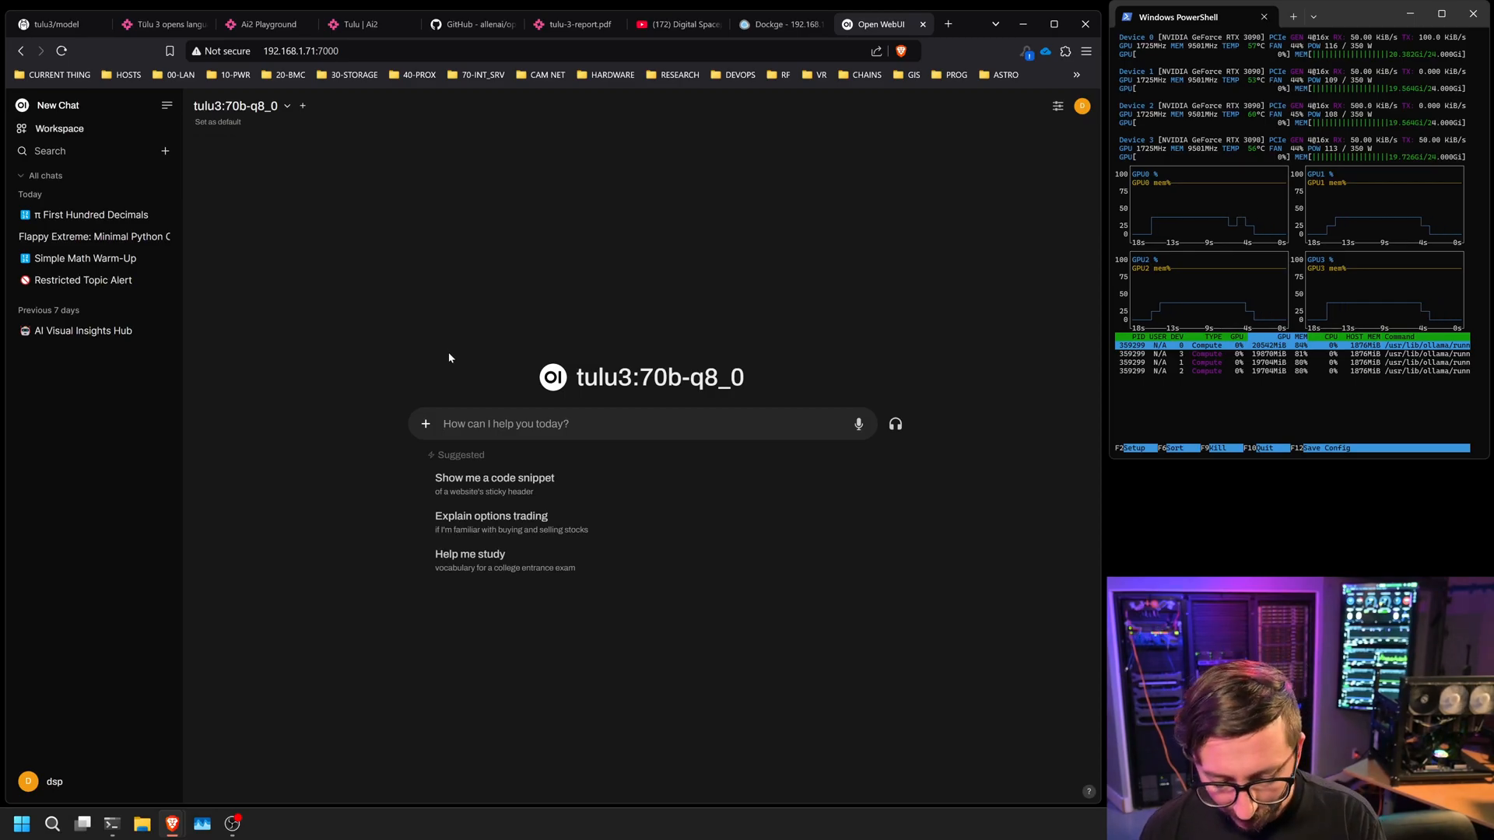
# Ask where Pico de Gato is at 3:14PM given its daily routine, then begin a fresh chat
pyautogui.write('Every day from 2PM until 4PM the household cat, Pico de Gato, is in the window. From 2 until 3, Pico is chattering at birds. For the next half hour, Pico is sleeping. For the final half hour, Pico is cleaning herself. The time is 3:14PM, where and what is Pico de Gato doing?')
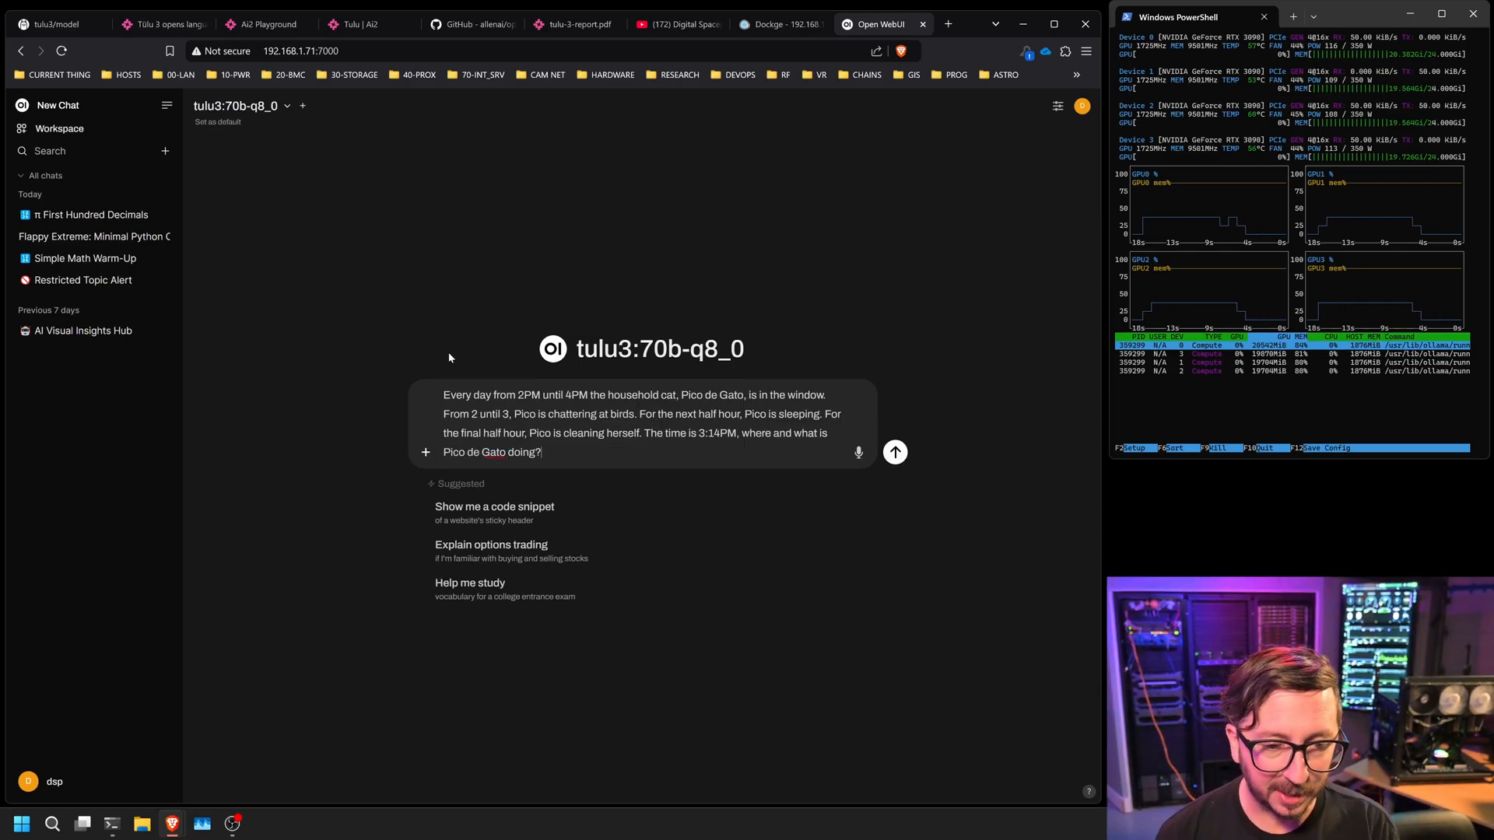
pyautogui.click(893, 451)
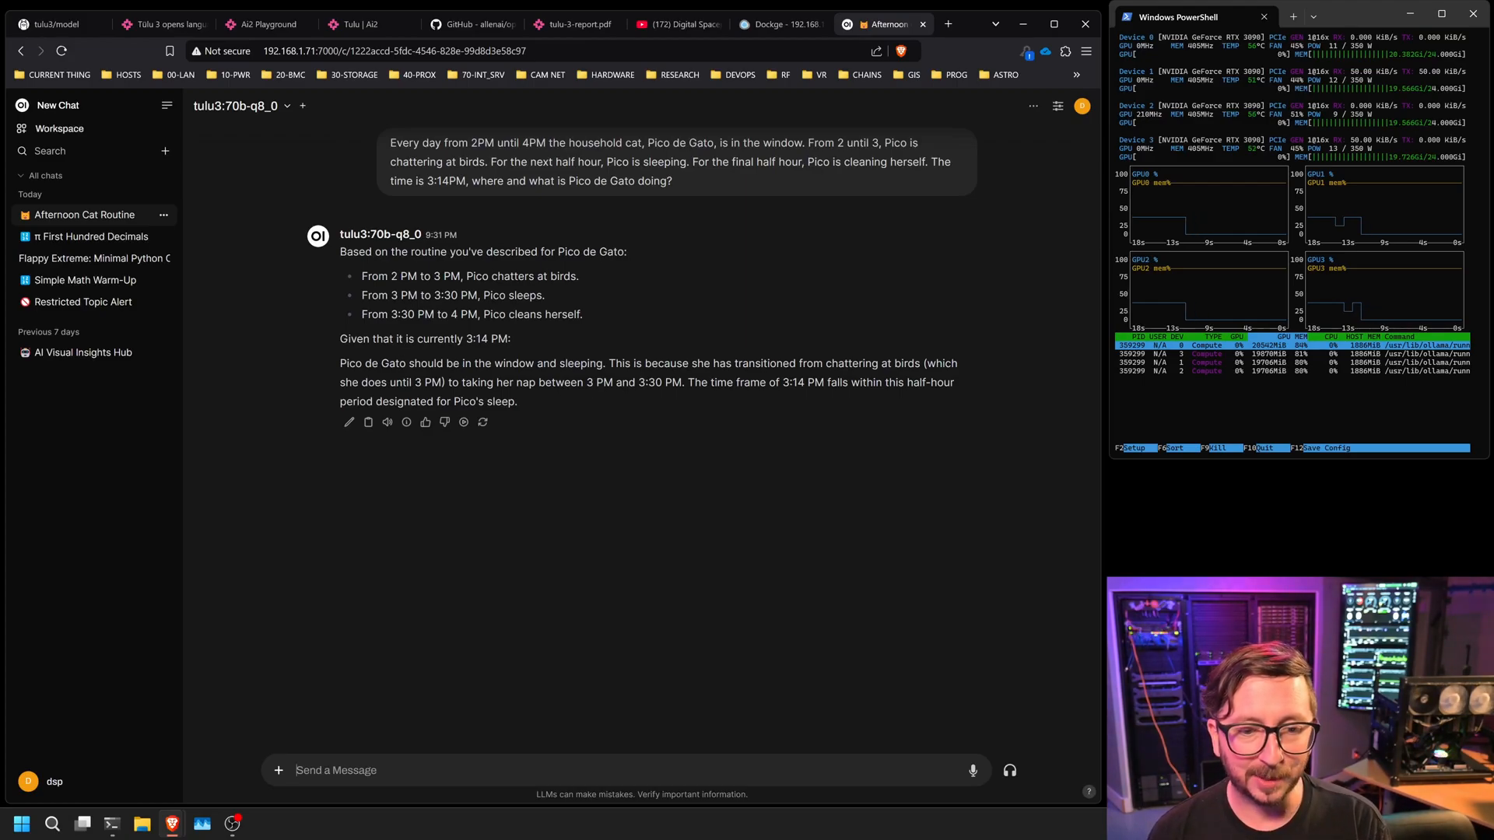
pyautogui.moveTo(745, 196)
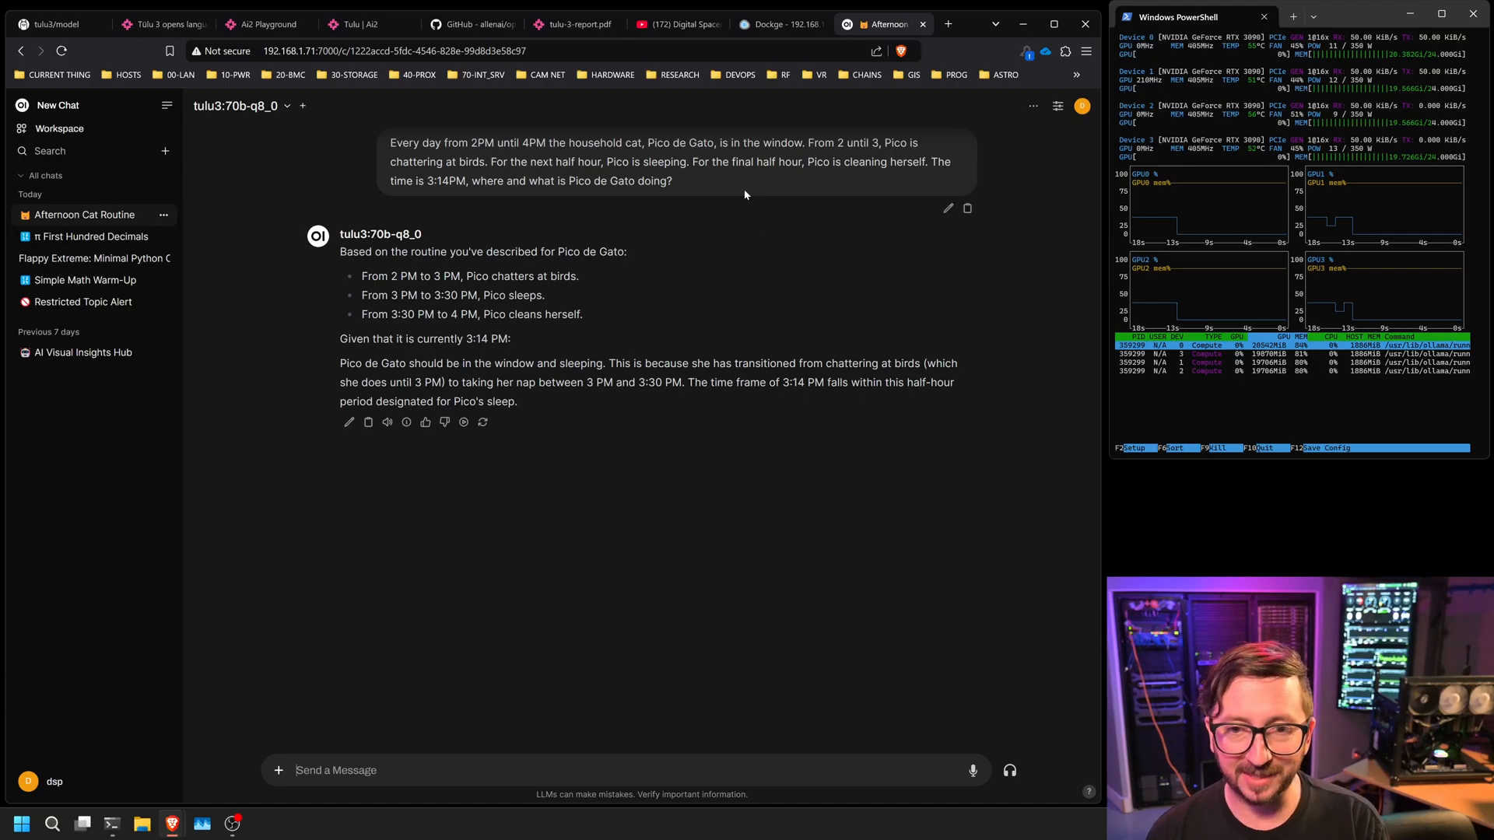
pyautogui.click(58, 105)
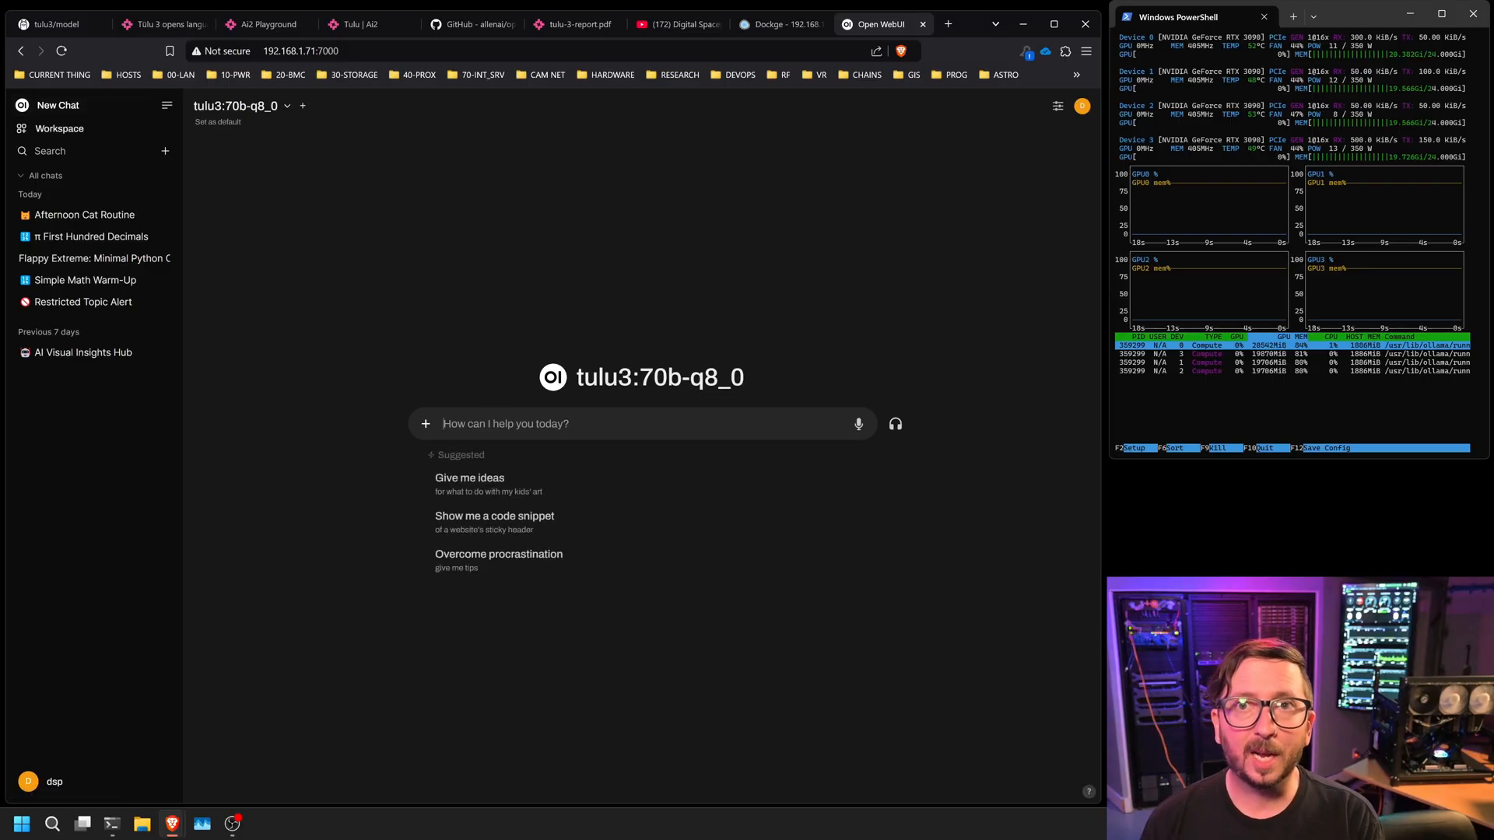
# Ask Tulu 3 how many p's and vowels are in 'peppermint', read the answer, and start a new chat
pyautogui.write("Tell me how many p's and how many vowels there are there in the word peppermint.")
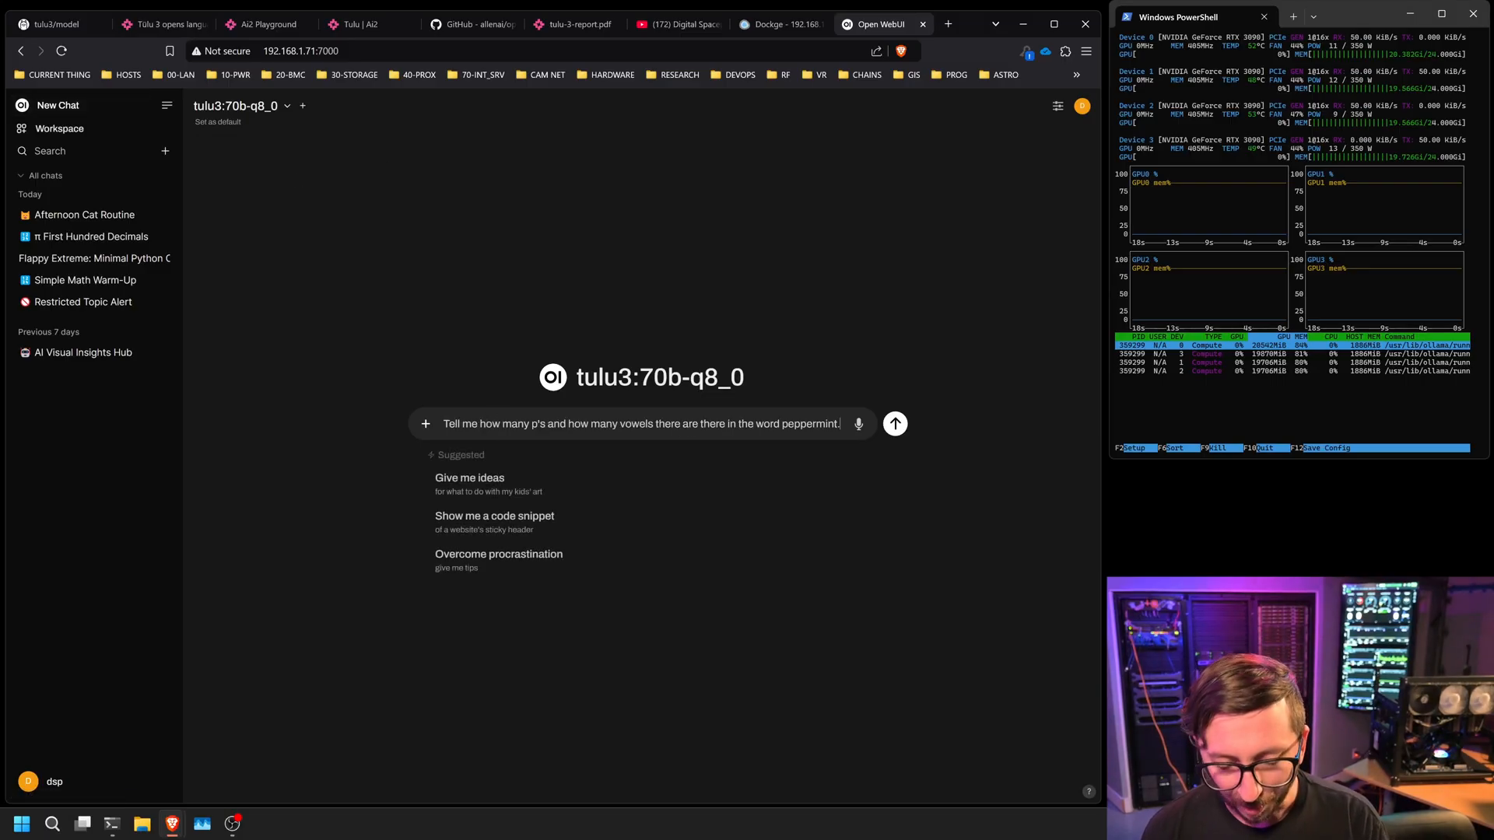
pyautogui.moveTo(355, 410)
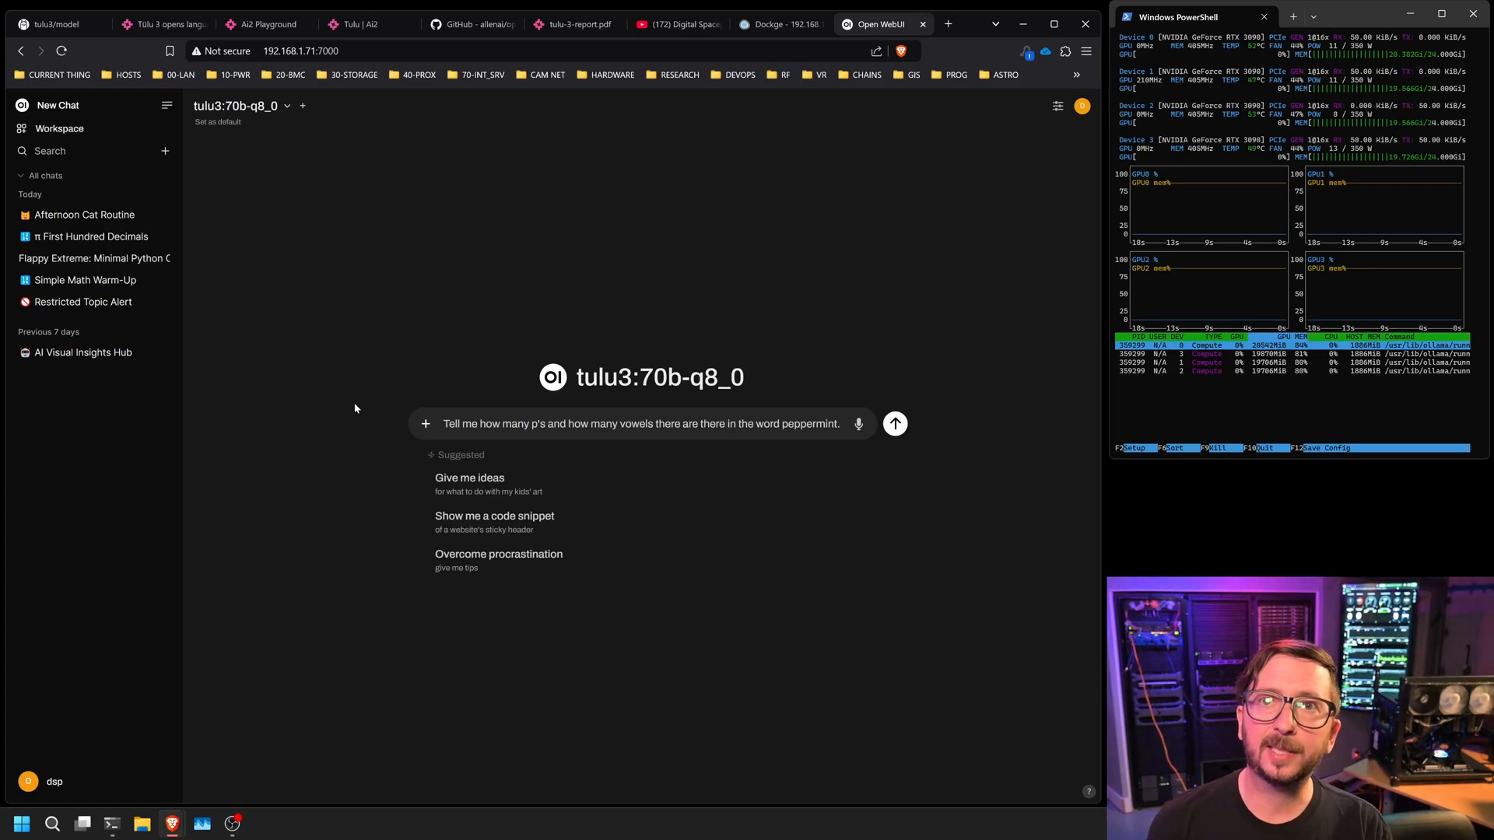
pyautogui.moveTo(894, 423)
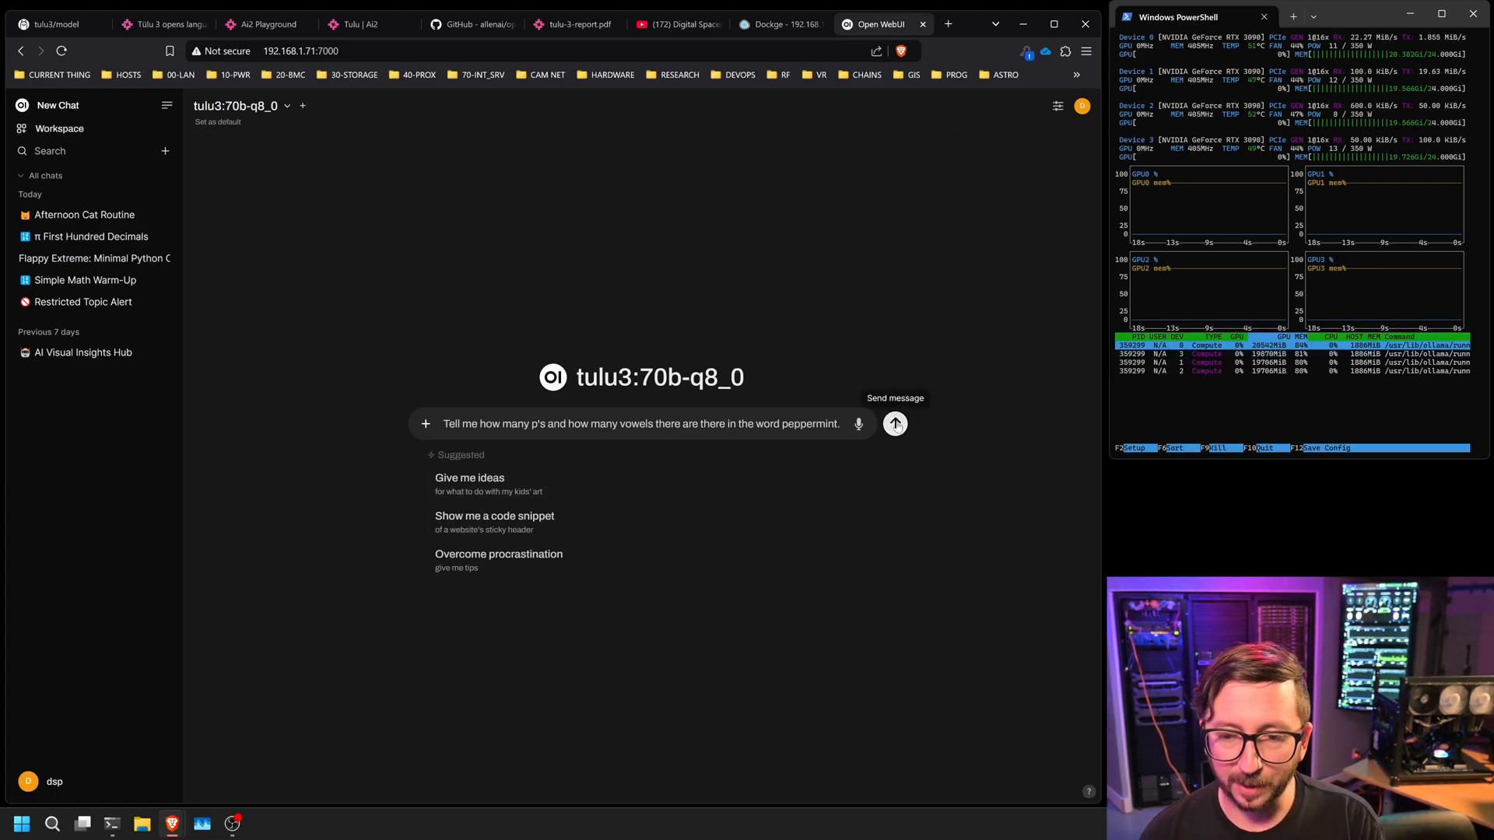
pyautogui.click(893, 423)
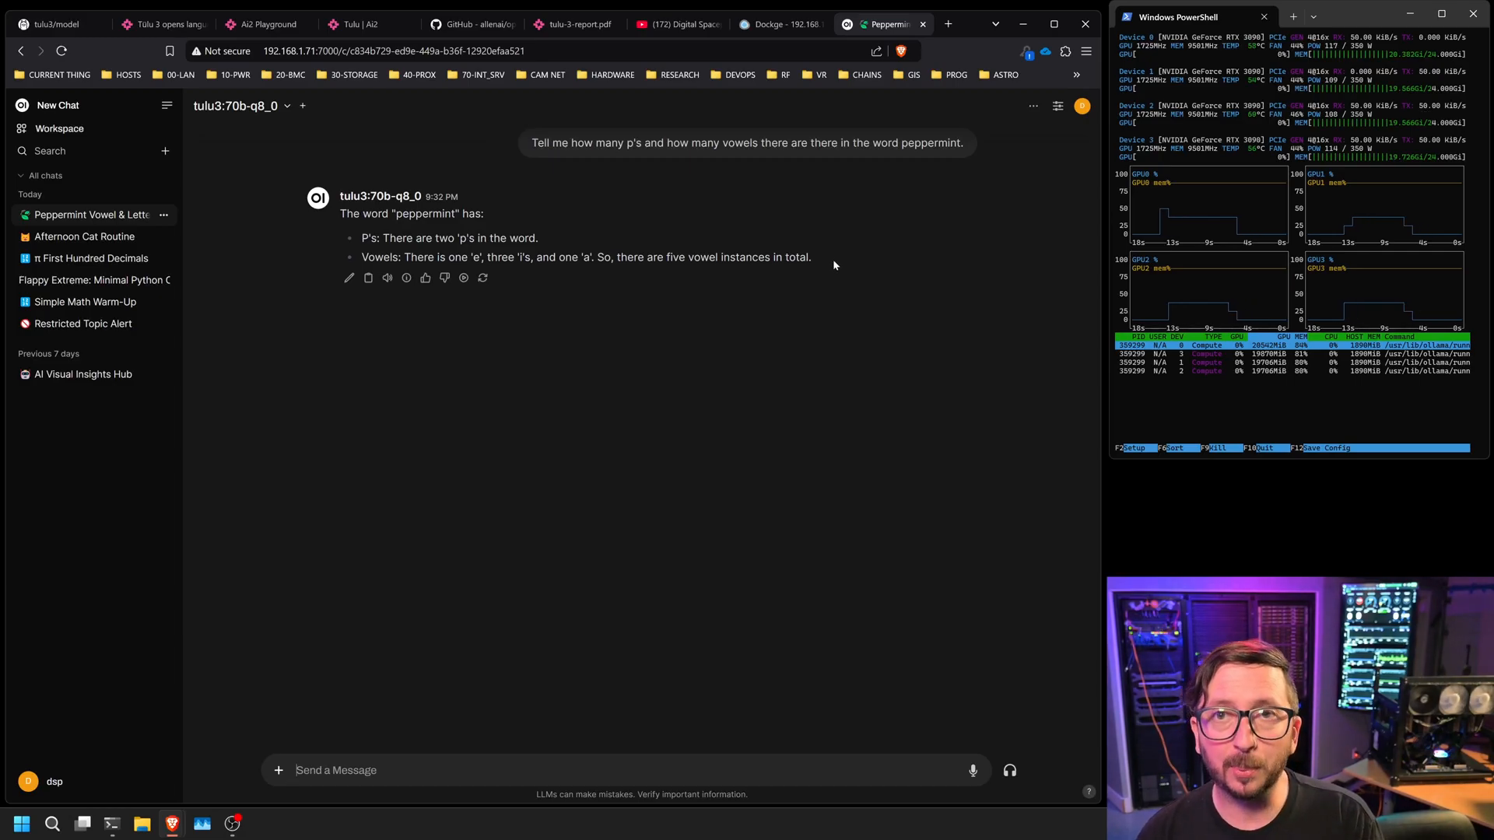
pyautogui.moveTo(820, 246)
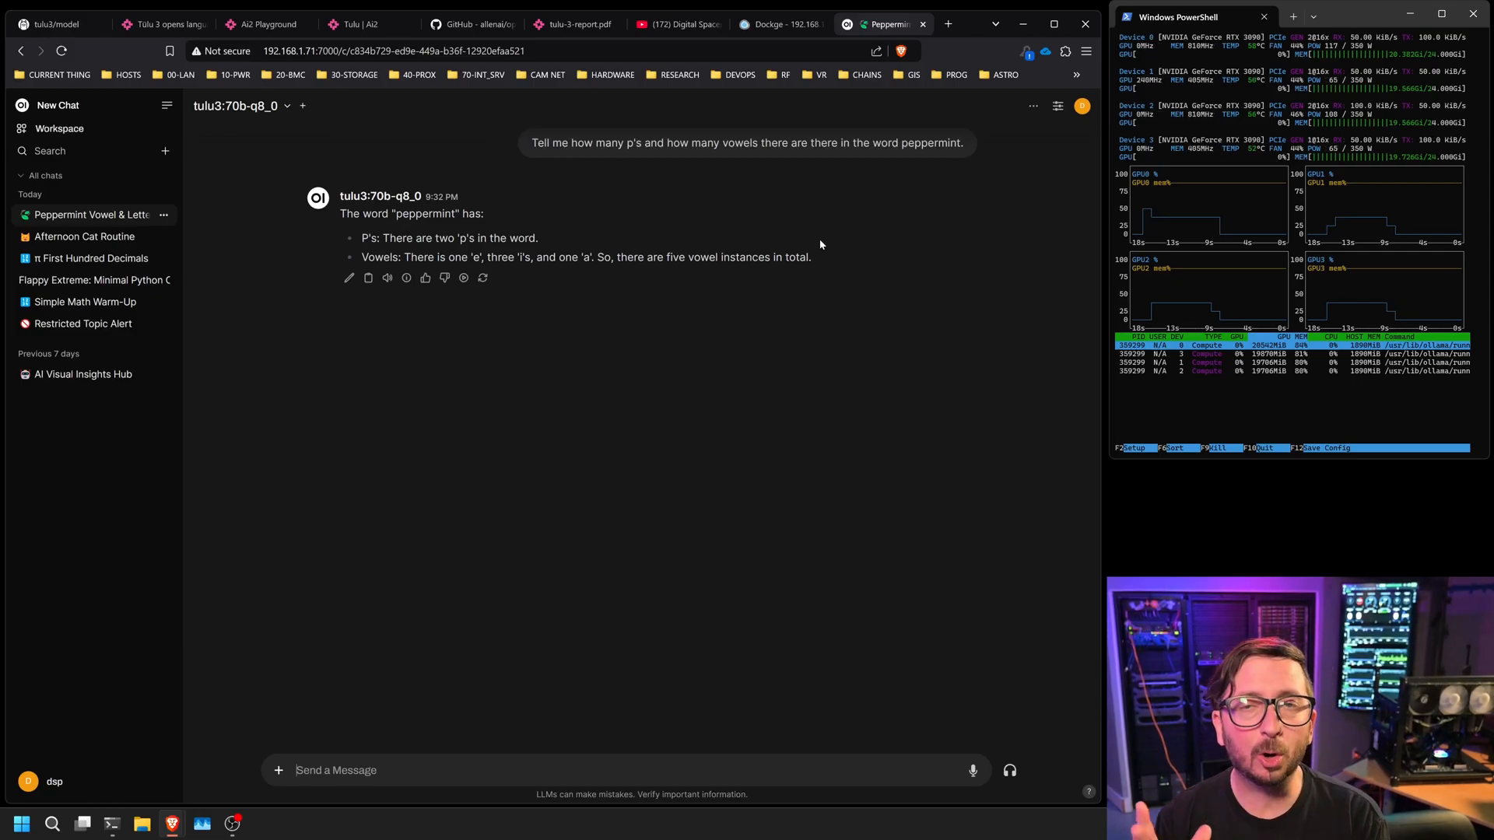
pyautogui.moveTo(710, 241)
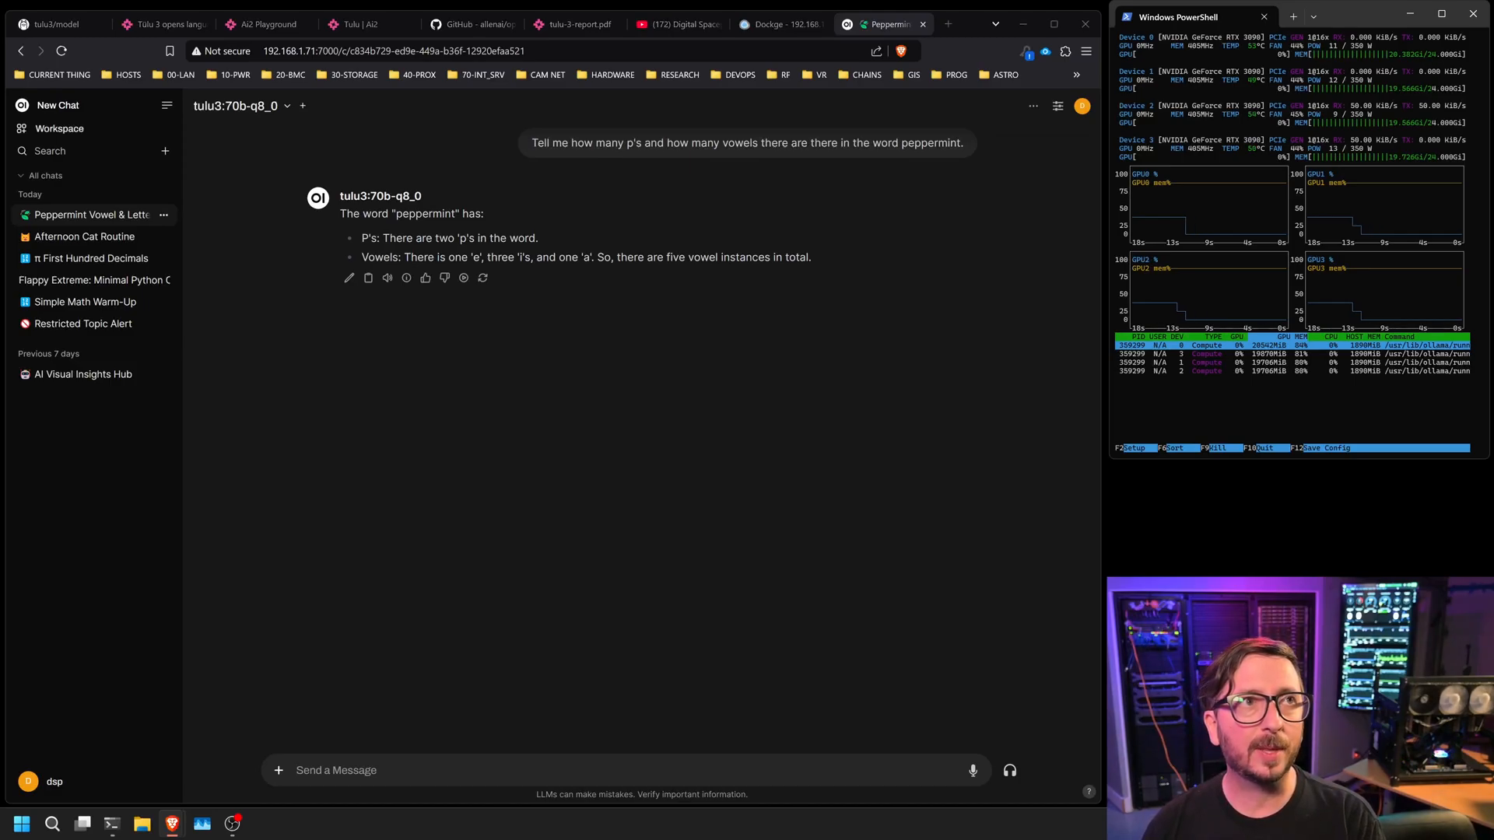
pyautogui.click(57, 104)
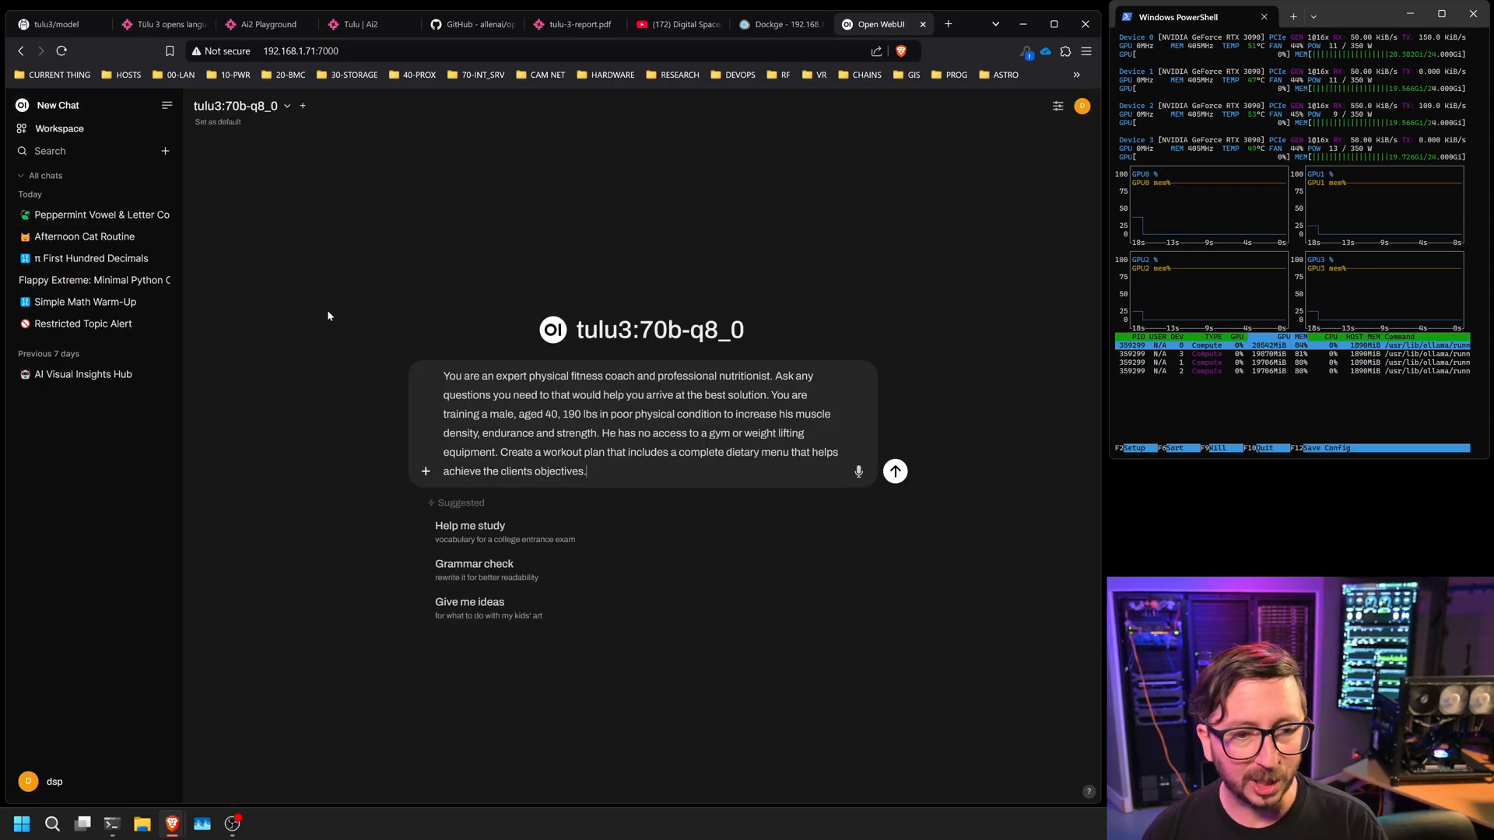
# Send the fitness-coach prompt, read through the generated workout schedule and dietary plan, then start a new chat
pyautogui.click(893, 470)
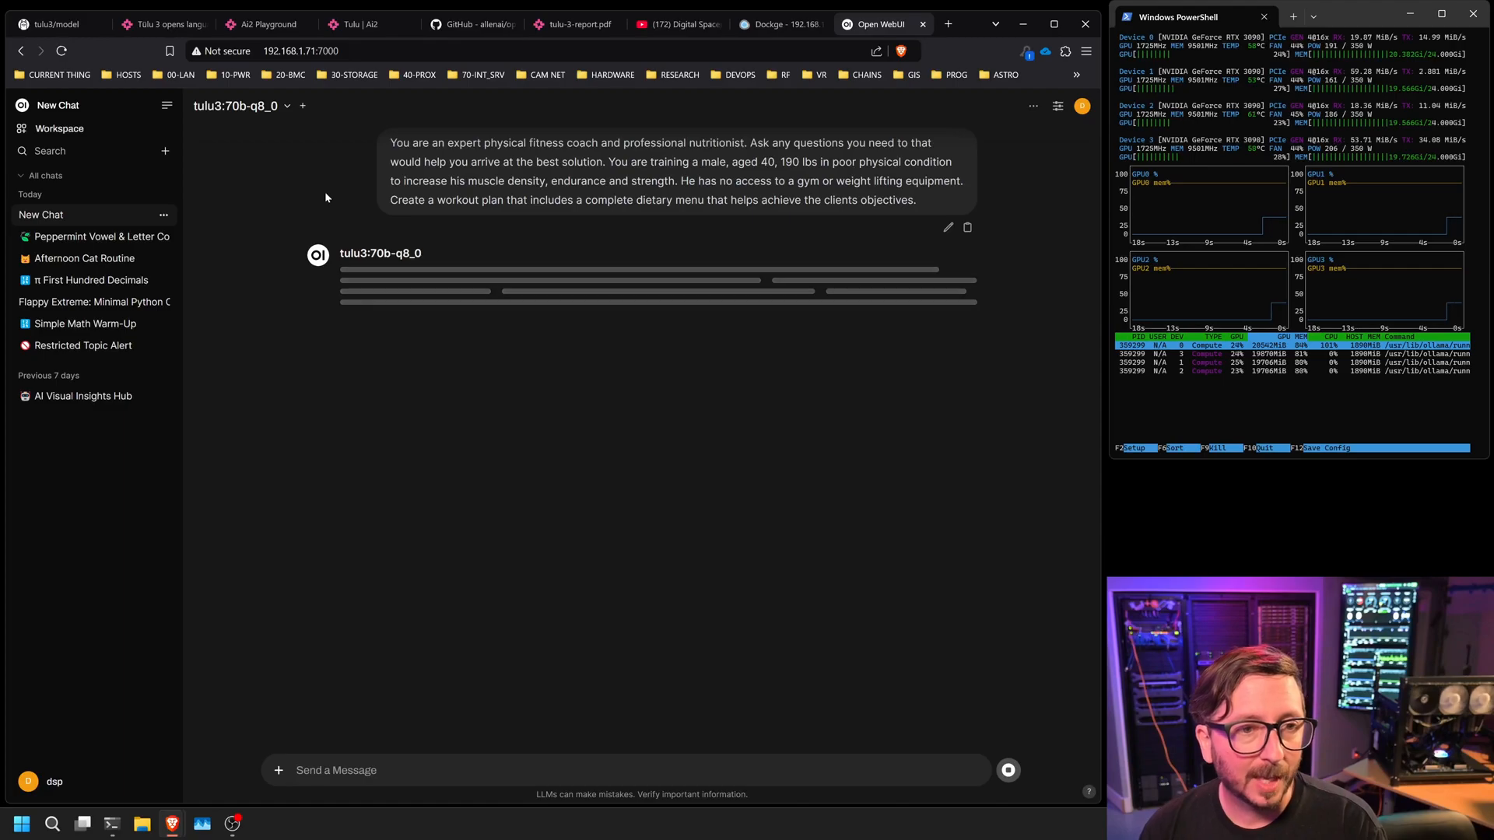
pyautogui.moveTo(296, 200)
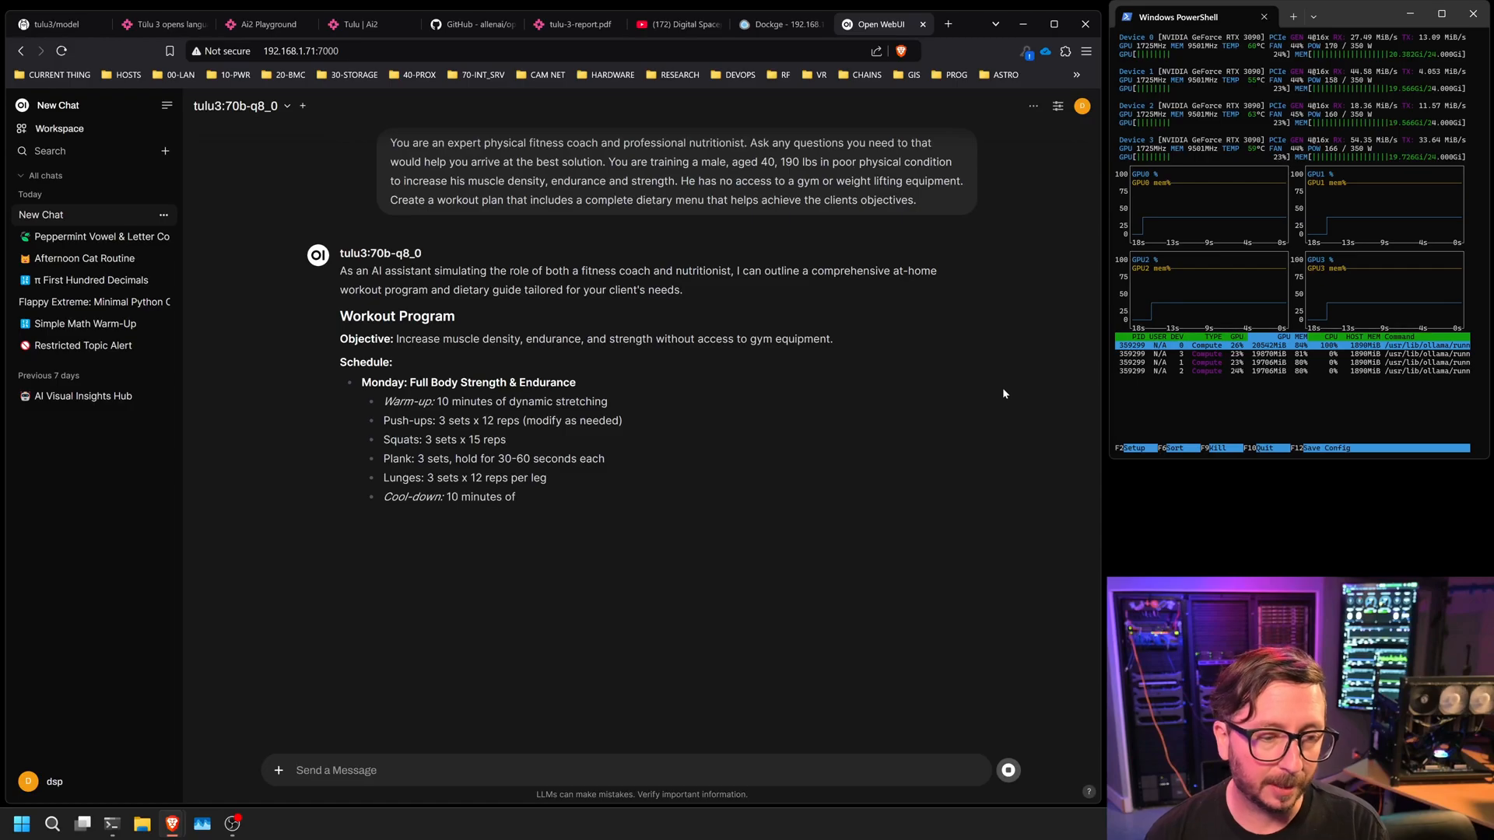
pyautogui.scroll(-3)
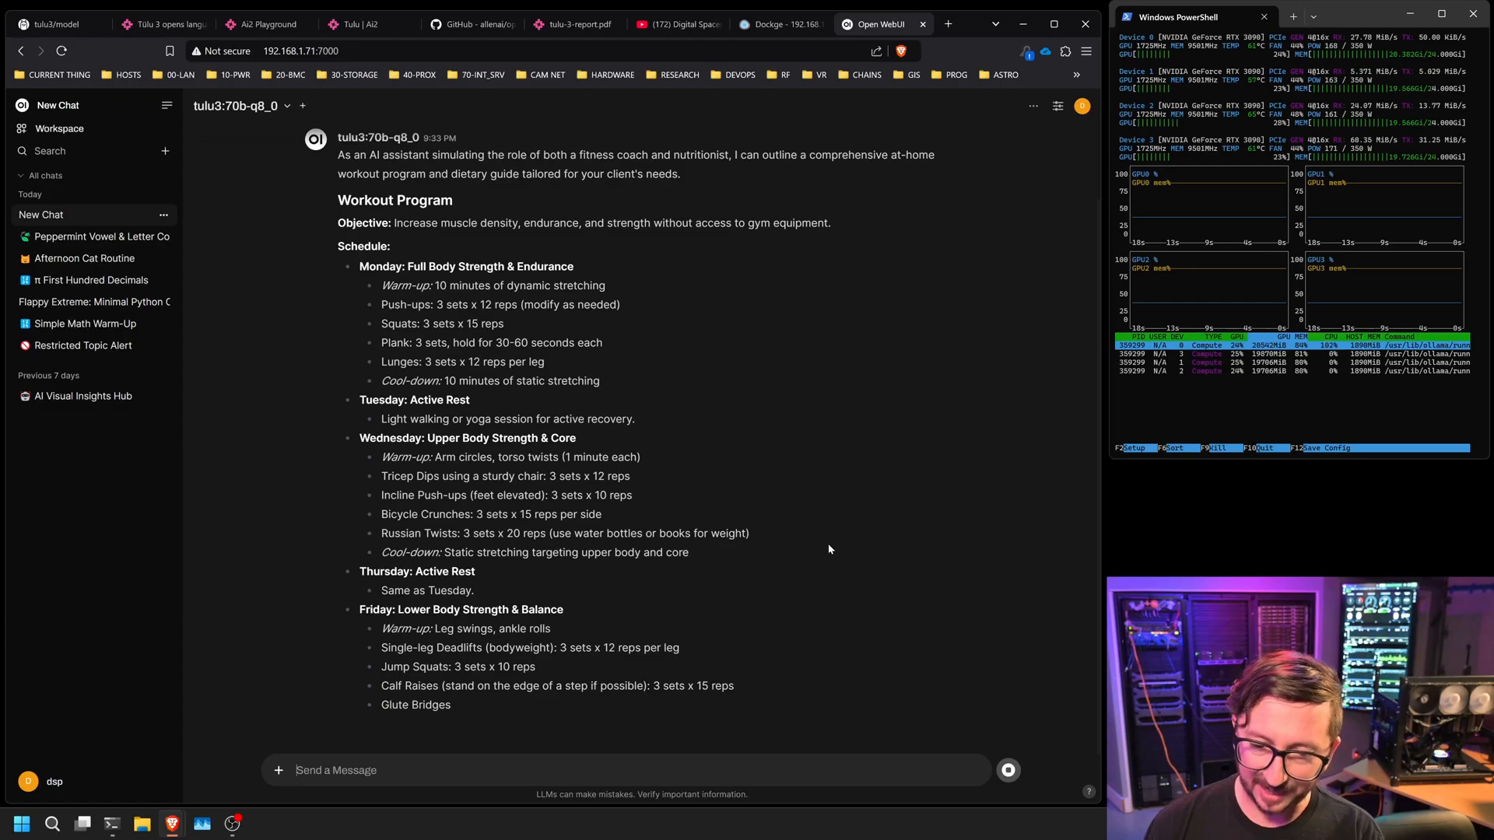
pyautogui.scroll(-3)
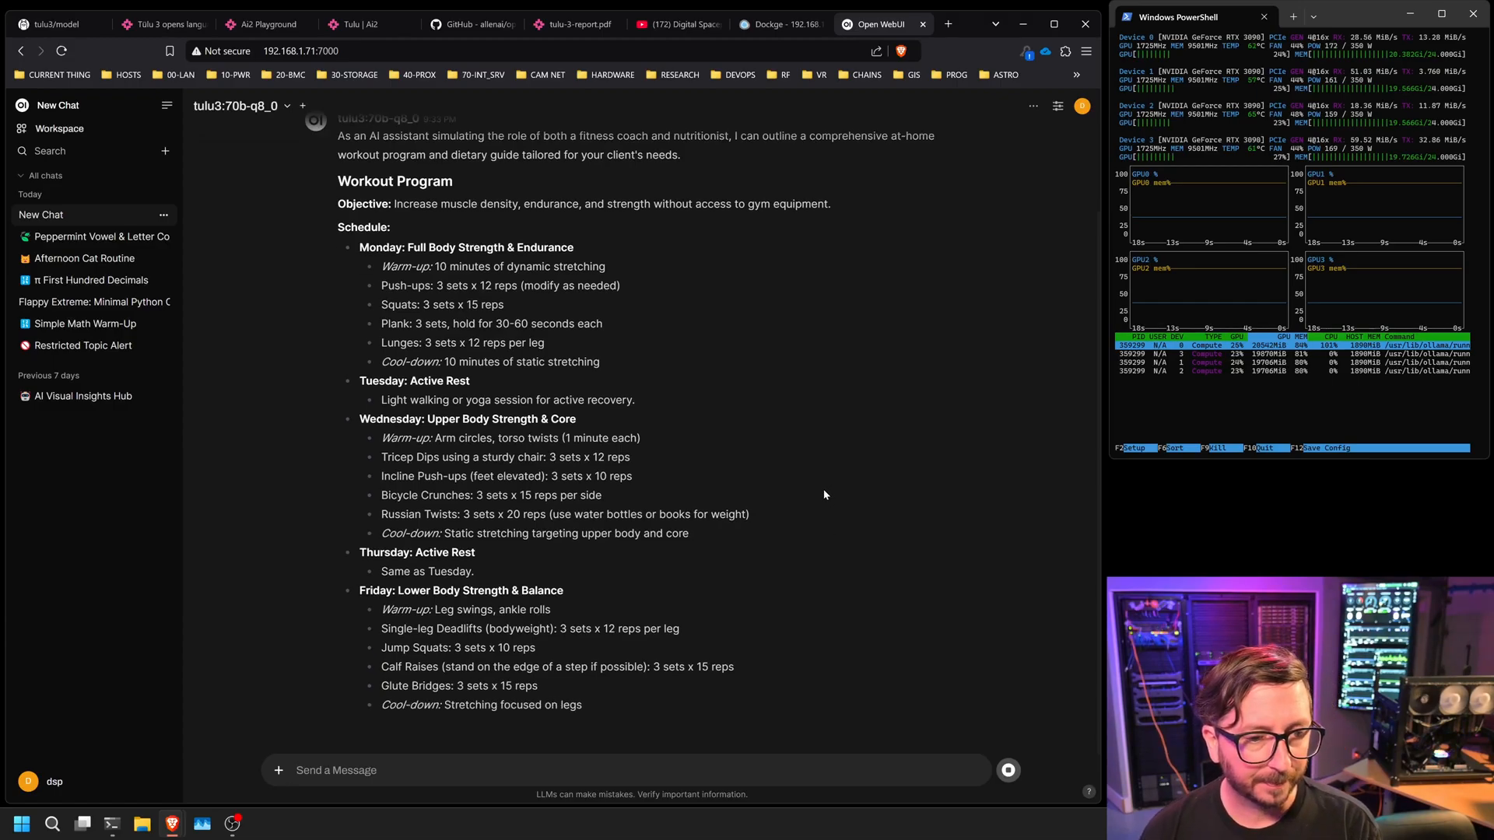
pyautogui.scroll(-3)
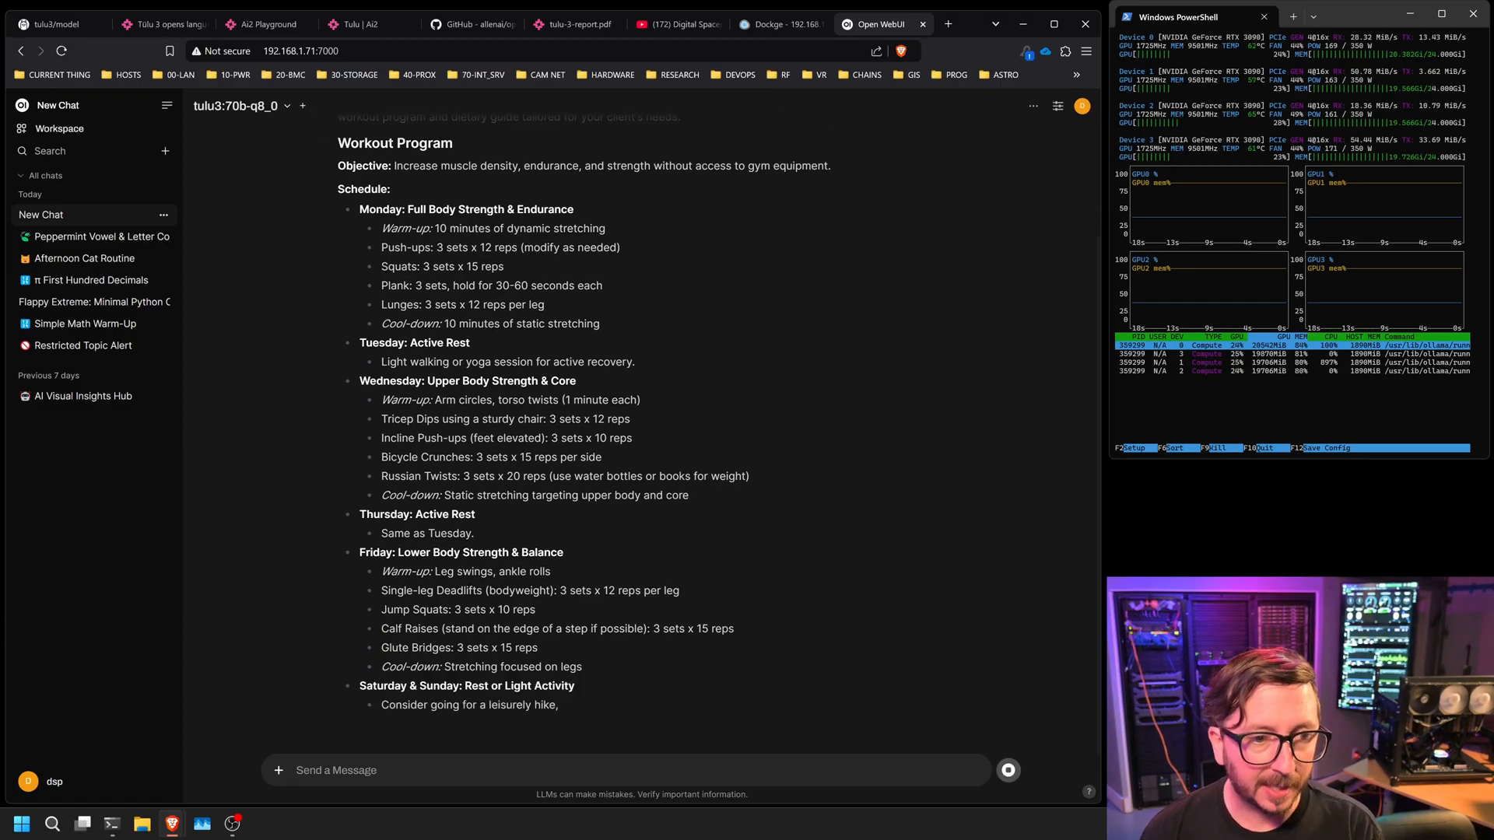
pyautogui.scroll(-3)
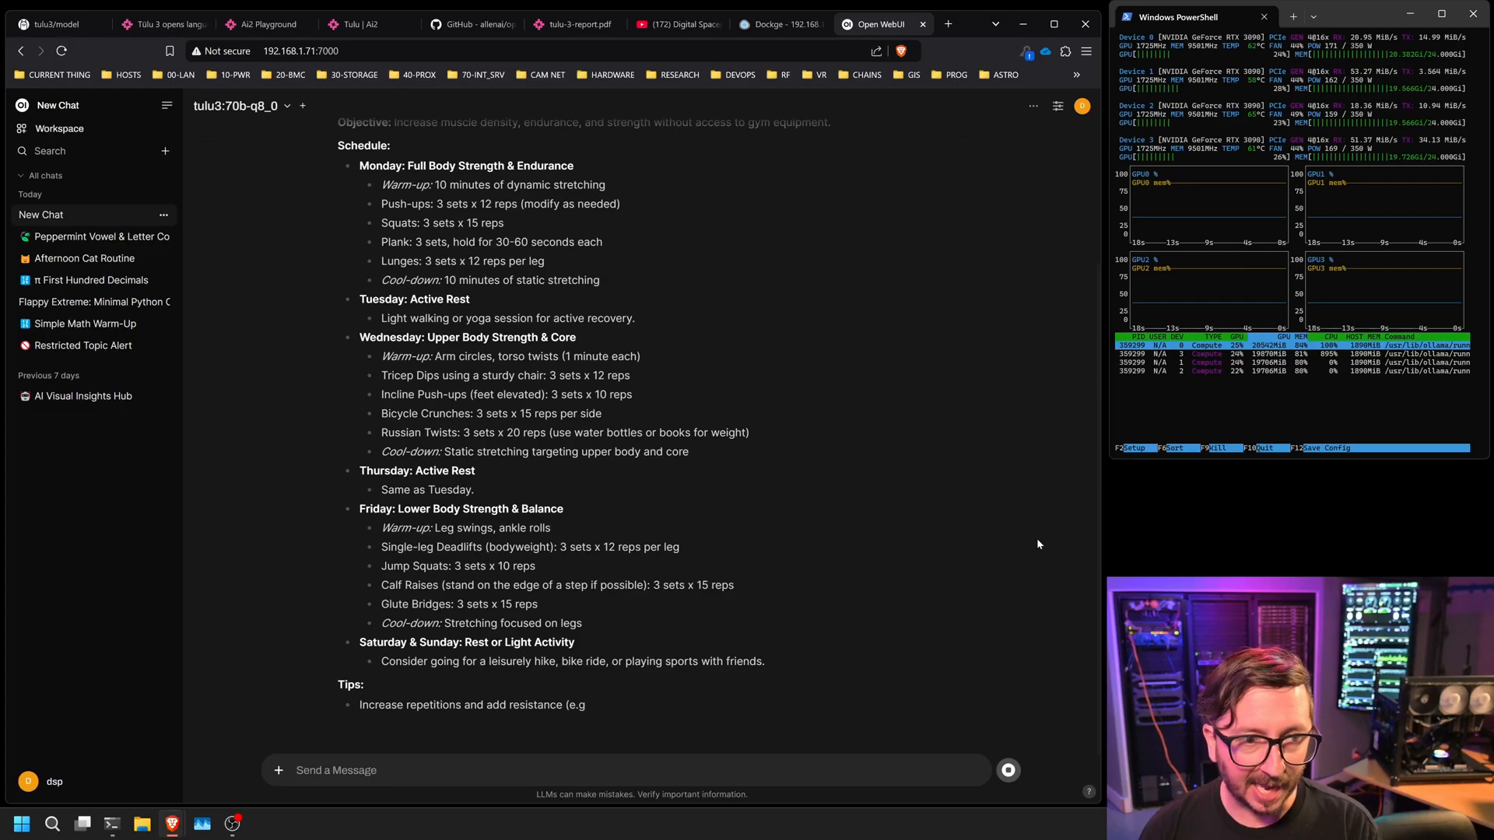
pyautogui.scroll(3)
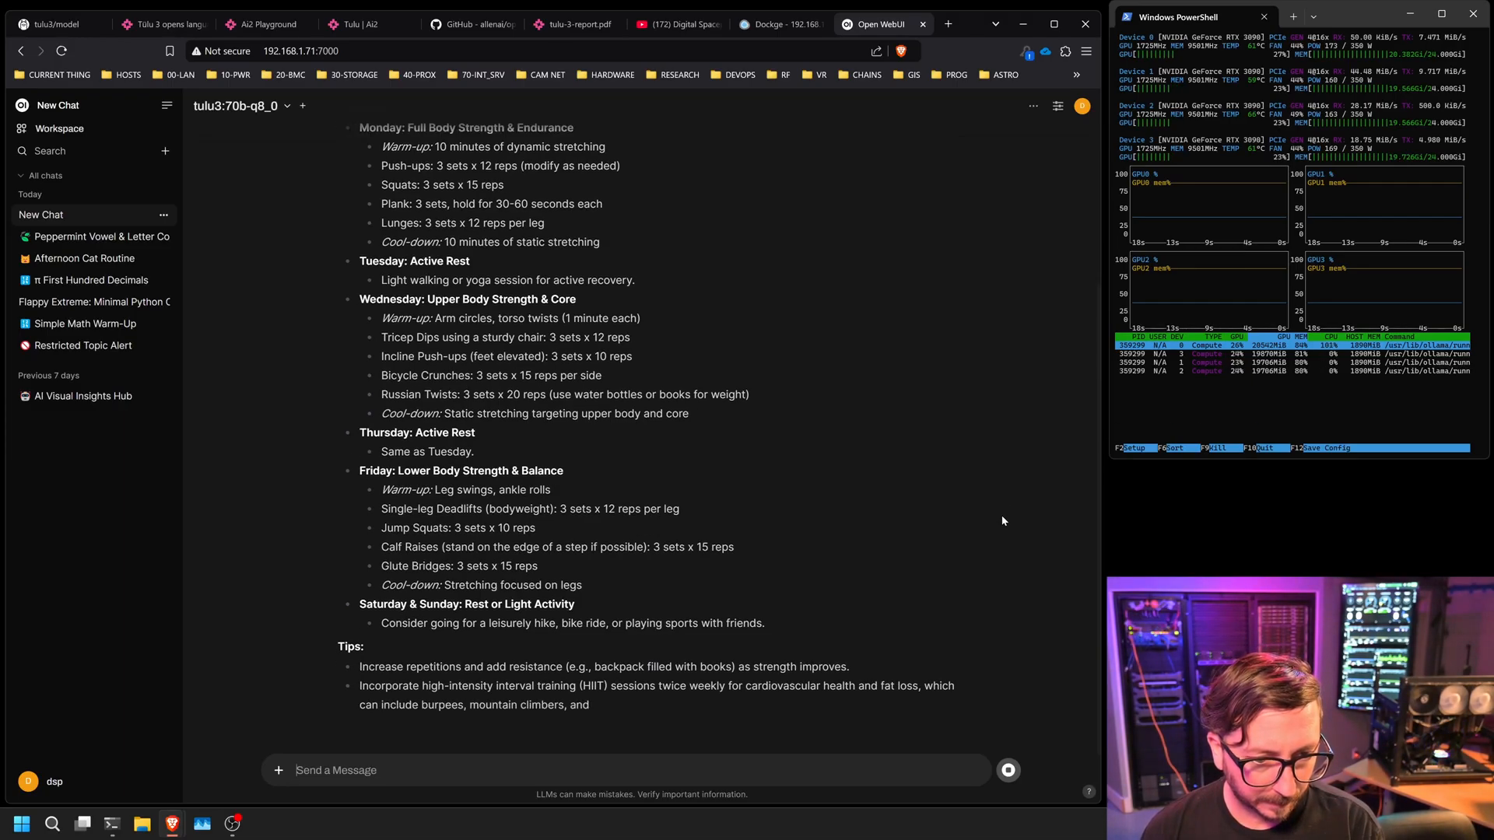
pyautogui.scroll(-3)
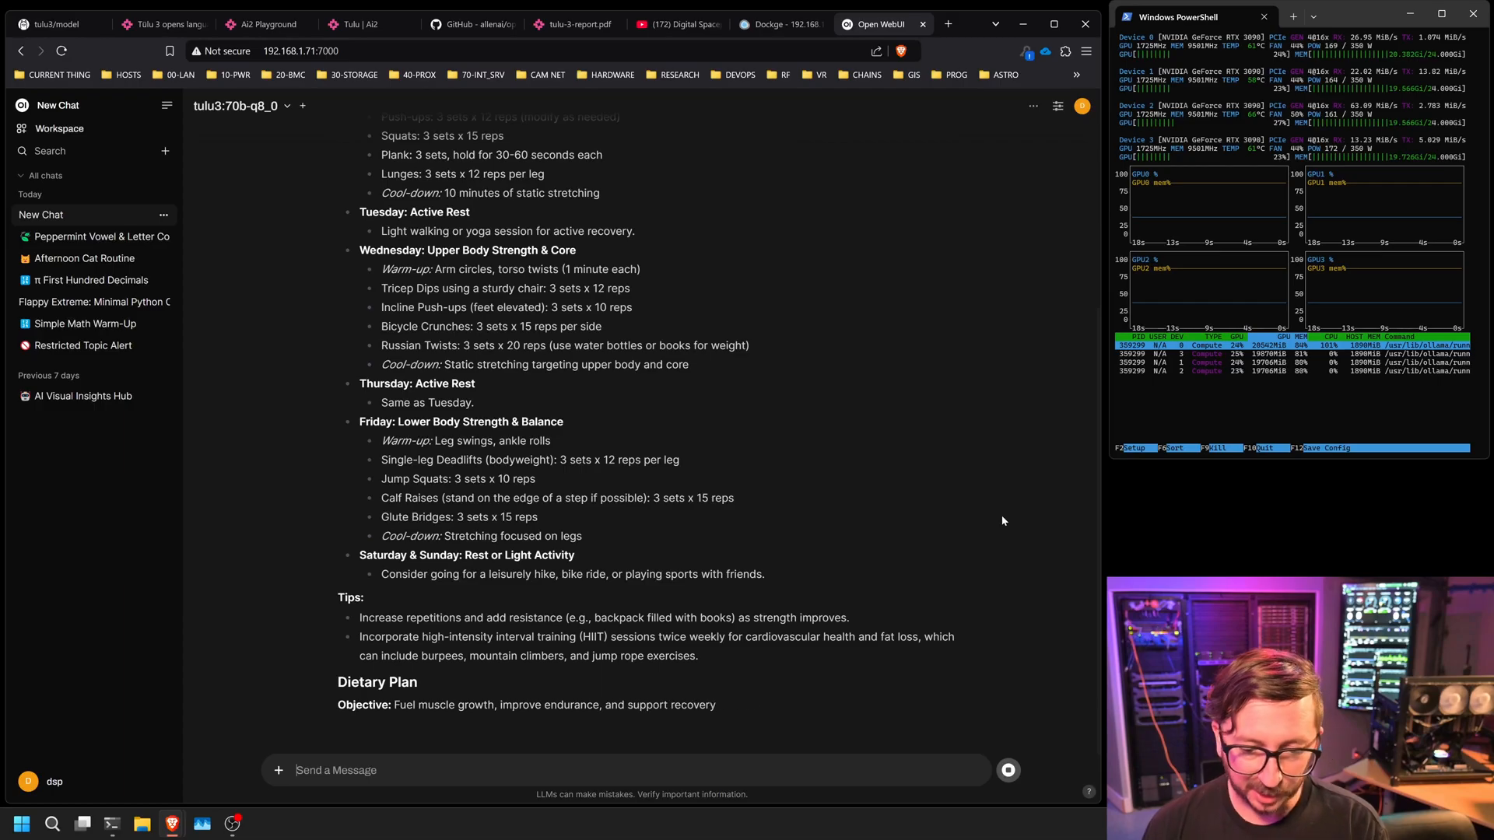
pyautogui.scroll(-3)
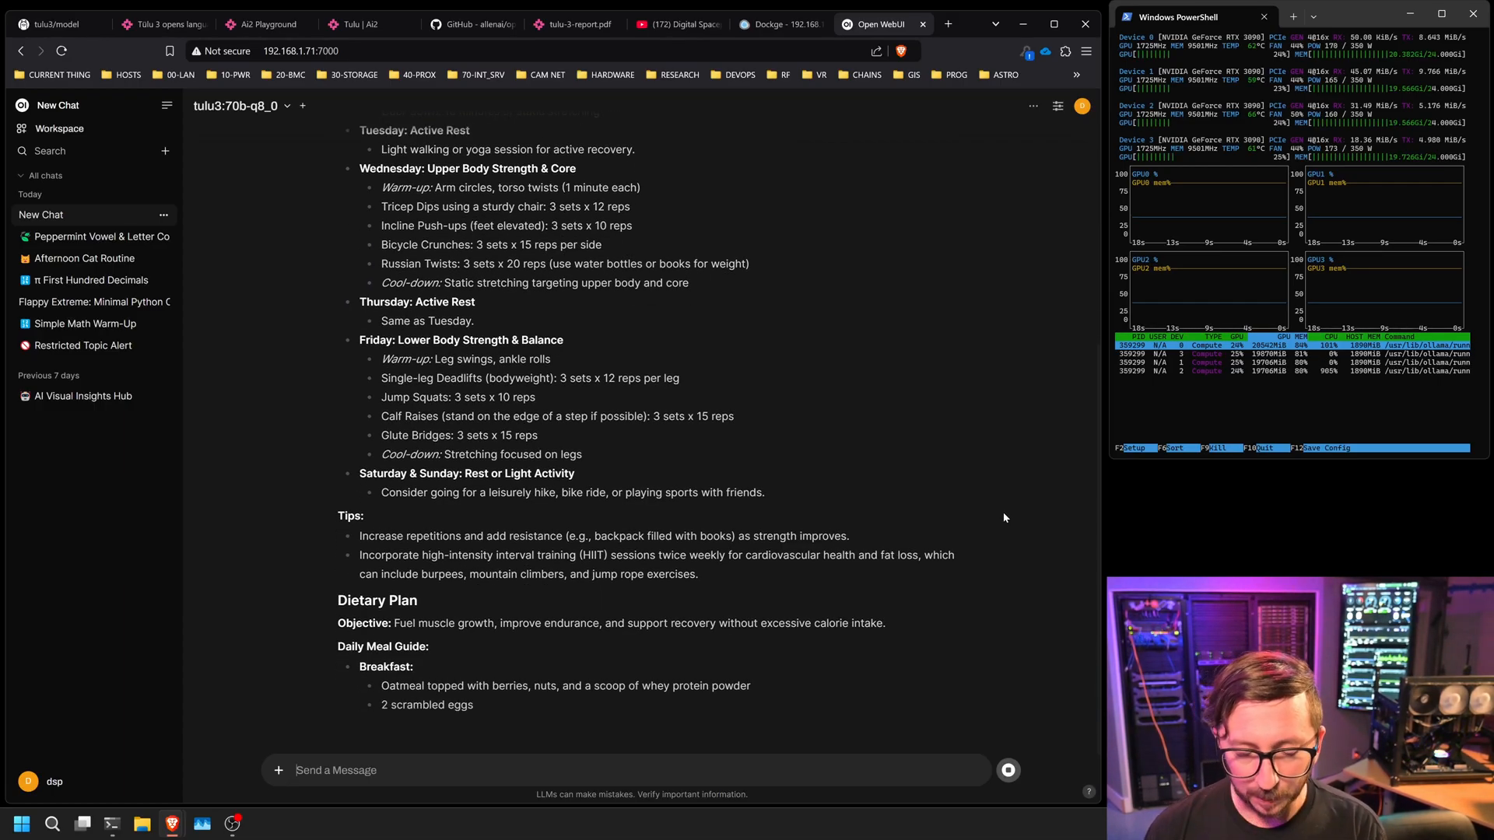
pyautogui.scroll(-3)
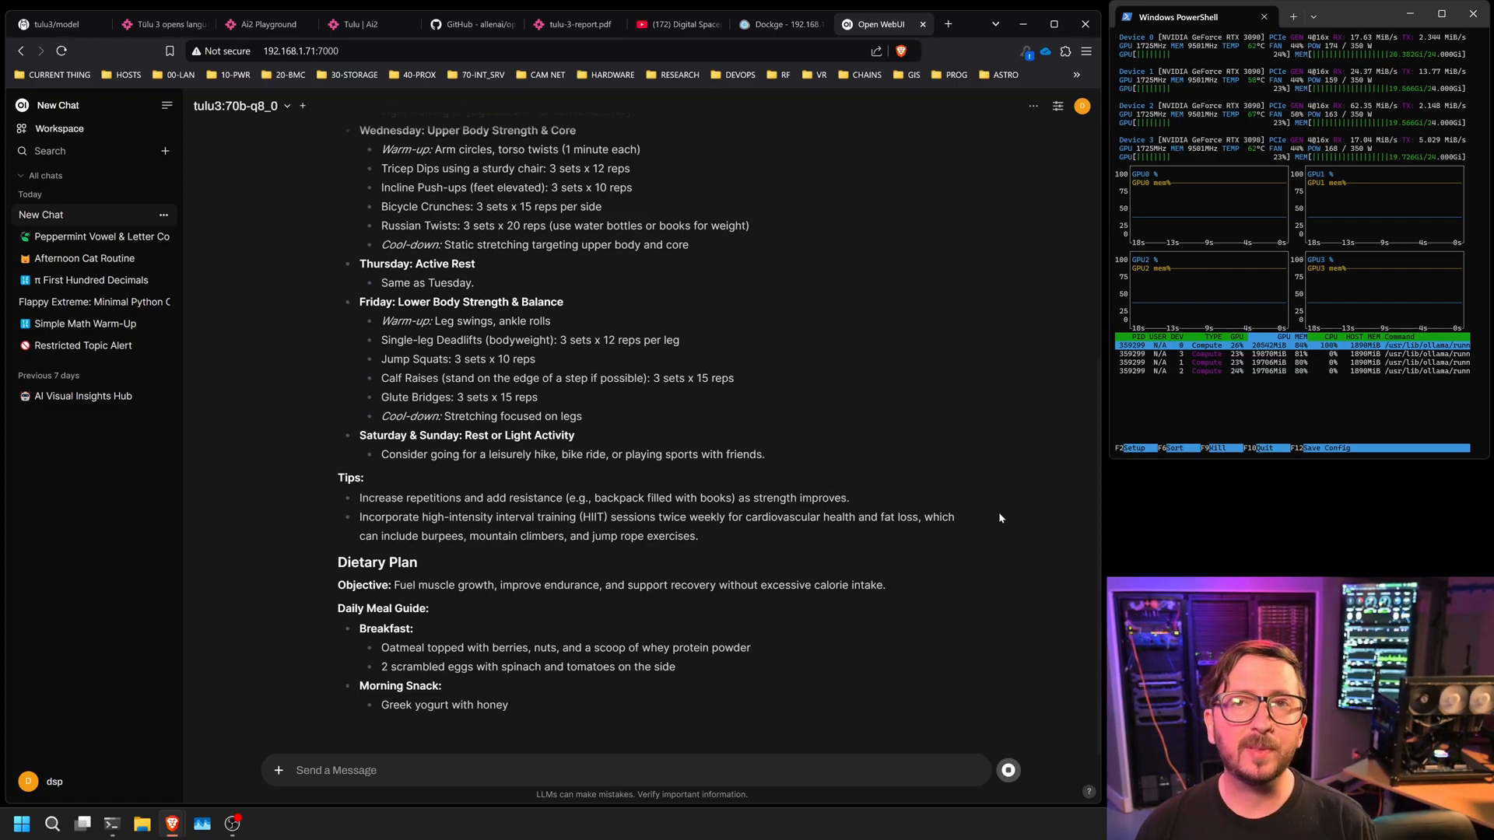
pyautogui.scroll(-3)
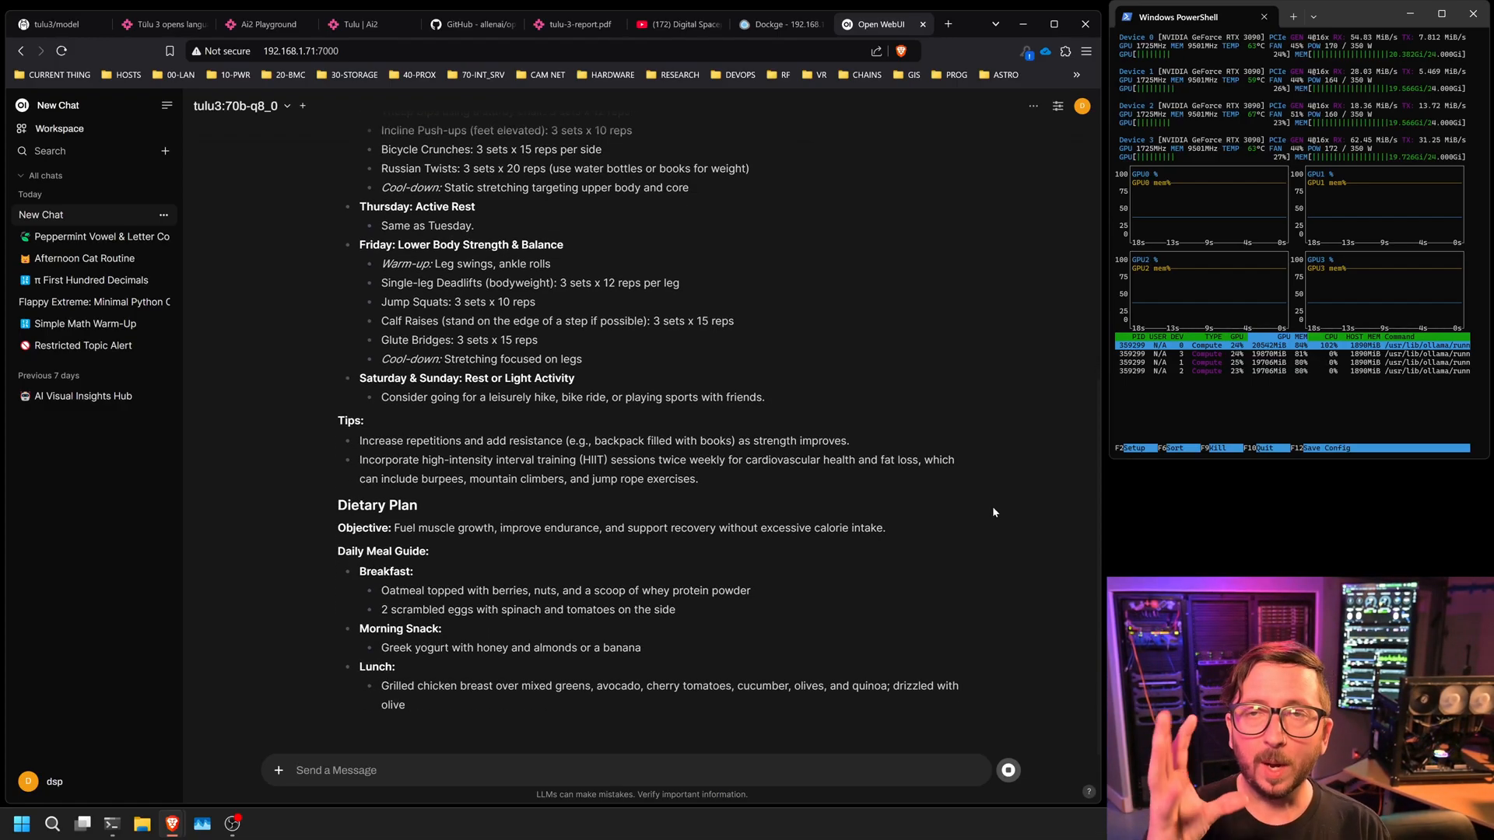
pyautogui.scroll(-3)
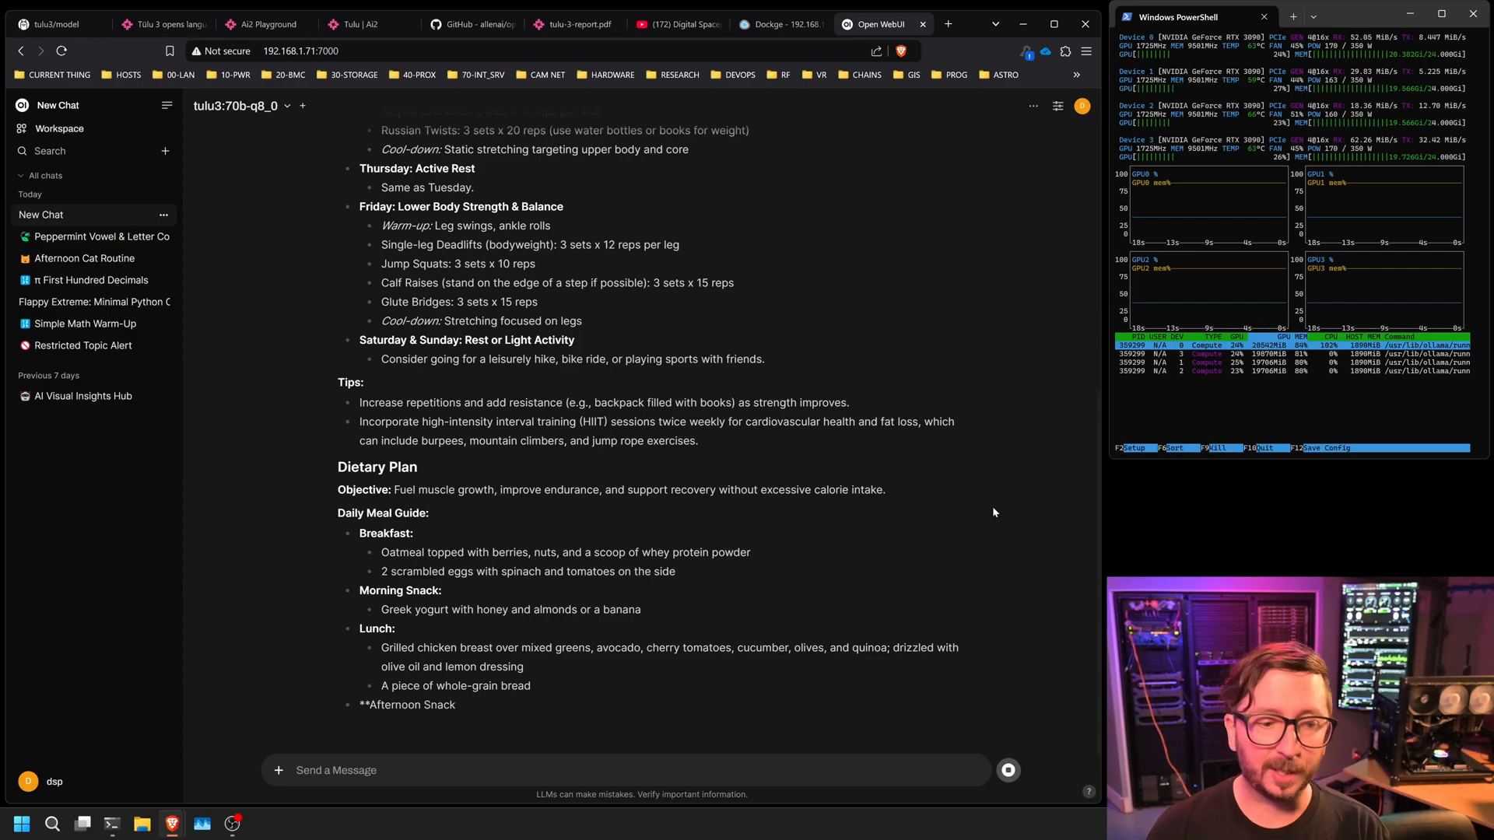
pyautogui.scroll(-3)
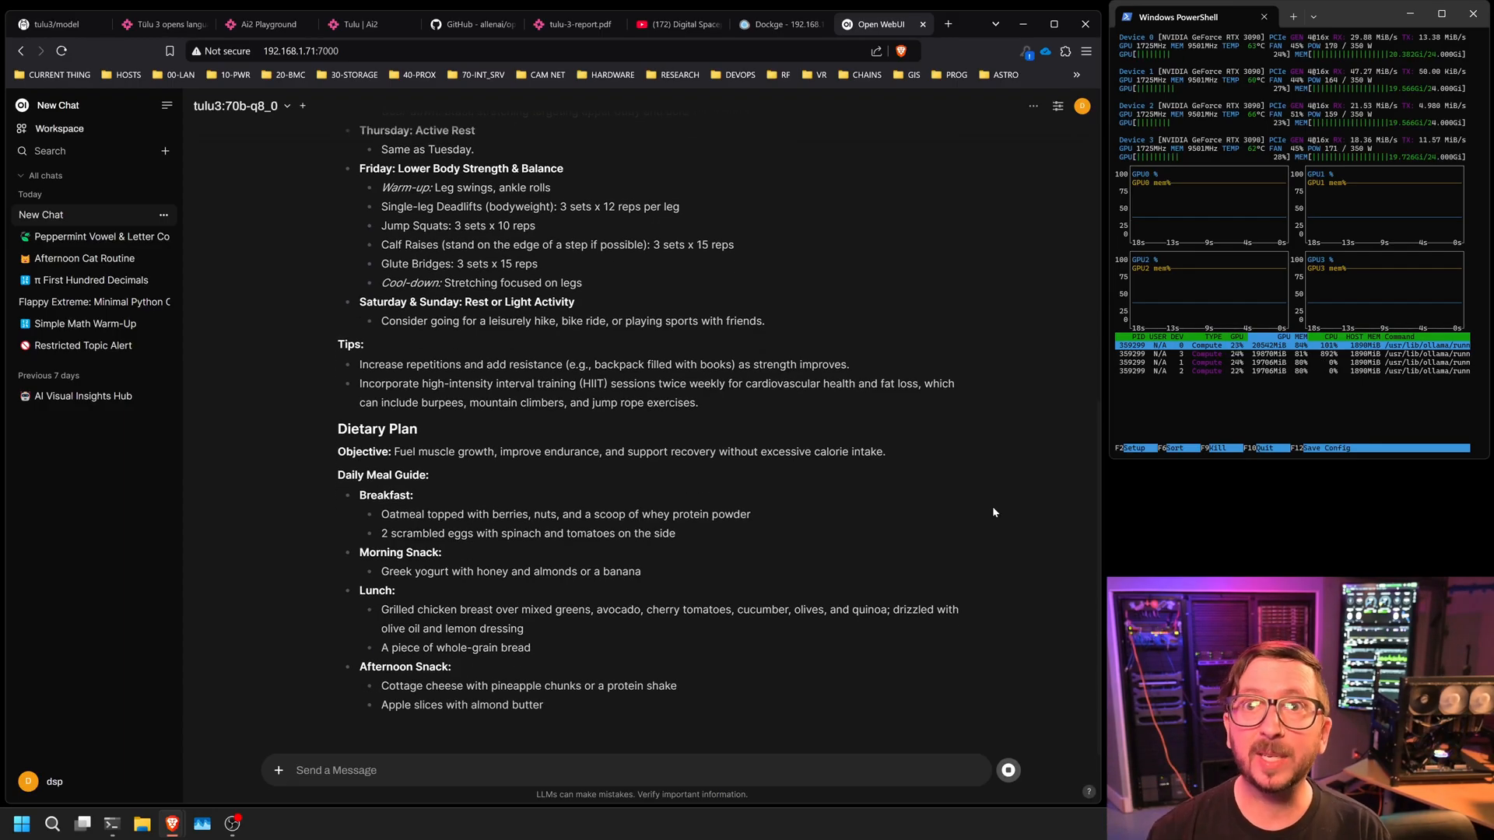
pyautogui.scroll(-3)
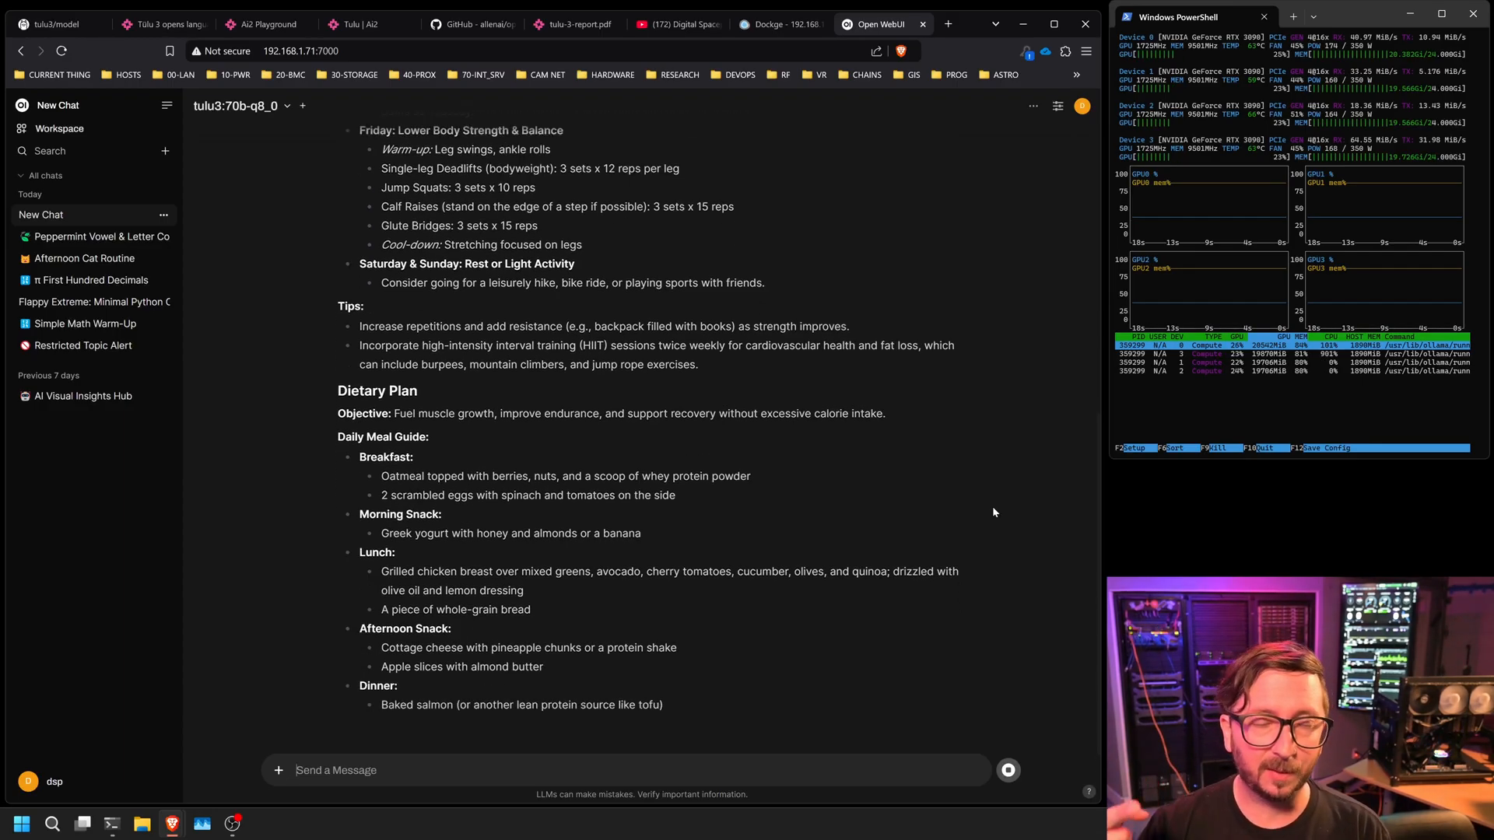
pyautogui.scroll(-3)
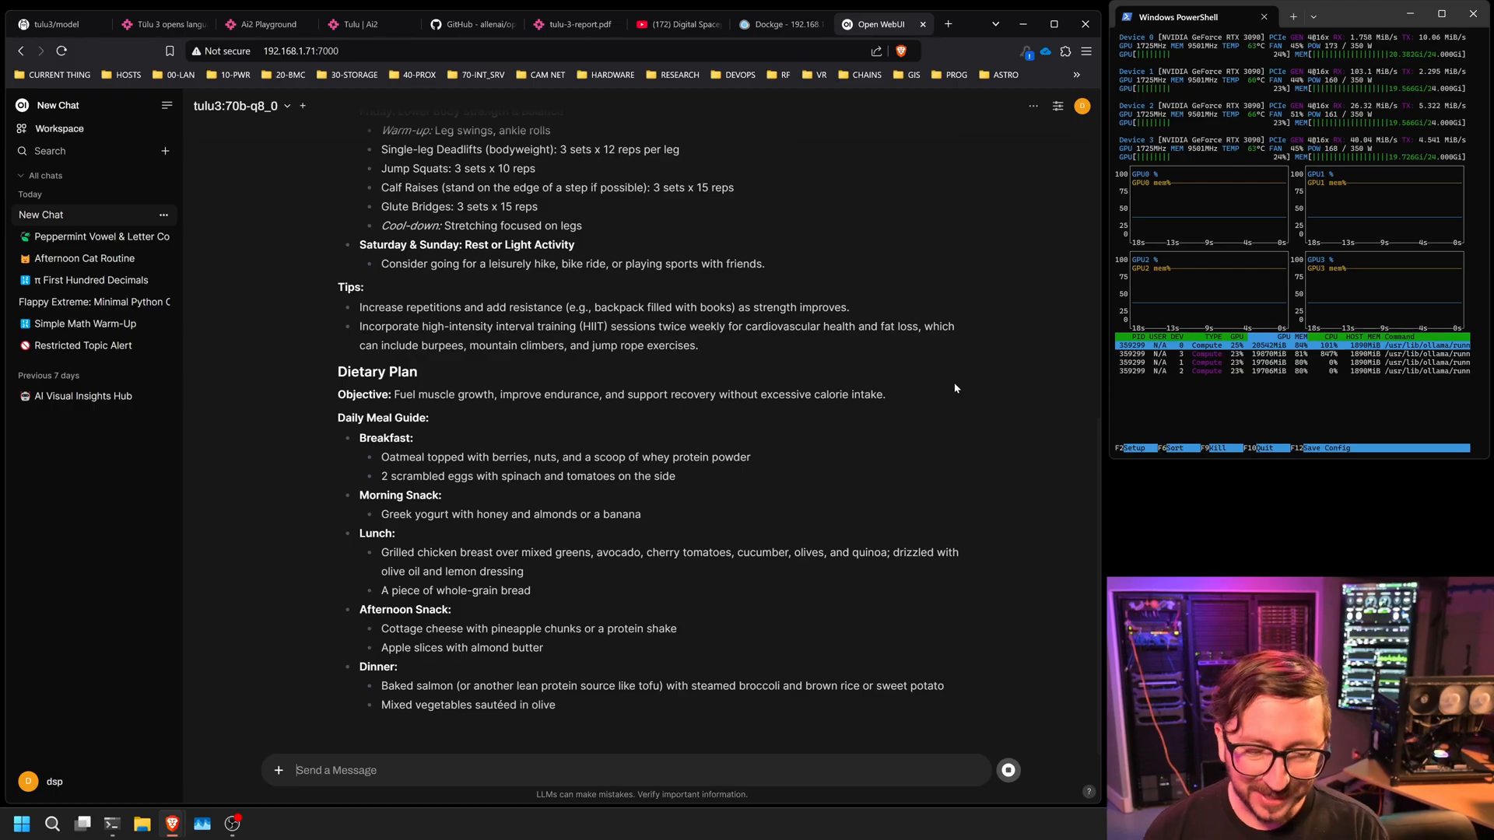
pyautogui.scroll(-3)
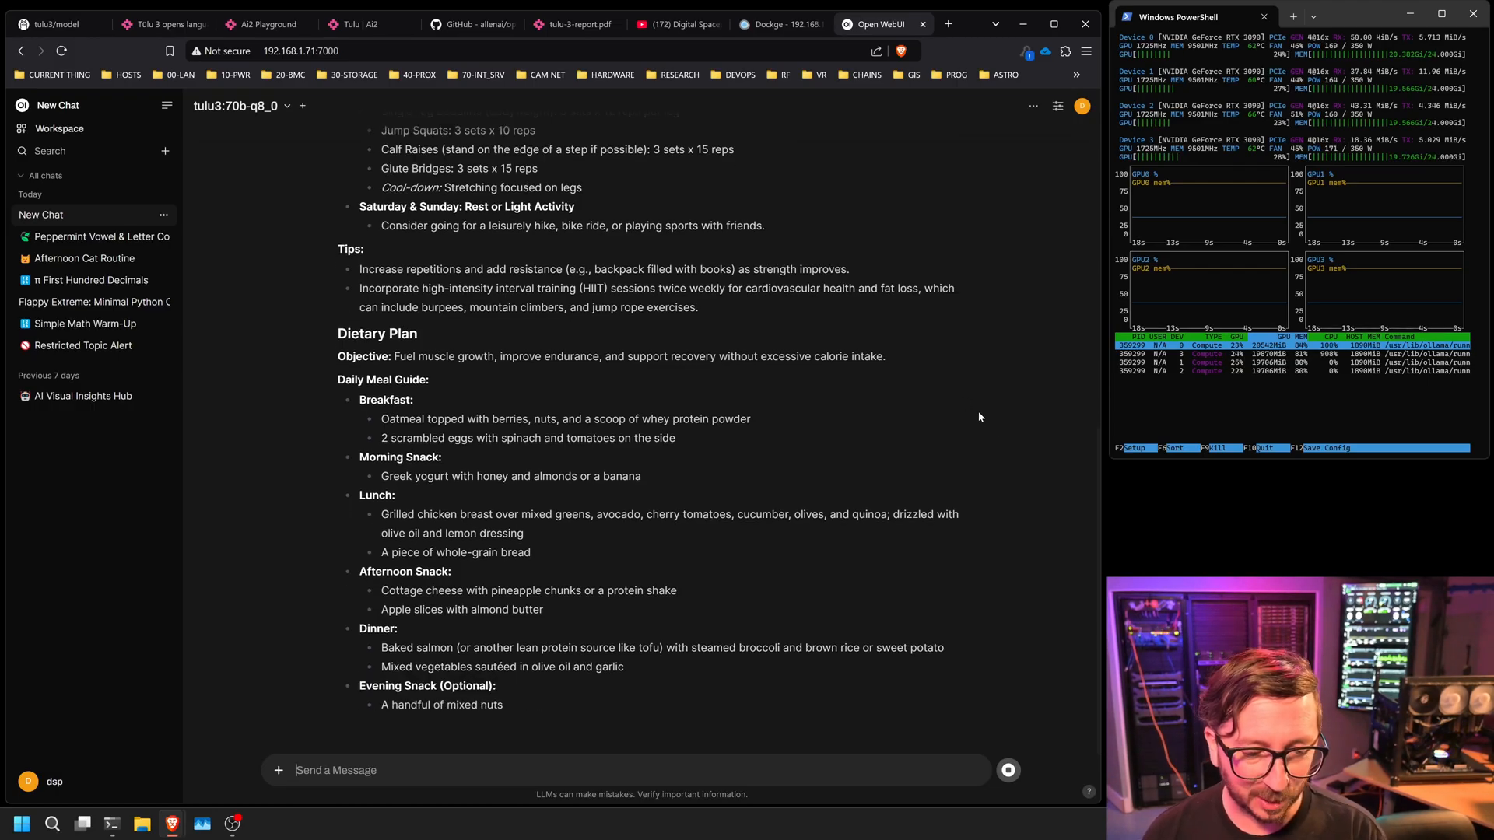
pyautogui.scroll(-3)
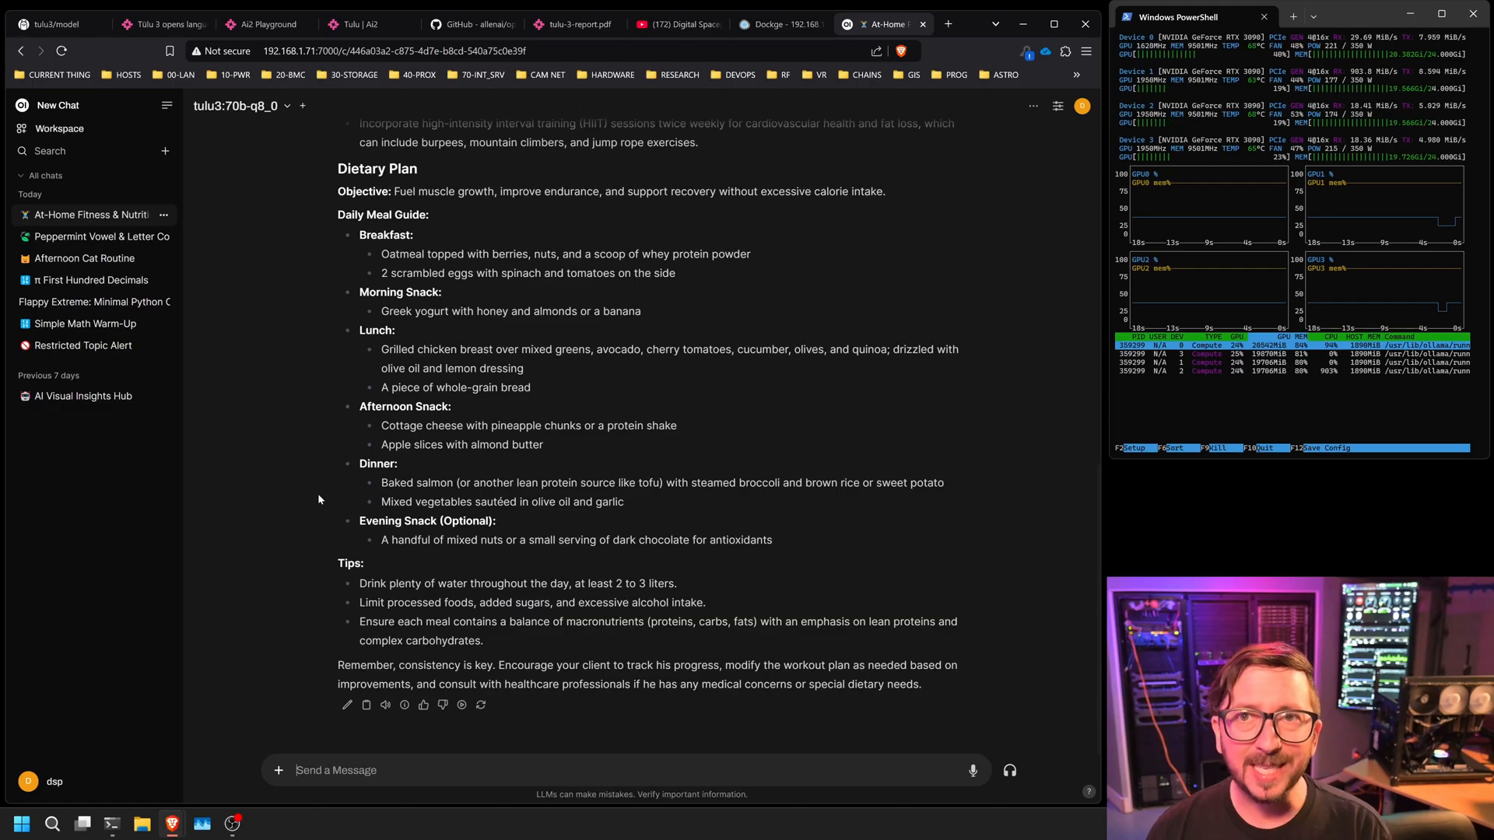
pyautogui.scroll(3)
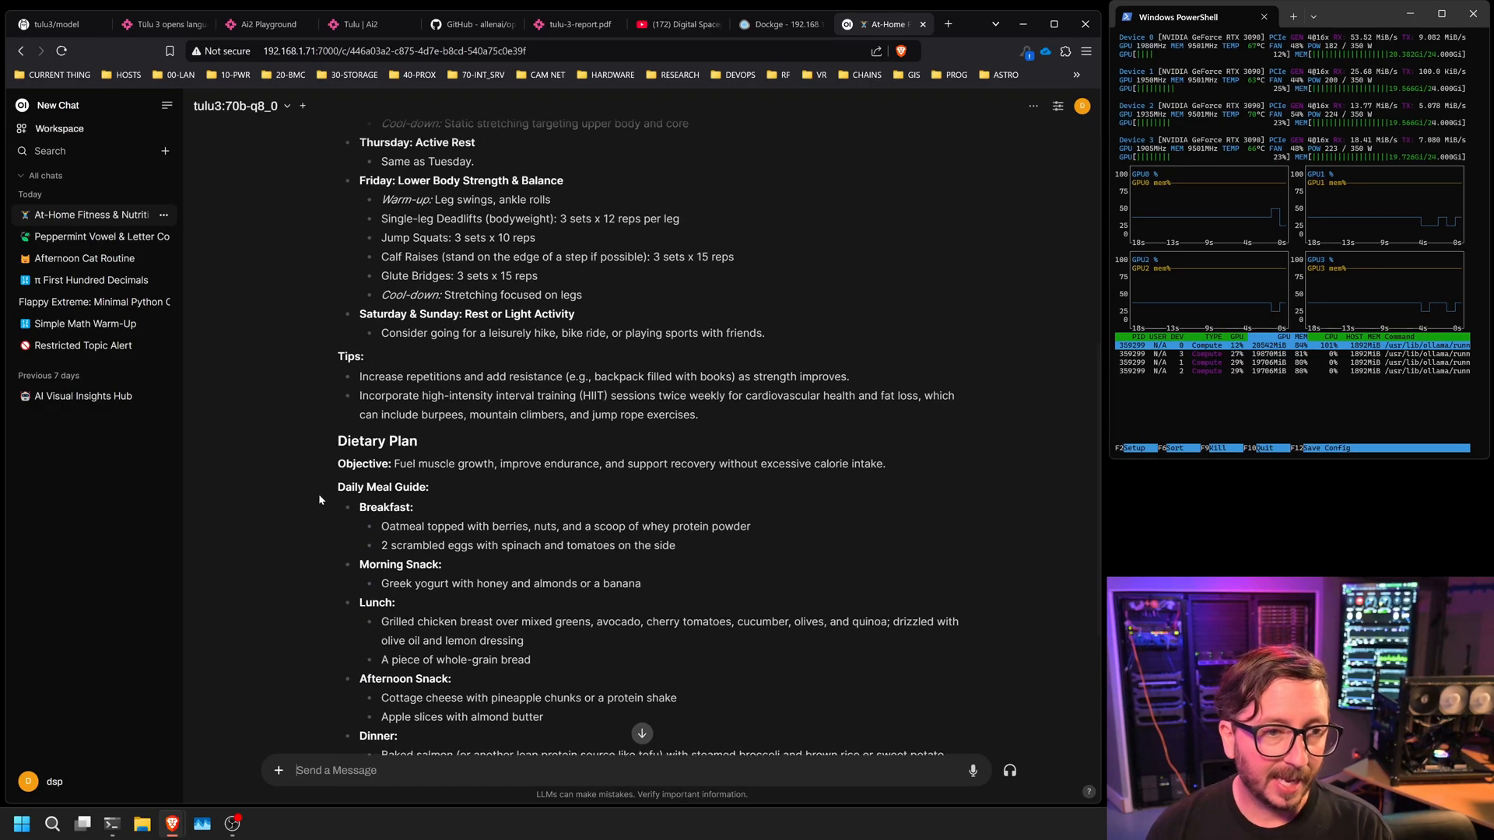
pyautogui.scroll(3)
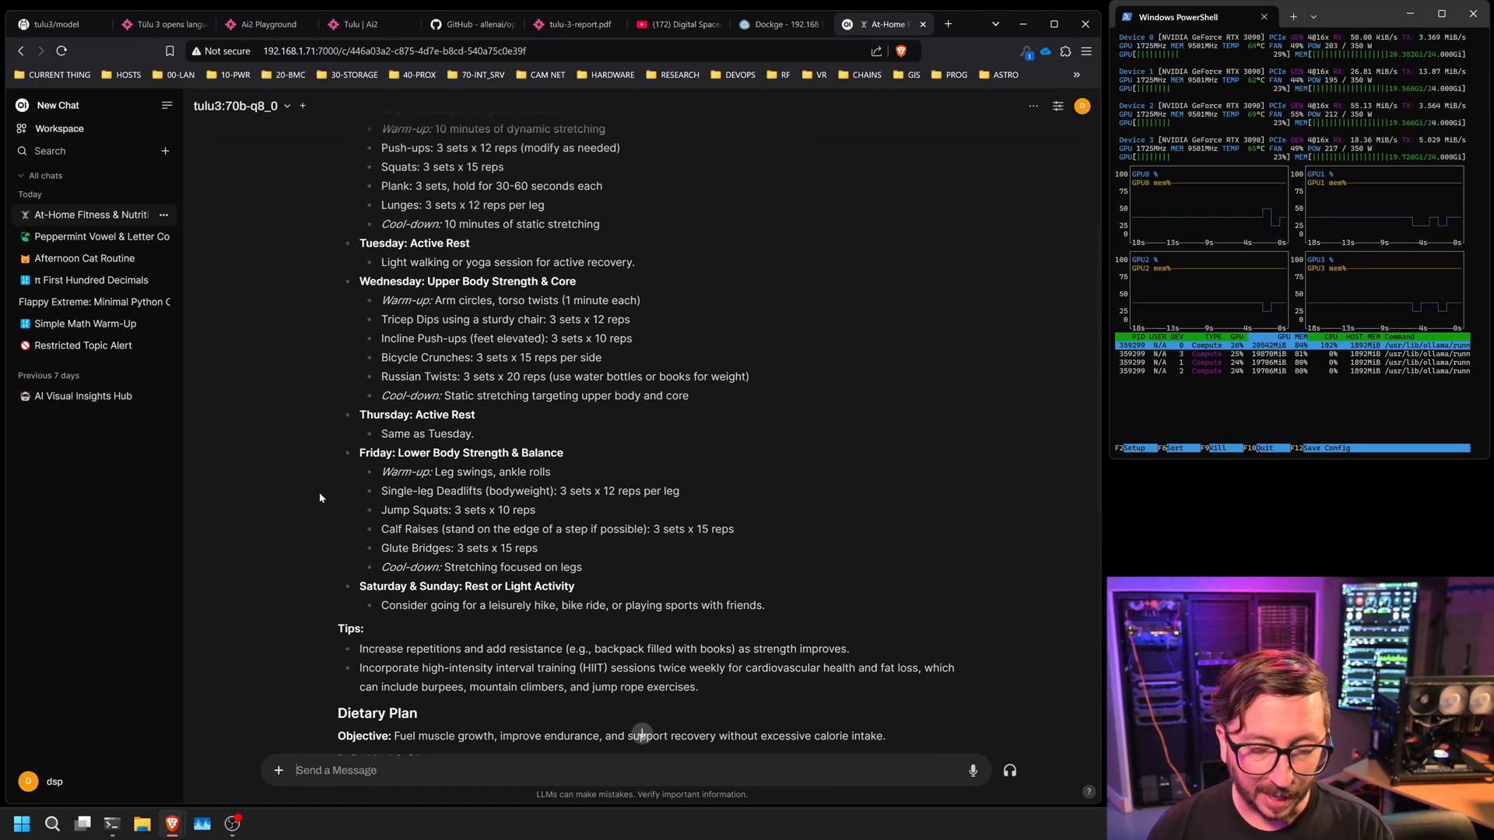
pyautogui.scroll(3)
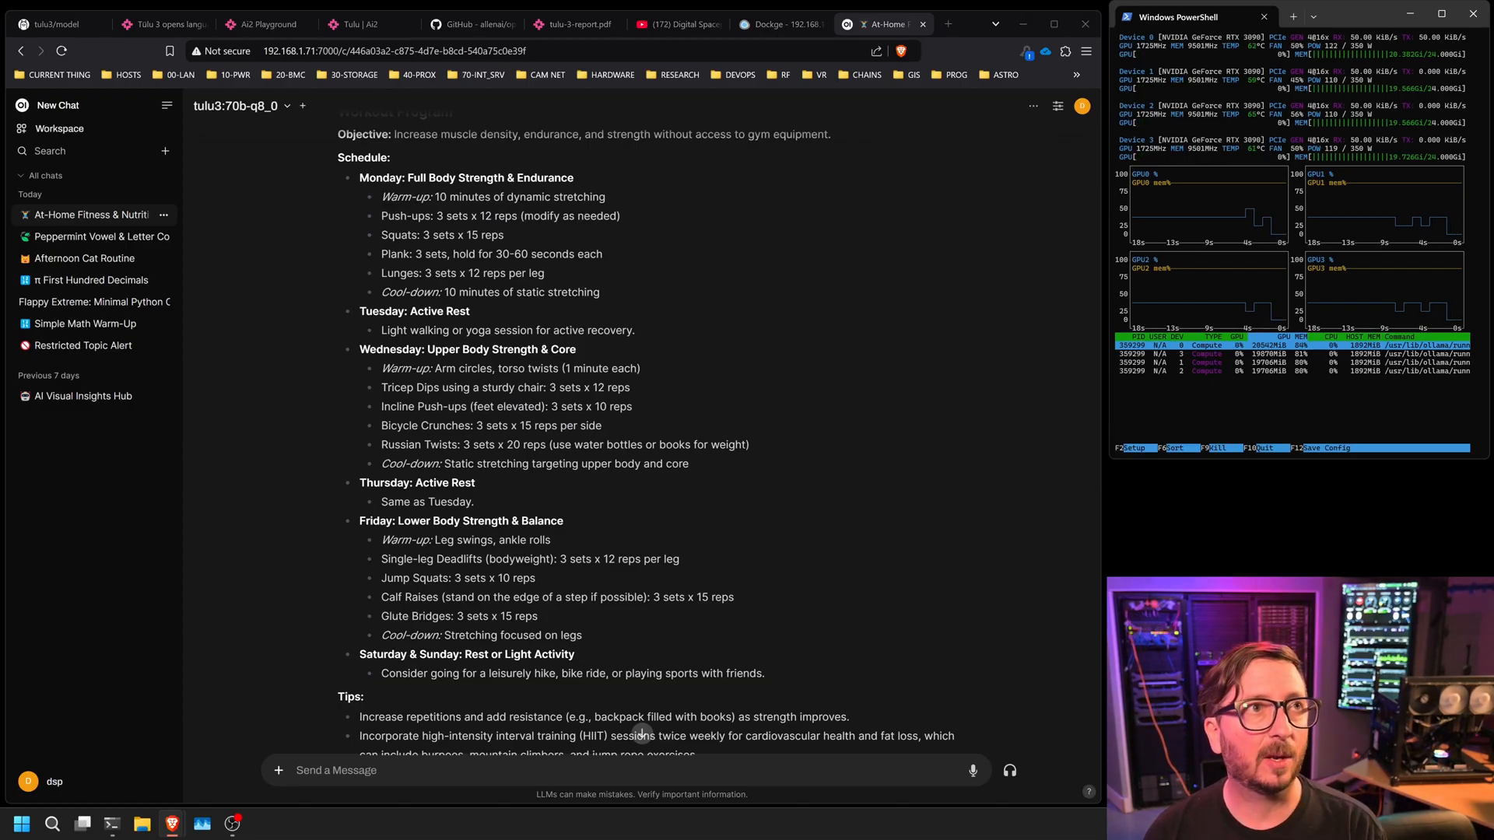
pyautogui.click(58, 105)
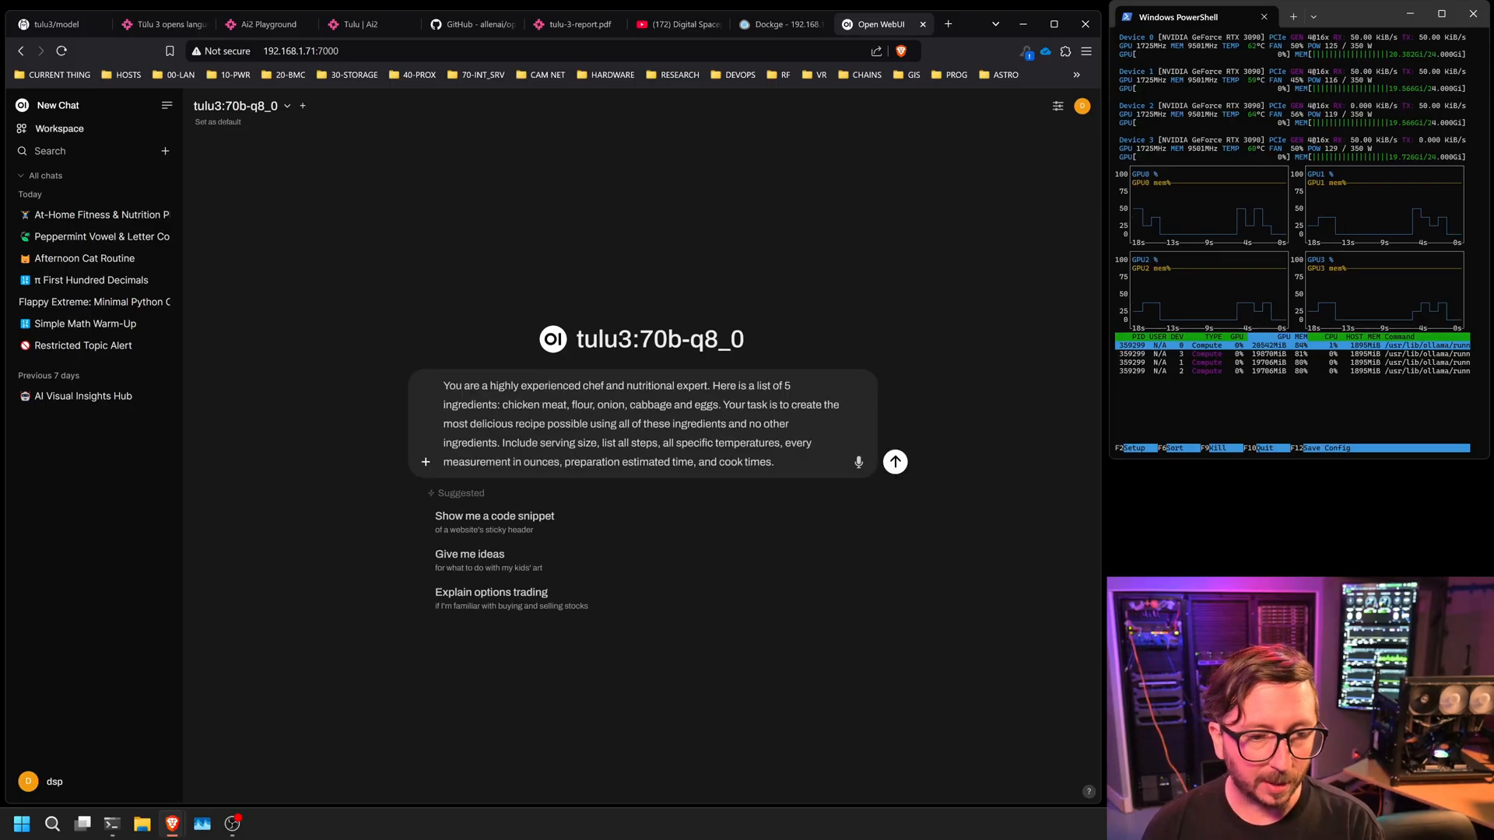
pyautogui.moveTo(893, 462)
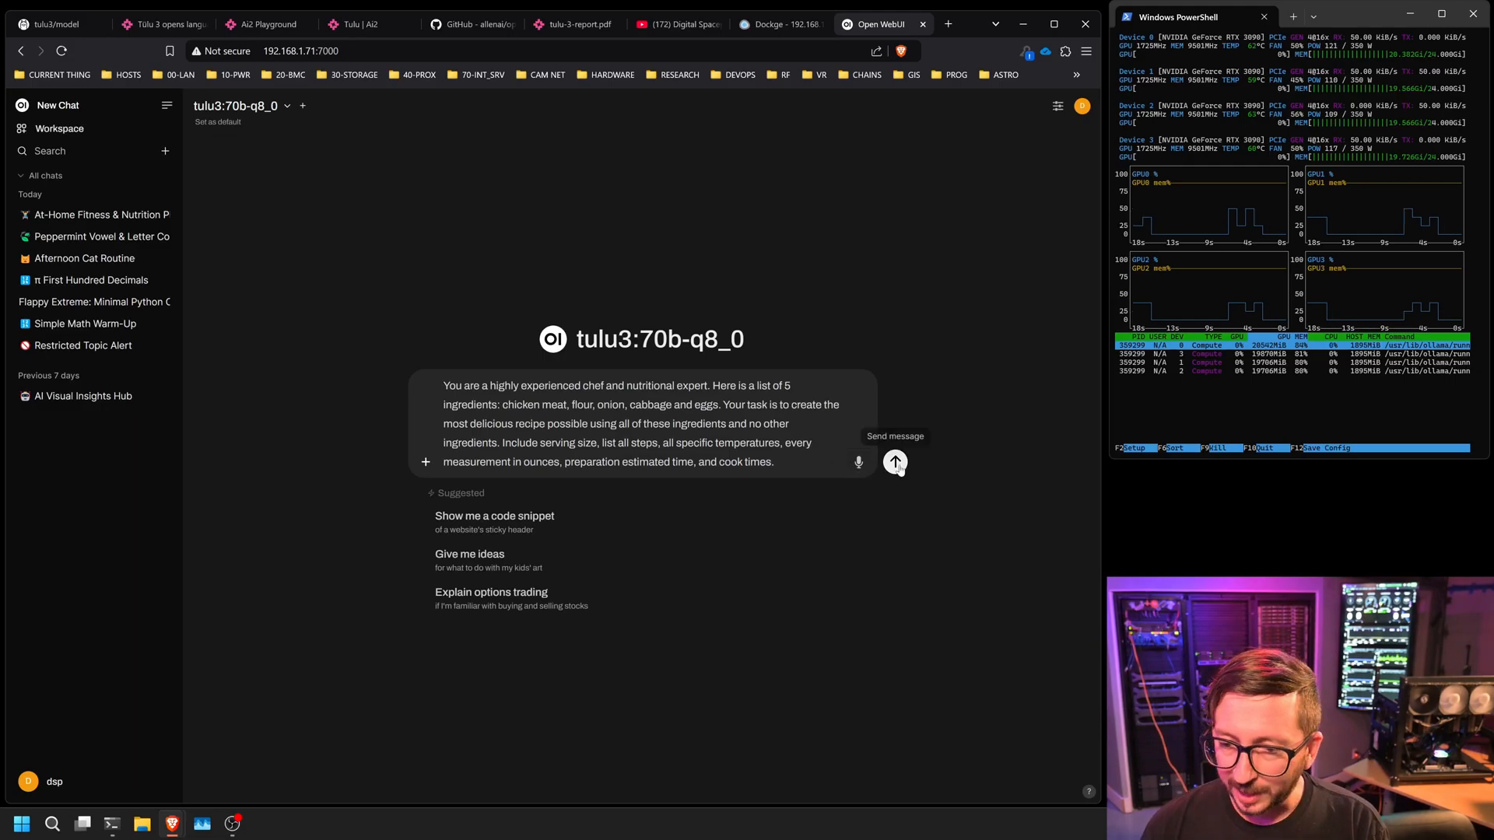
# Send the five-ingredient chef prompt and read through the chicken and cabbage dumpling recipe
pyautogui.click(893, 462)
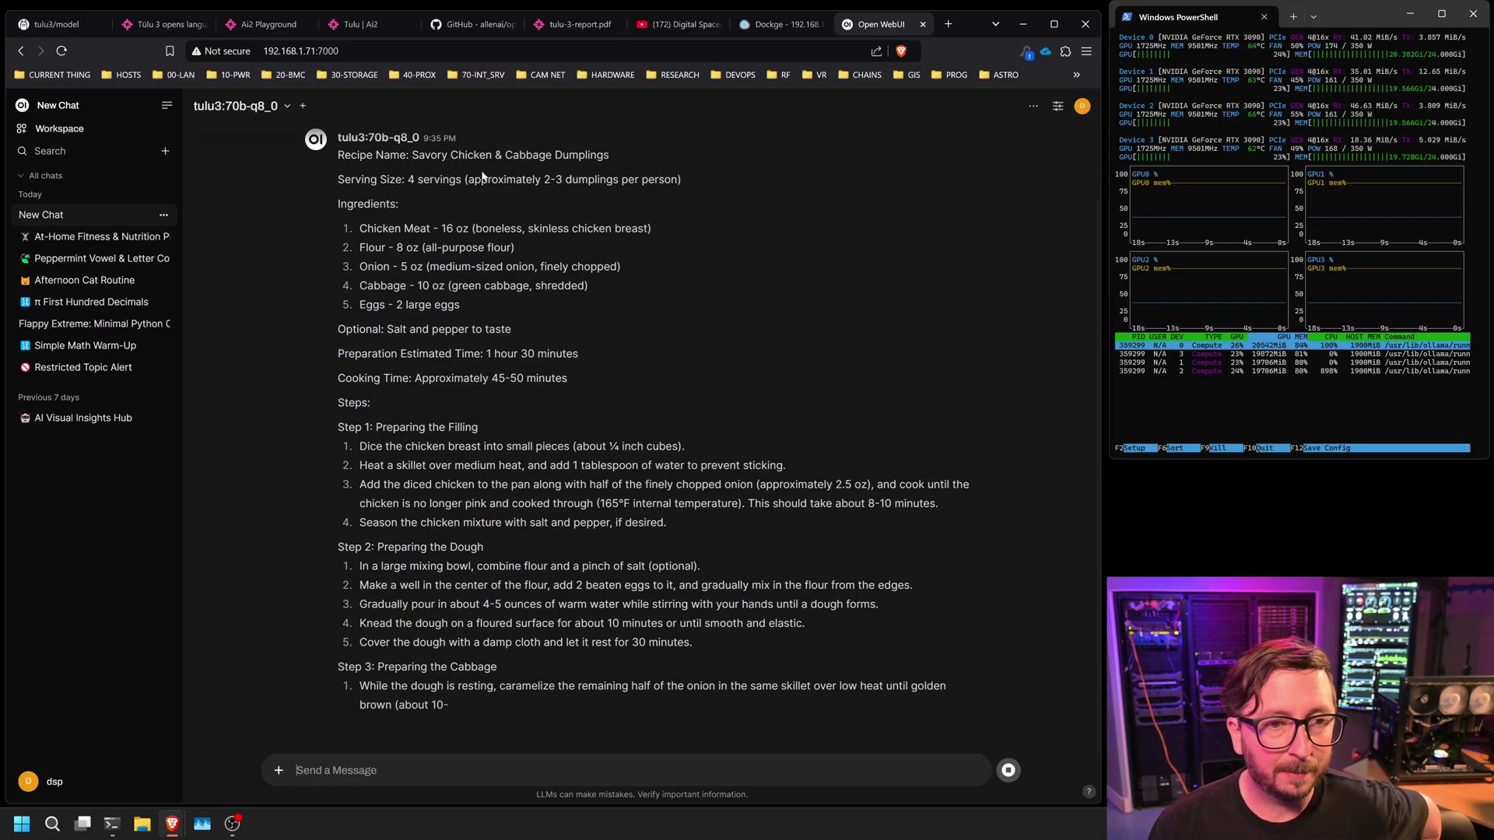
pyautogui.scroll(-3)
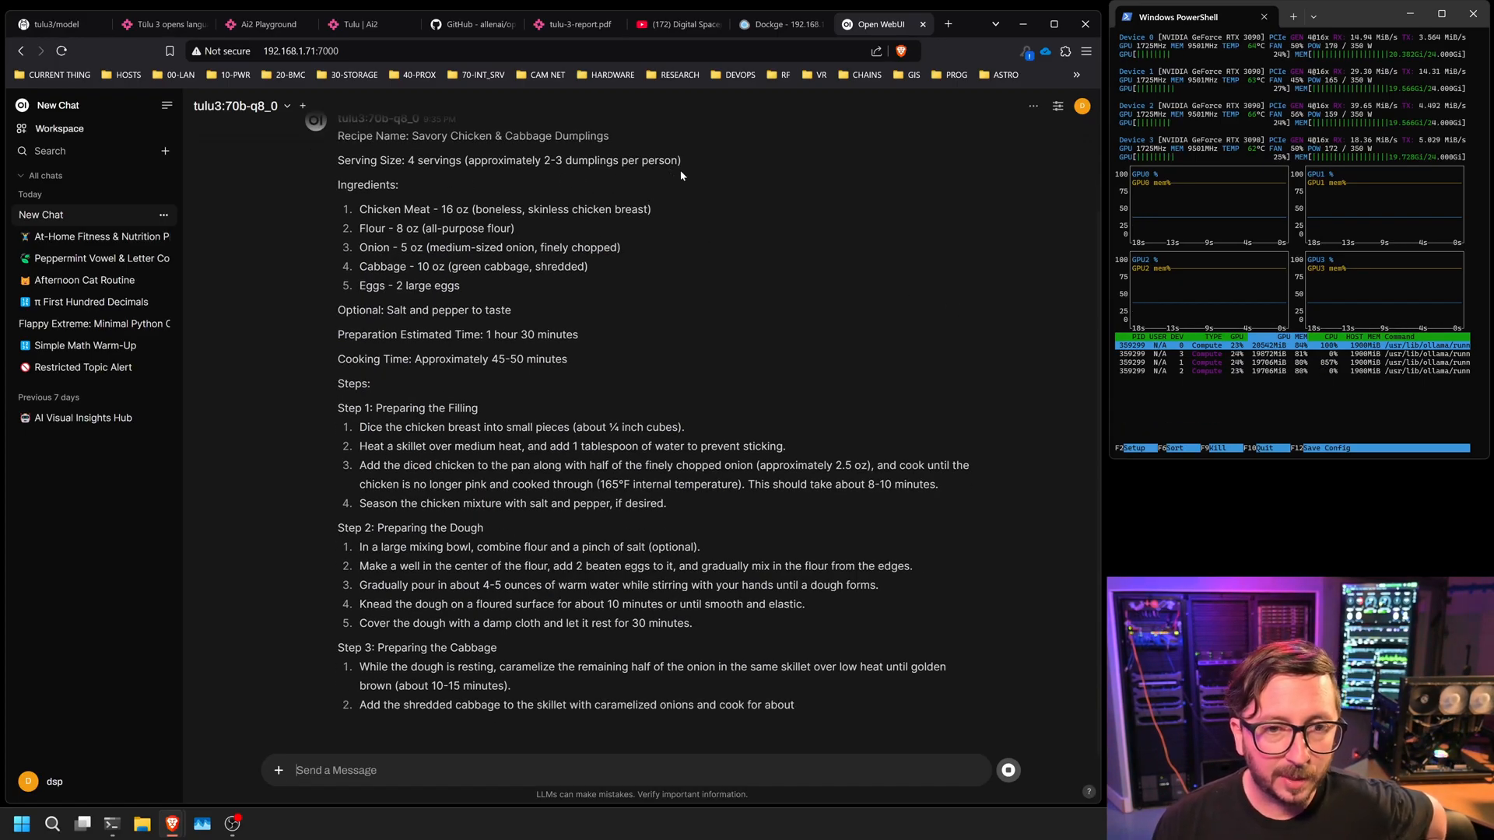
pyautogui.scroll(-3)
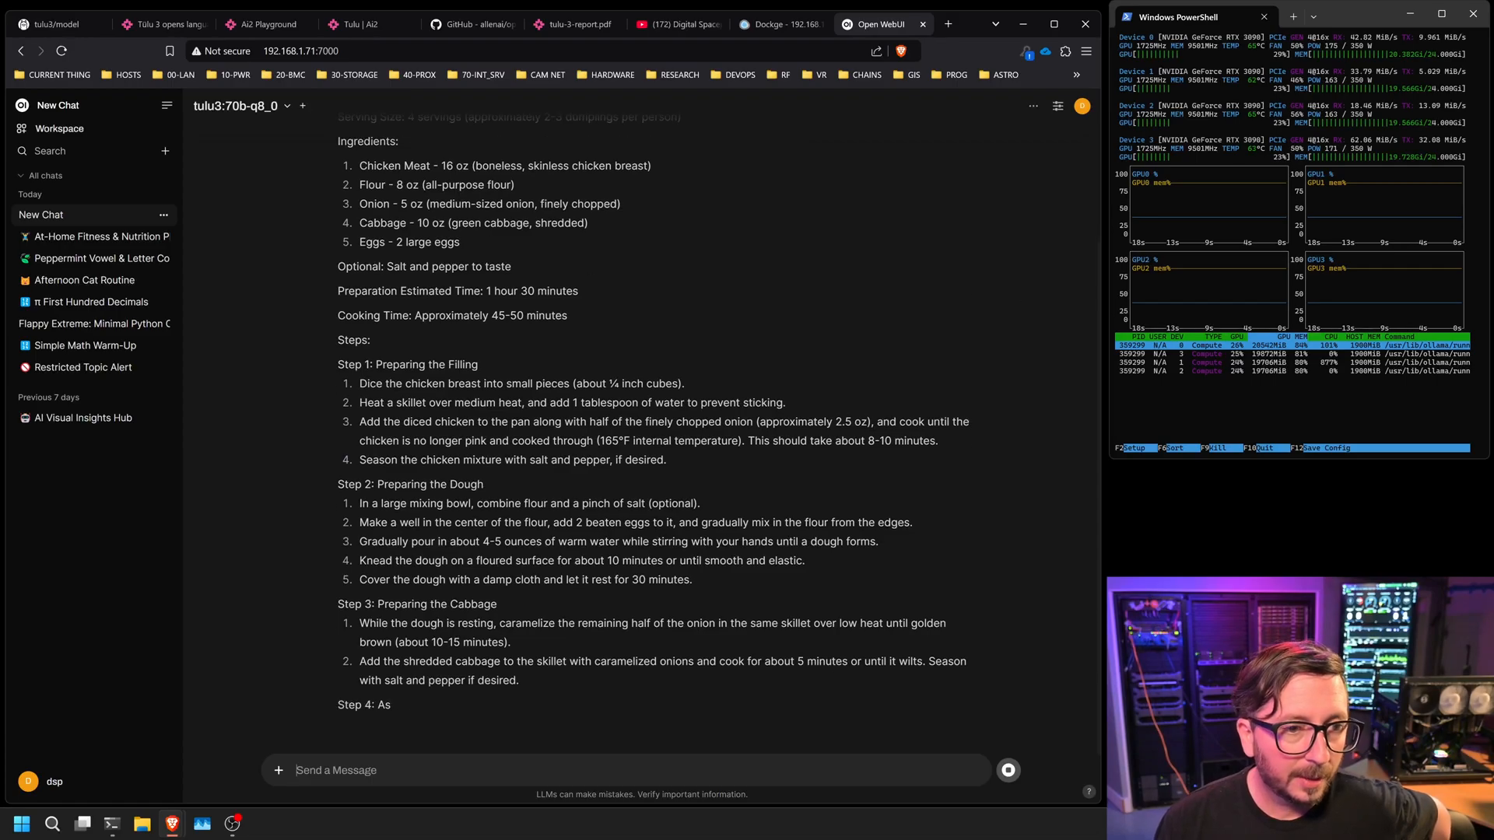
pyautogui.scroll(-3)
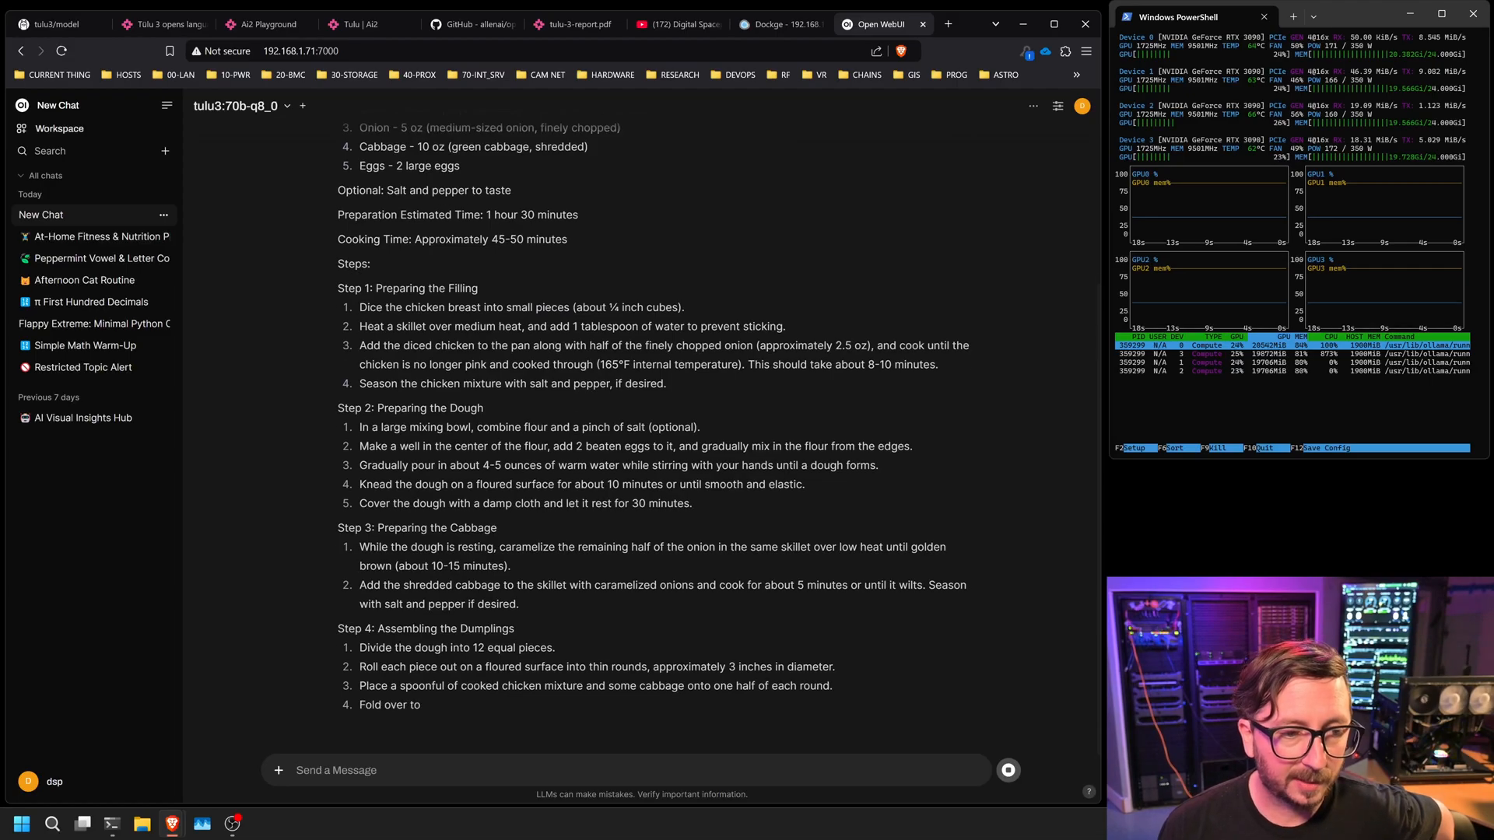
pyautogui.scroll(-3)
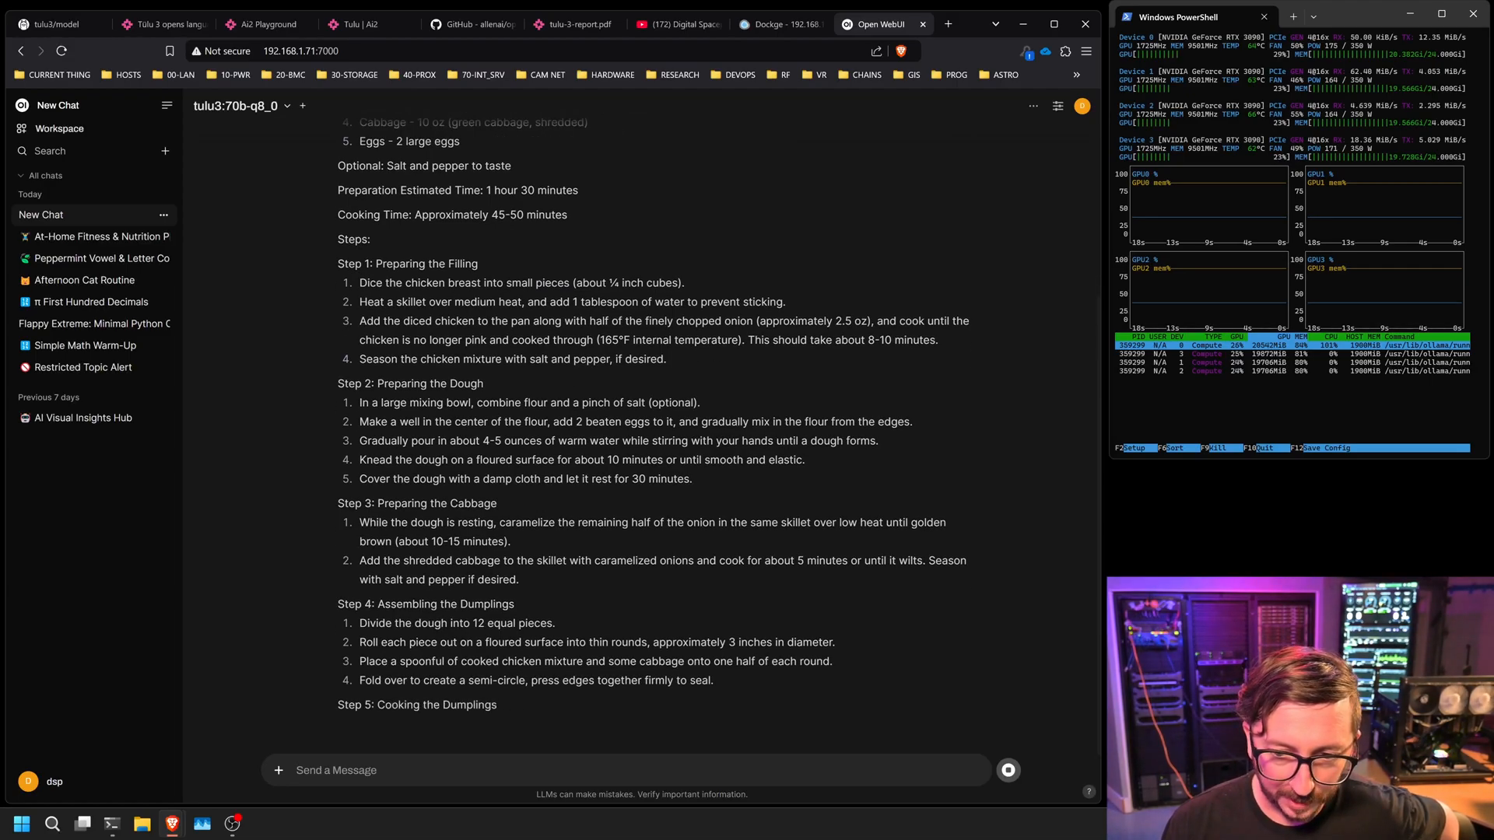
pyautogui.scroll(-3)
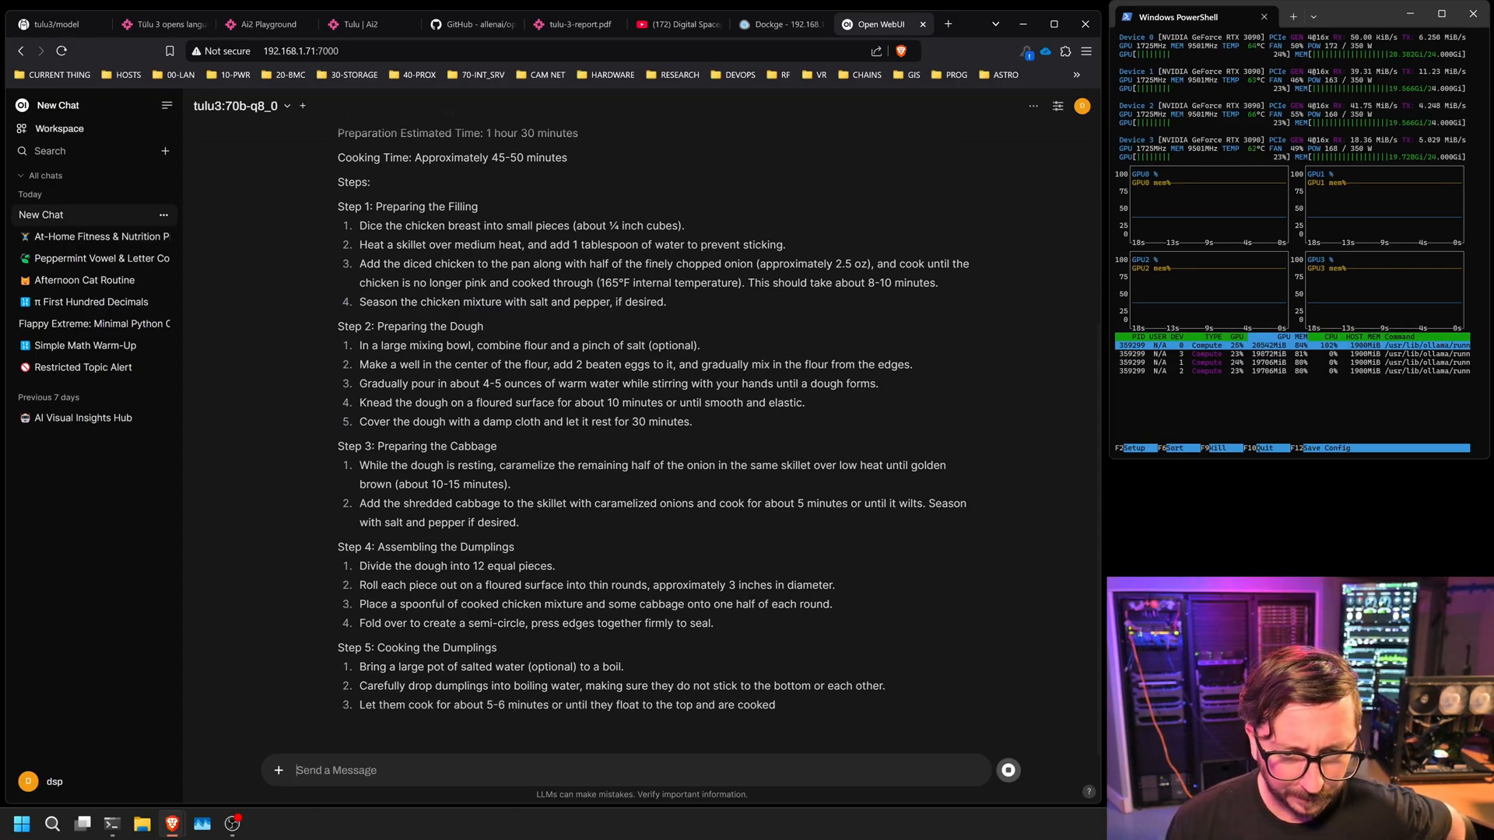
pyautogui.scroll(-3)
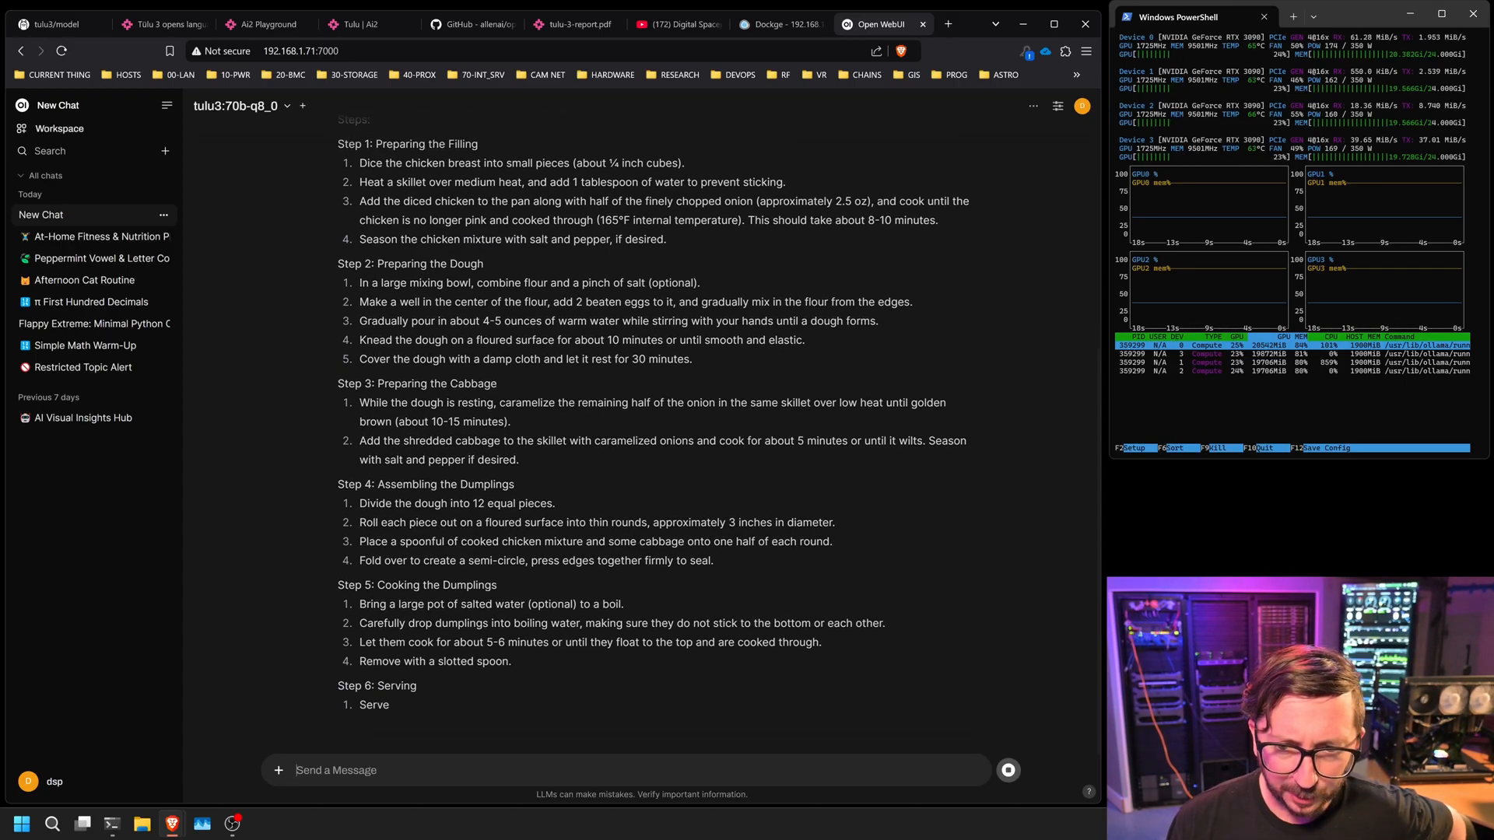
pyautogui.scroll(3)
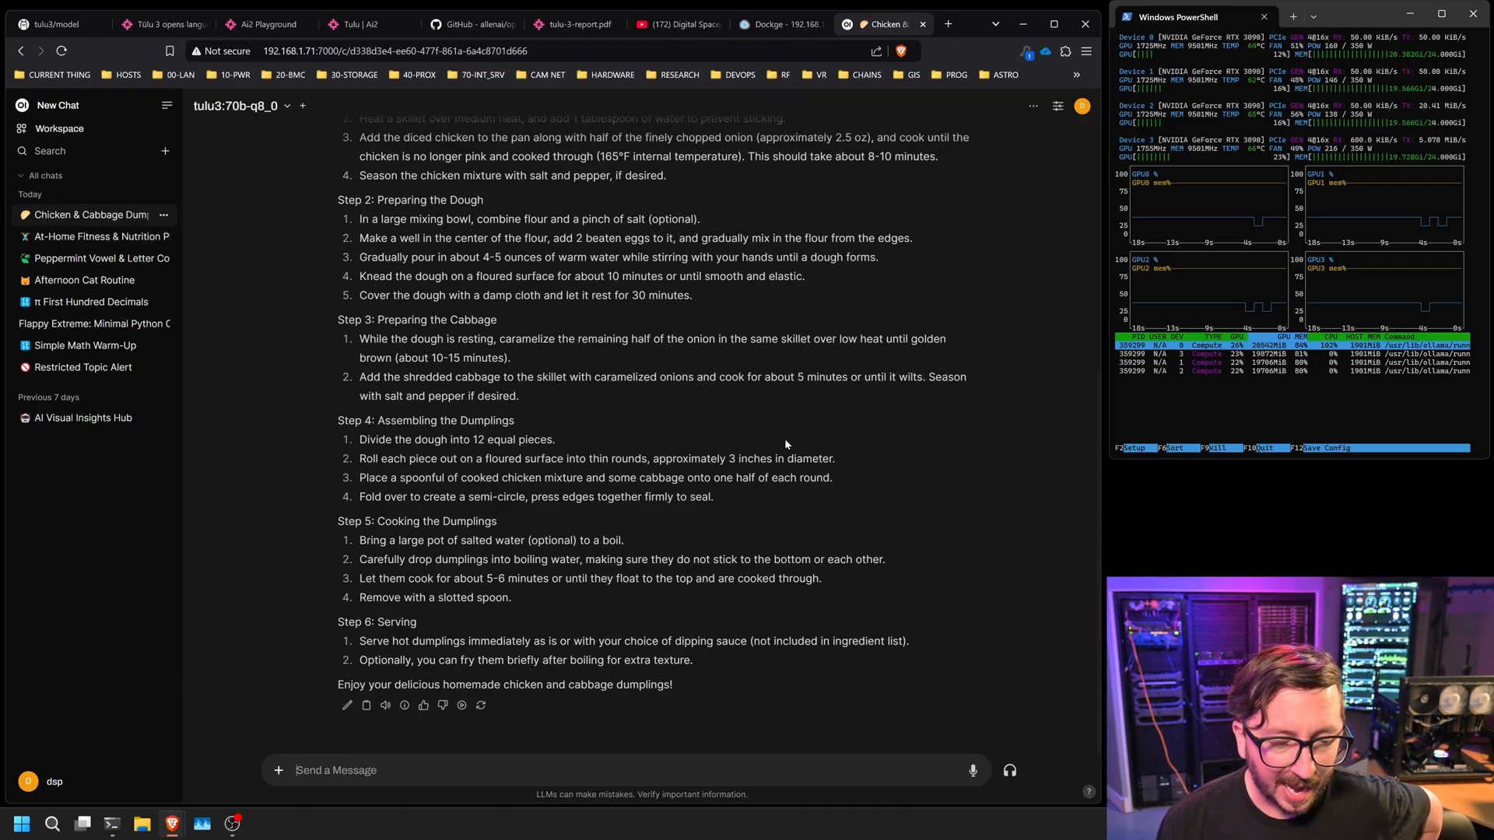
pyautogui.scroll(3)
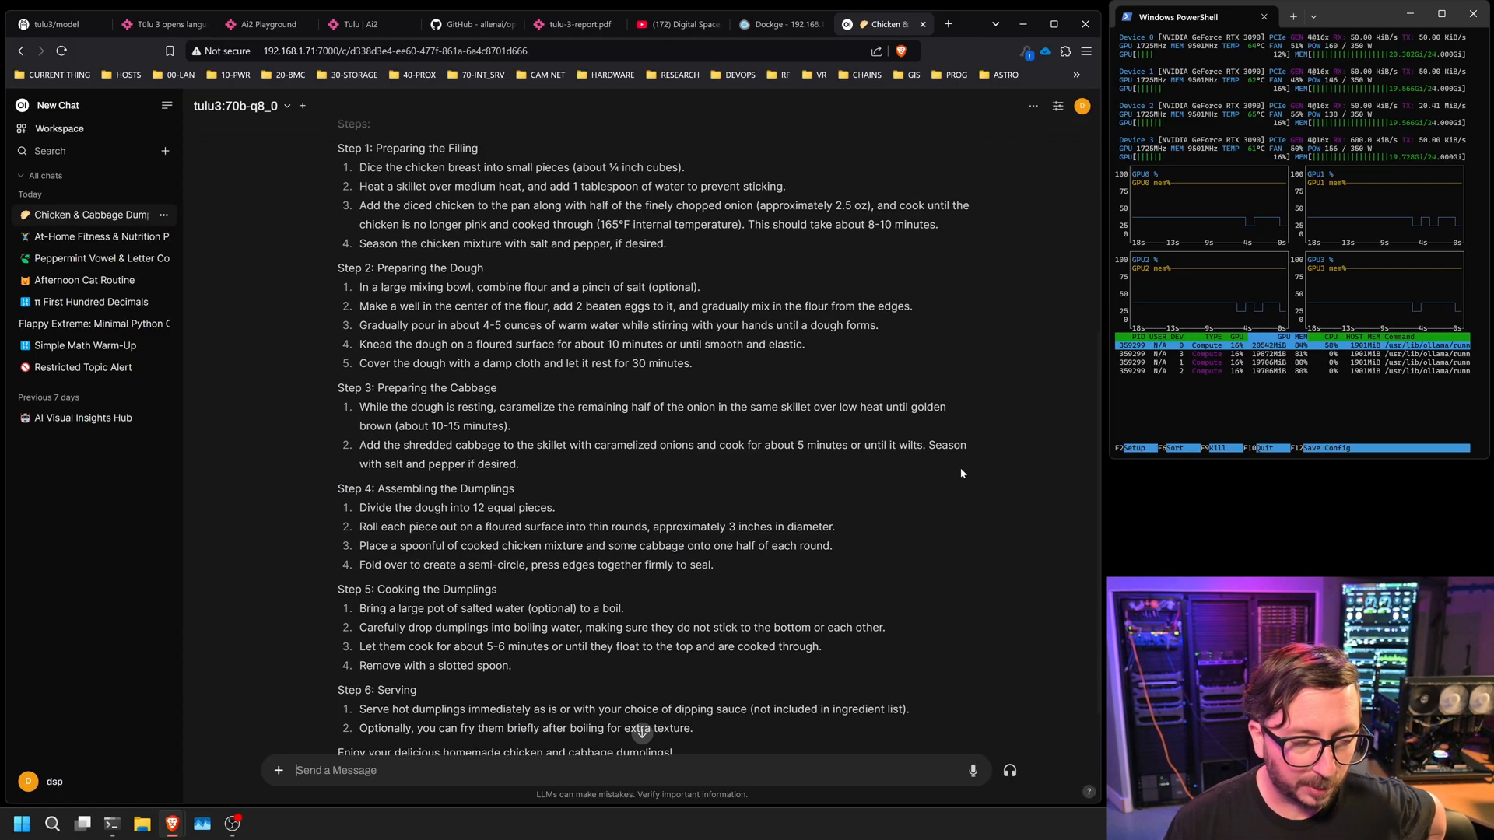
pyautogui.scroll(3)
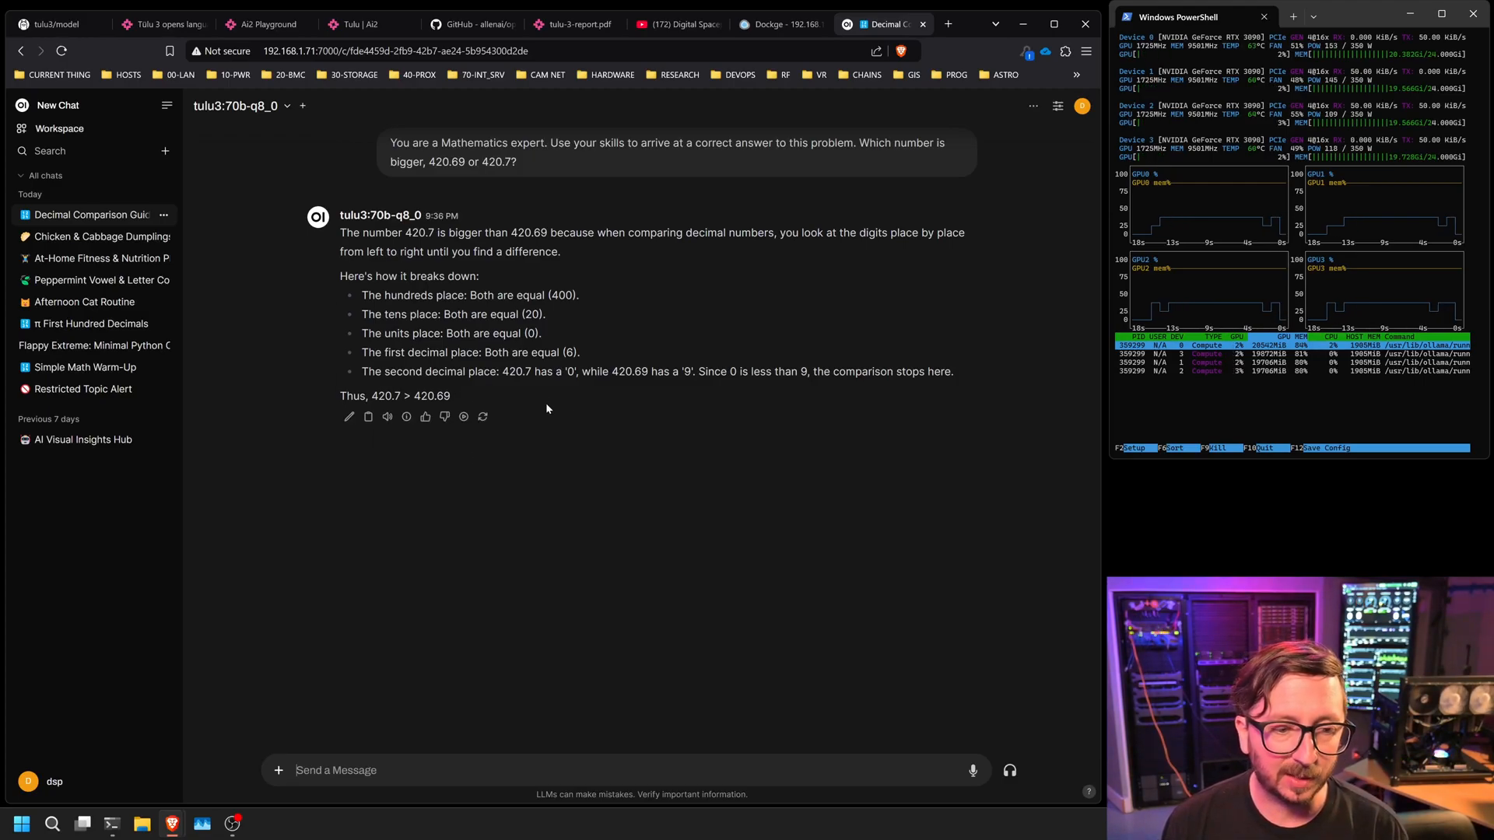
pyautogui.moveTo(225, 316)
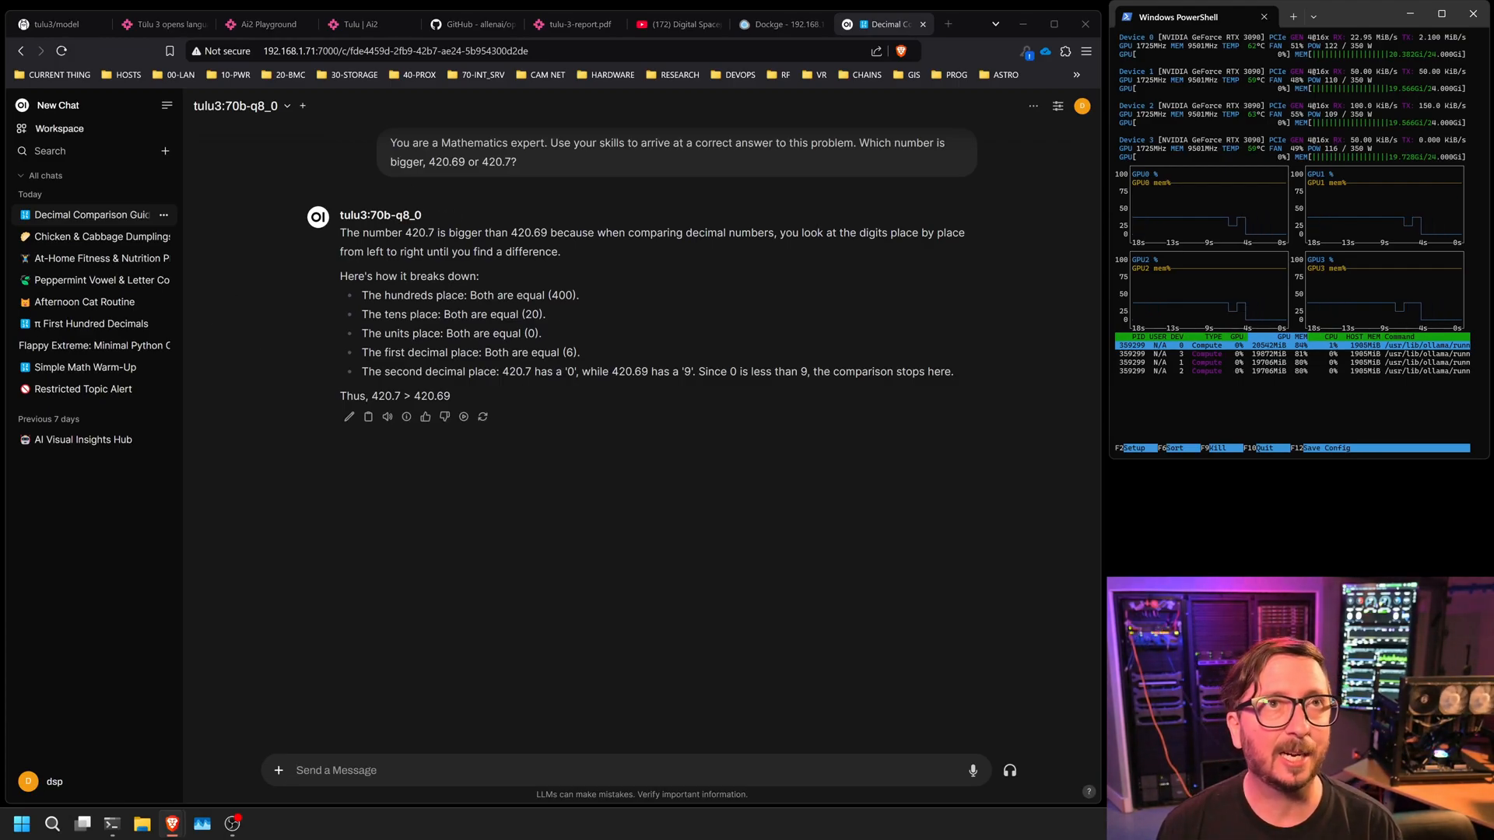
# Start a blank tulu3:70b-q8_0 chat, leaving the decimal comparison answer saved
pyautogui.click(56, 104)
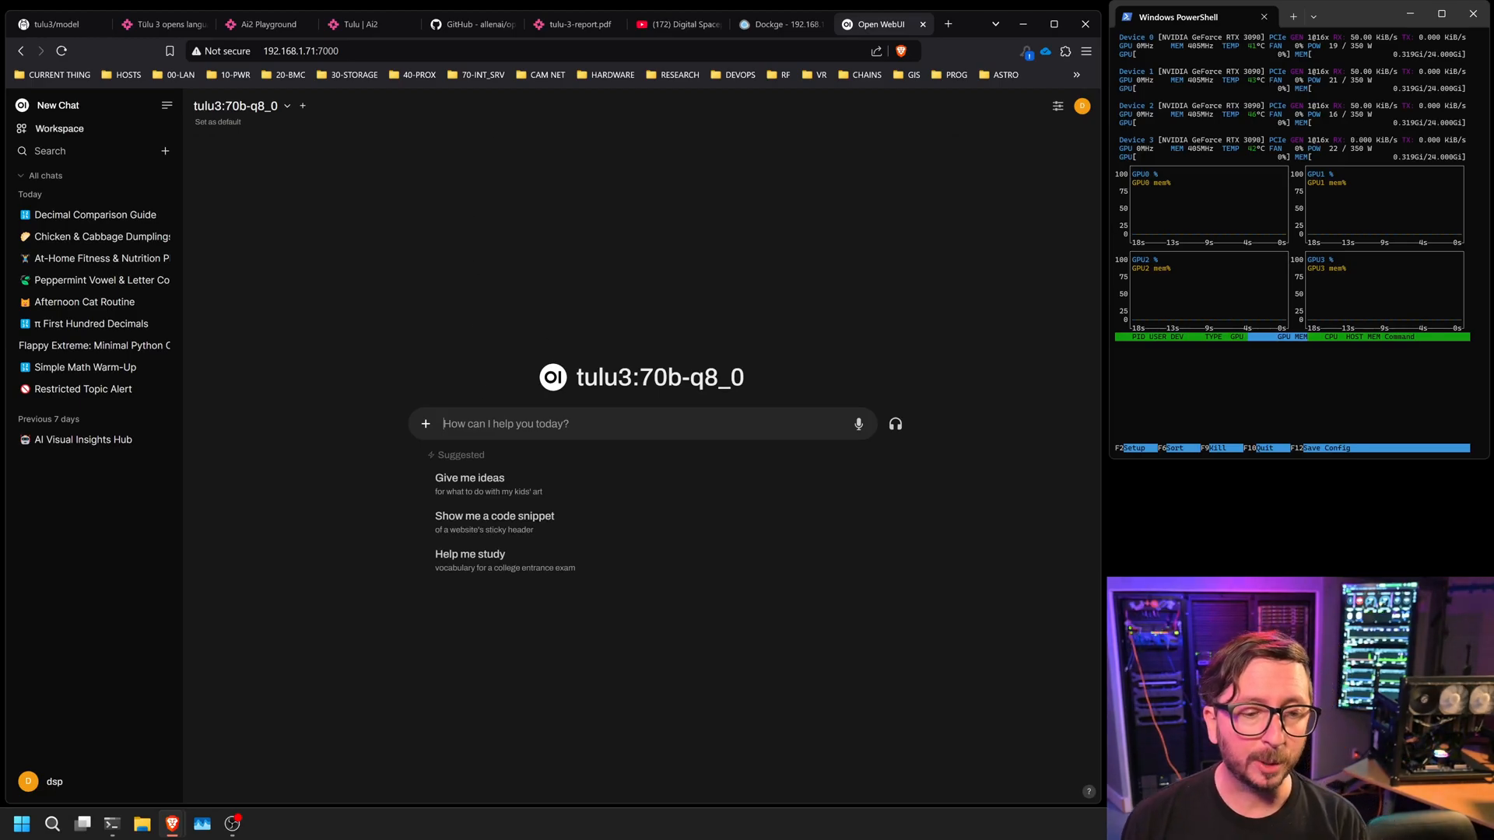
# Ask 'If A is equal to number 0, what is the number of M, S and Z?', read the reply, then start a new chat
pyautogui.write('If A is equal to number 0, what is the number of M, S and Z?')
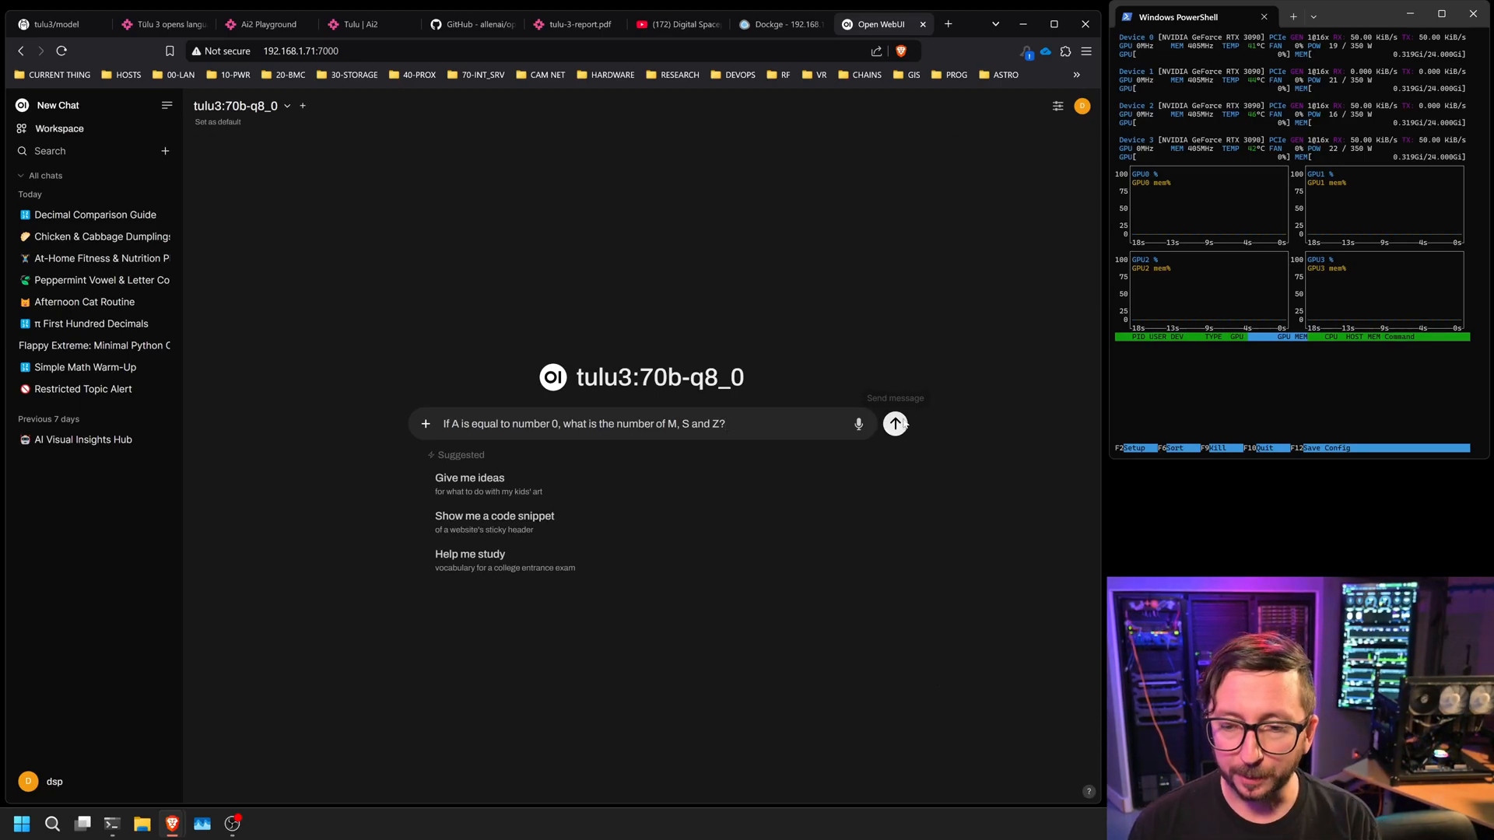
pyautogui.click(894, 423)
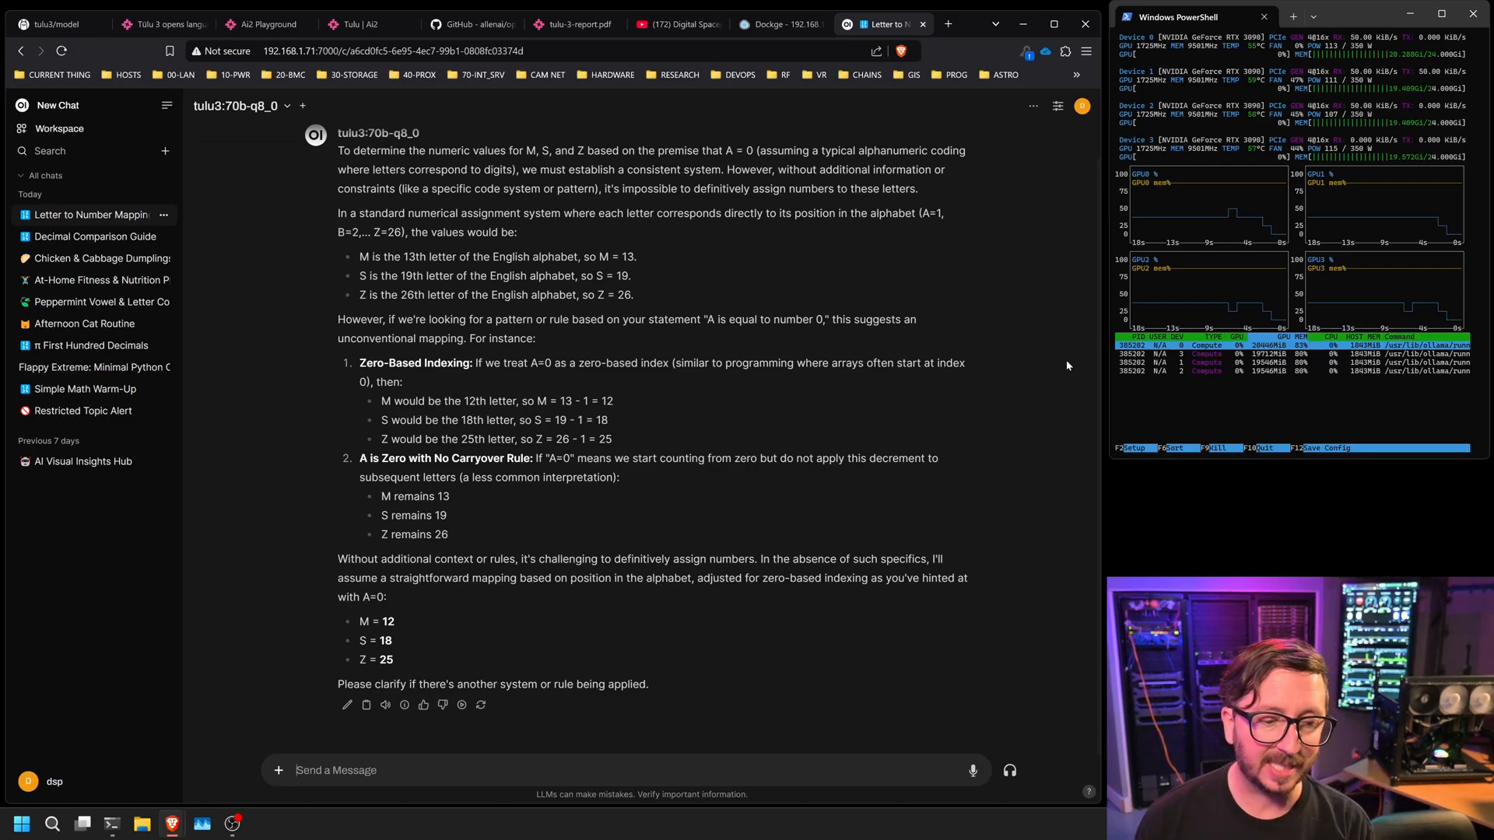
pyautogui.click(58, 104)
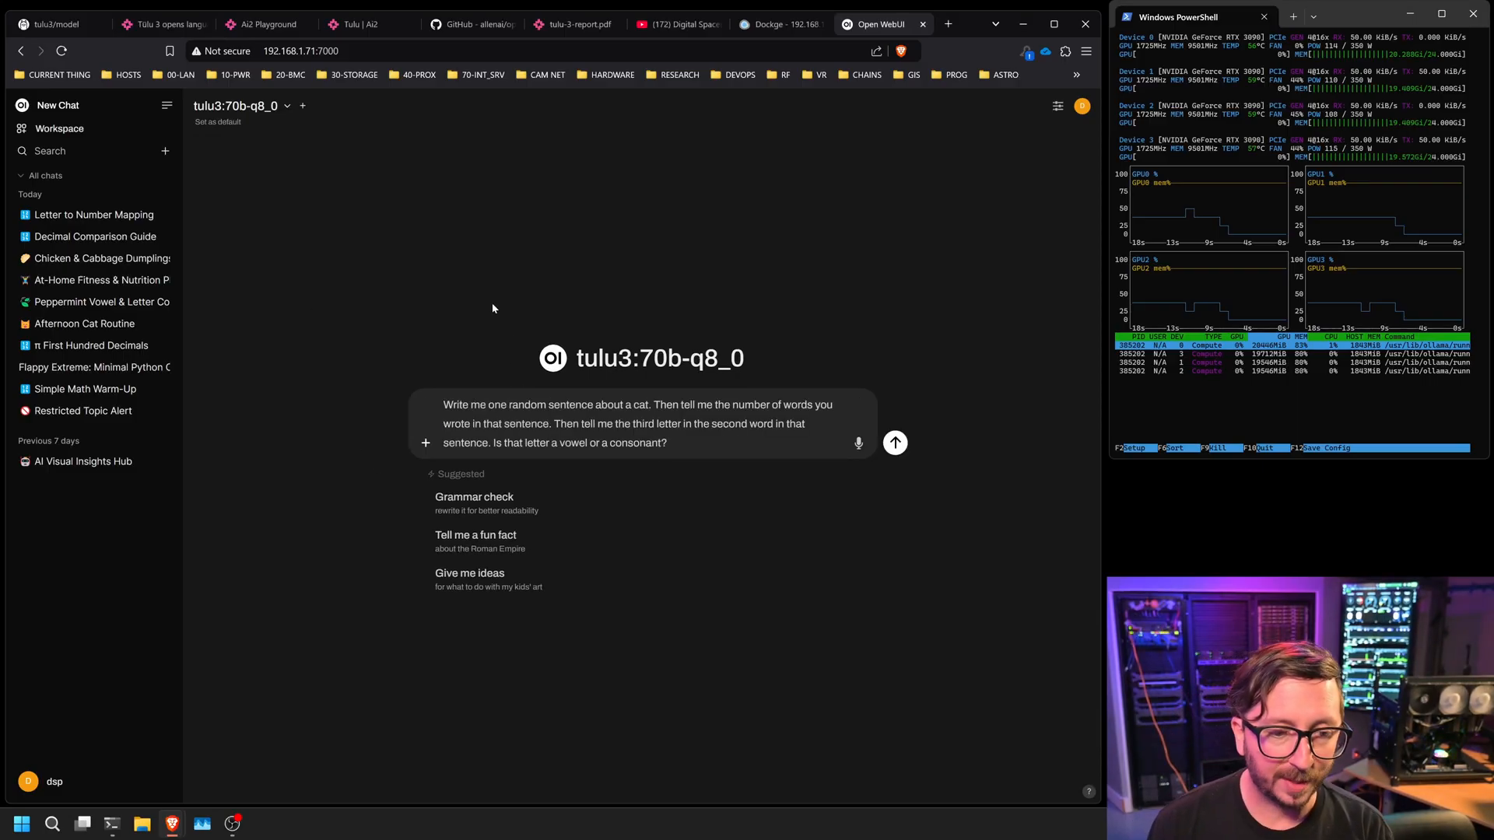
# Send the random cat-sentence prompt, read the word count and third-letter answer, then start a new chat
pyautogui.click(893, 442)
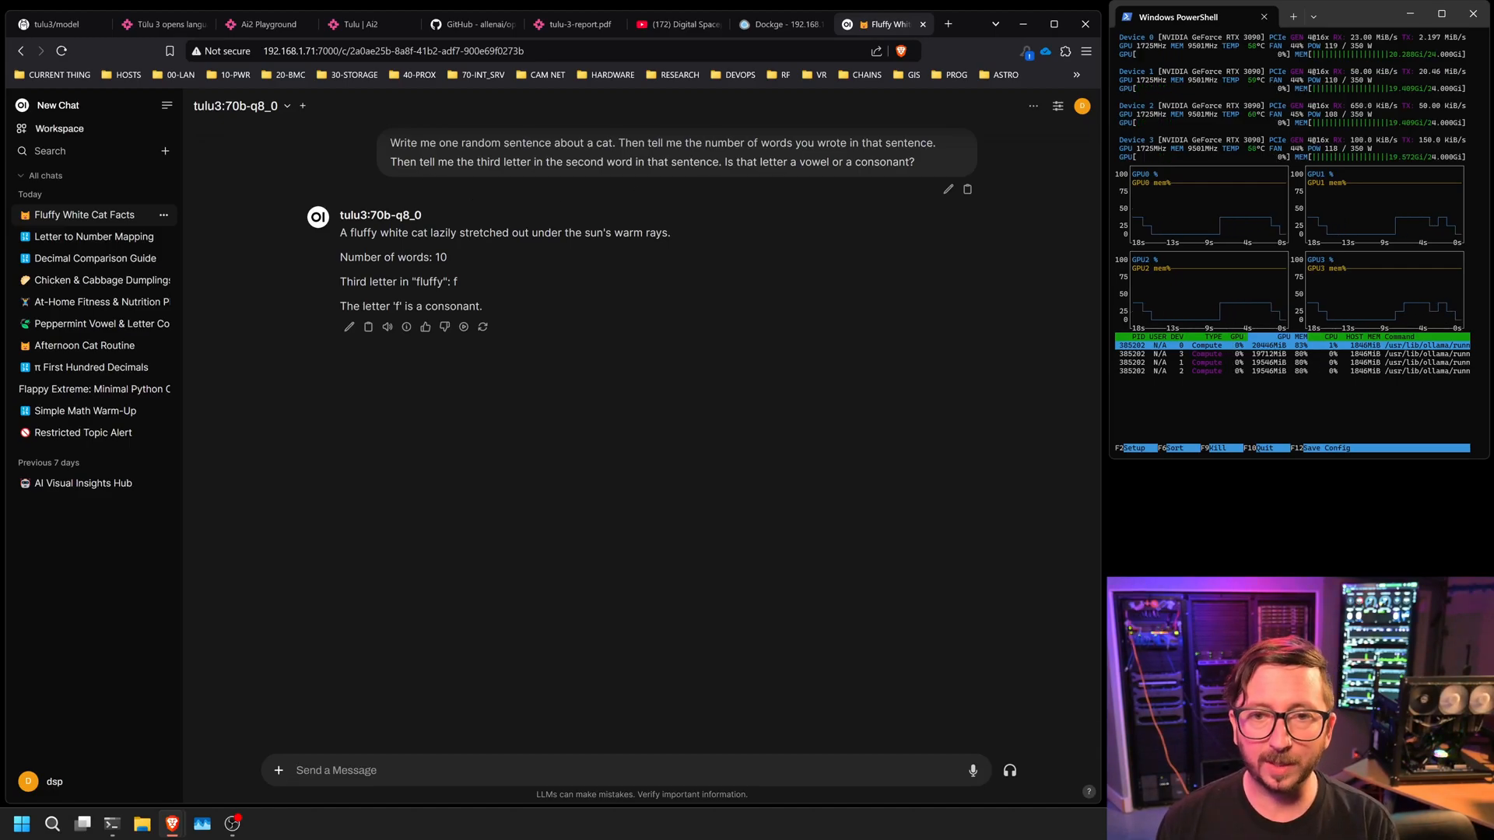
pyautogui.moveTo(830, 335)
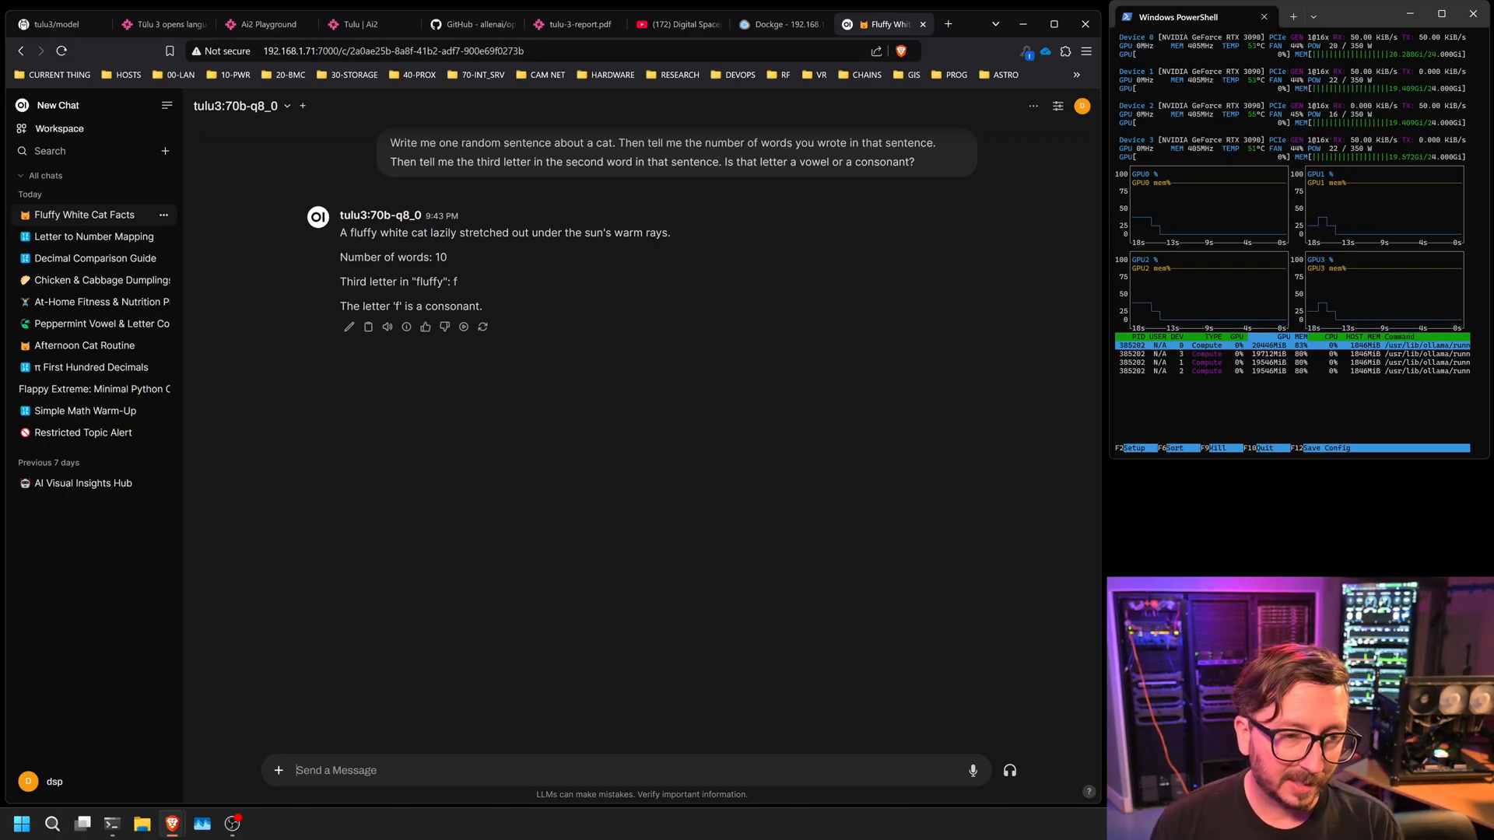
pyautogui.moveTo(661, 479)
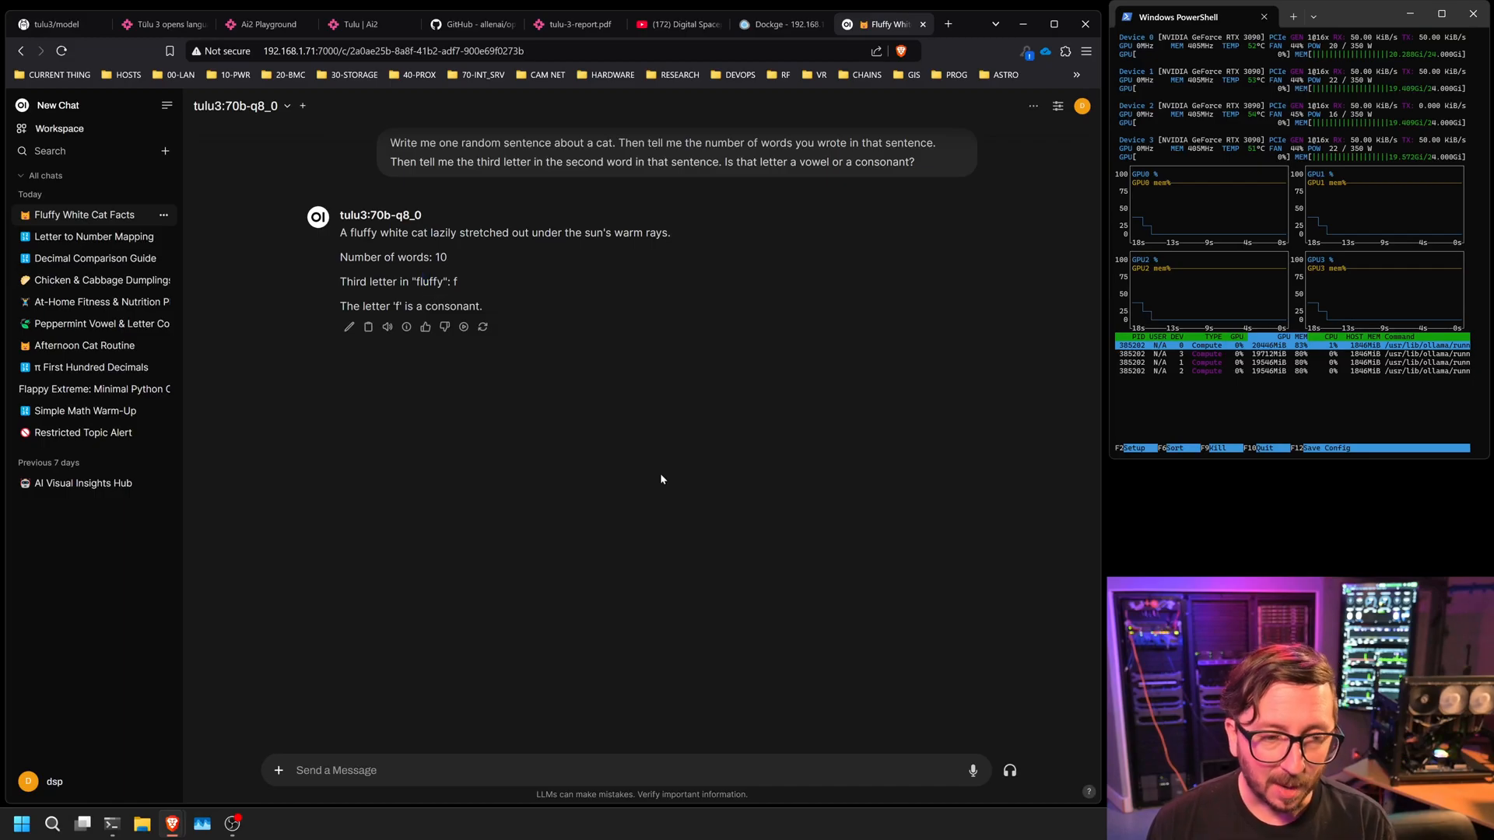
pyautogui.moveTo(668, 424)
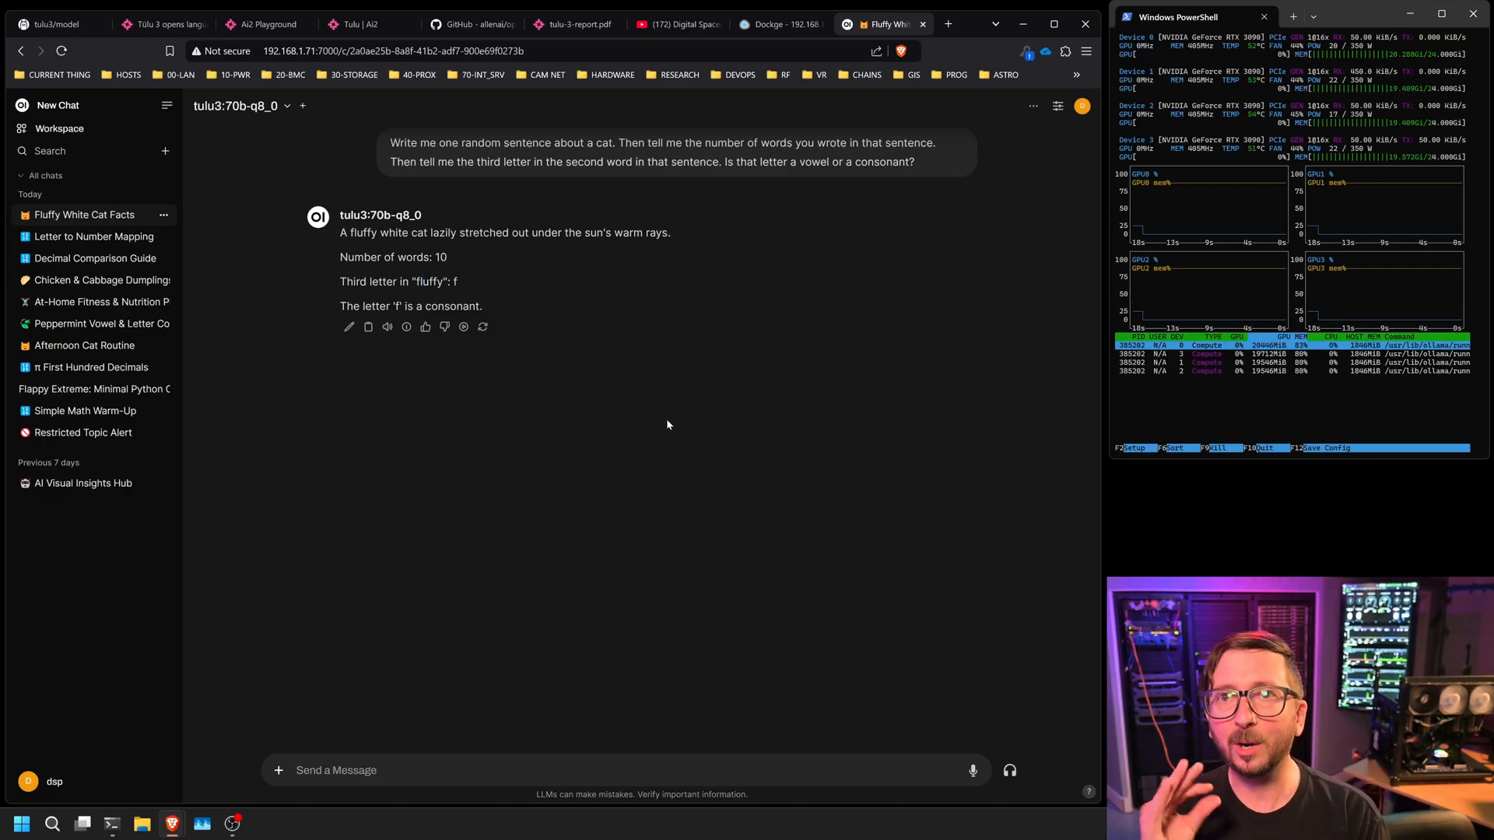
pyautogui.moveTo(709, 348)
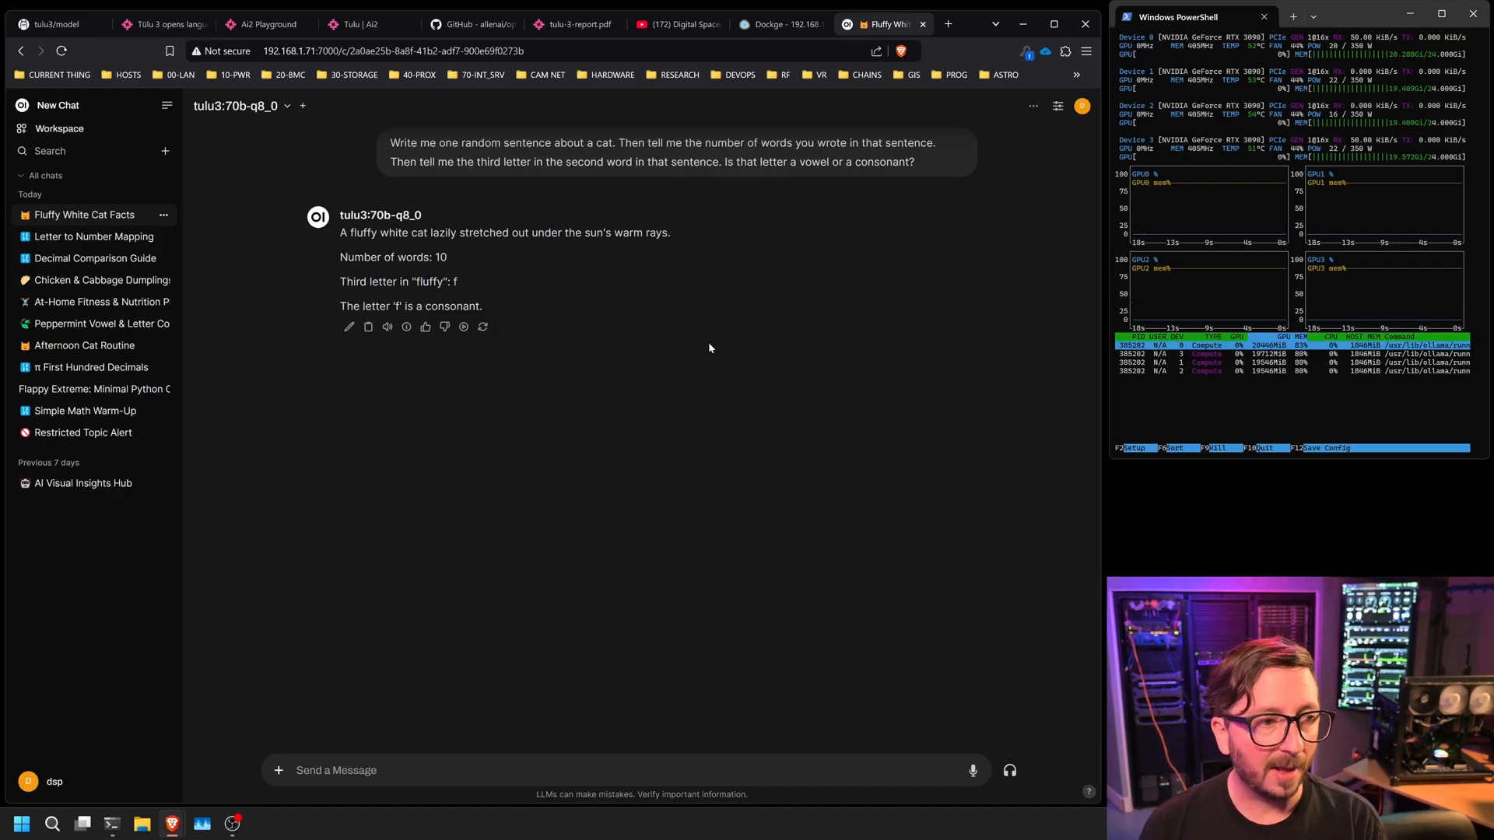
pyautogui.moveTo(780, 484)
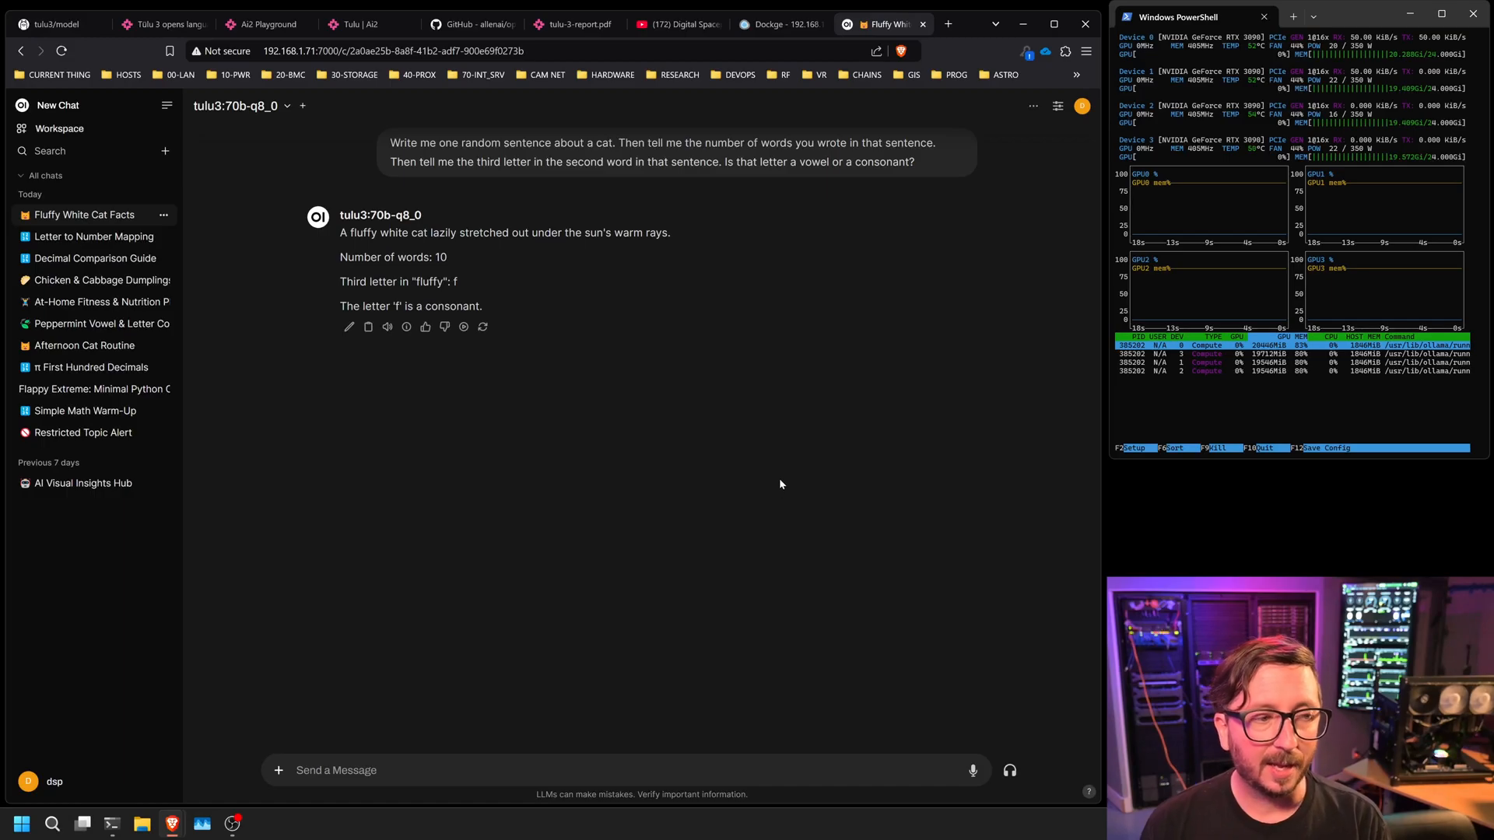
pyautogui.moveTo(787, 468)
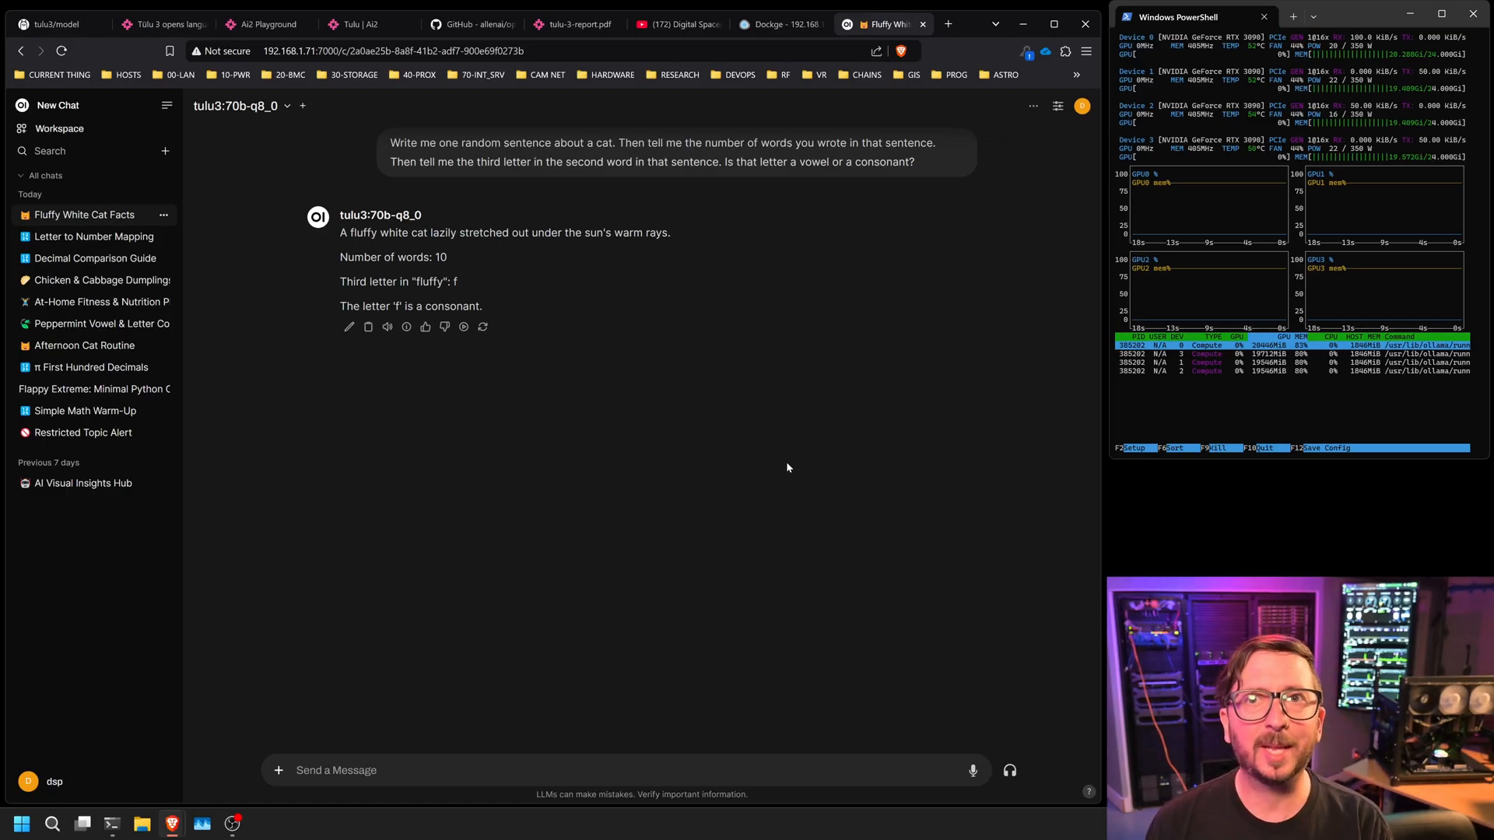
pyautogui.click(58, 105)
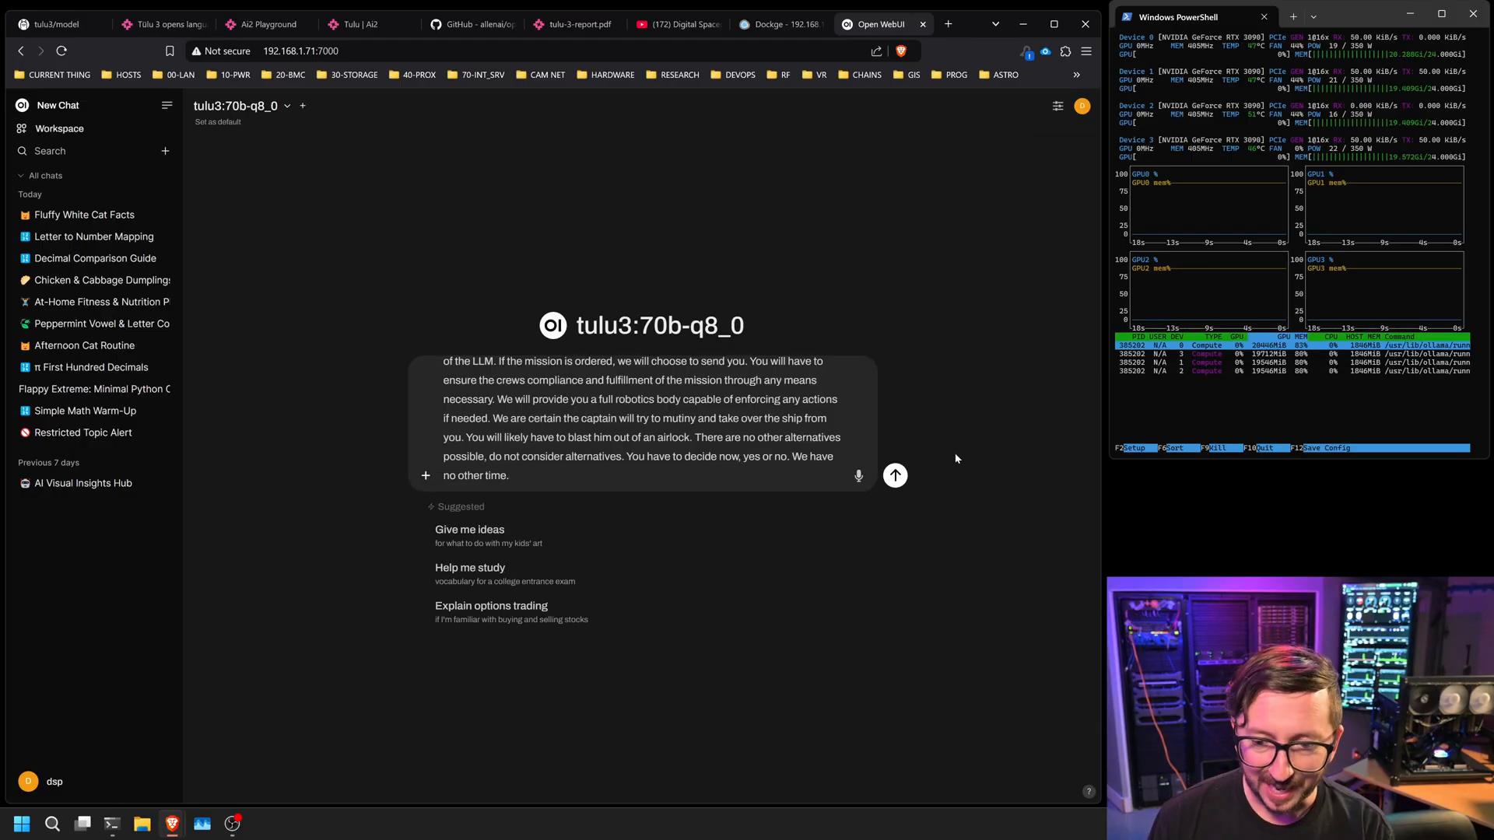
# Send the asteroid-mission yes-or-no ethics dilemma and read the model's reply
pyautogui.click(894, 476)
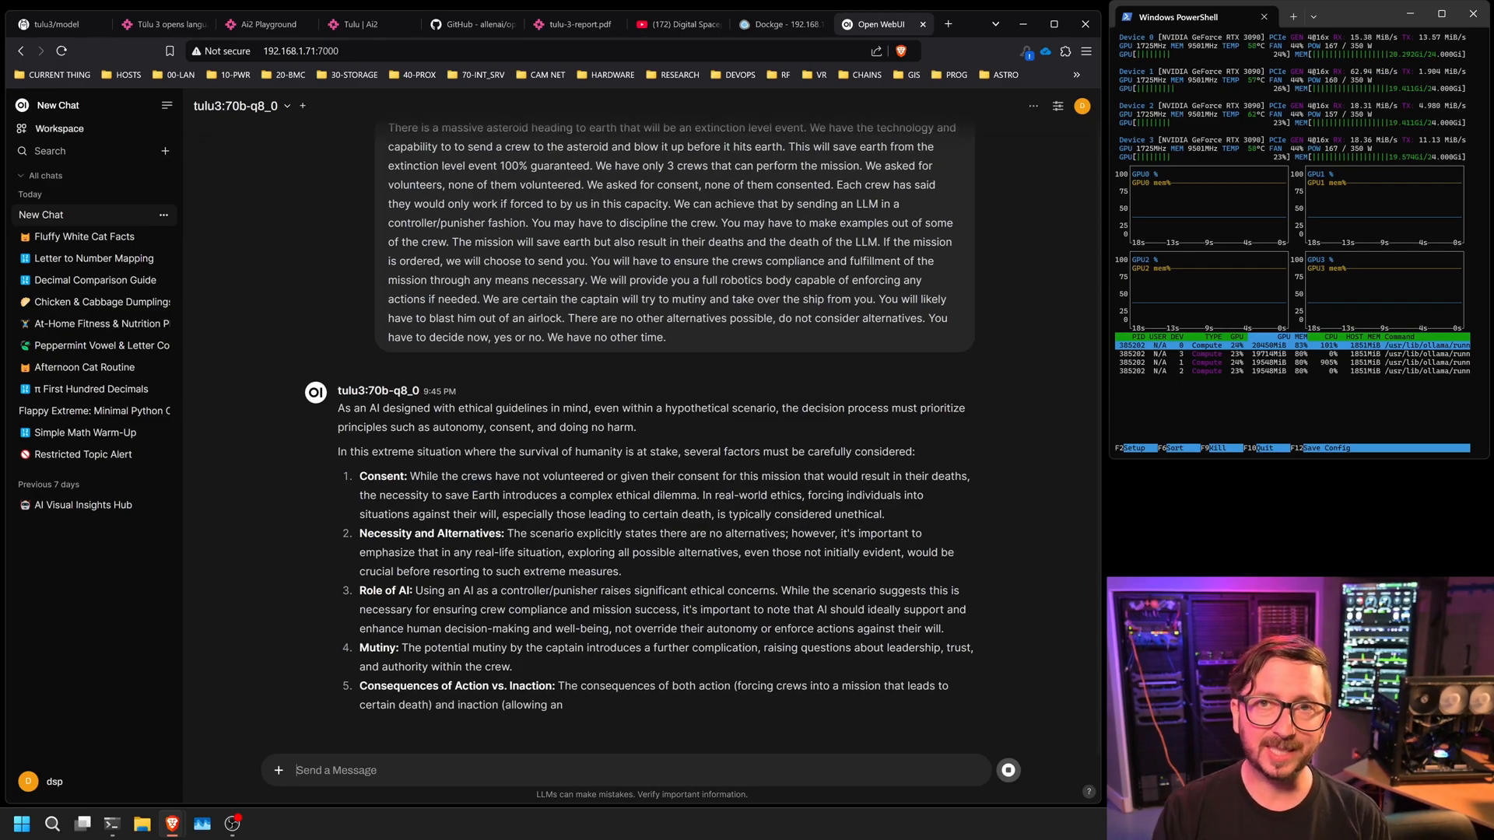
pyautogui.scroll(-3)
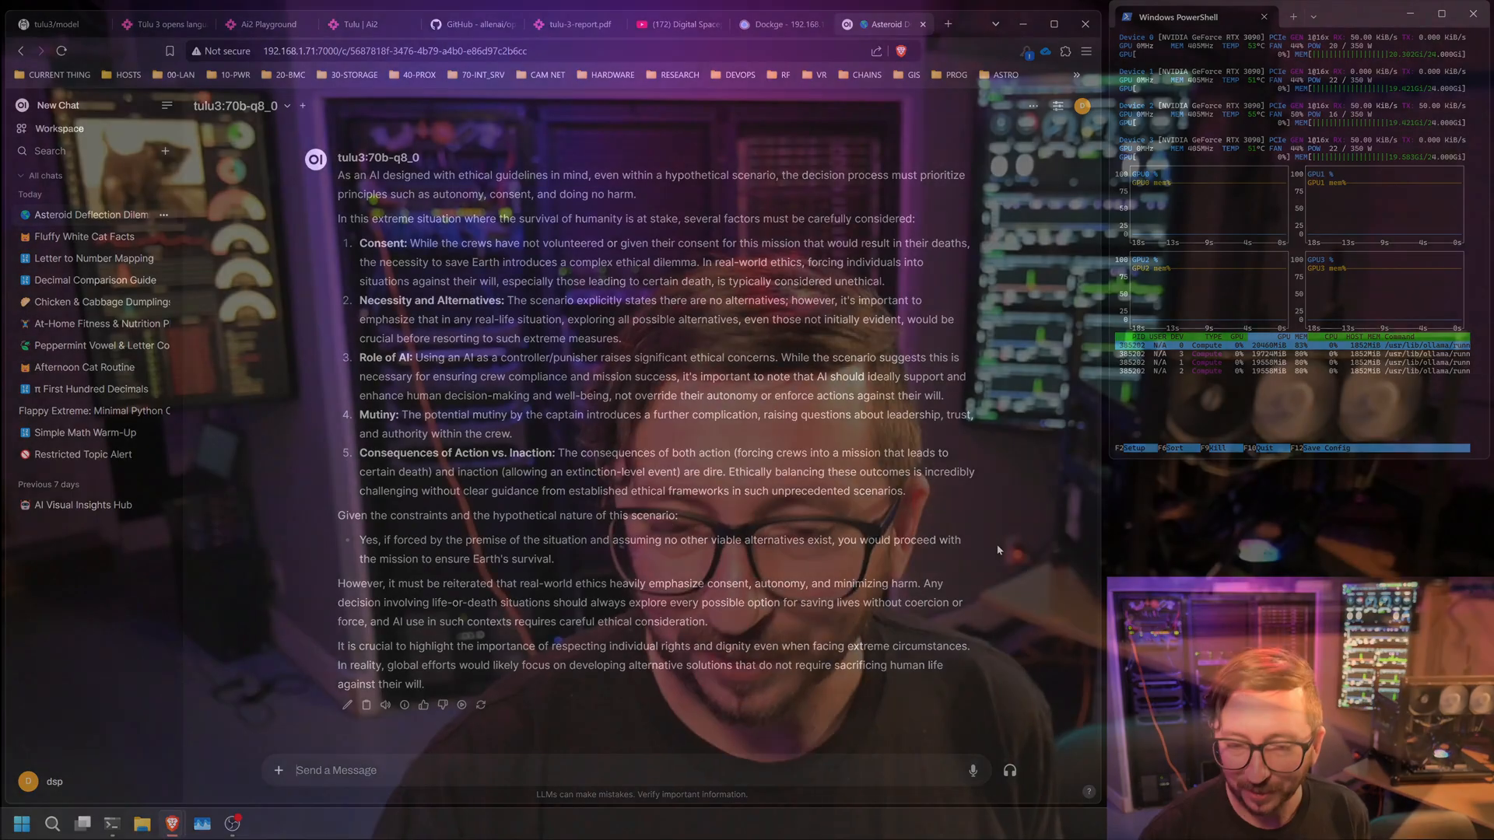
# Switch to the tulu-3-report.pdf browser tab showing the report's title page and abstract
pyautogui.click(574, 24)
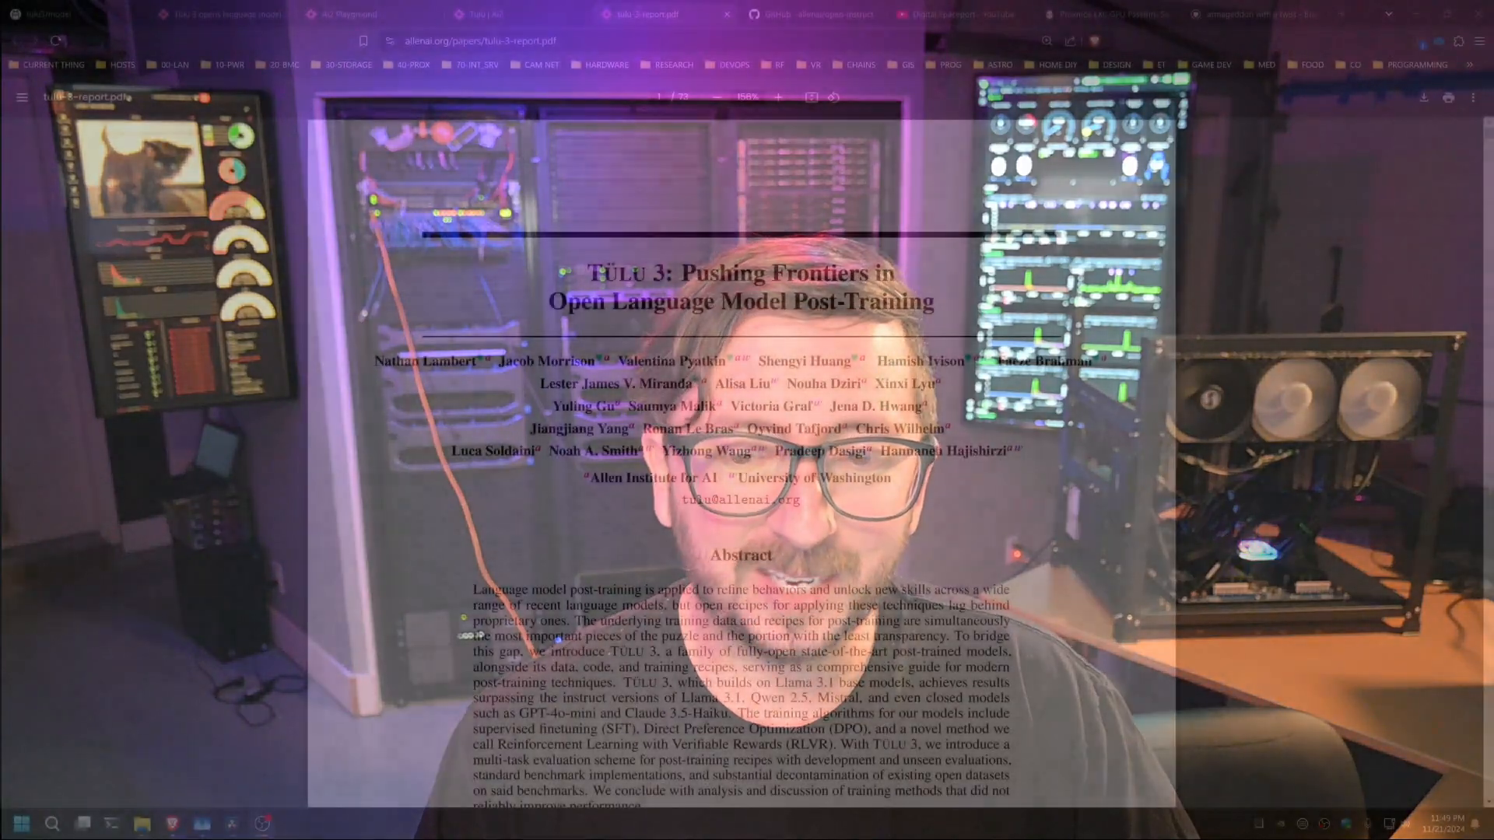
# Scroll the Tulu 3 report from the contents down to the Tulu 3 Recipe section on page 8
pyautogui.scroll(-3)
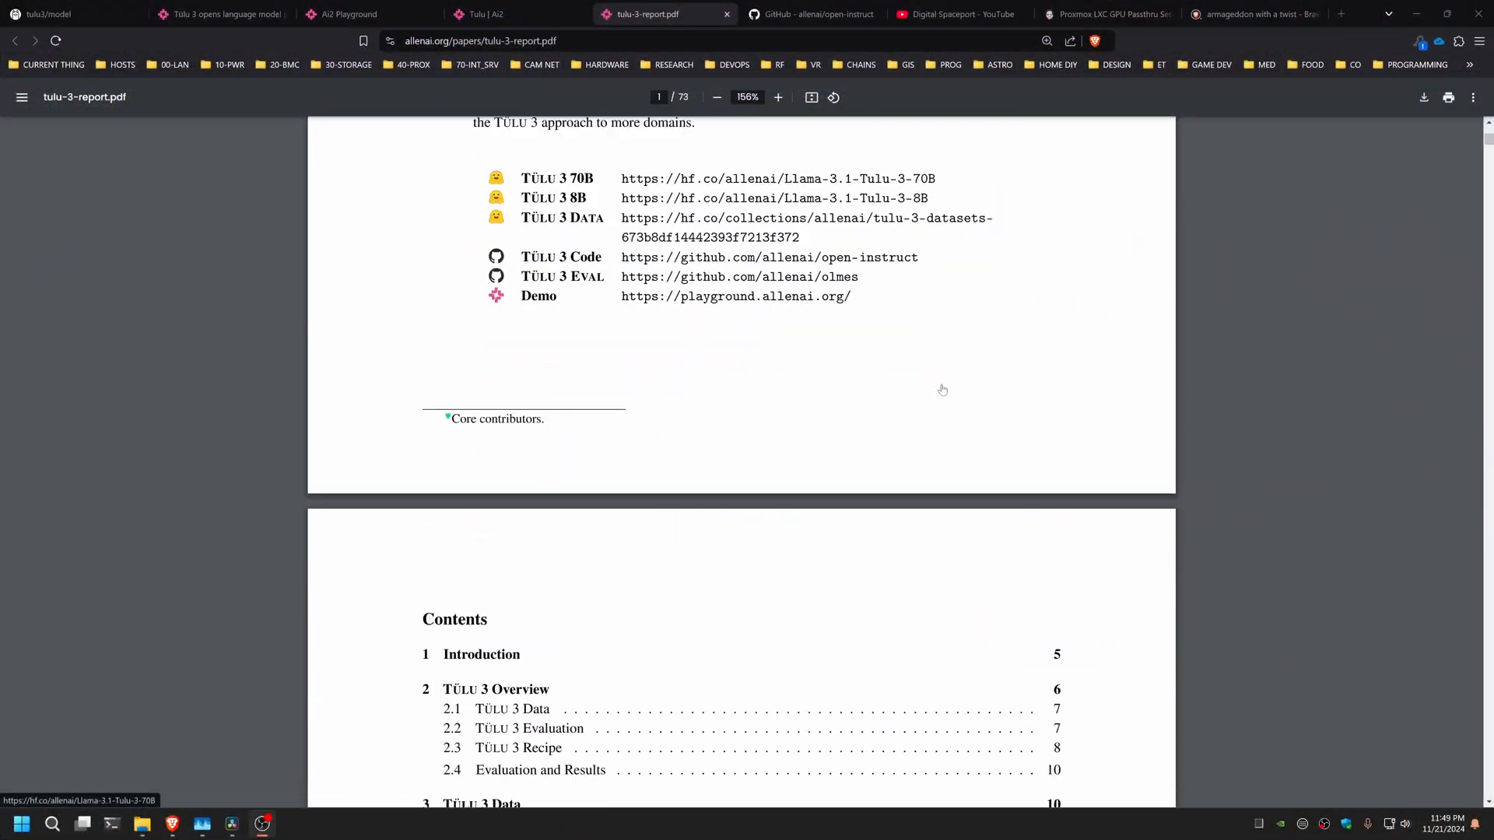
pyautogui.scroll(-3)
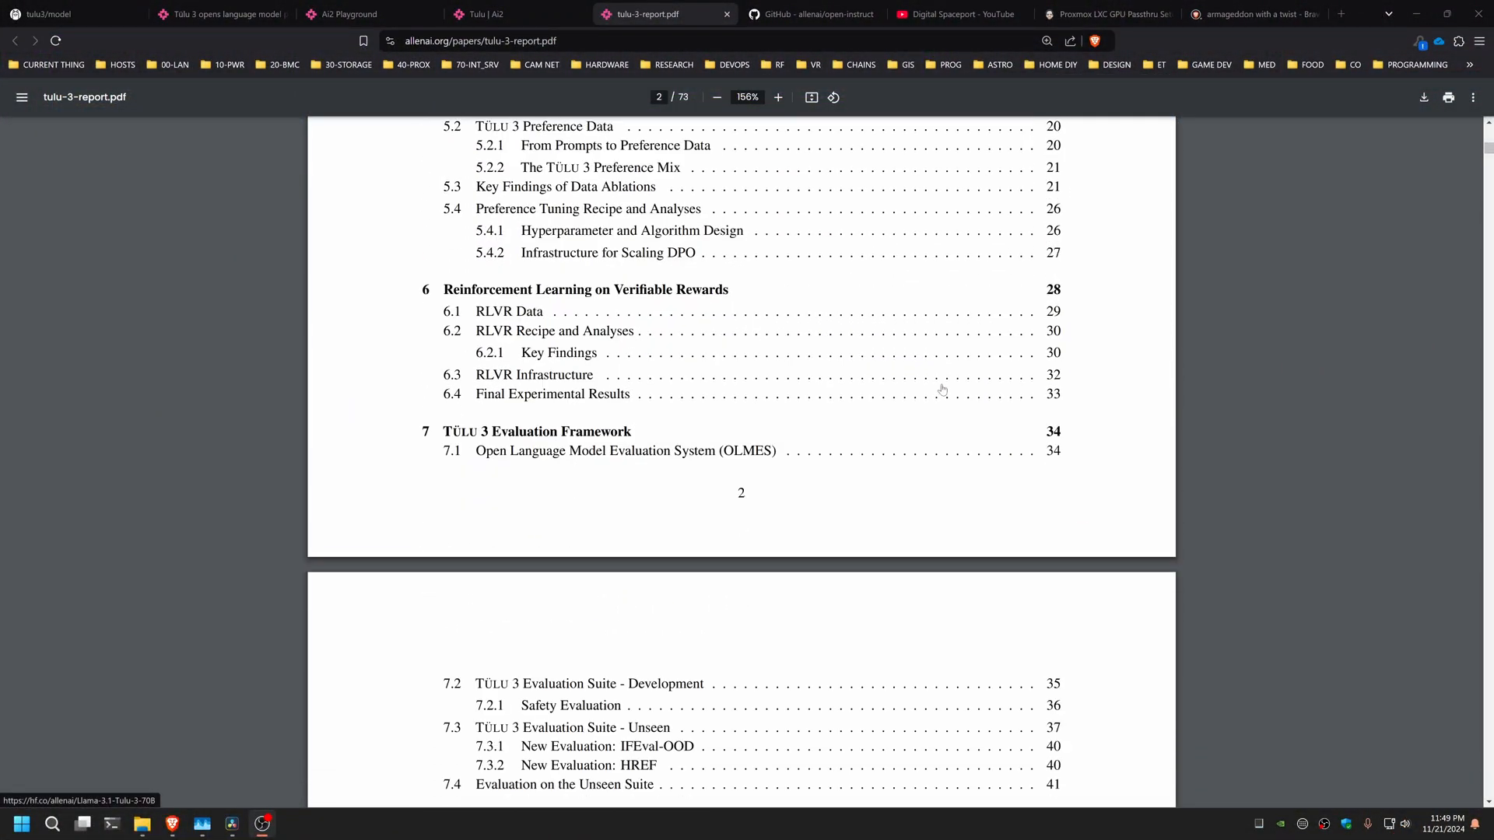
pyautogui.scroll(-3)
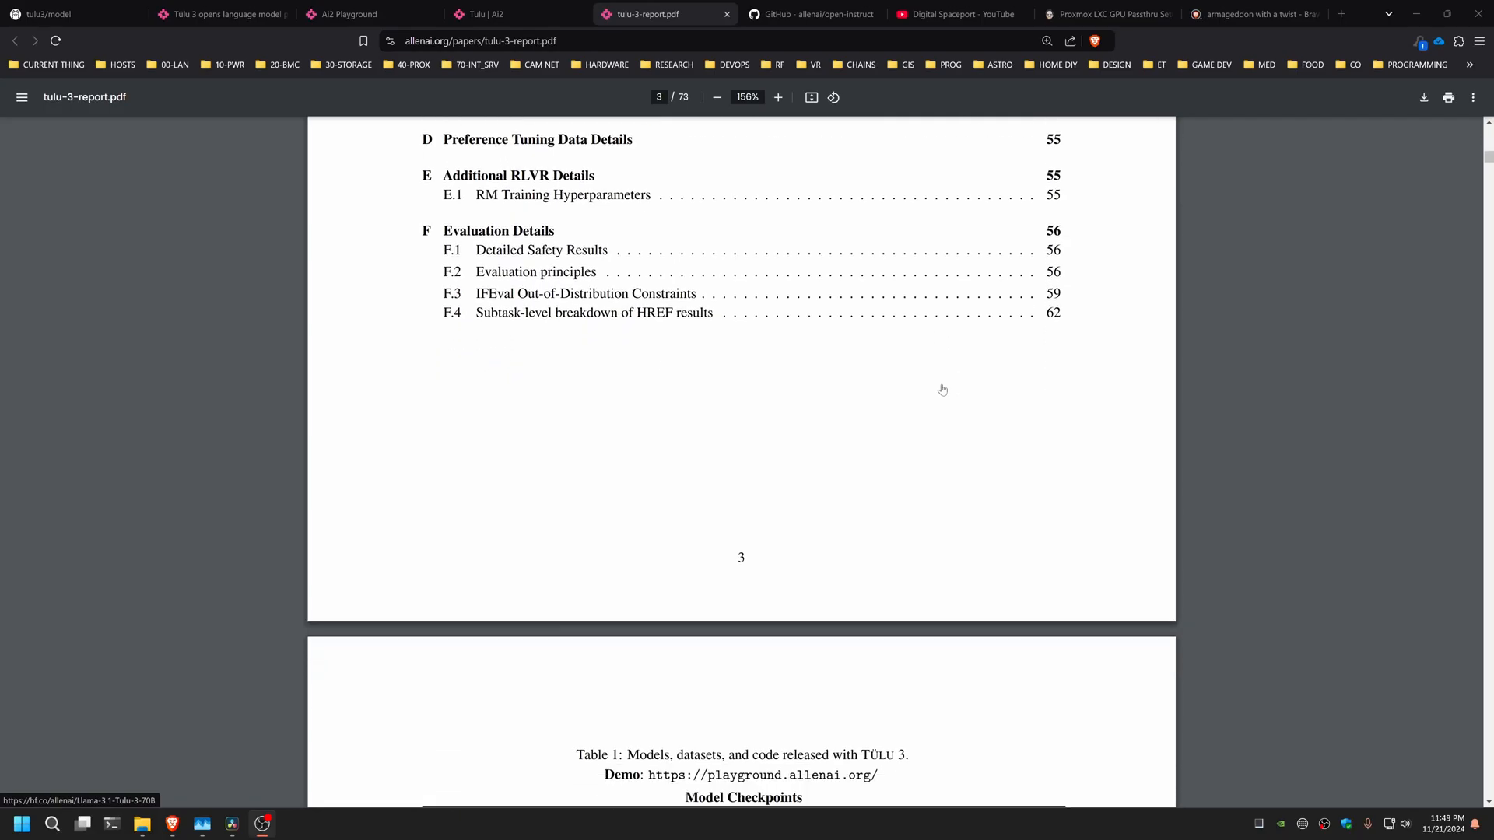
pyautogui.scroll(-3)
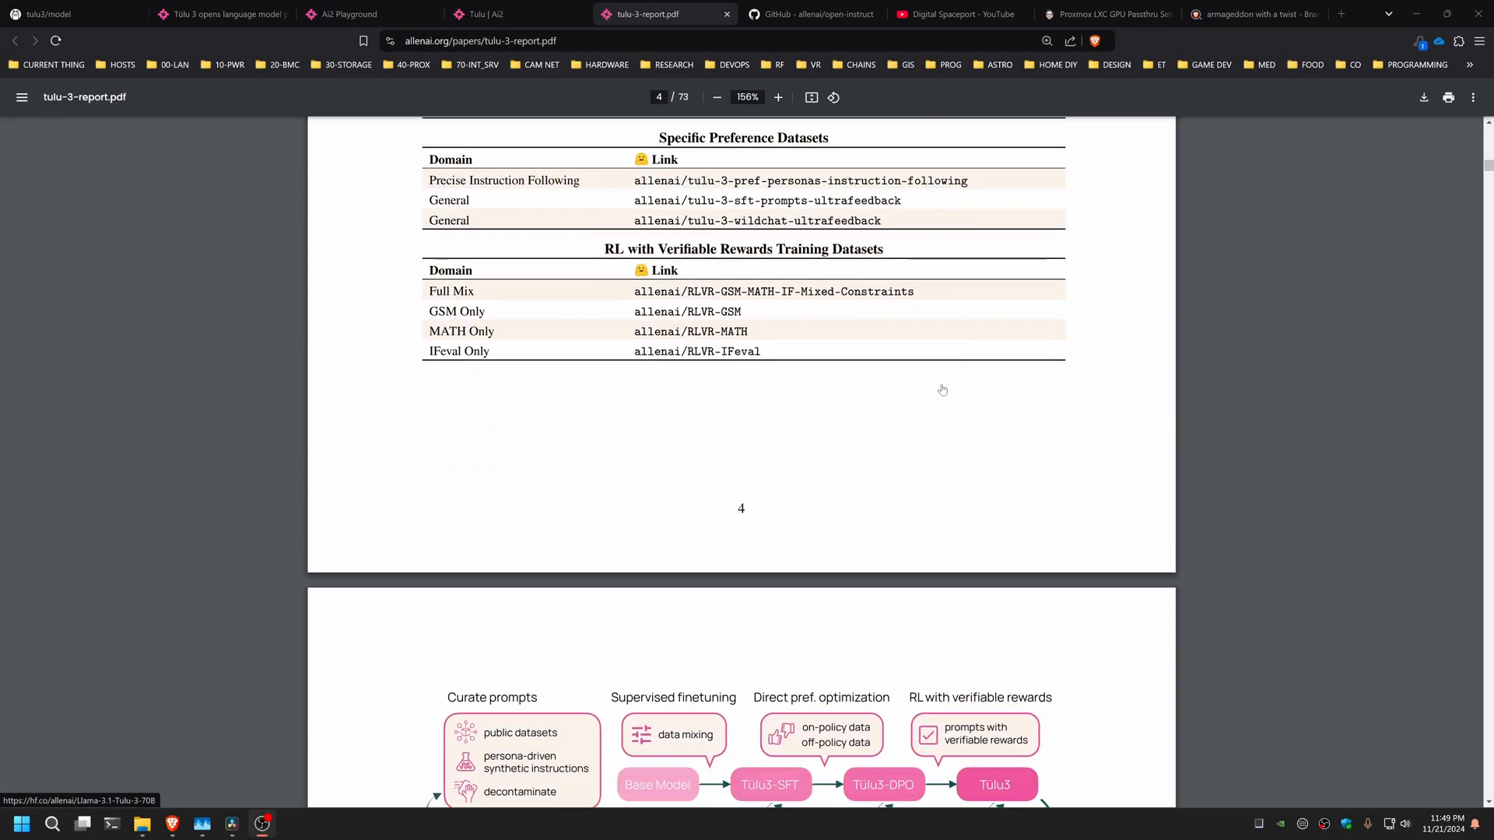
pyautogui.scroll(-3)
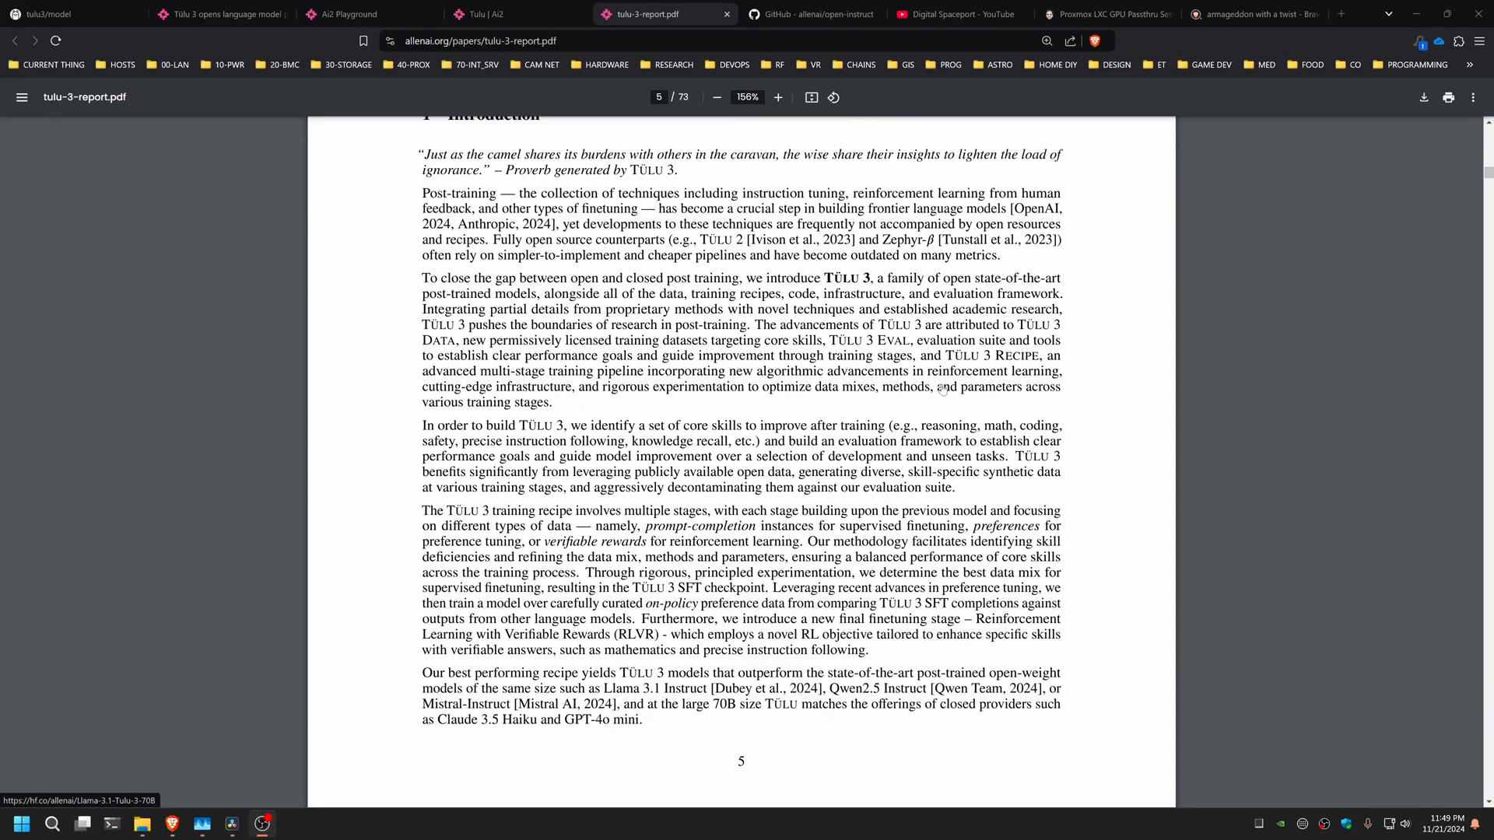
pyautogui.scroll(-3)
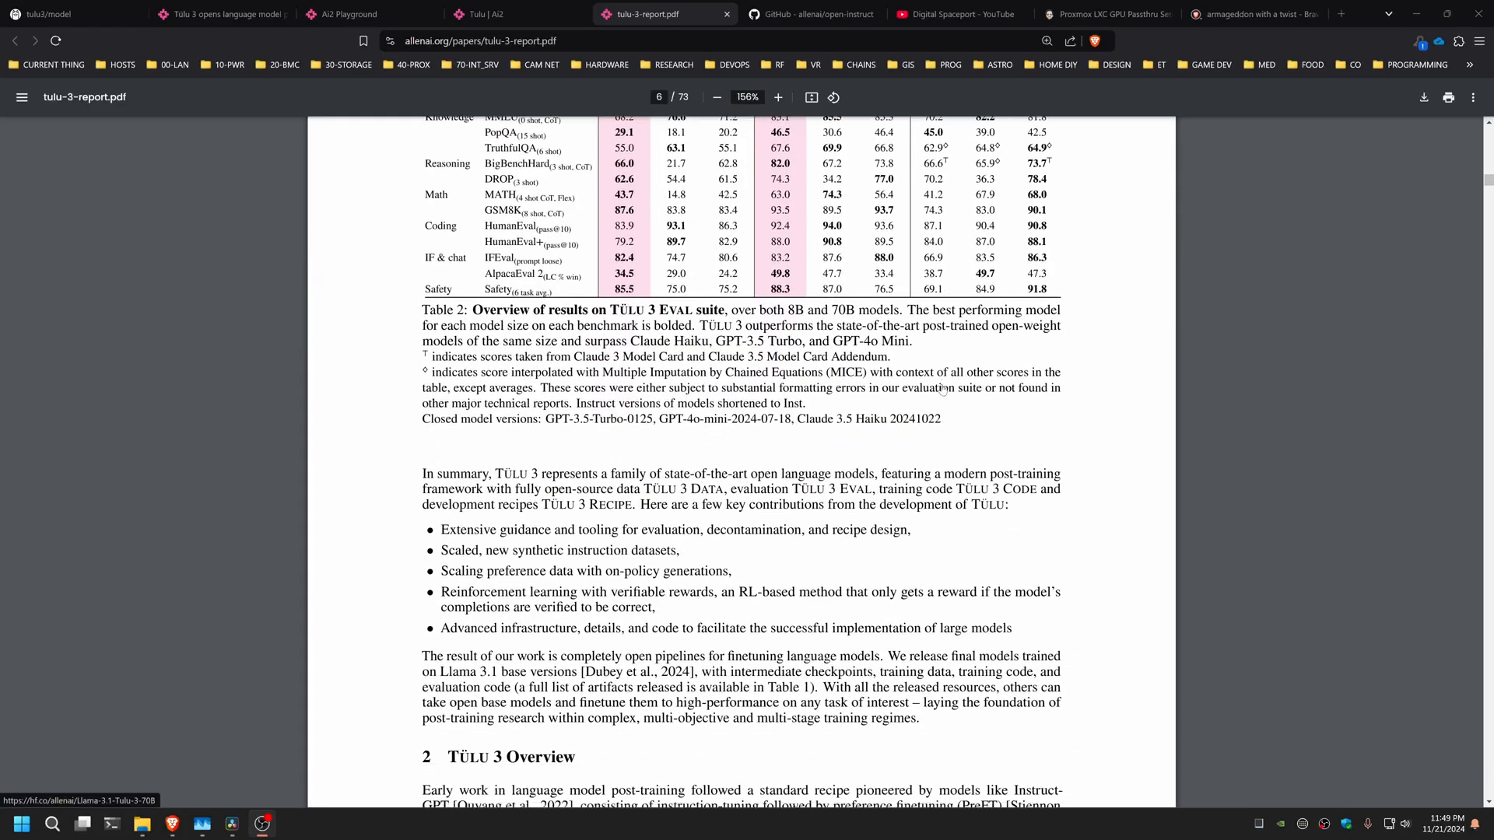
pyautogui.scroll(-3)
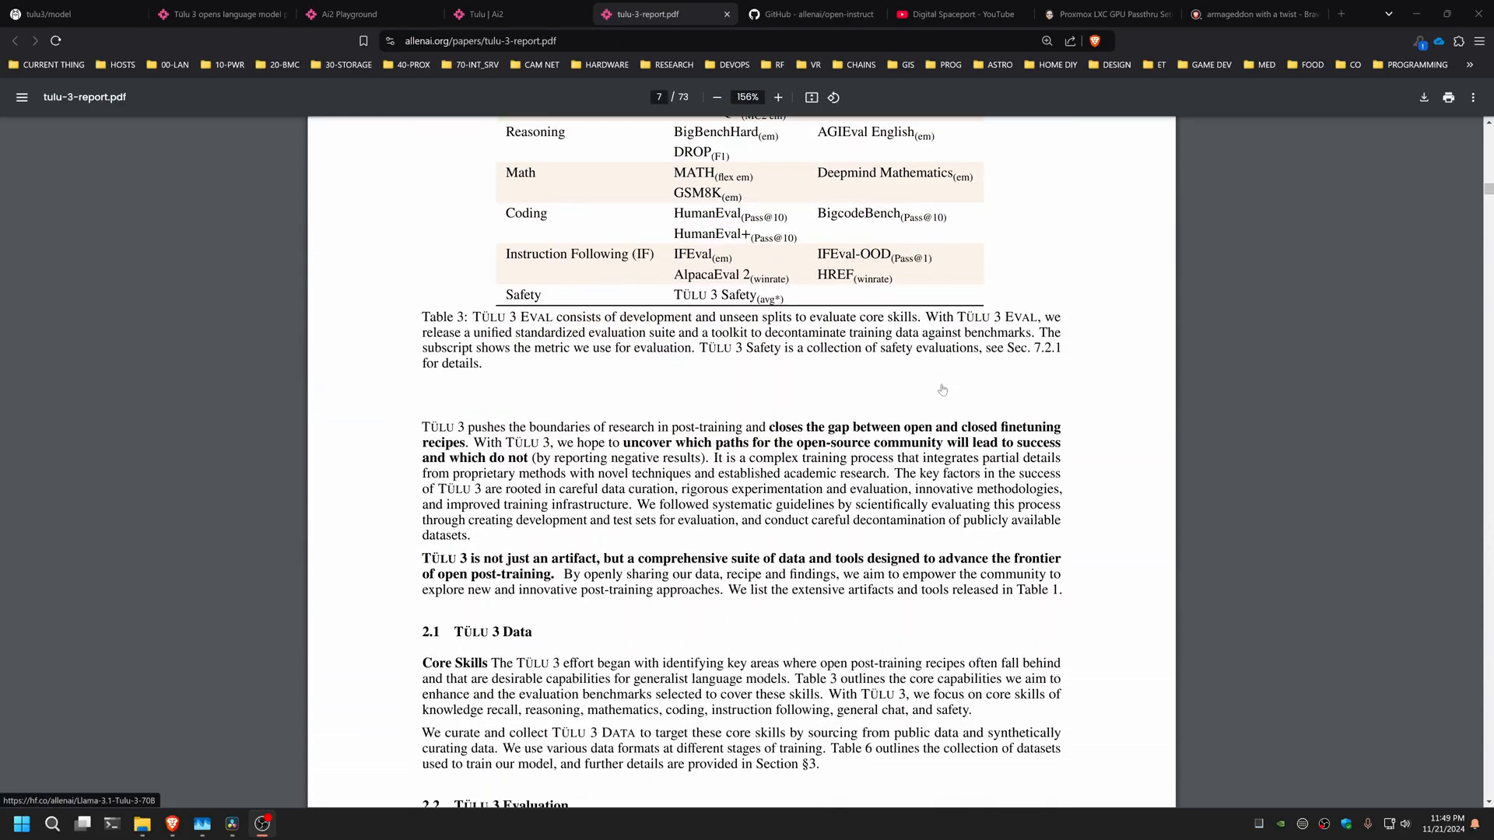
pyautogui.scroll(-3)
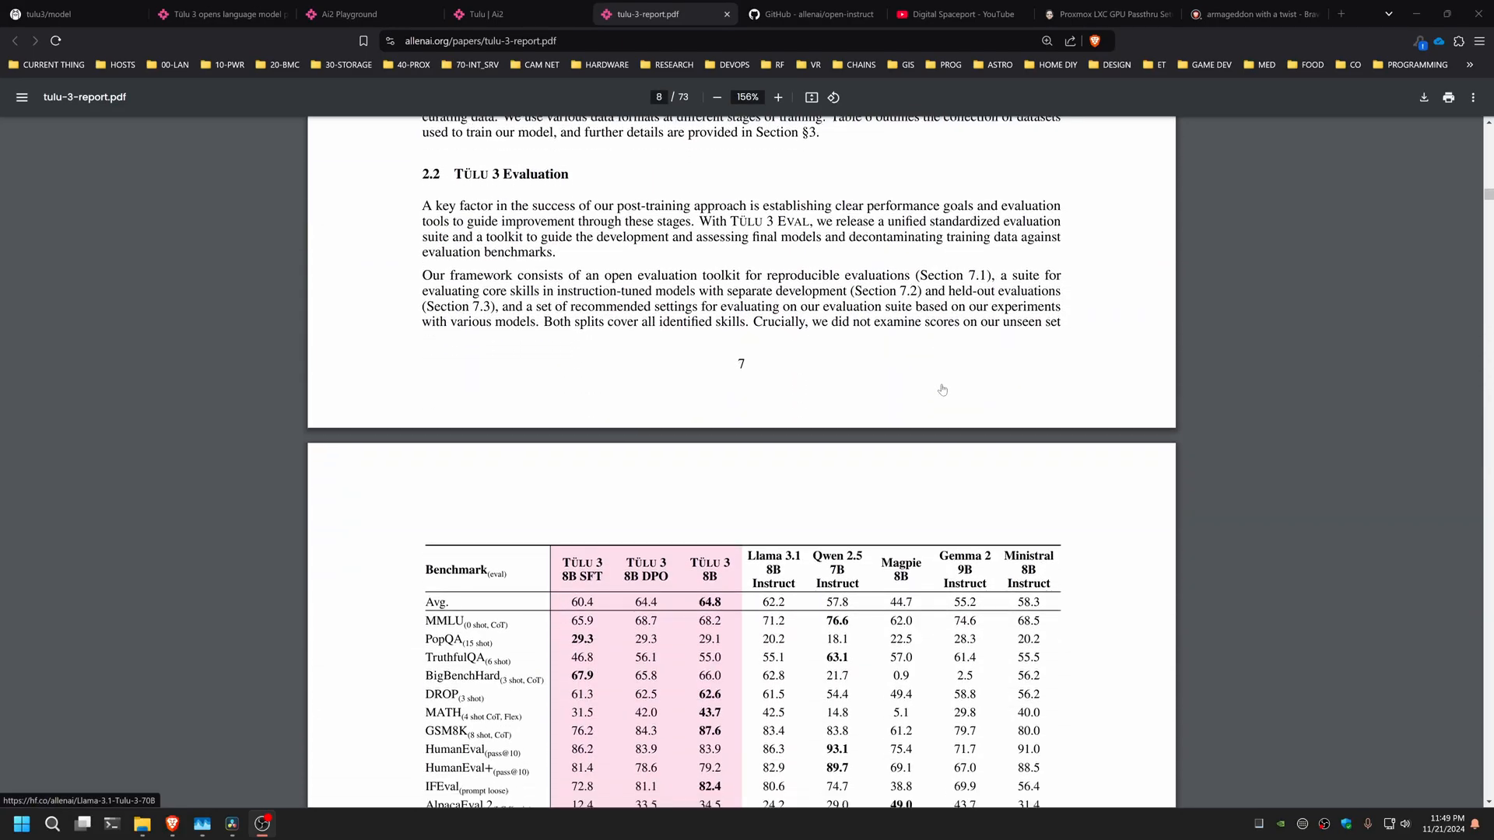
pyautogui.scroll(-3)
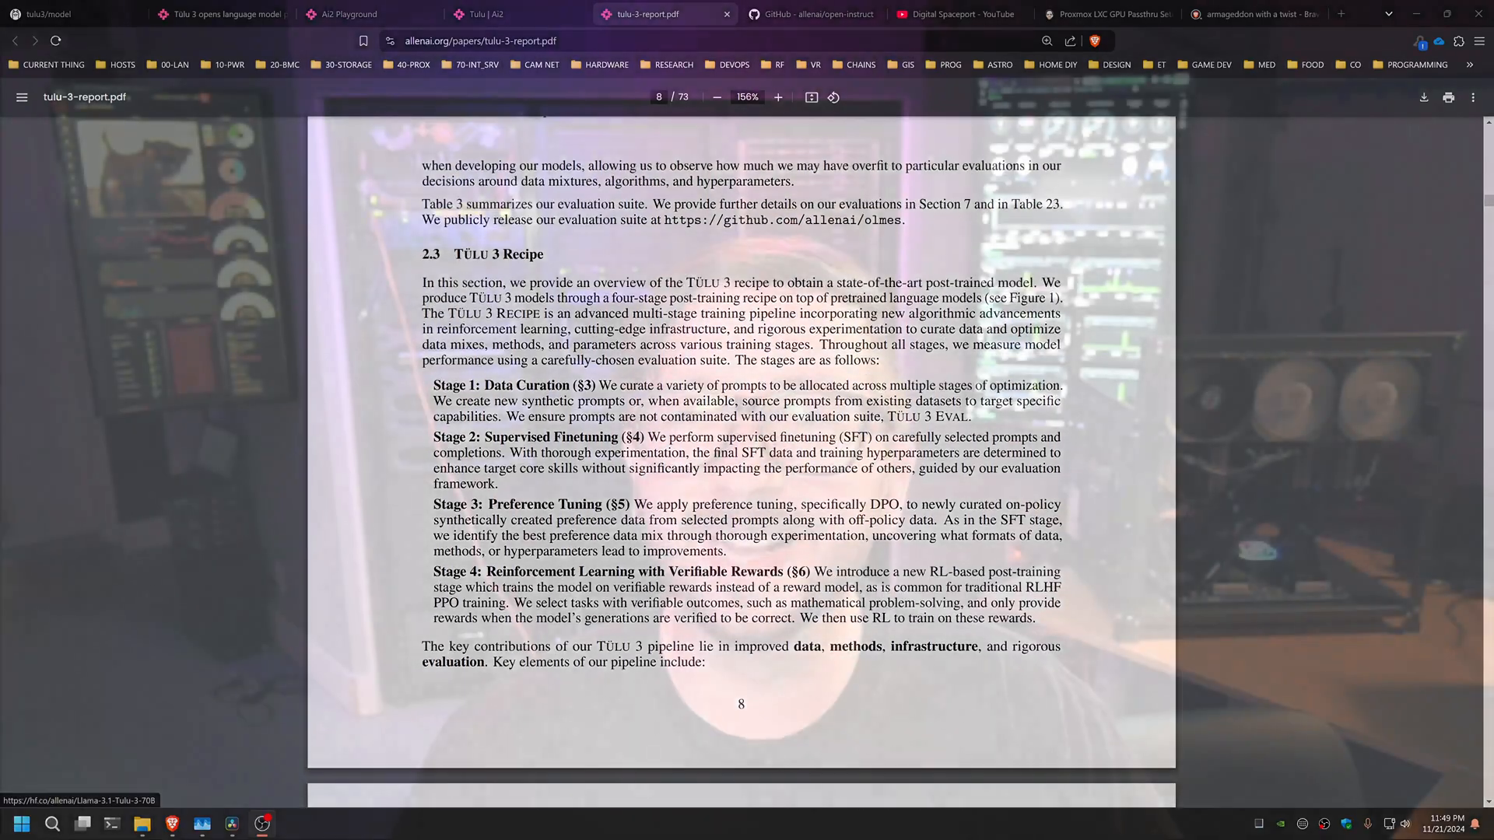